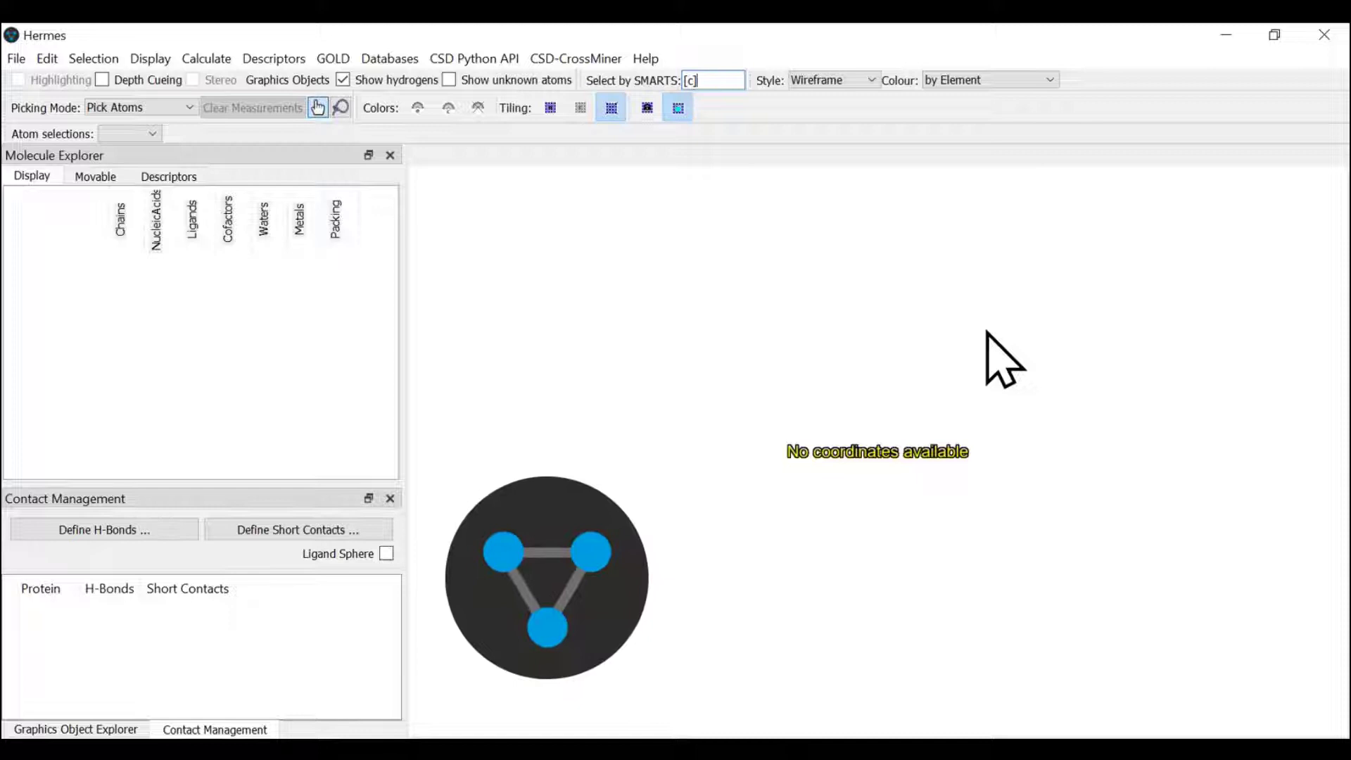
{"action": "mouse_move", "coordinate": [801, 288]}
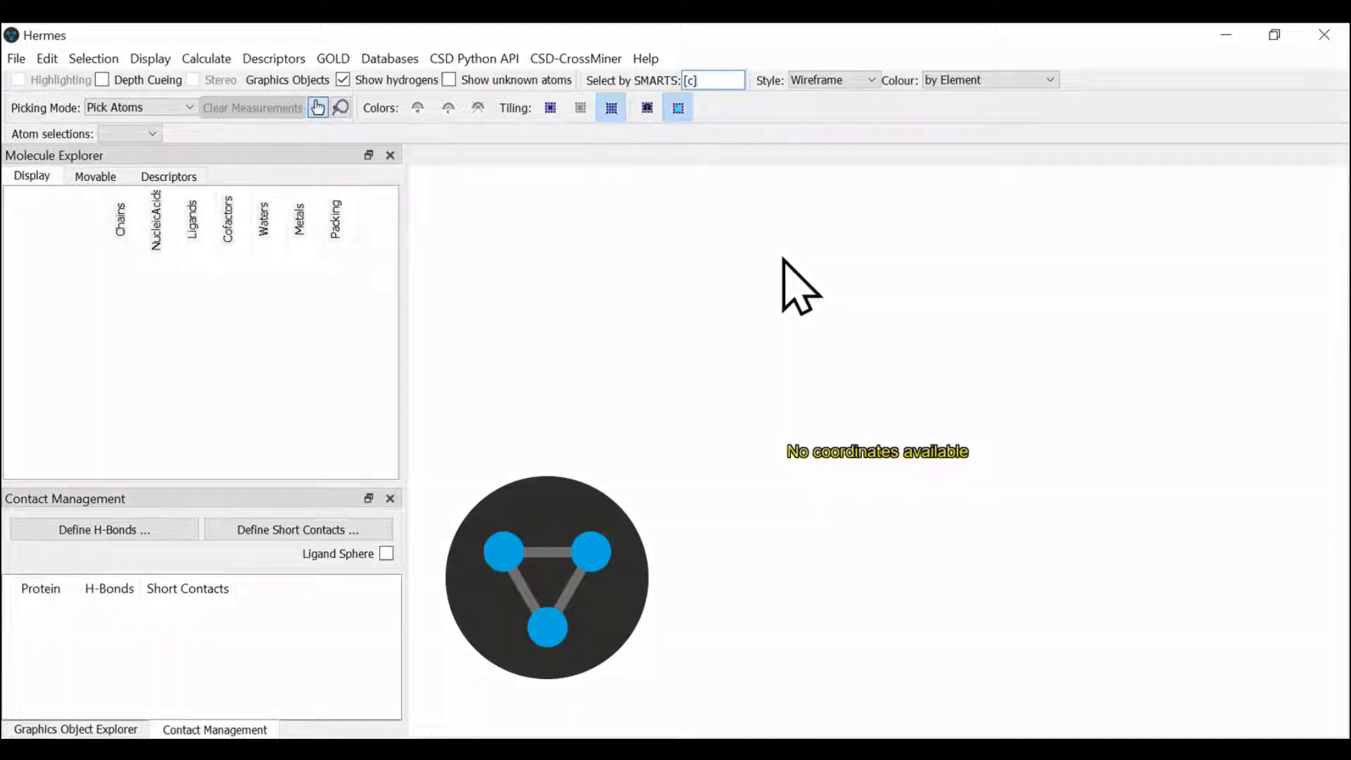
{"action": "mouse_move", "coordinate": [758, 288]}
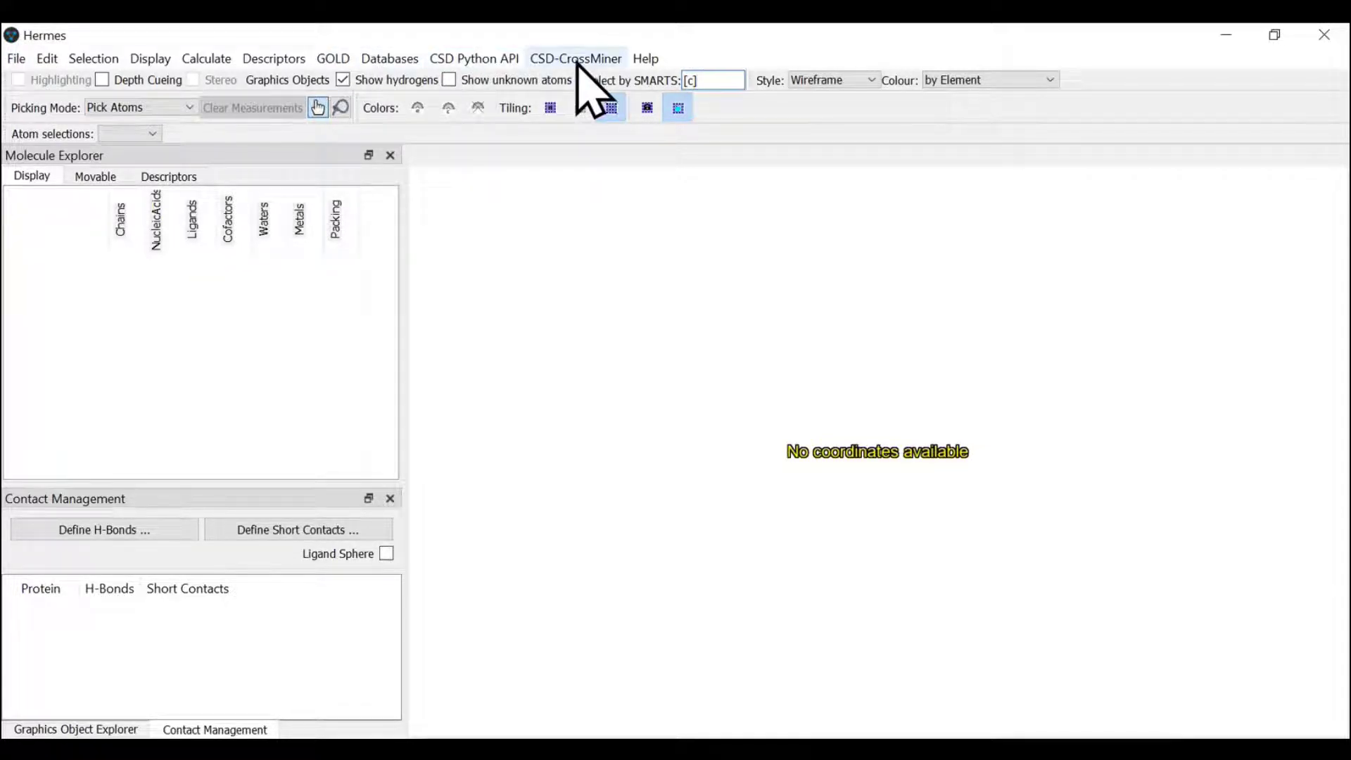
{"action": "mouse_move", "coordinate": [600, 310]}
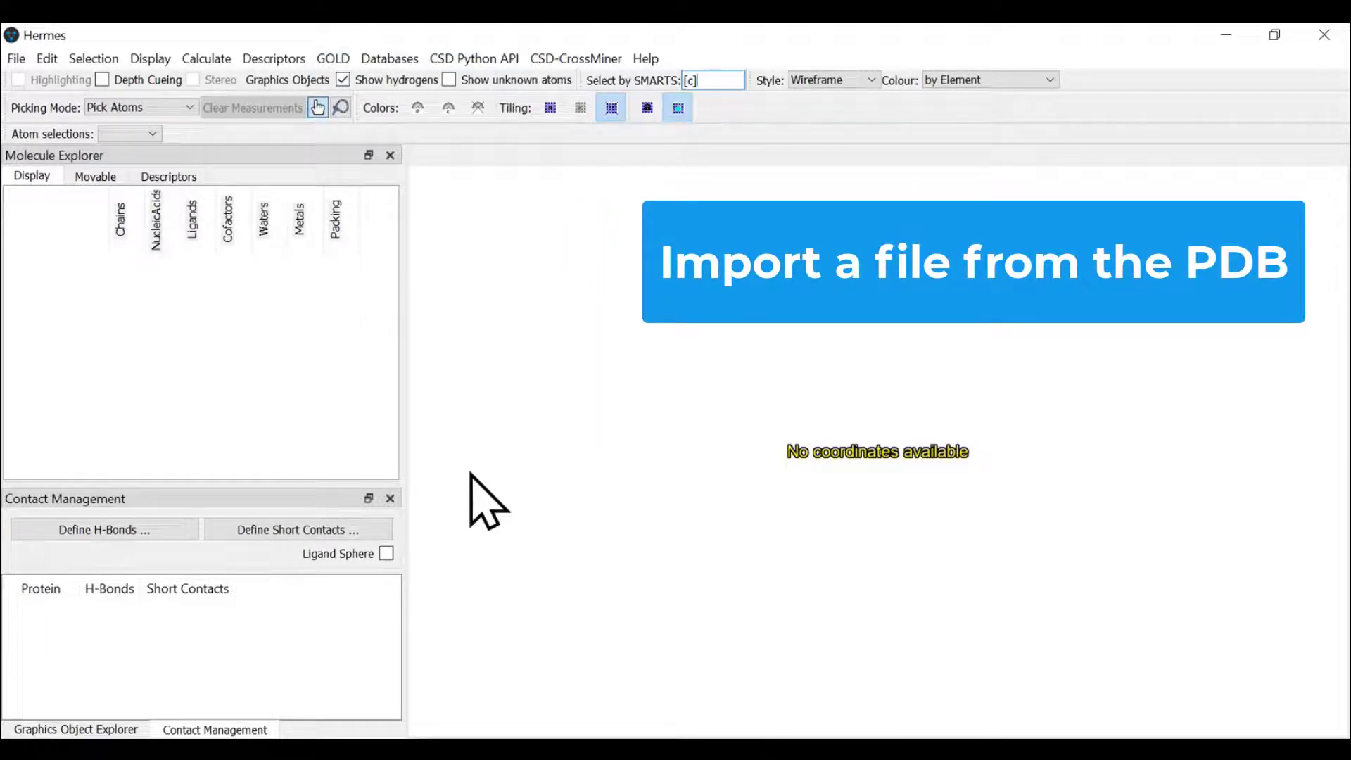
{"action": "mouse_move", "coordinate": [612, 397]}
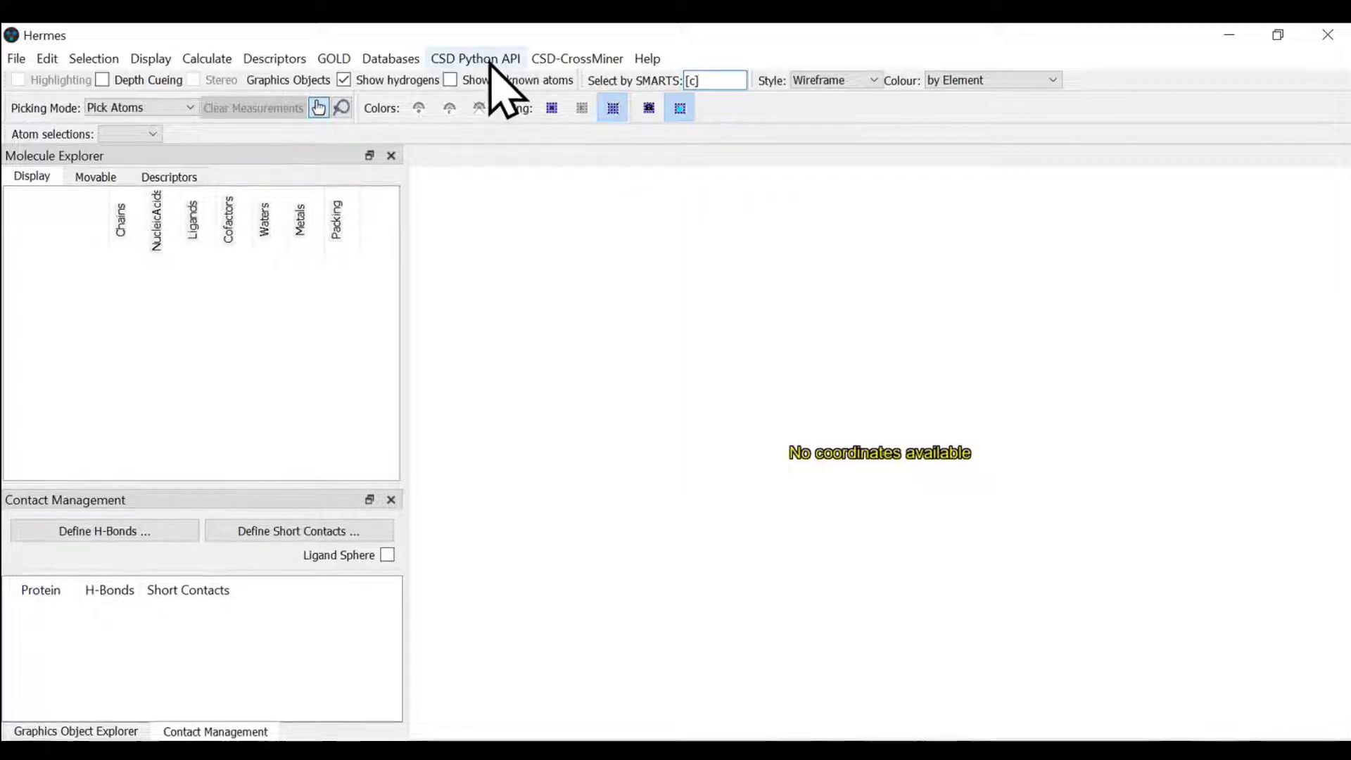
Step: Run the fetch_from_pdb.py script with PDB code 5EW8 to load the structure
{"action": "left_click", "coordinate": [474, 60]}
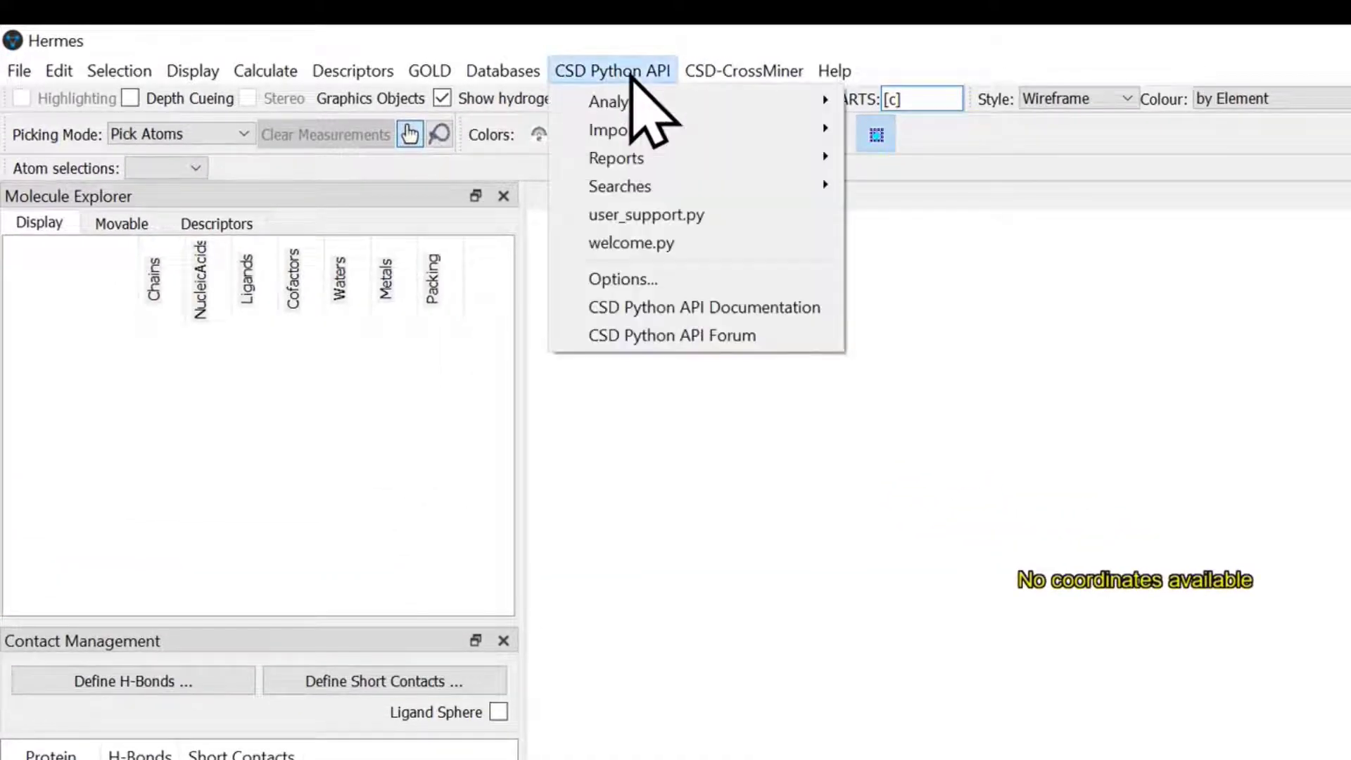
{"action": "mouse_move", "coordinate": [612, 129]}
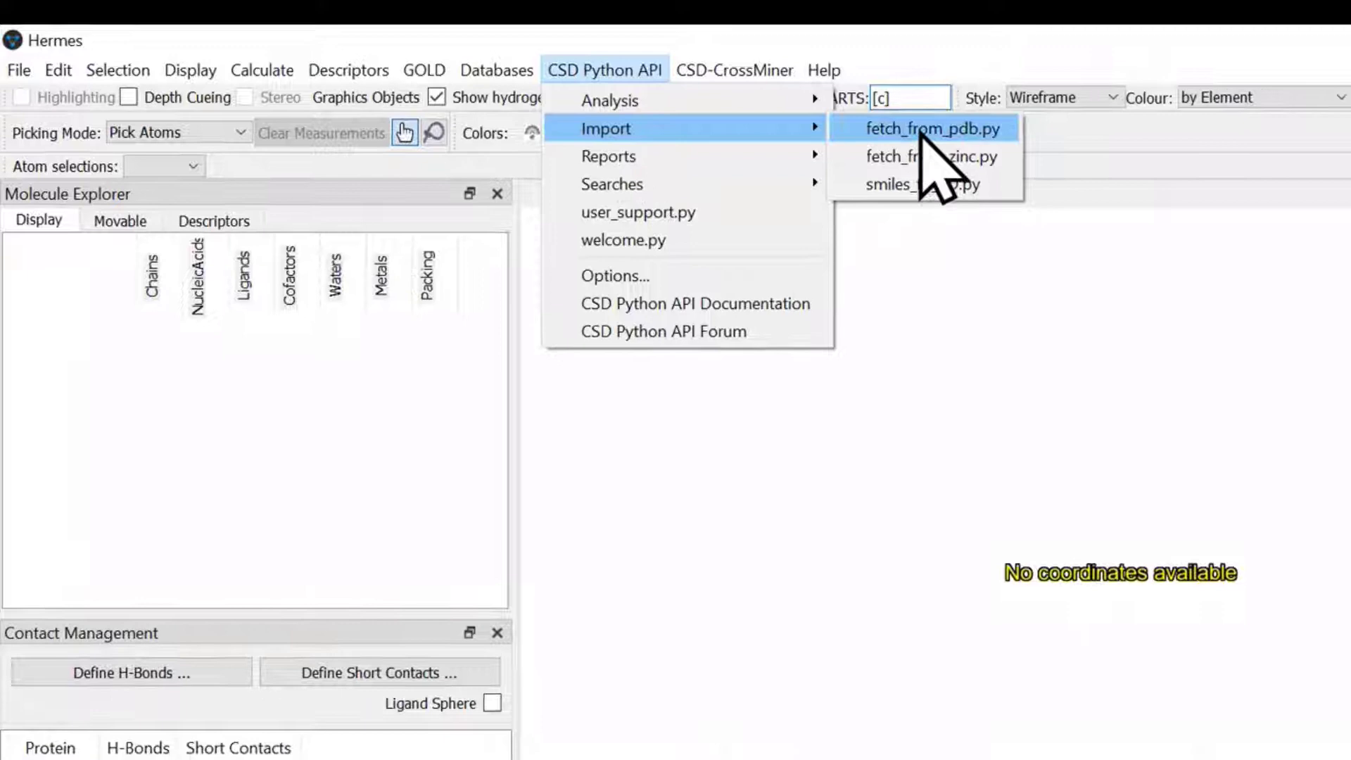
{"action": "left_click", "coordinate": [930, 128]}
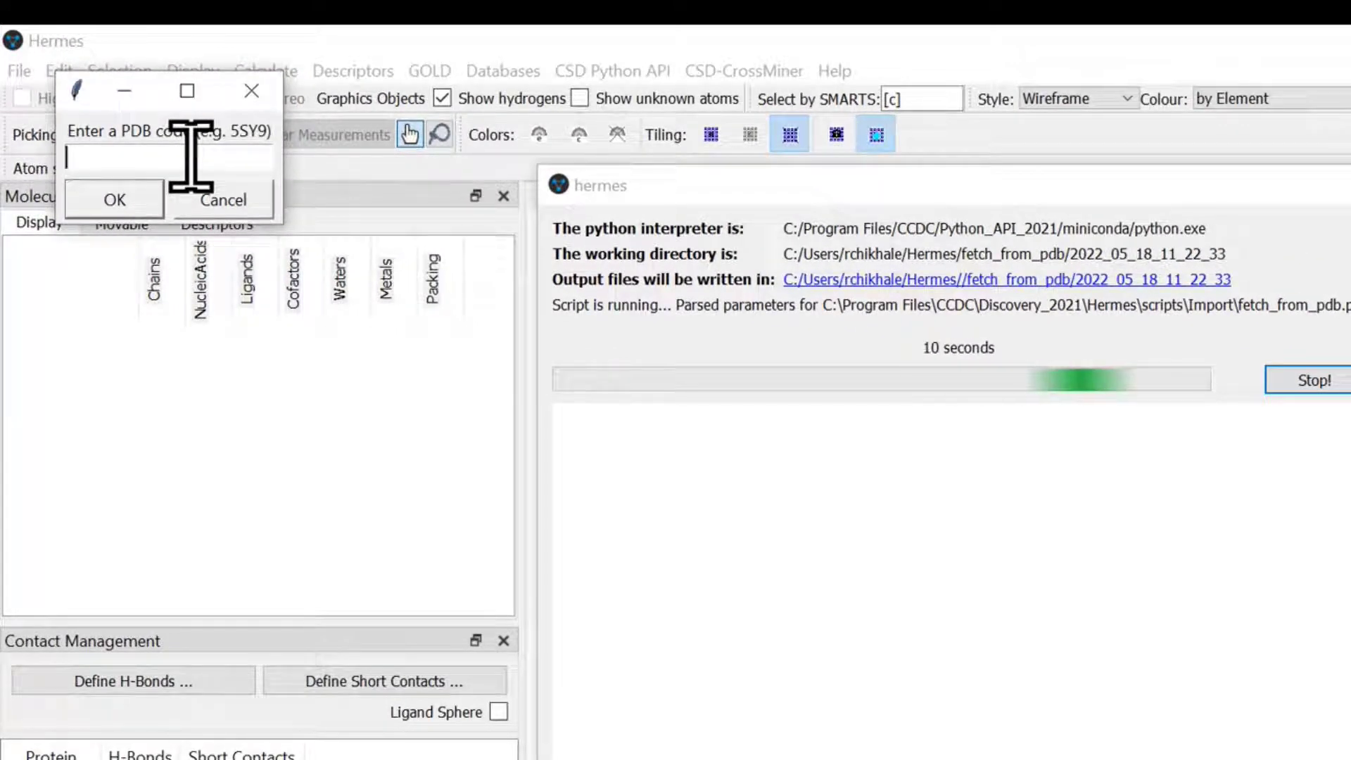
{"action": "type", "text": "5EW8"}
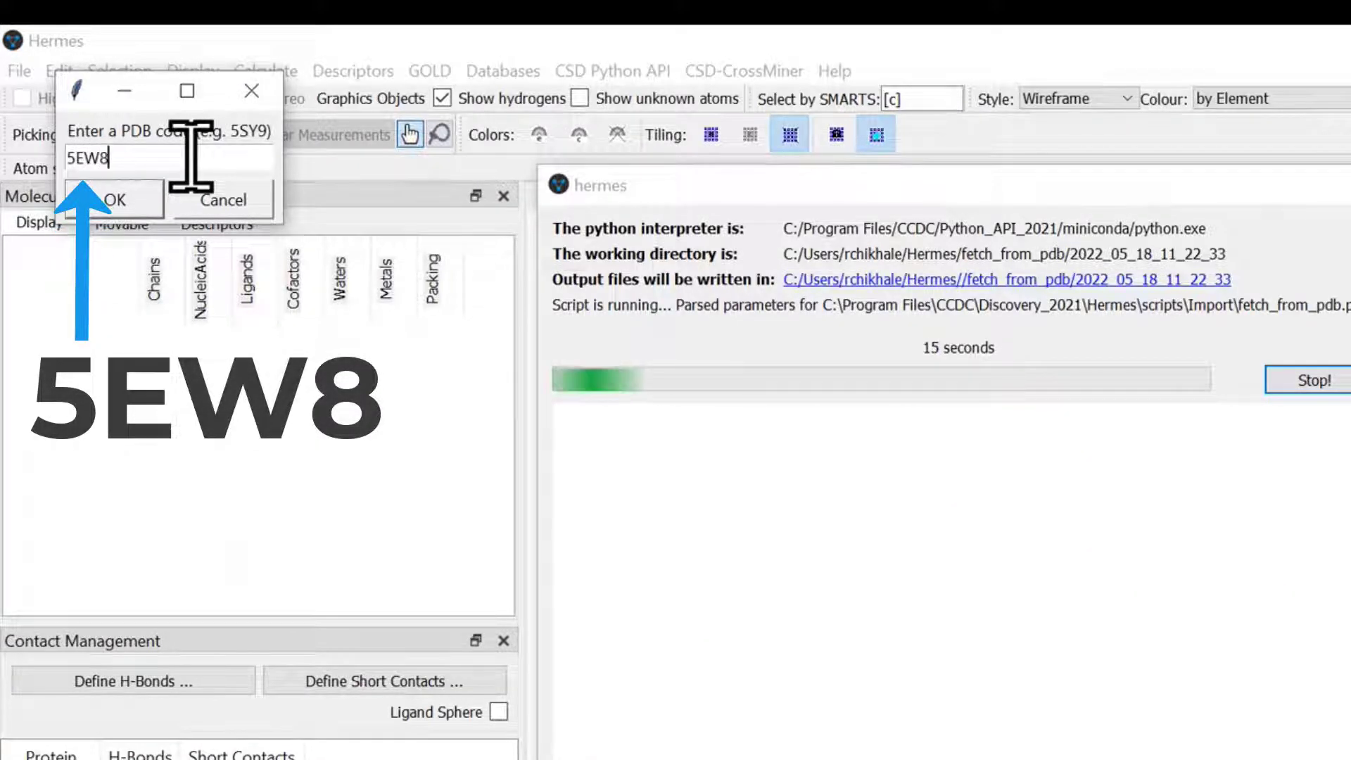
{"action": "left_click", "coordinate": [114, 198]}
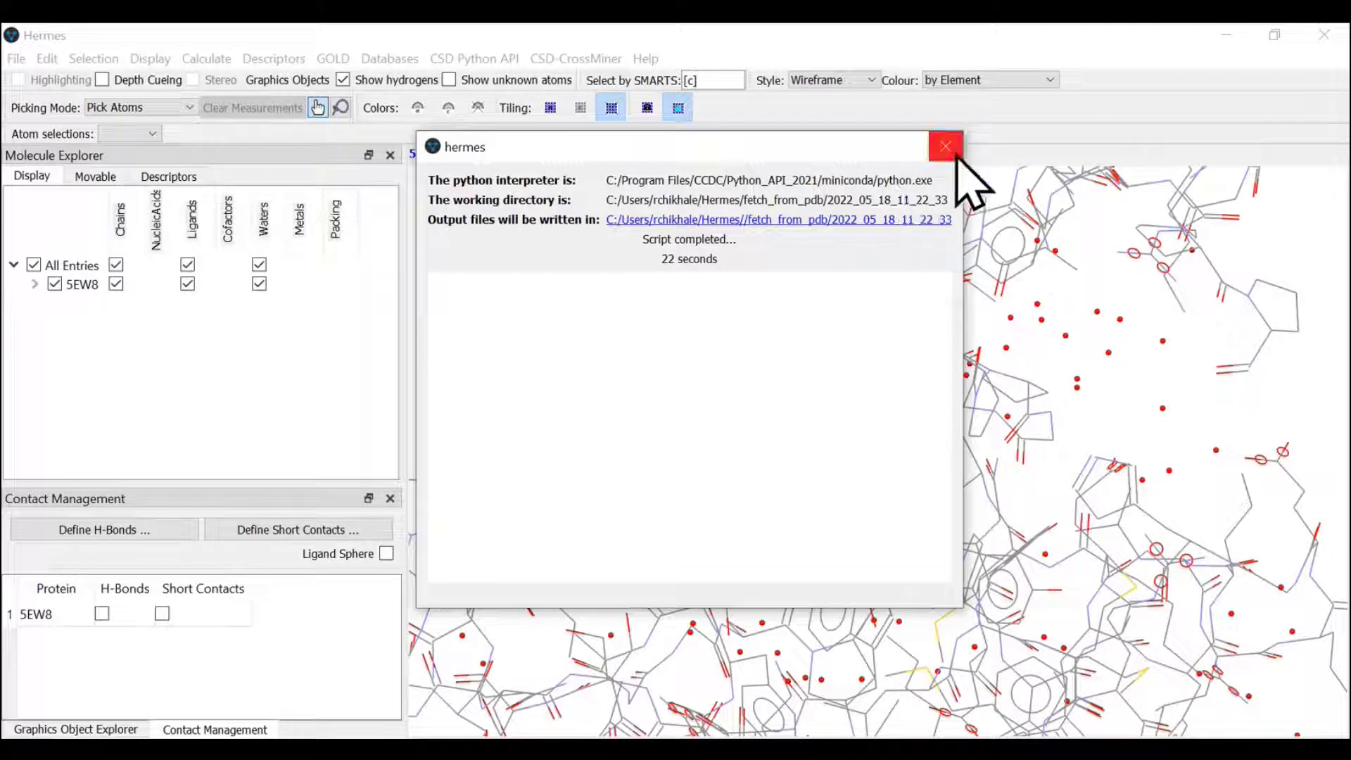
Step: Dismiss the script report and rotate 5EW8 to view it lengthwise
{"action": "left_click", "coordinate": [945, 147]}
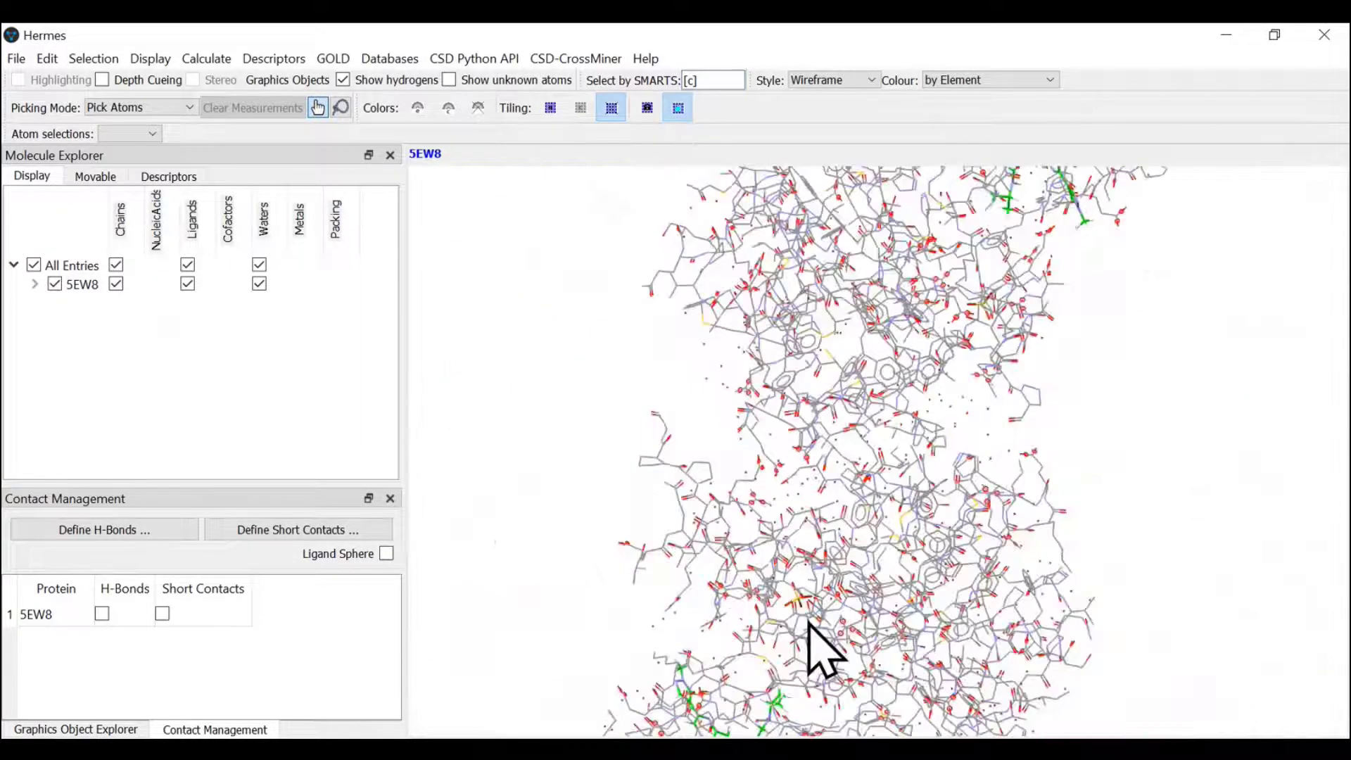
{"action": "left_click_drag", "start_coordinate": [819, 646], "coordinate": [1016, 405]}
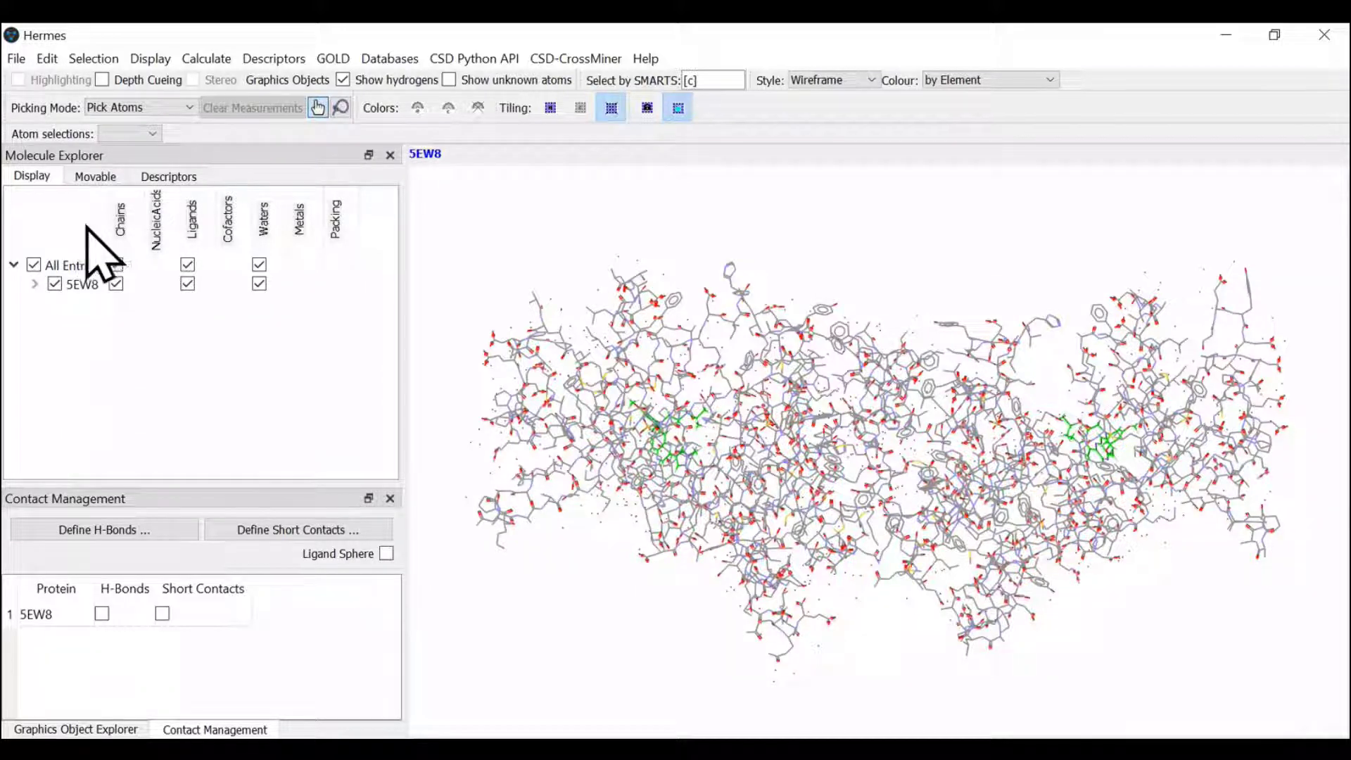
Step: Delete chain B from 5EW8 in the Molecule Explorer, keeping chain A
{"action": "left_click", "coordinate": [34, 284]}
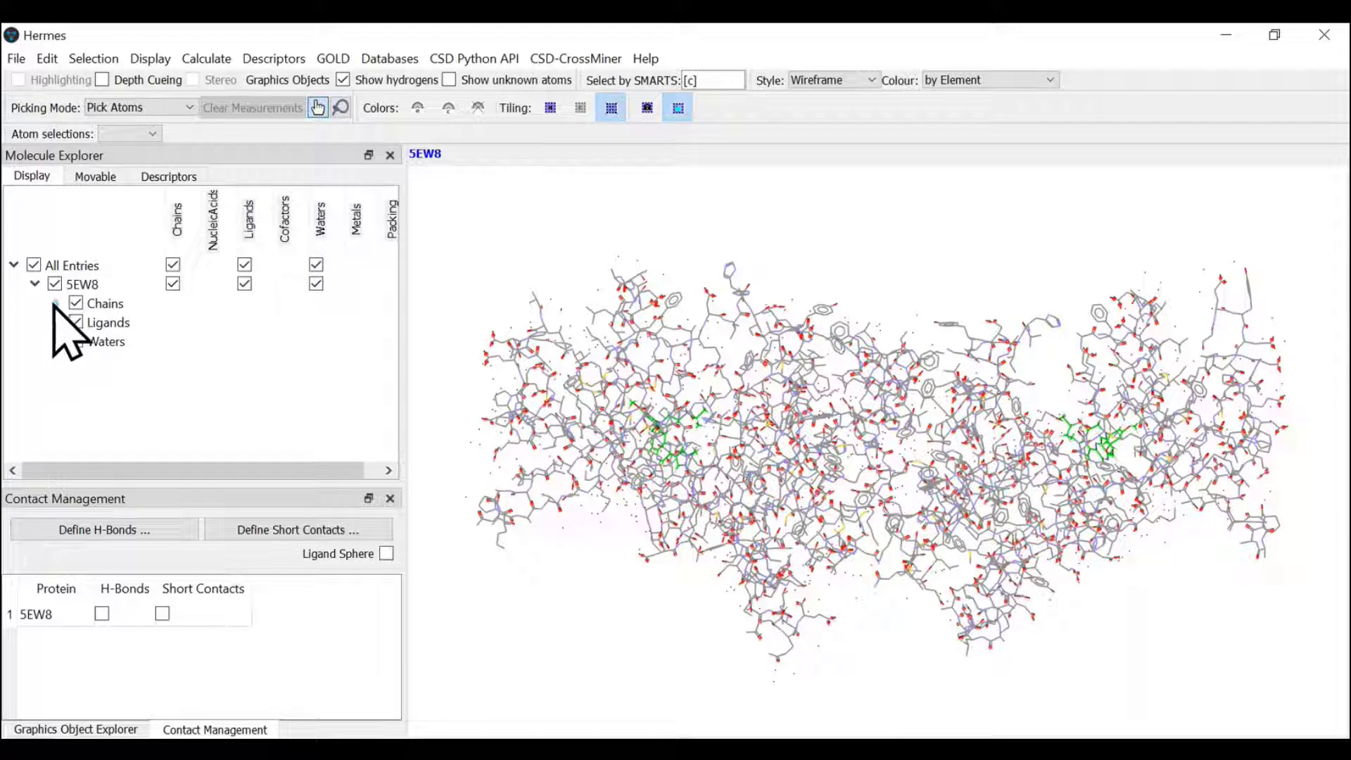
{"action": "left_click", "coordinate": [56, 304]}
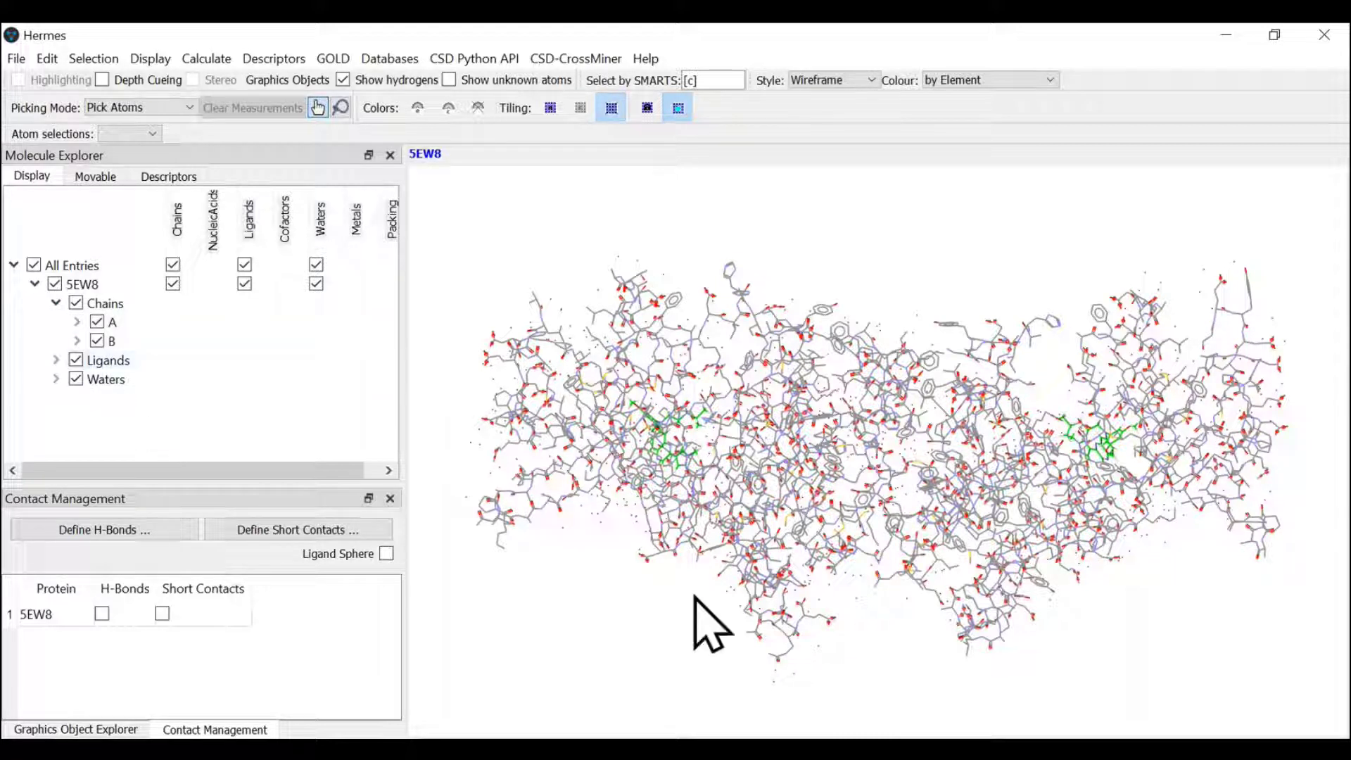
{"action": "left_click", "coordinate": [57, 360]}
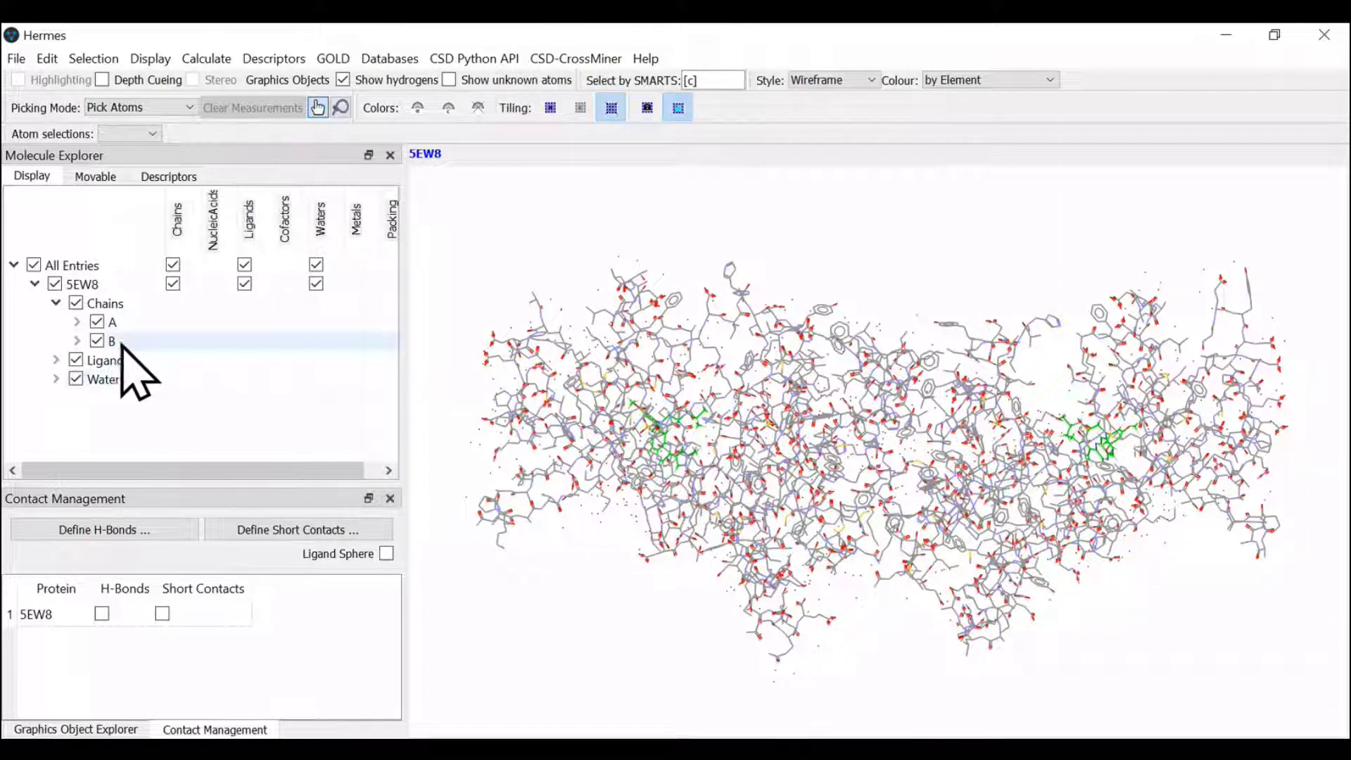
{"action": "right_click", "coordinate": [109, 341]}
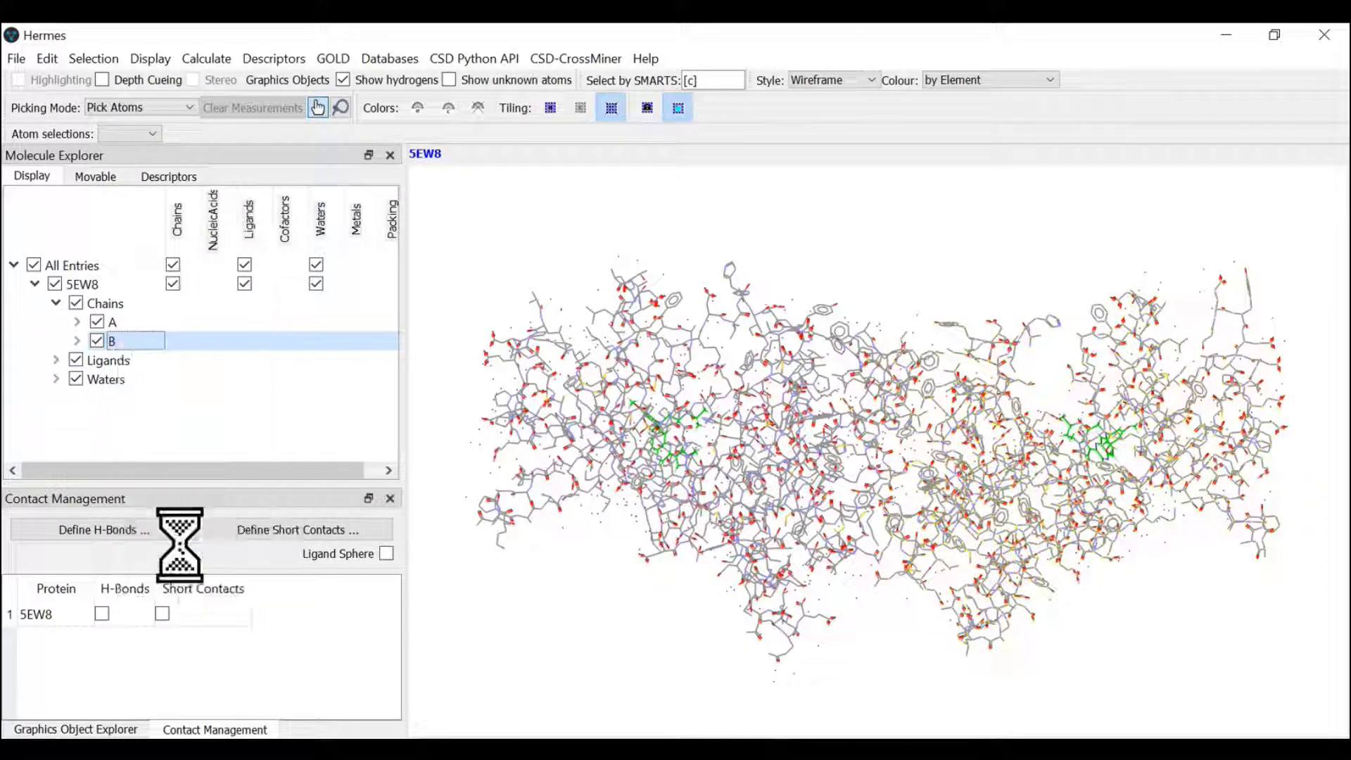
{"action": "left_click", "coordinate": [97, 339]}
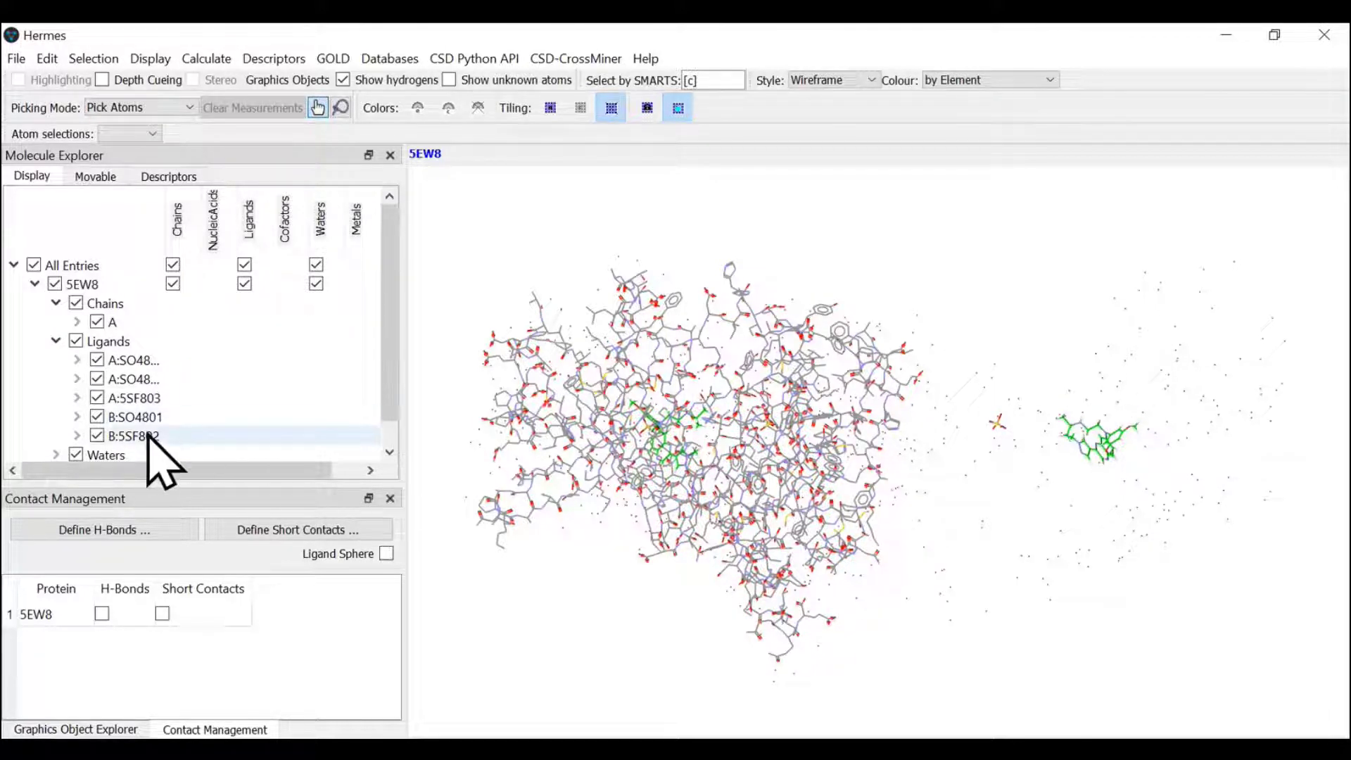
Step: Delete the B:5SF803 ligand, all waters and the B:SO4801 sulfate
{"action": "right_click", "coordinate": [129, 434]}
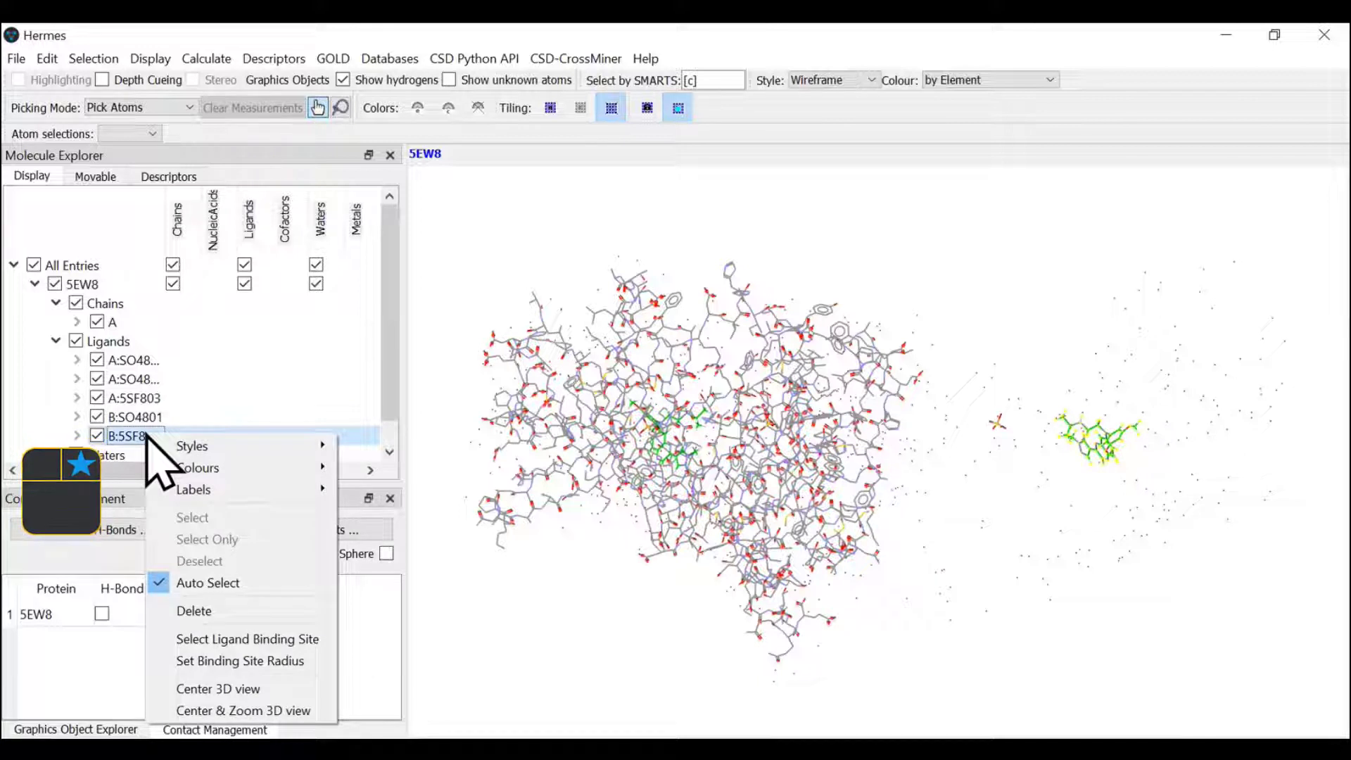
{"action": "mouse_move", "coordinate": [193, 609]}
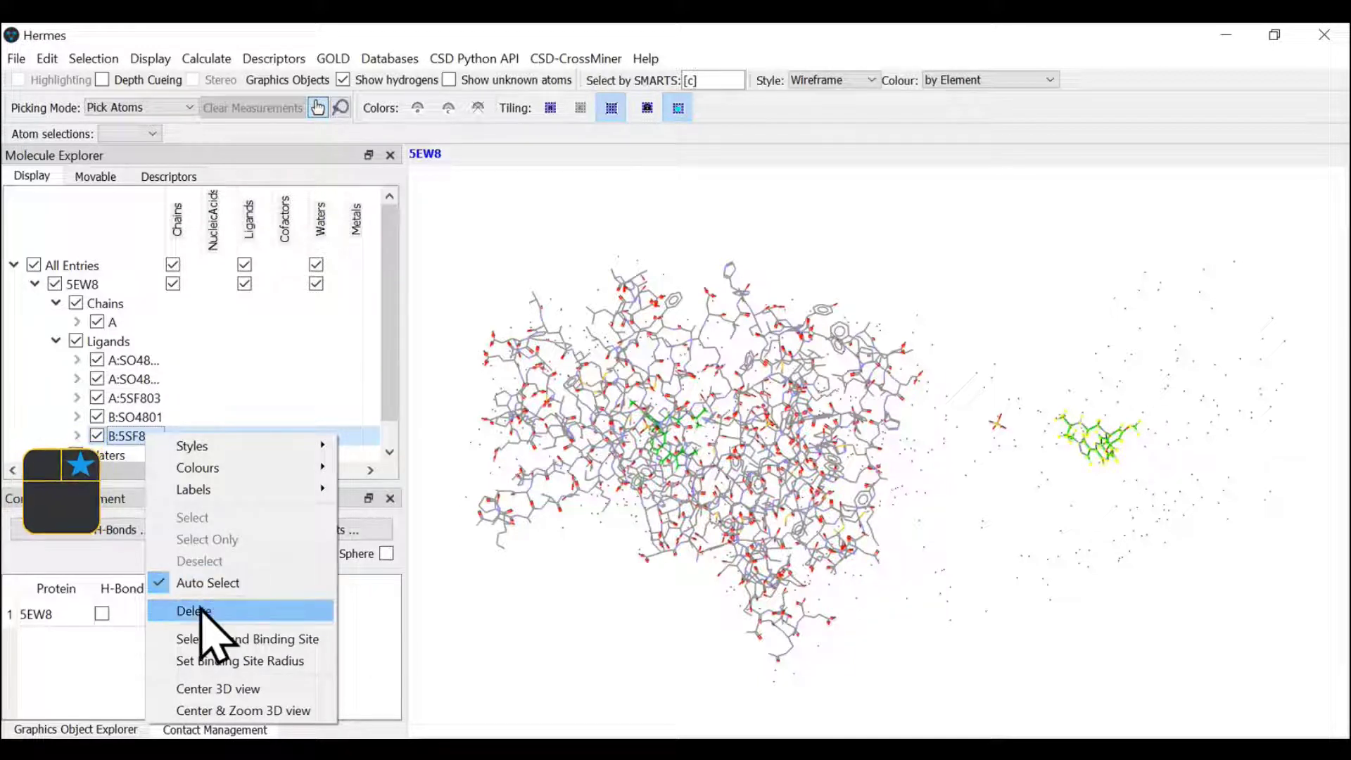
{"action": "left_click", "coordinate": [192, 610]}
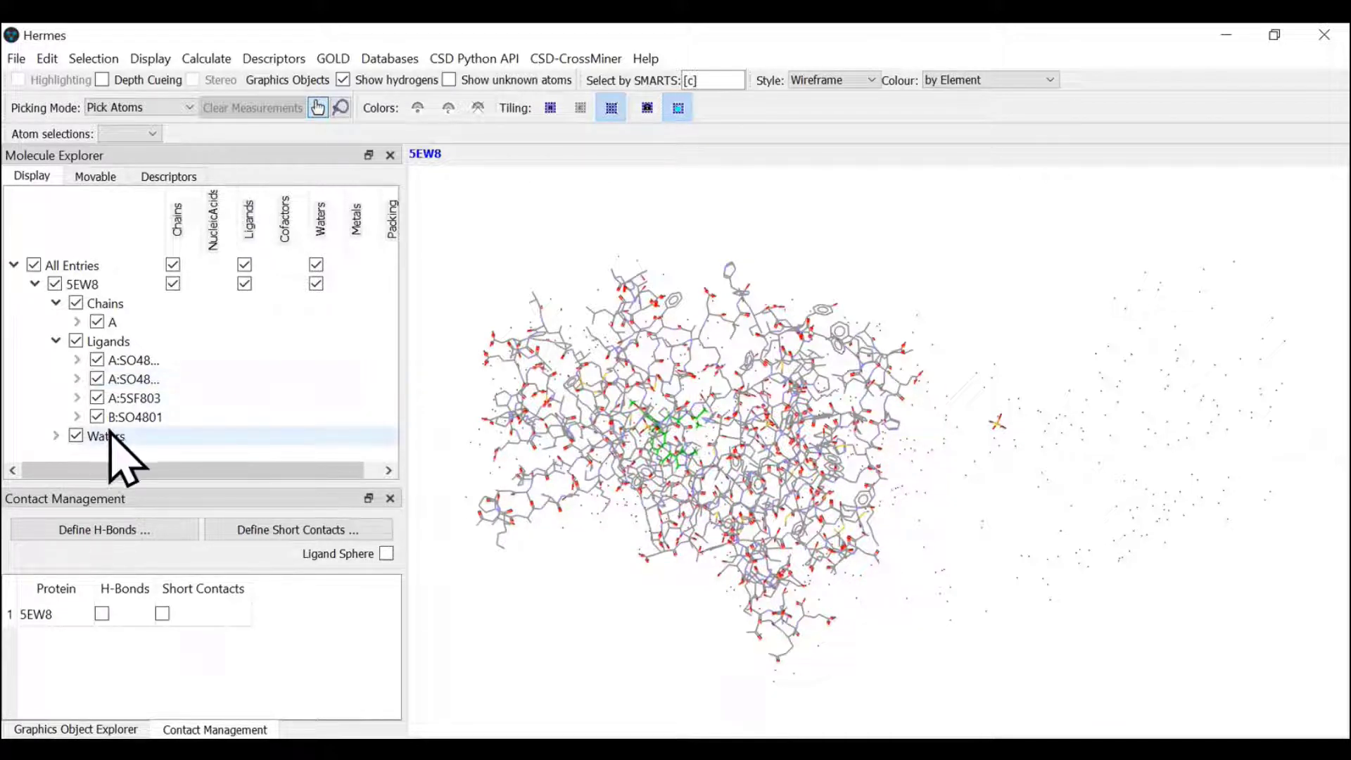
{"action": "right_click", "coordinate": [106, 436]}
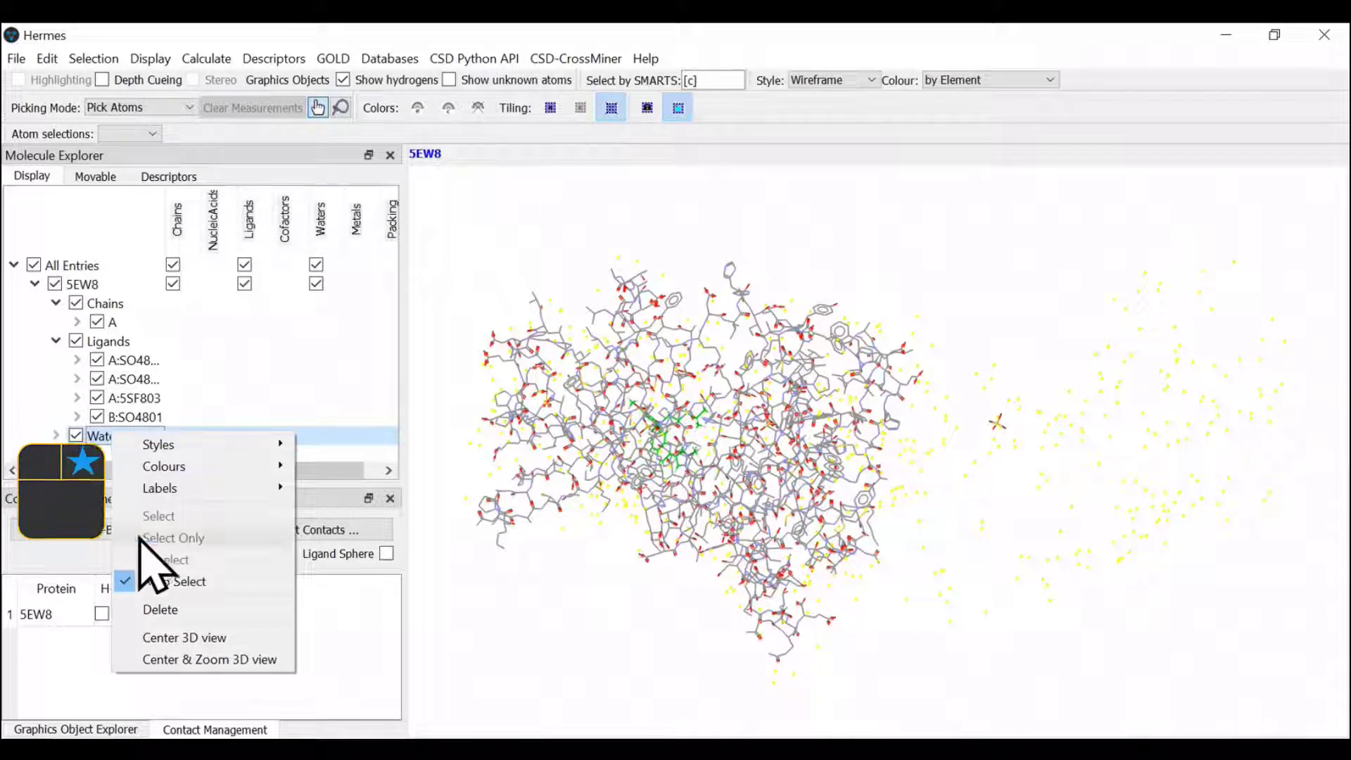
{"action": "mouse_move", "coordinate": [172, 621]}
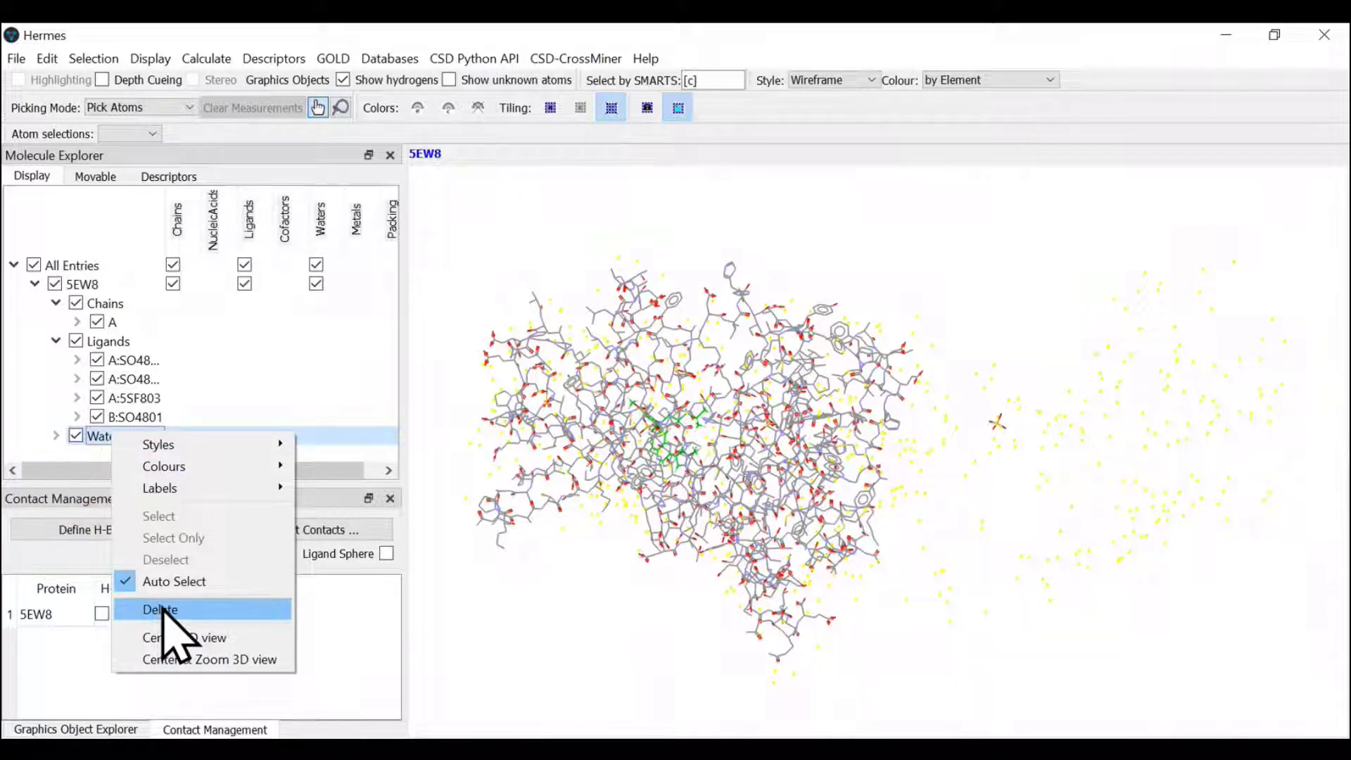
{"action": "left_click", "coordinate": [159, 609]}
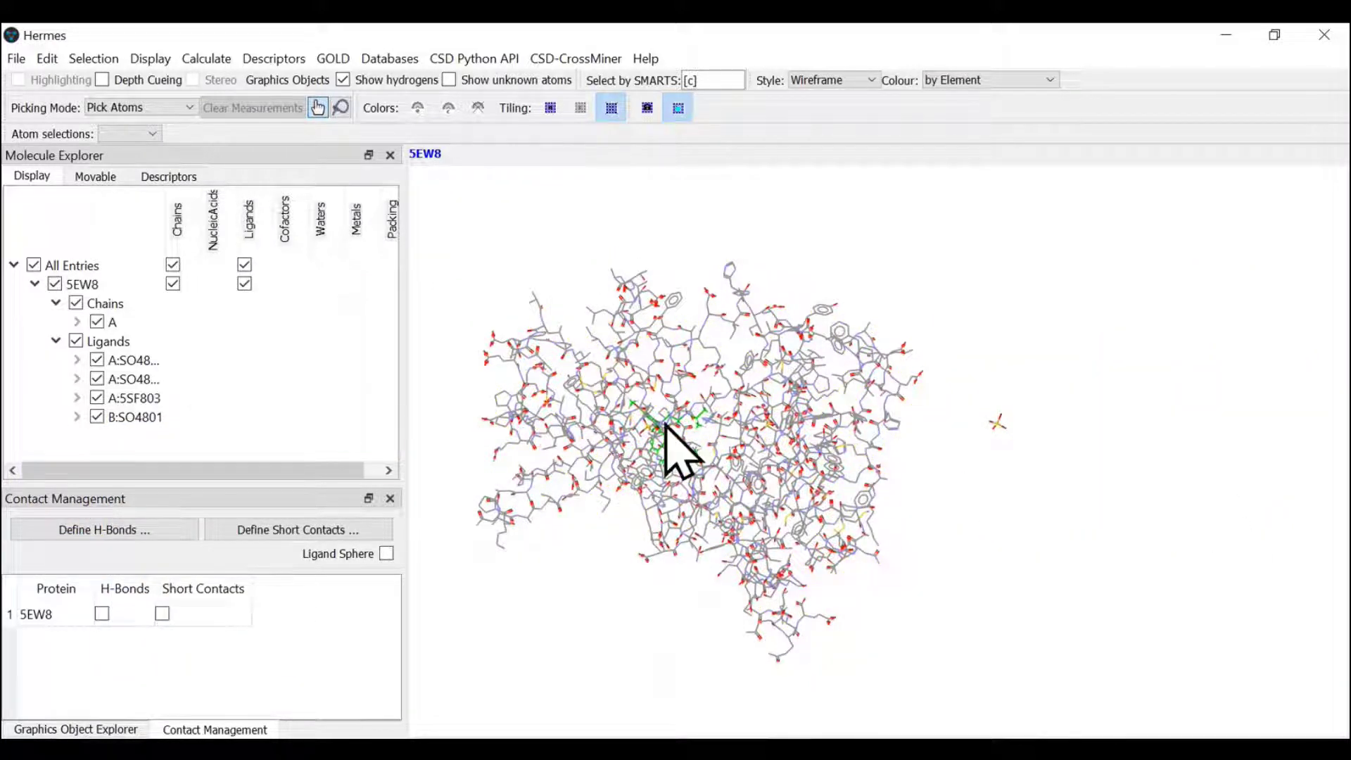
{"action": "right_click", "coordinate": [135, 416]}
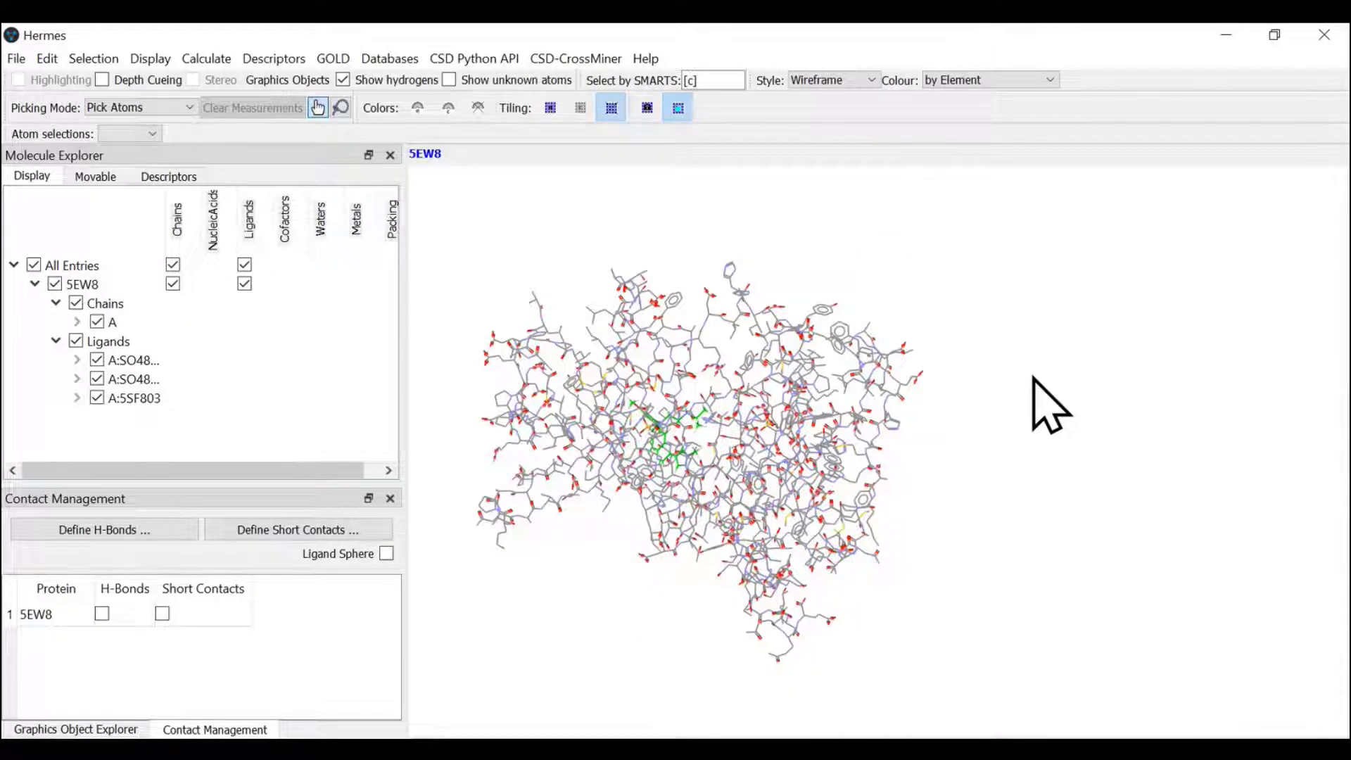
Step: Zoom and rotate the view to focus on the bound 5SF803 ligand pocket
{"action": "left_click_drag", "start_coordinate": [1043, 405], "coordinate": [811, 366]}
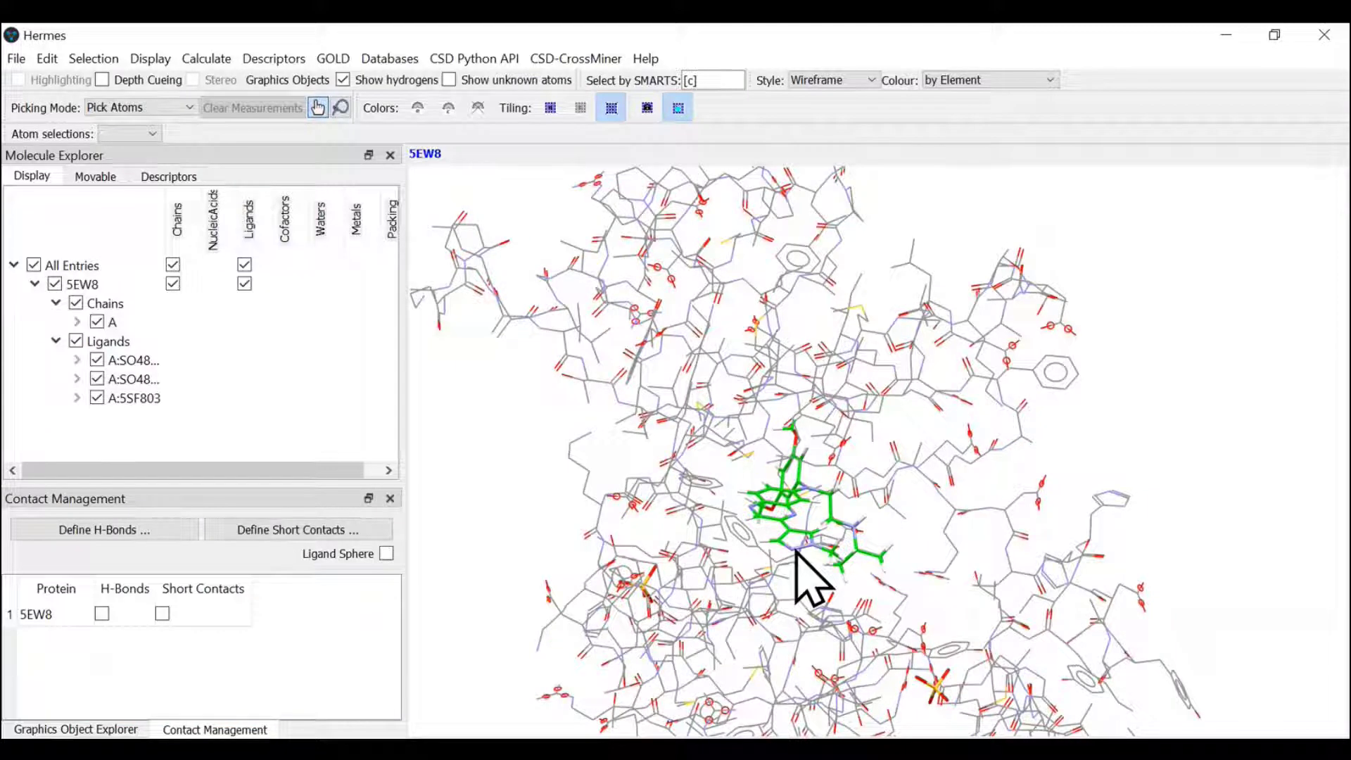
{"action": "left_click_drag", "start_coordinate": [811, 577], "coordinate": [758, 517]}
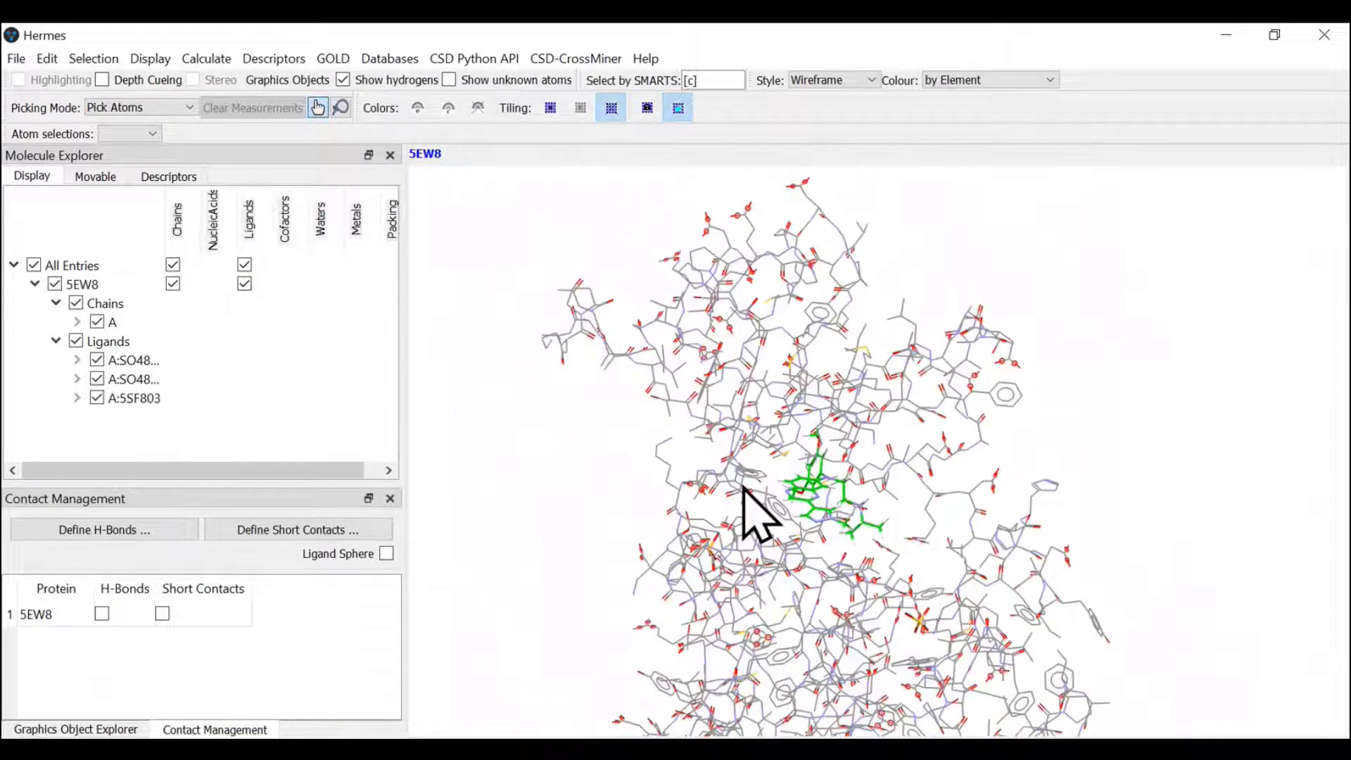
{"action": "left_click_drag", "start_coordinate": [758, 512], "coordinate": [685, 370]}
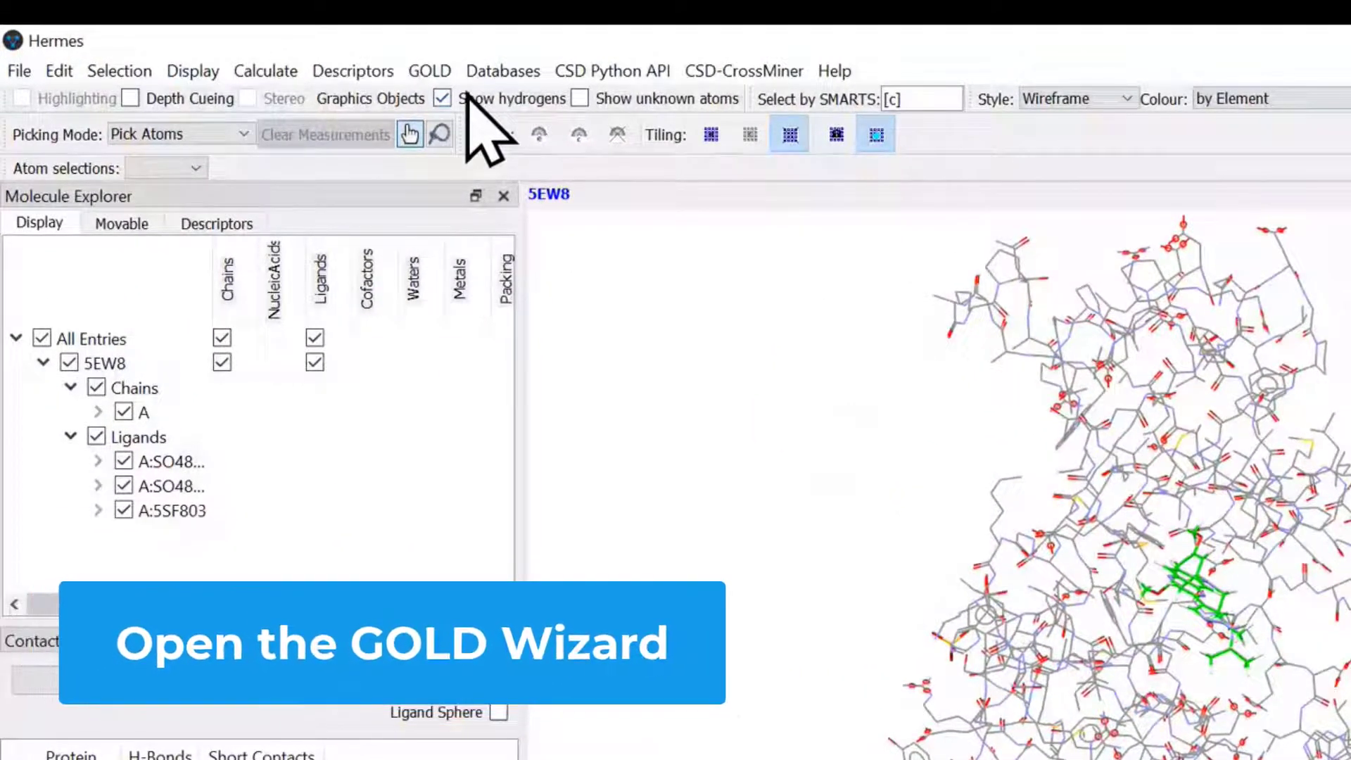
Step: Launch the GOLD Setup wizard from the GOLD menu
{"action": "left_click", "coordinate": [429, 71]}
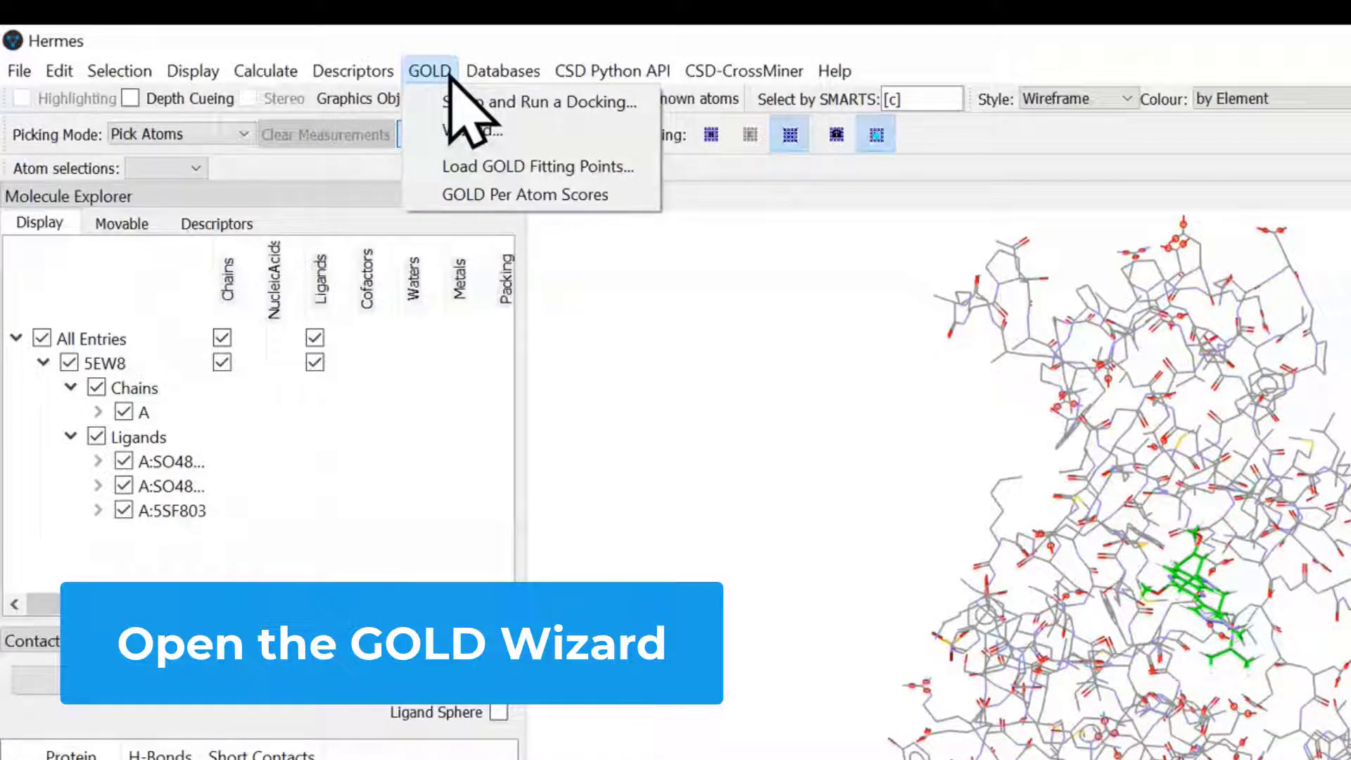
{"action": "mouse_move", "coordinate": [535, 101]}
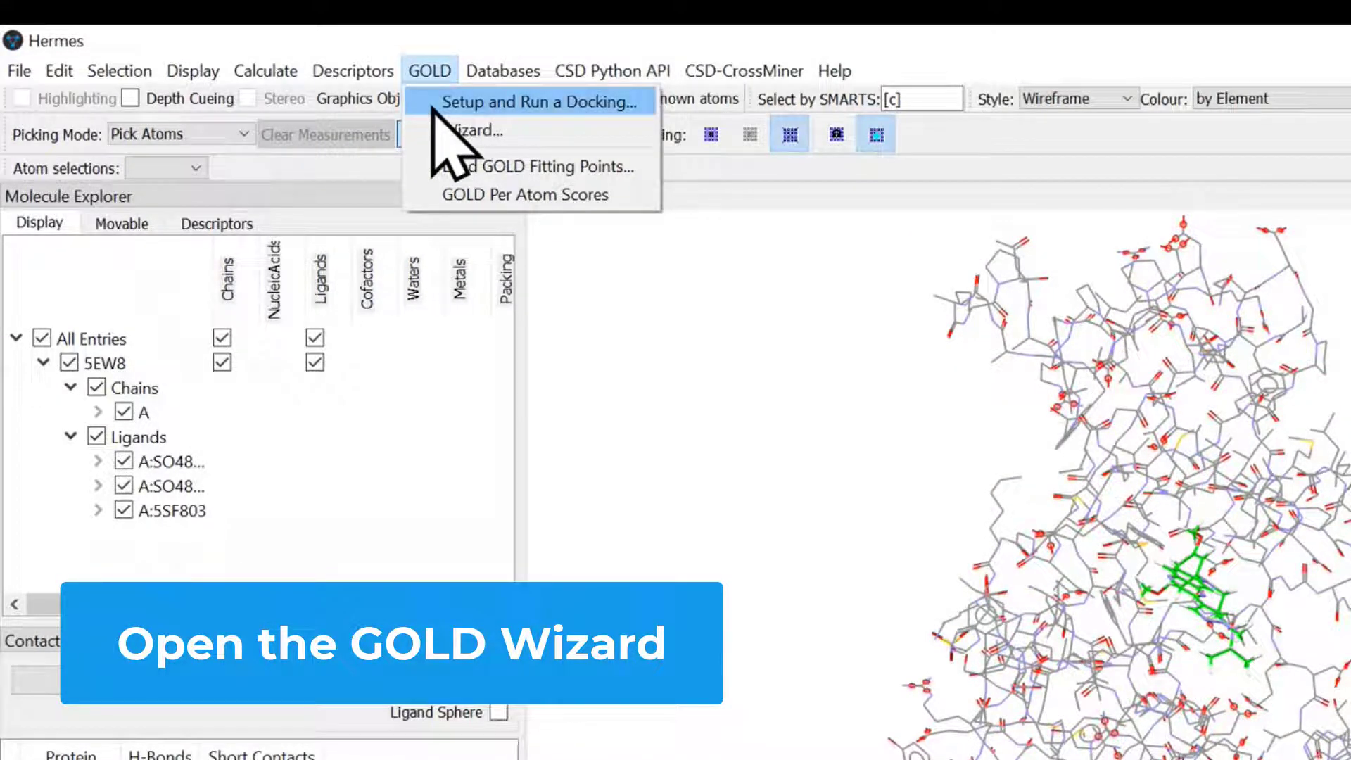
{"action": "mouse_move", "coordinate": [473, 130]}
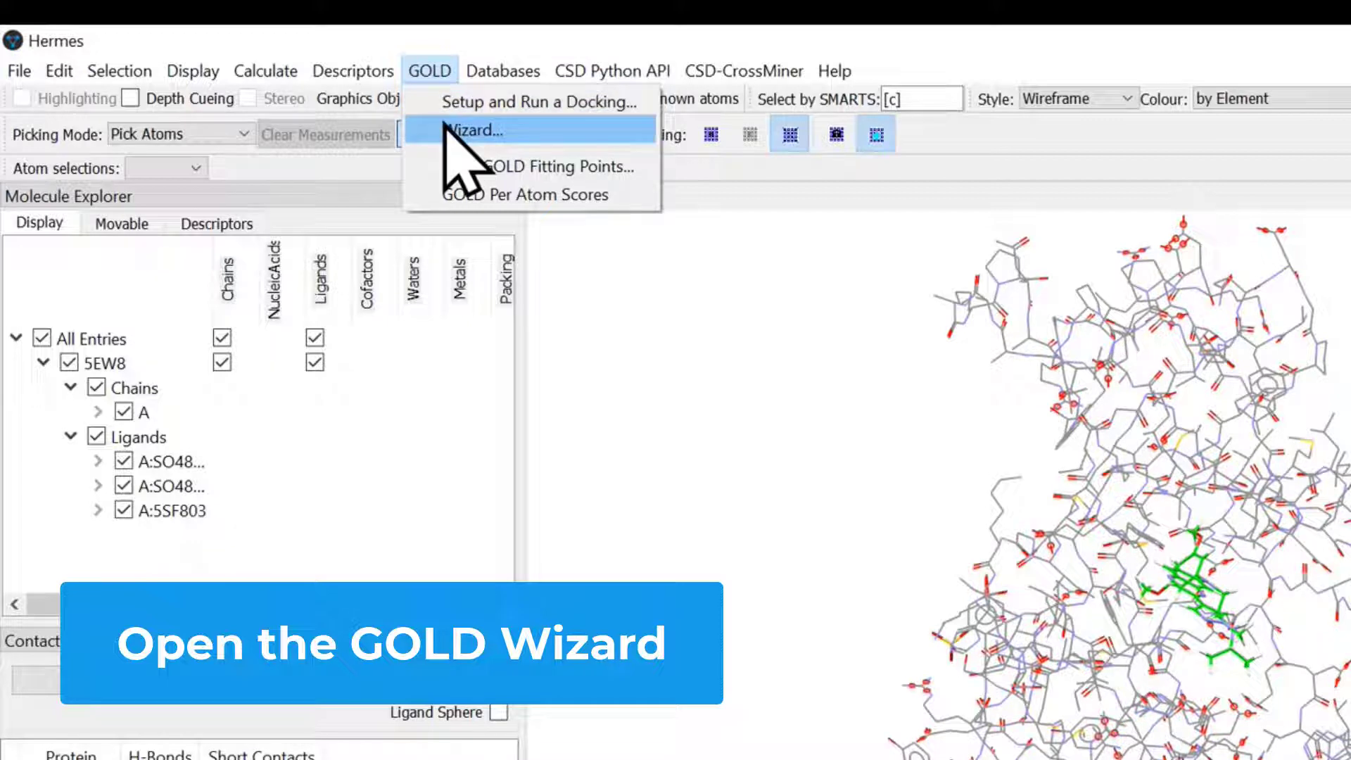
{"action": "left_click", "coordinate": [477, 129]}
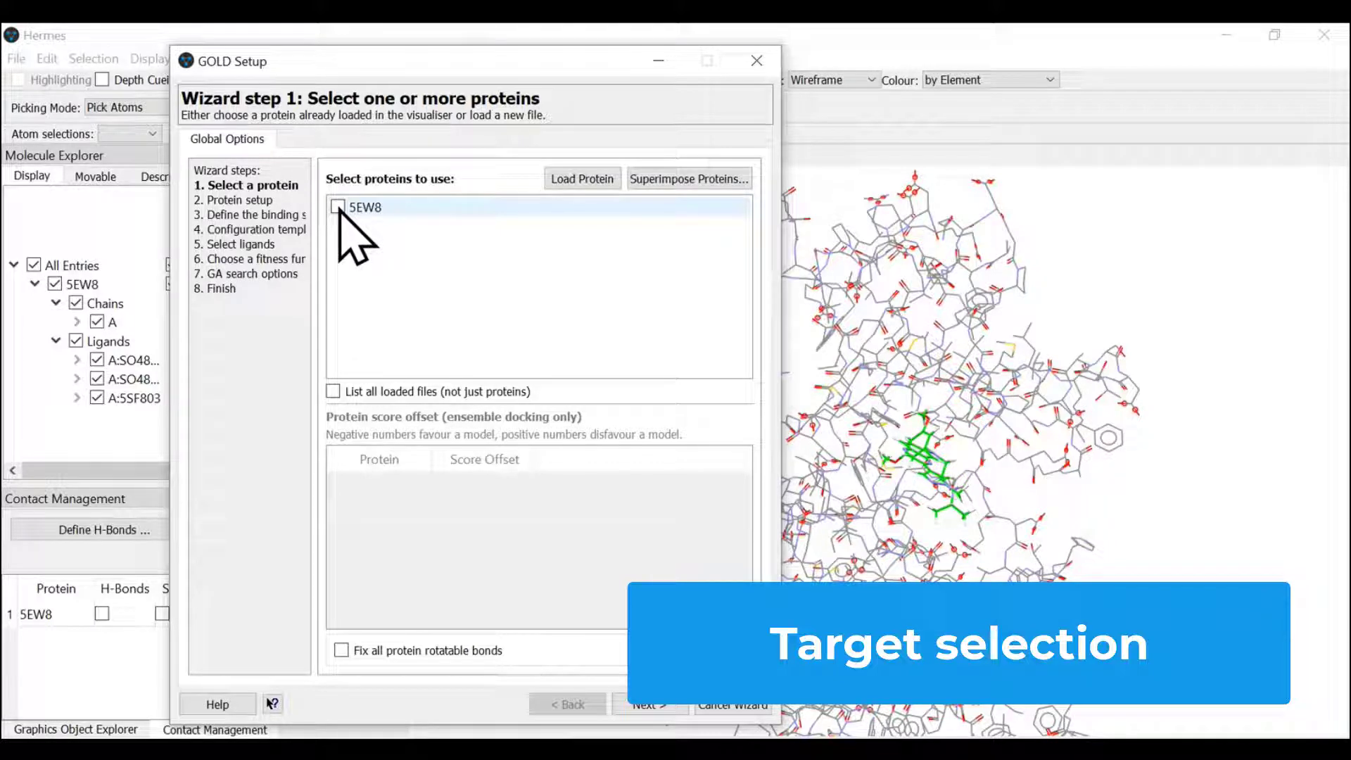
Step: Select 5EW8 as the docking protein and add hydrogens (2347 added)
{"action": "left_click", "coordinate": [338, 206]}
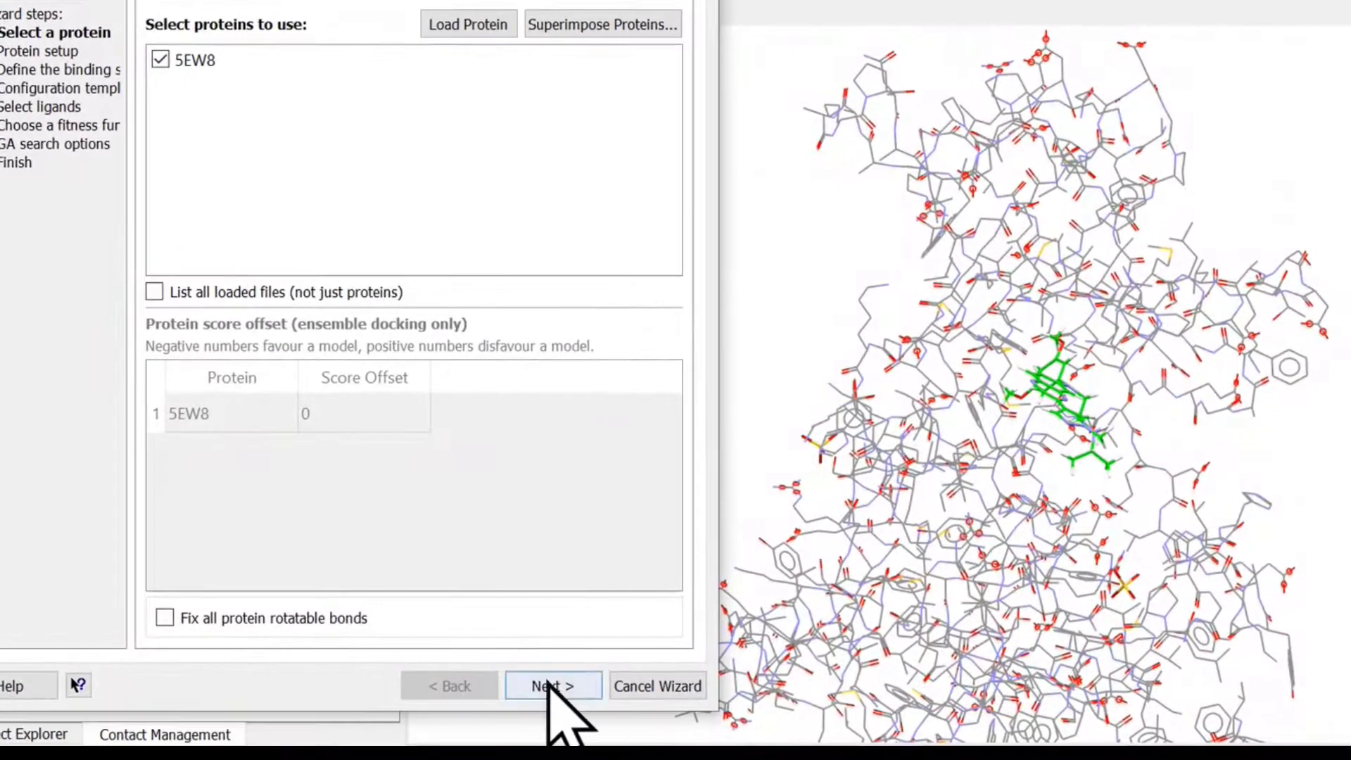
{"action": "left_click", "coordinate": [551, 686]}
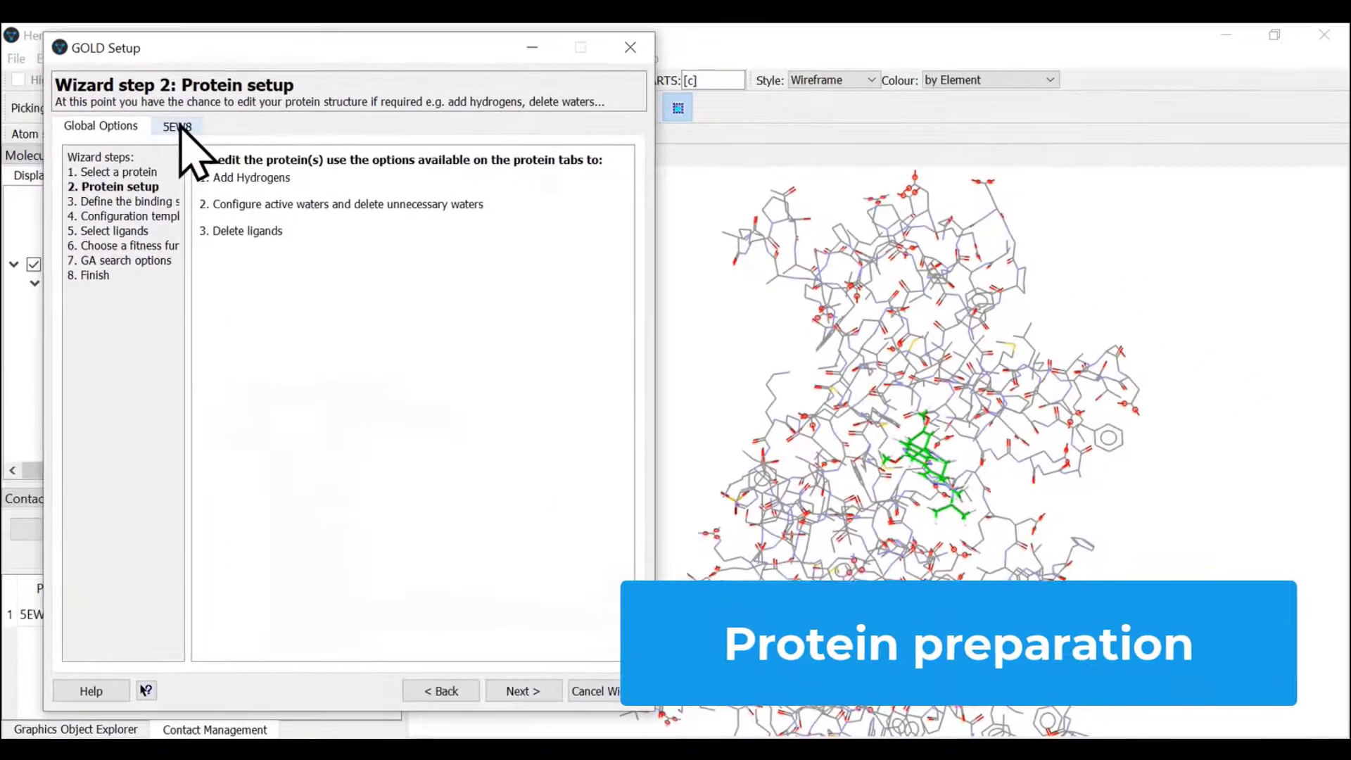
{"action": "left_click", "coordinate": [177, 125]}
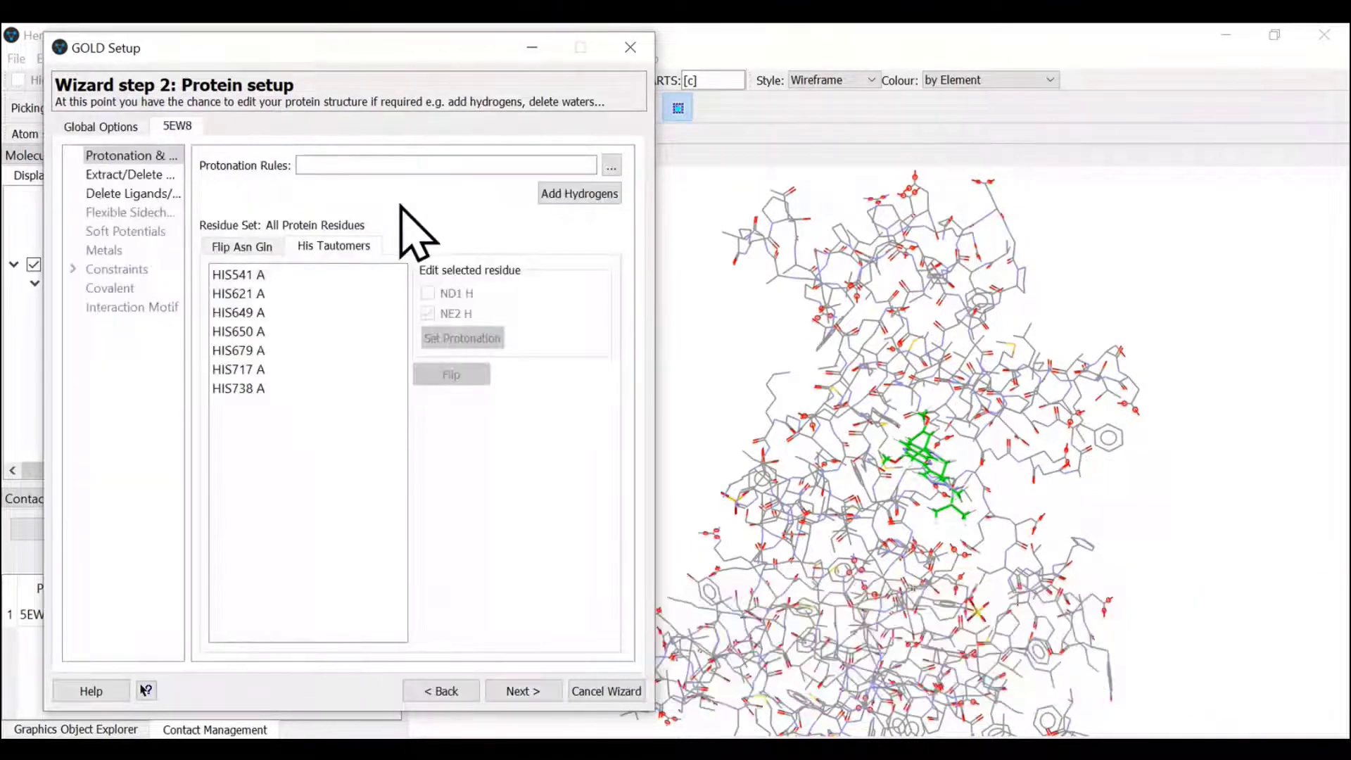
{"action": "left_click", "coordinate": [579, 193]}
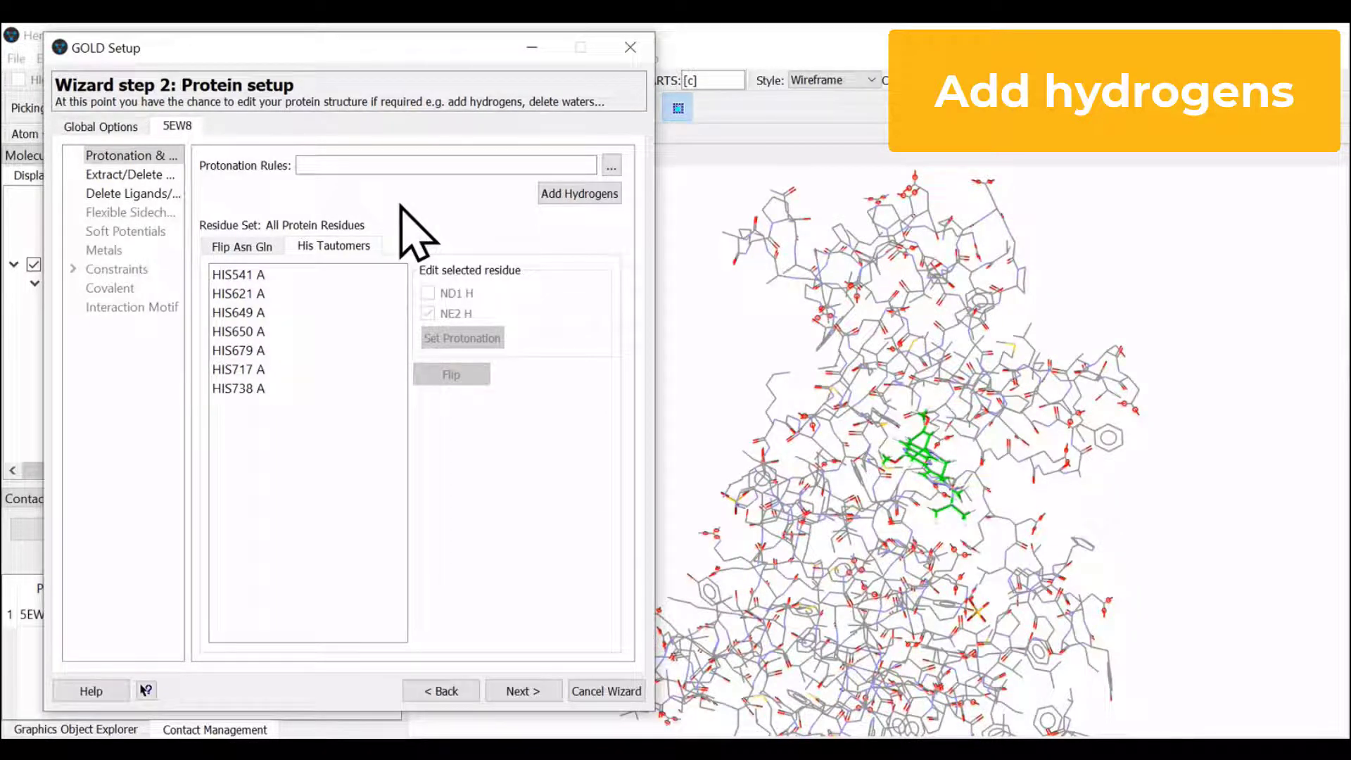
{"action": "left_click", "coordinate": [578, 193]}
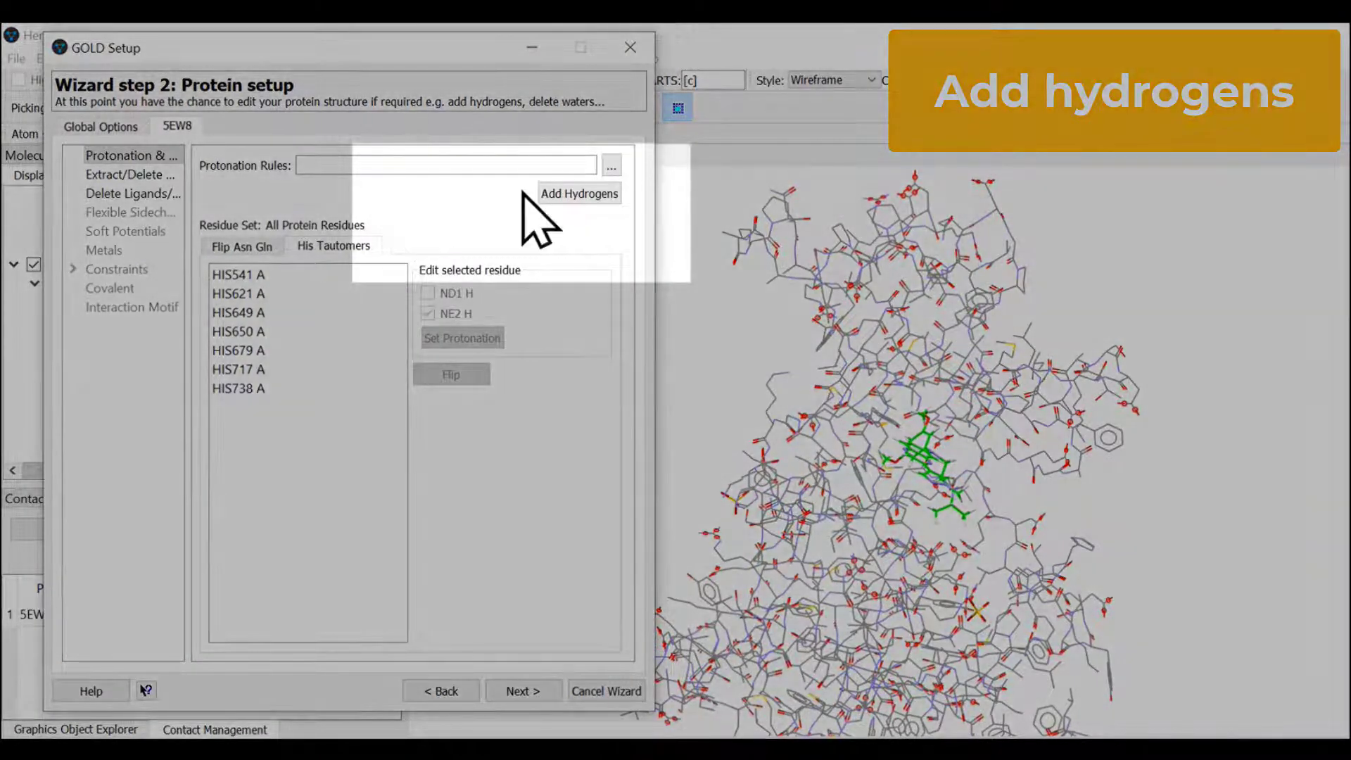
{"action": "left_click", "coordinate": [578, 193]}
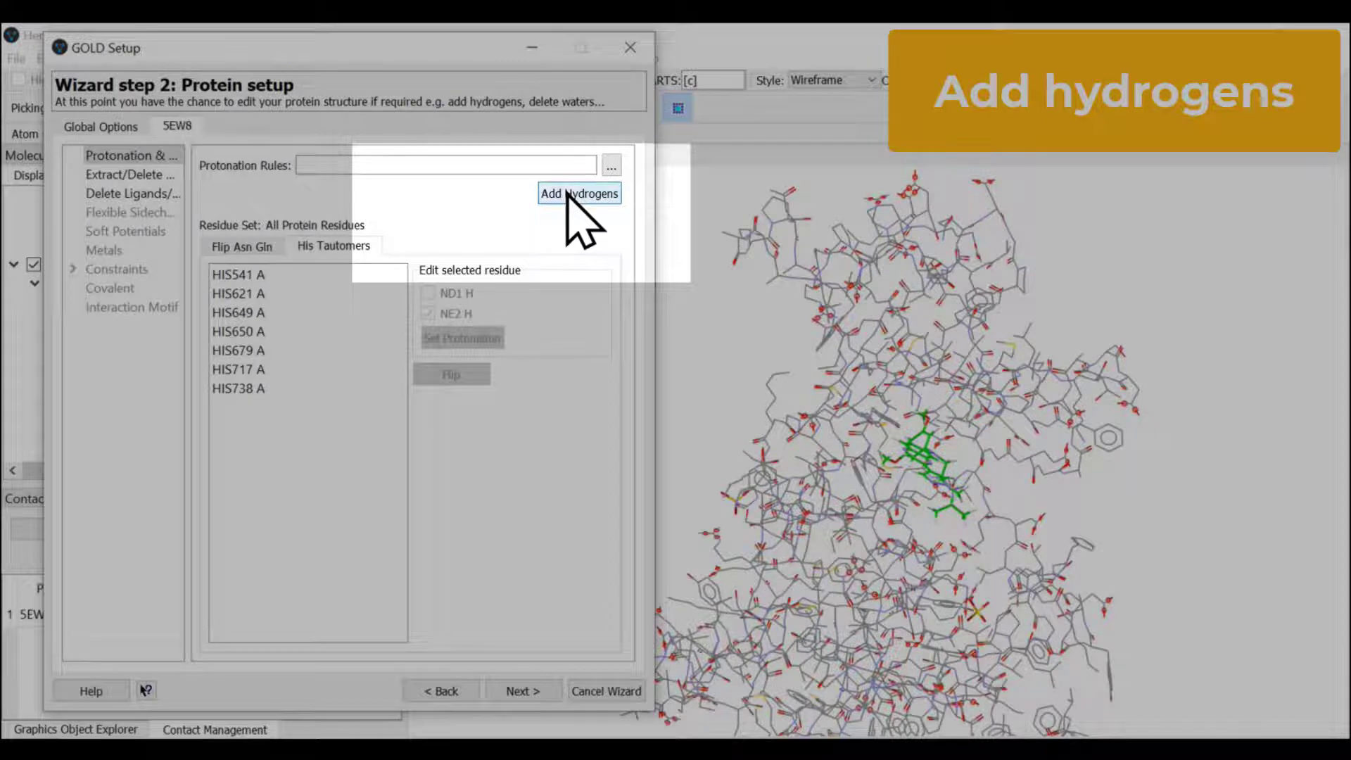
{"action": "left_click", "coordinate": [578, 193]}
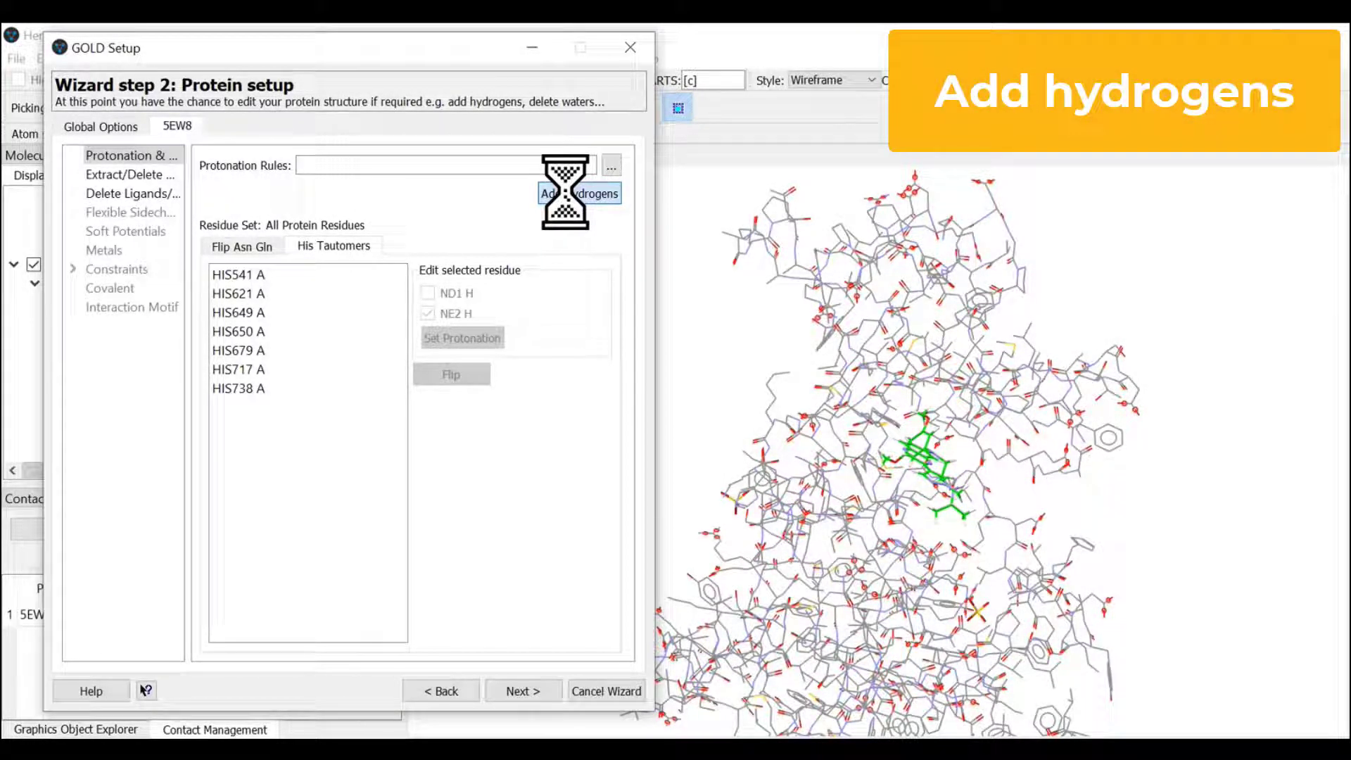
{"action": "left_click", "coordinate": [578, 193]}
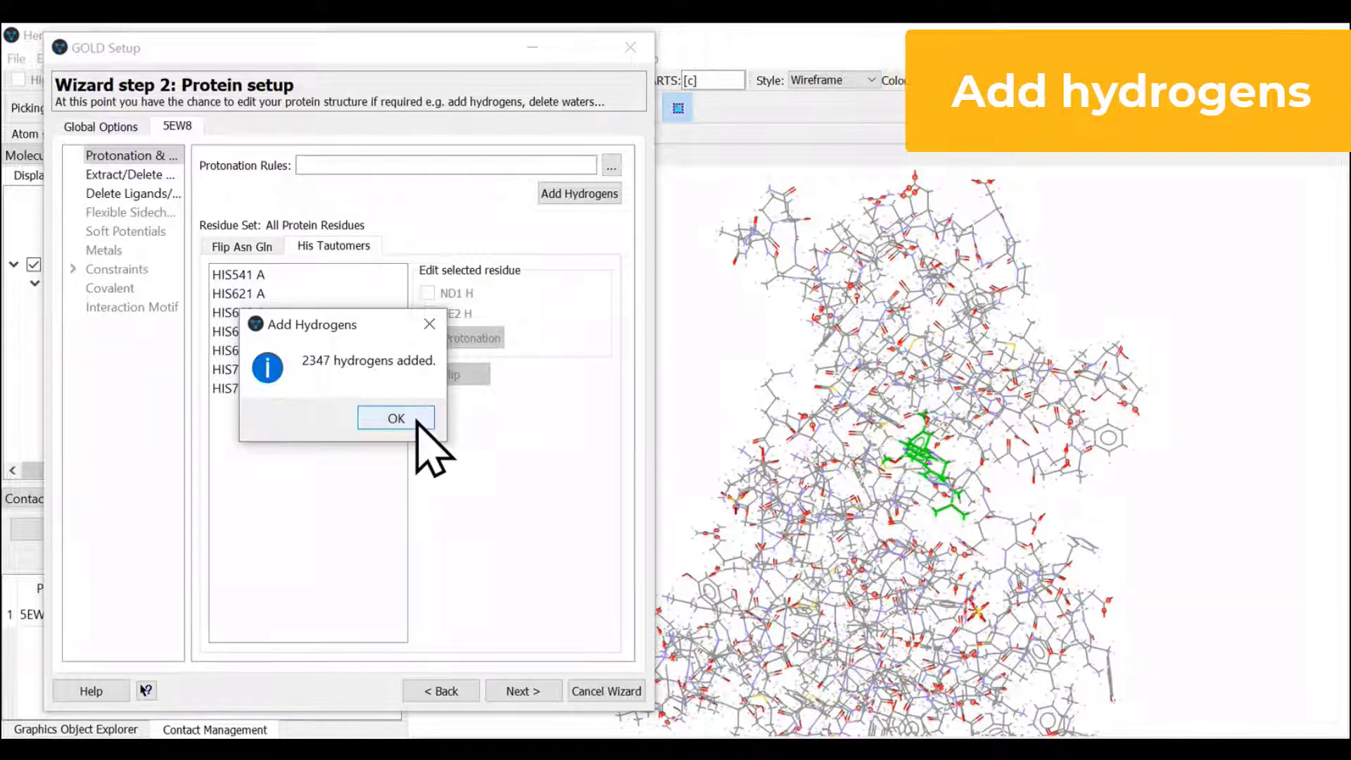
{"action": "left_click", "coordinate": [395, 418]}
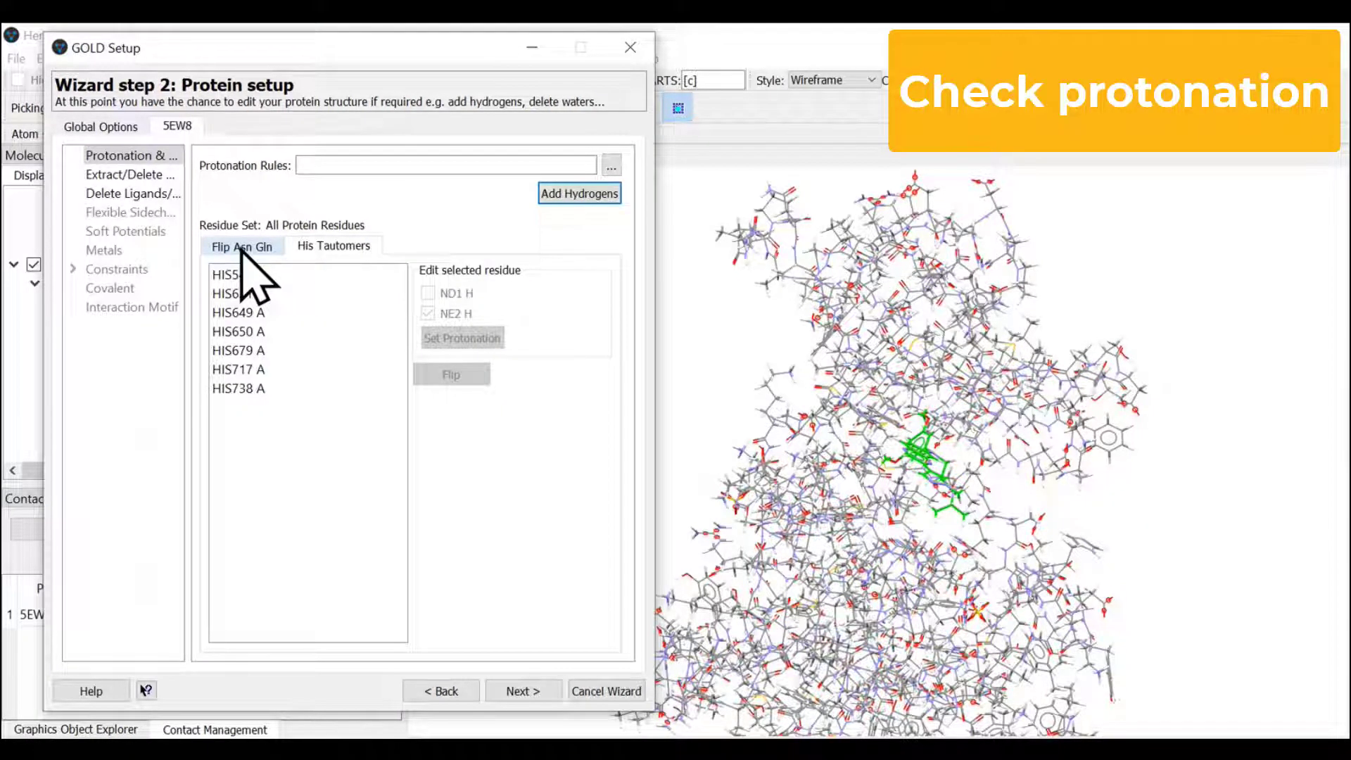
Step: Review the Asn/Gln flips (GLN491 A) and the histidine tautomer list
{"action": "left_click", "coordinate": [241, 246]}
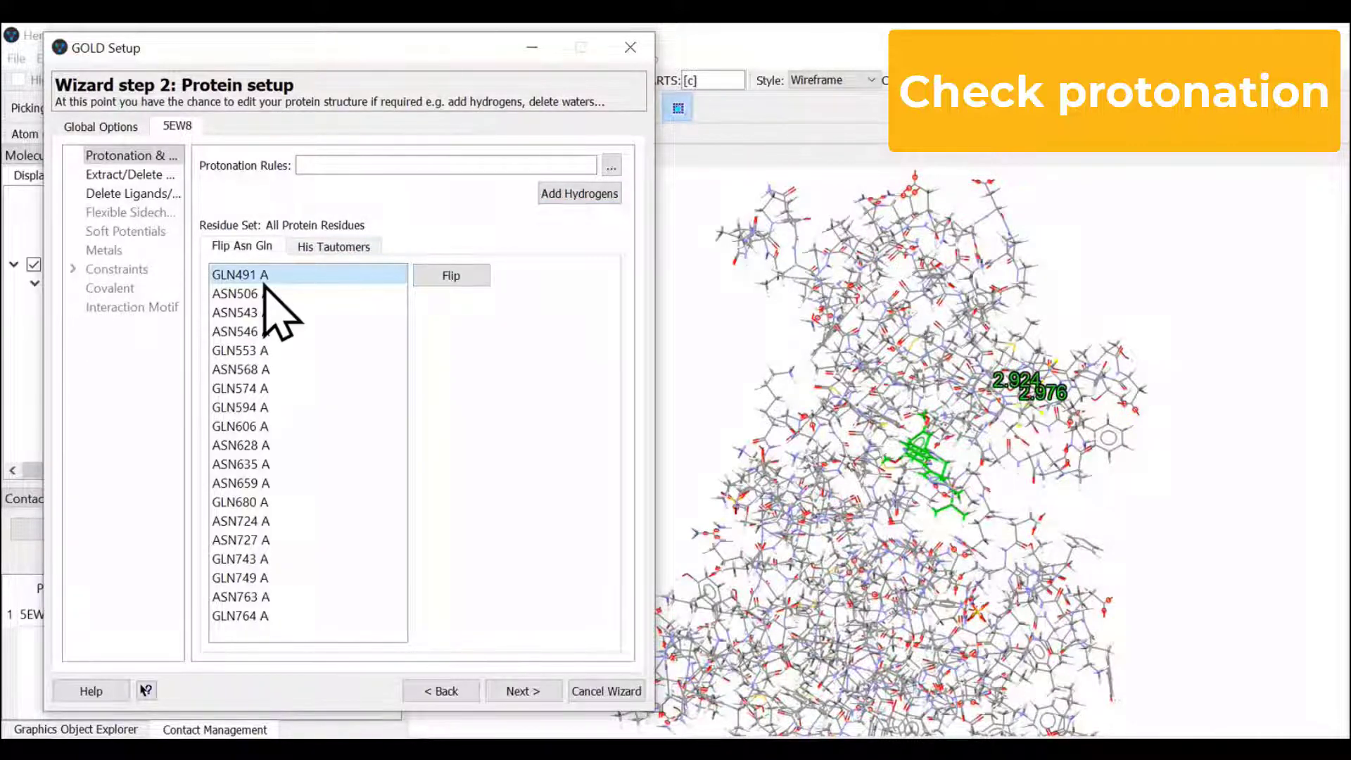
{"action": "left_click", "coordinate": [334, 244]}
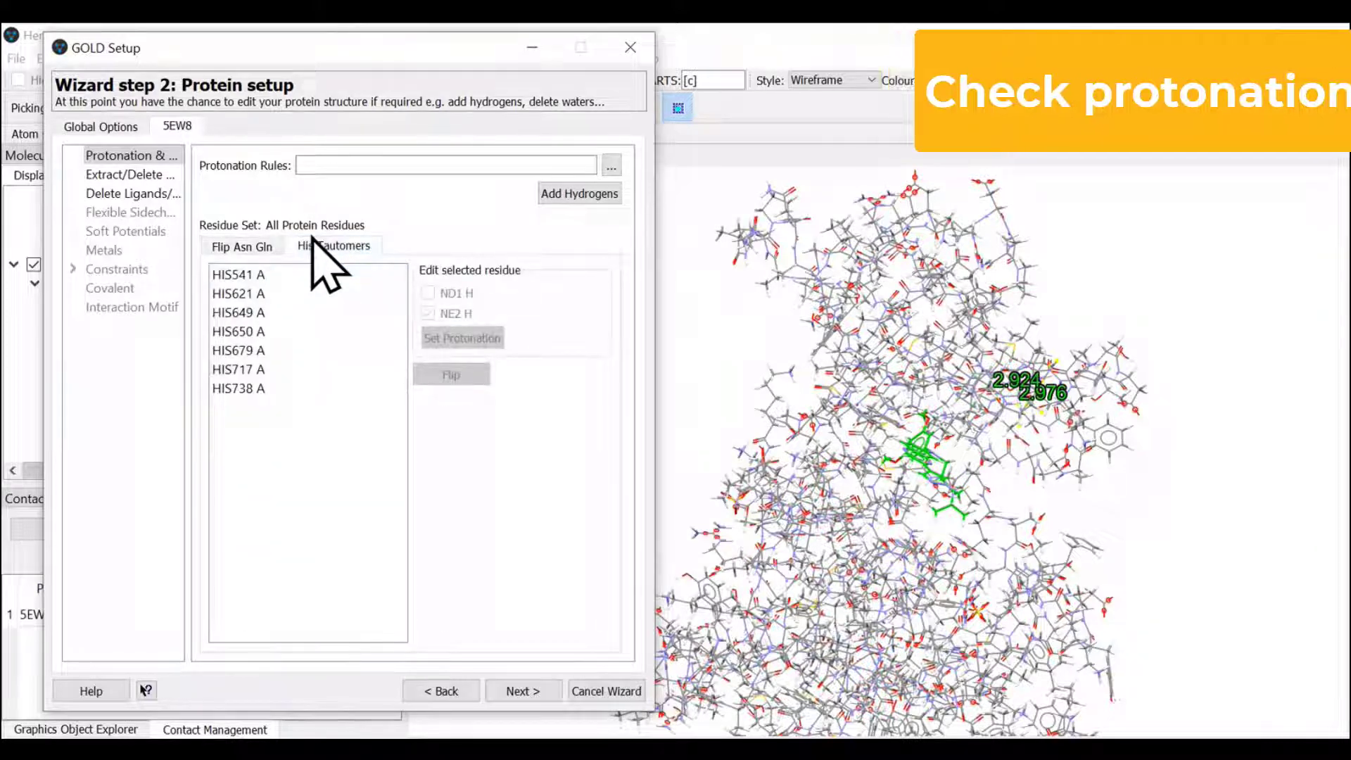
{"action": "left_click", "coordinate": [131, 175]}
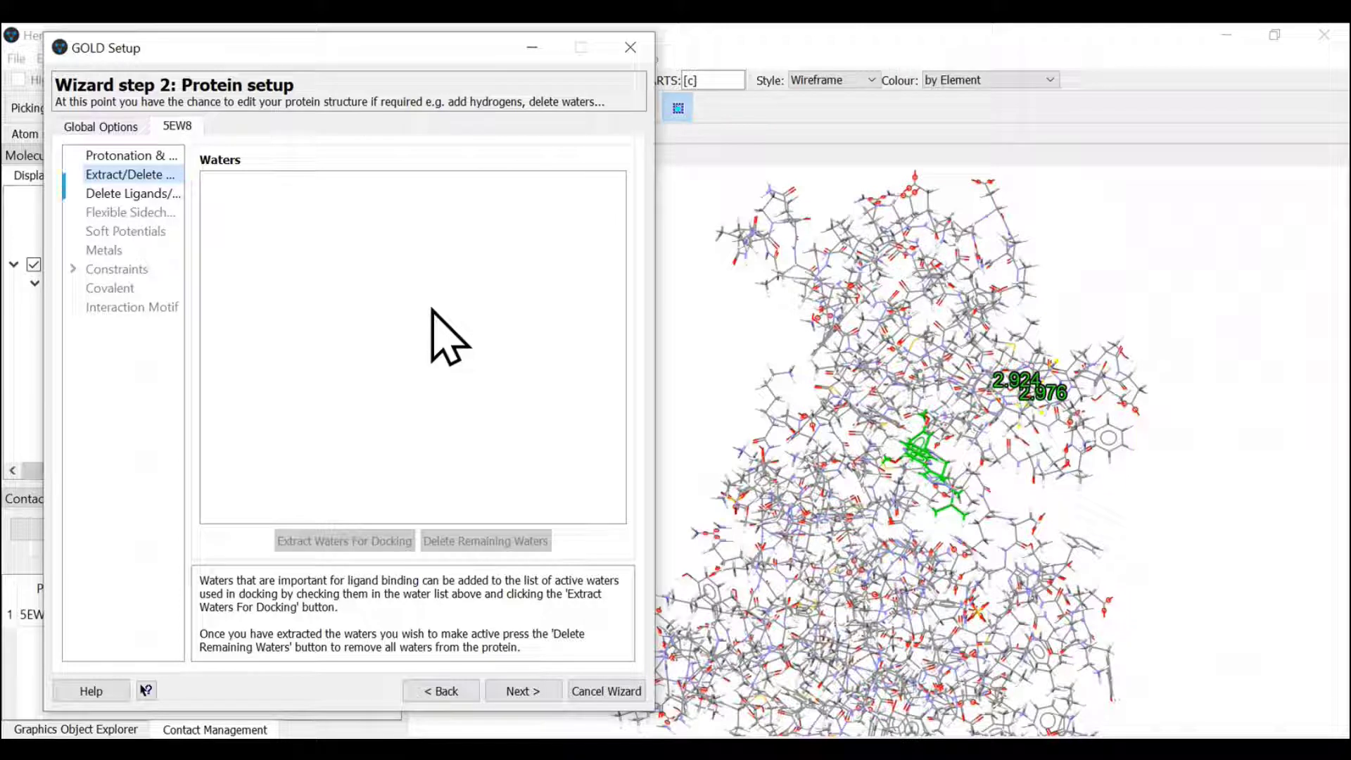
Step: Mark ligand A:5SF803 and extract it from the protein
{"action": "left_click", "coordinate": [131, 193]}
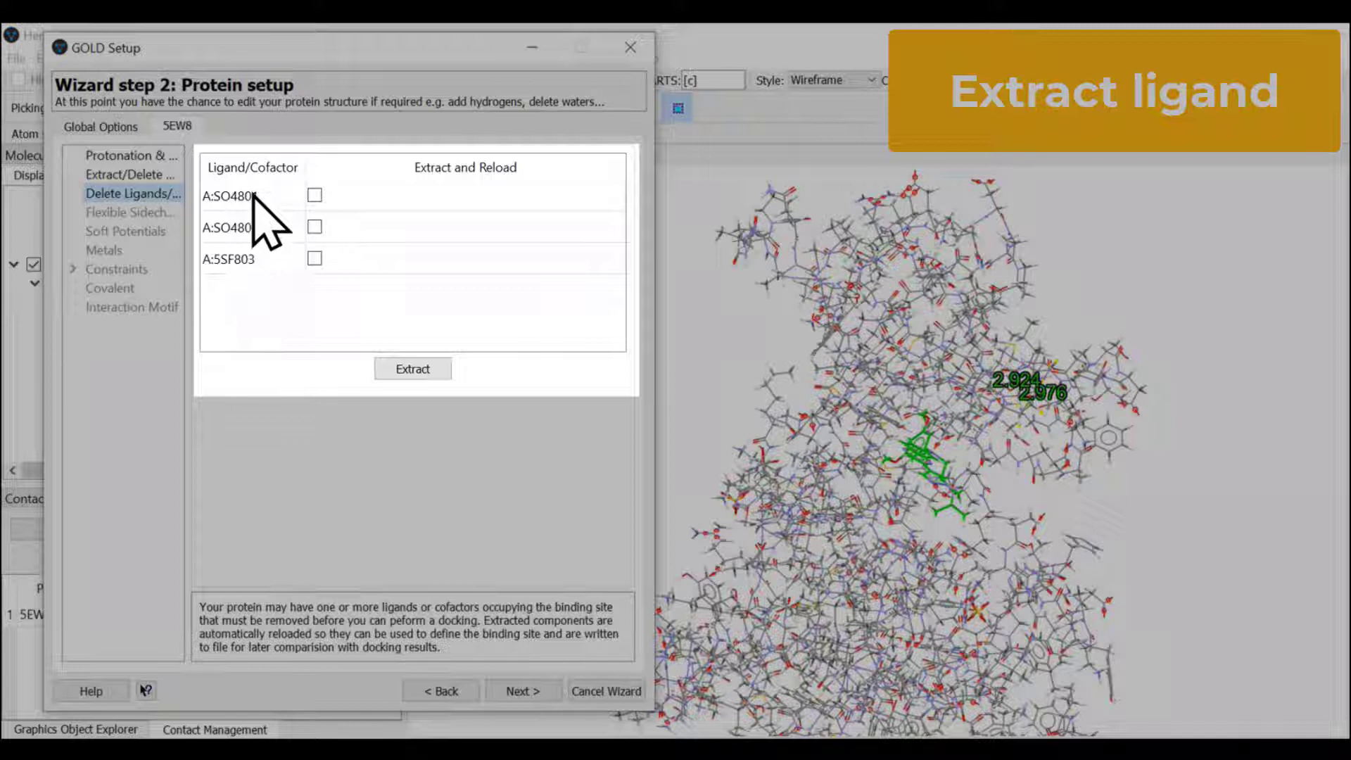
{"action": "mouse_move", "coordinate": [235, 313]}
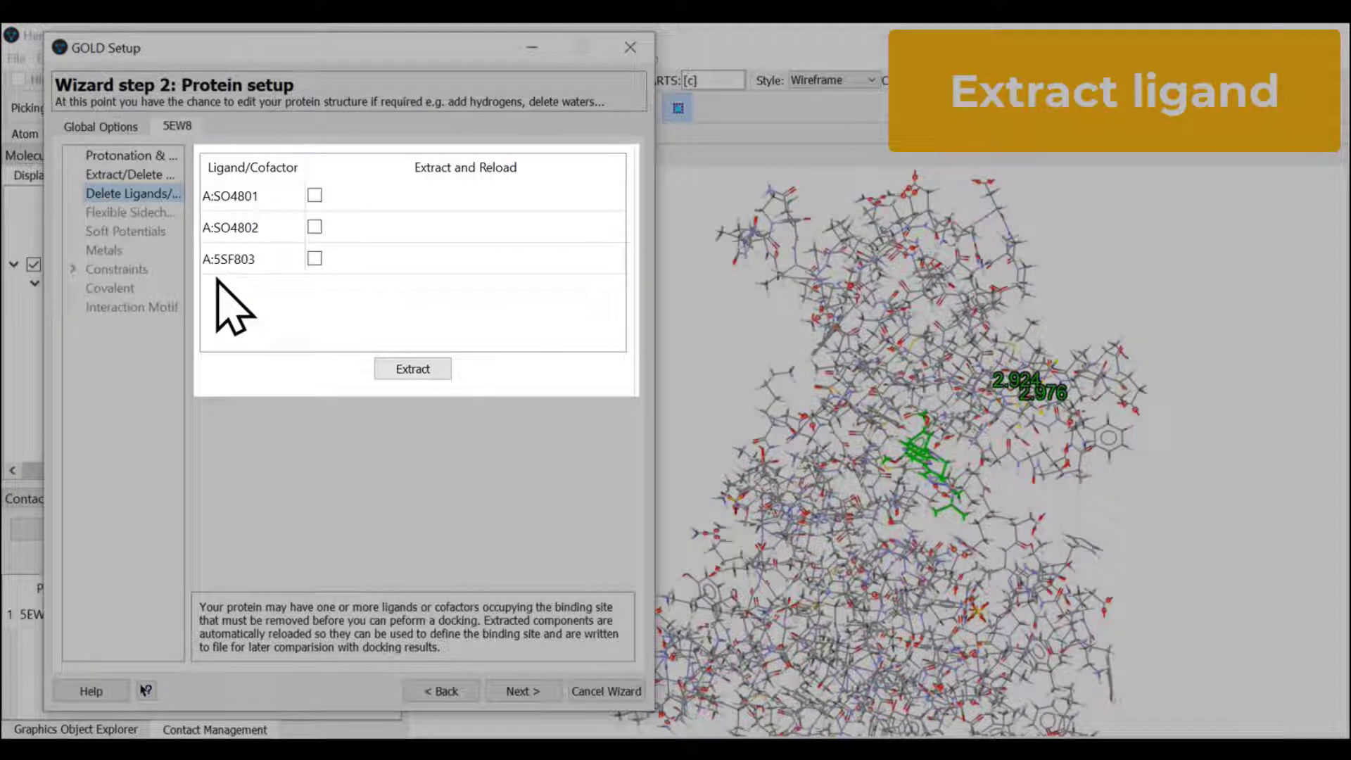
{"action": "mouse_move", "coordinate": [245, 314]}
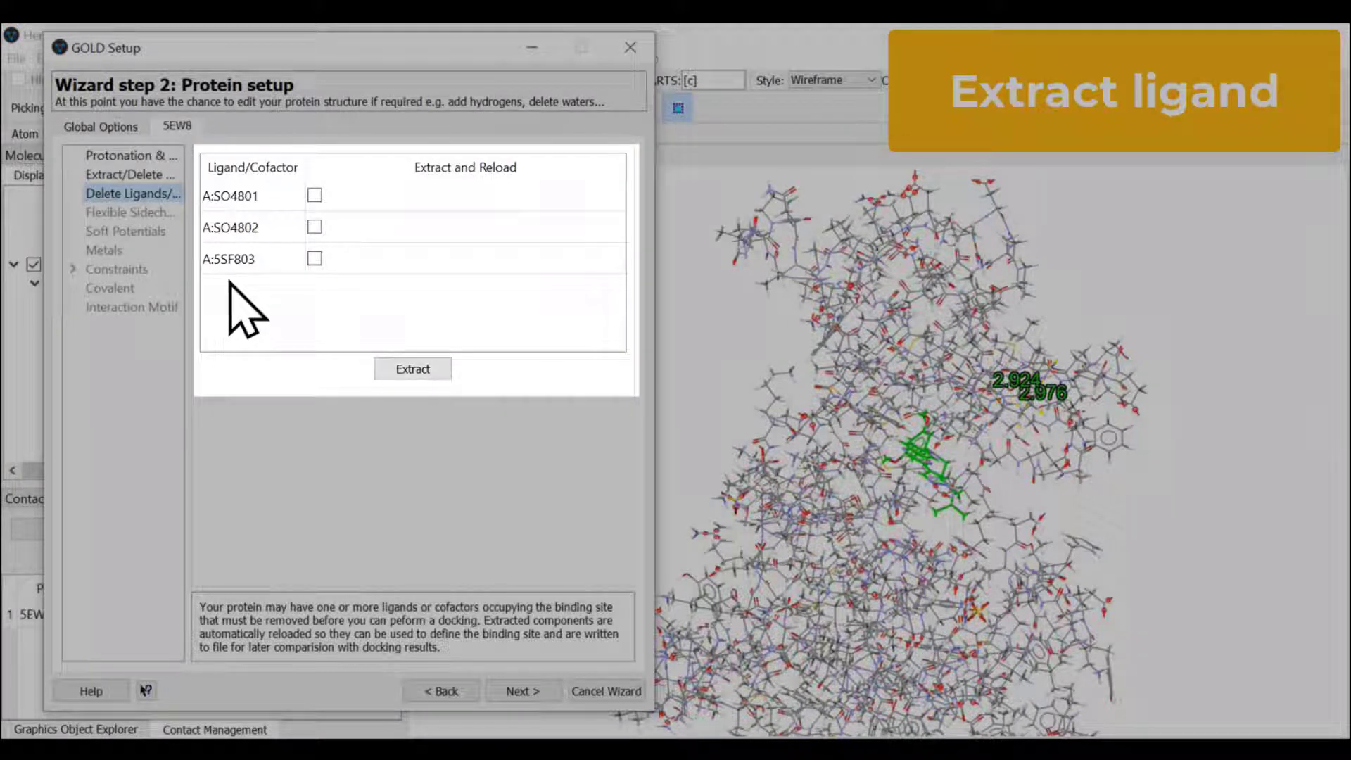
{"action": "left_click", "coordinate": [314, 258]}
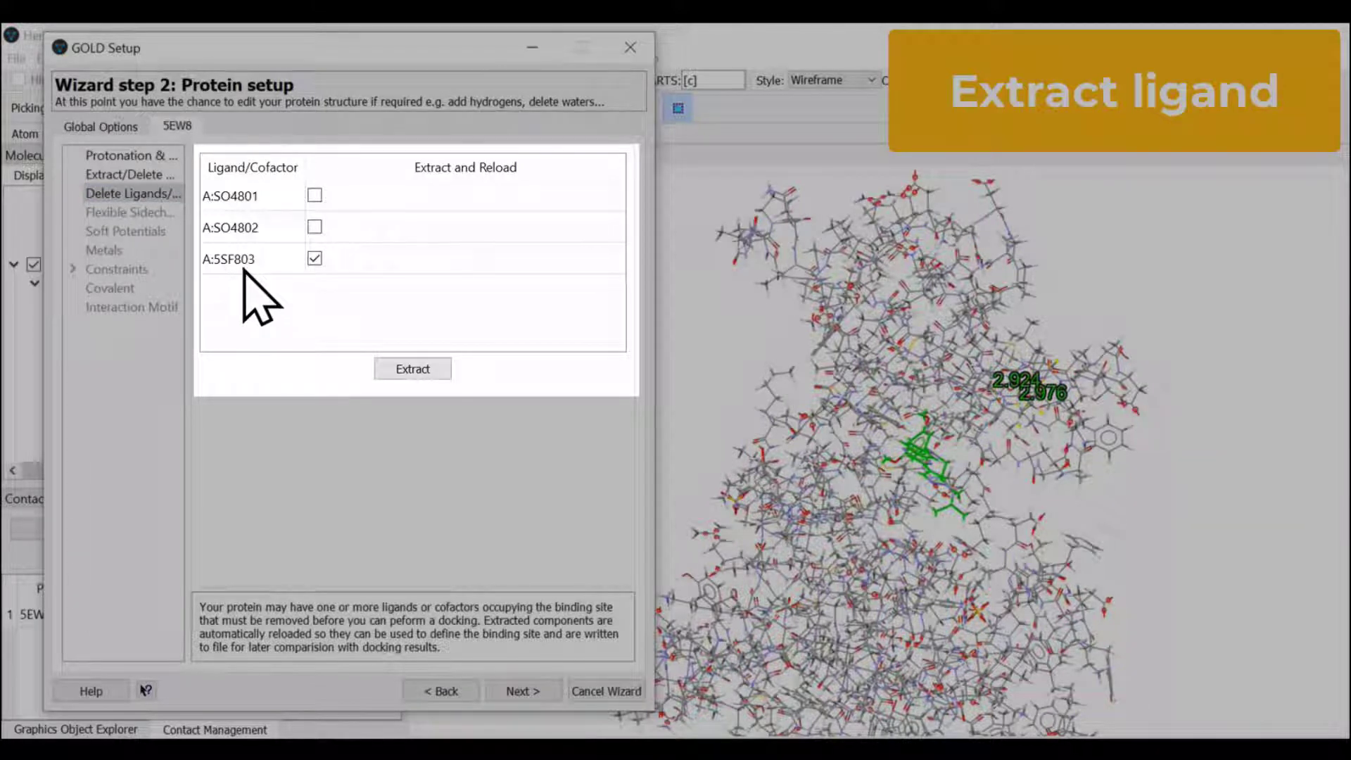
{"action": "left_click", "coordinate": [412, 369]}
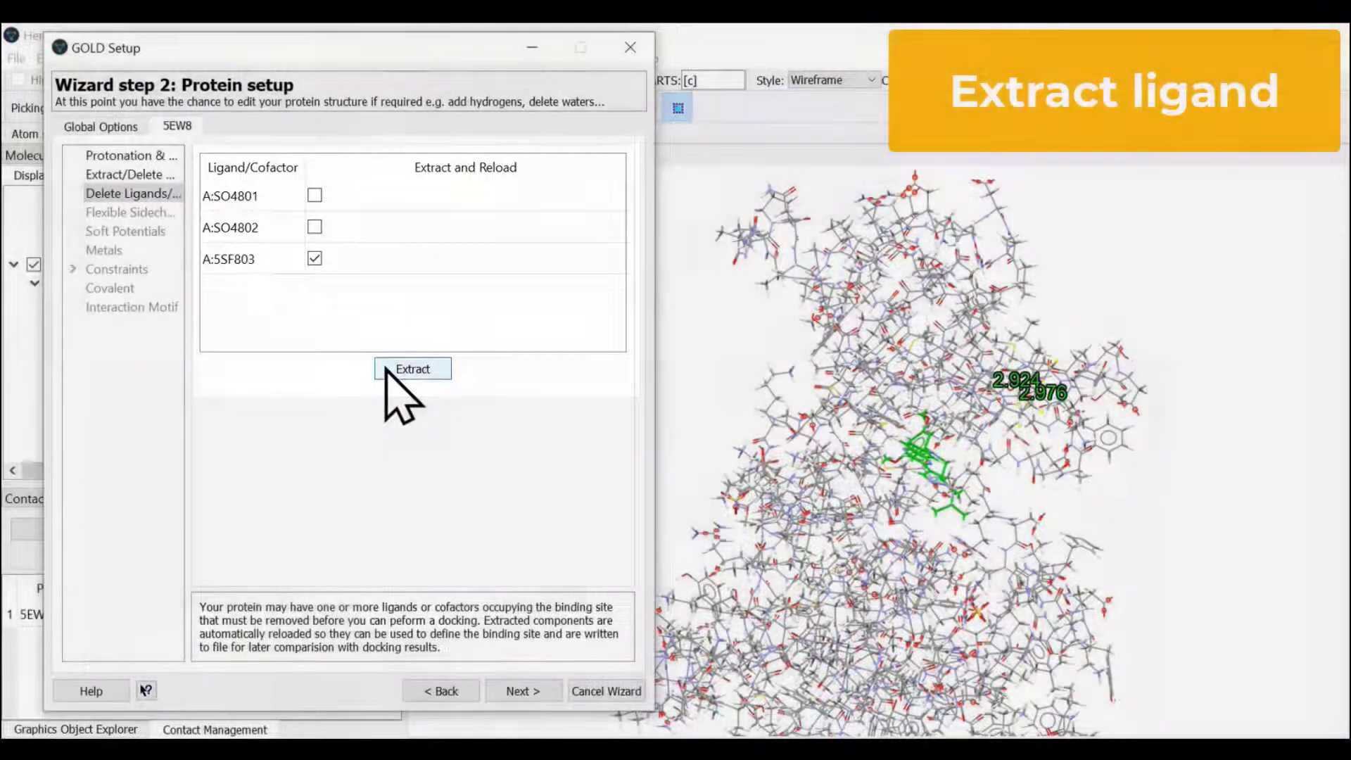
{"action": "left_click", "coordinate": [413, 369]}
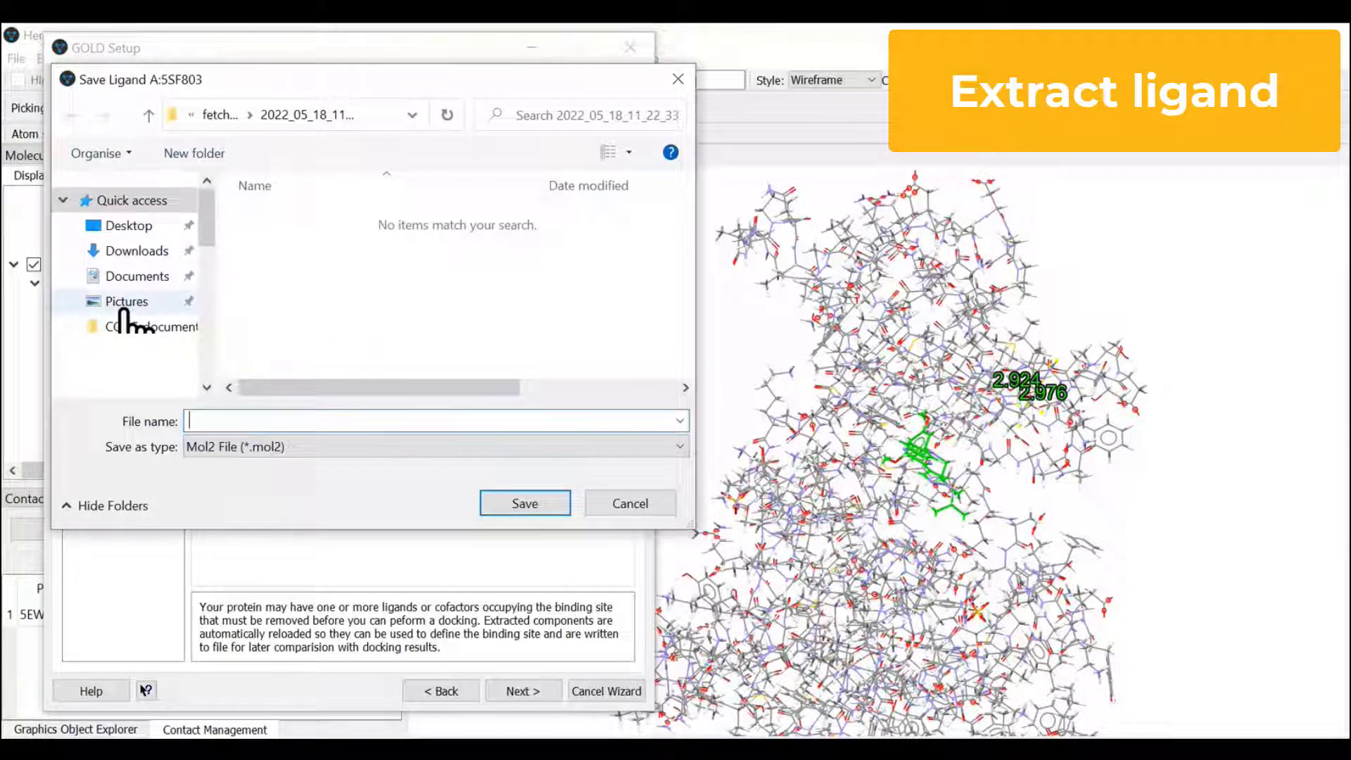
Step: Save the extracted ligand as 'ligand' Mol2 in Desktop > Workshop_data_18052022
{"action": "left_click", "coordinate": [128, 225]}
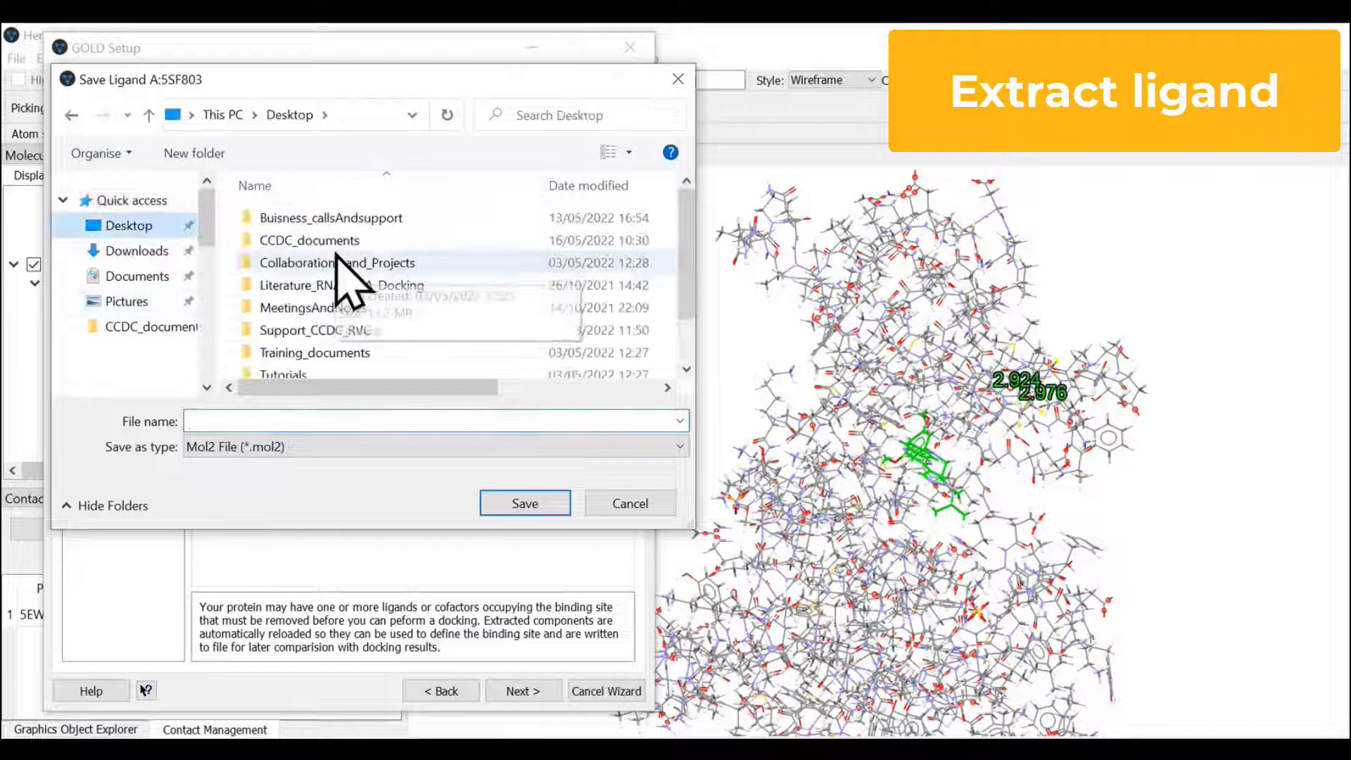
{"action": "scroll", "scroll_direction": "down", "scroll_amount": 3}
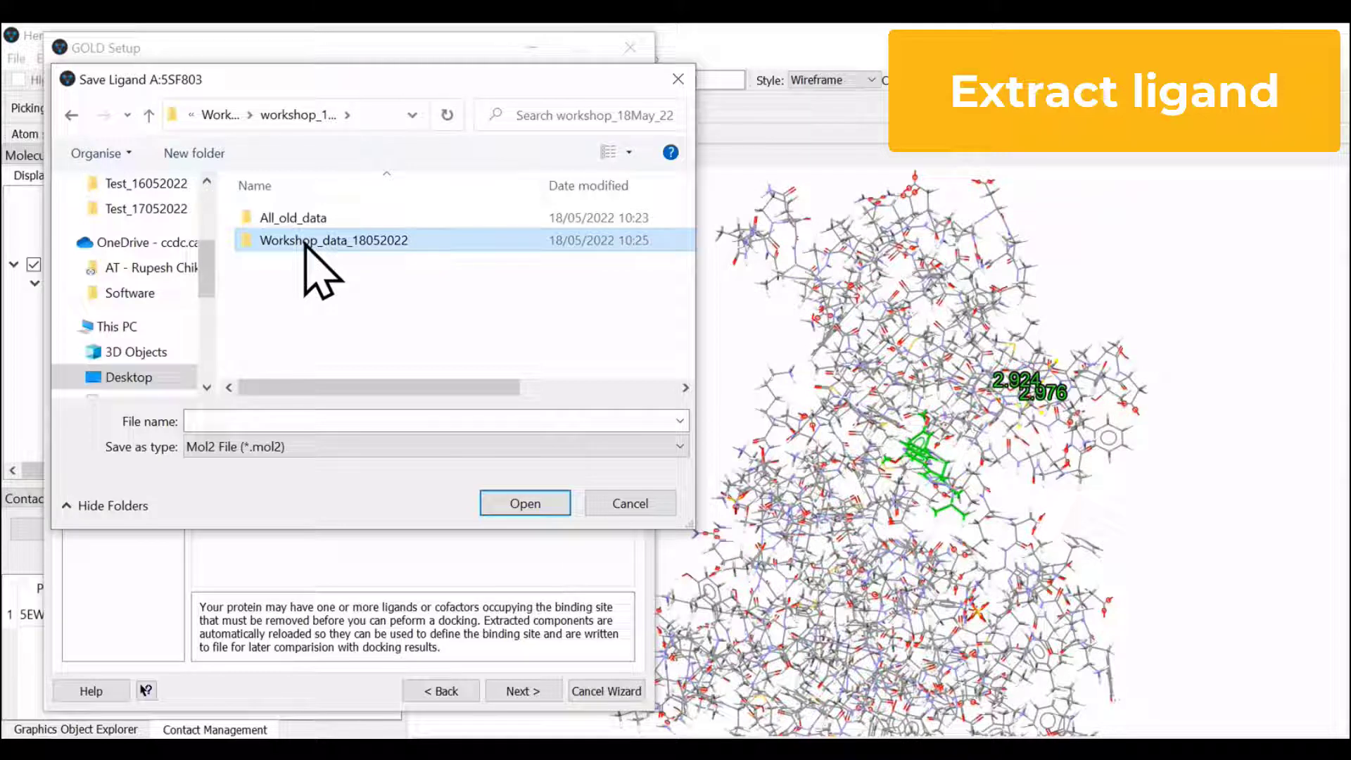
{"action": "double_click", "coordinate": [335, 239]}
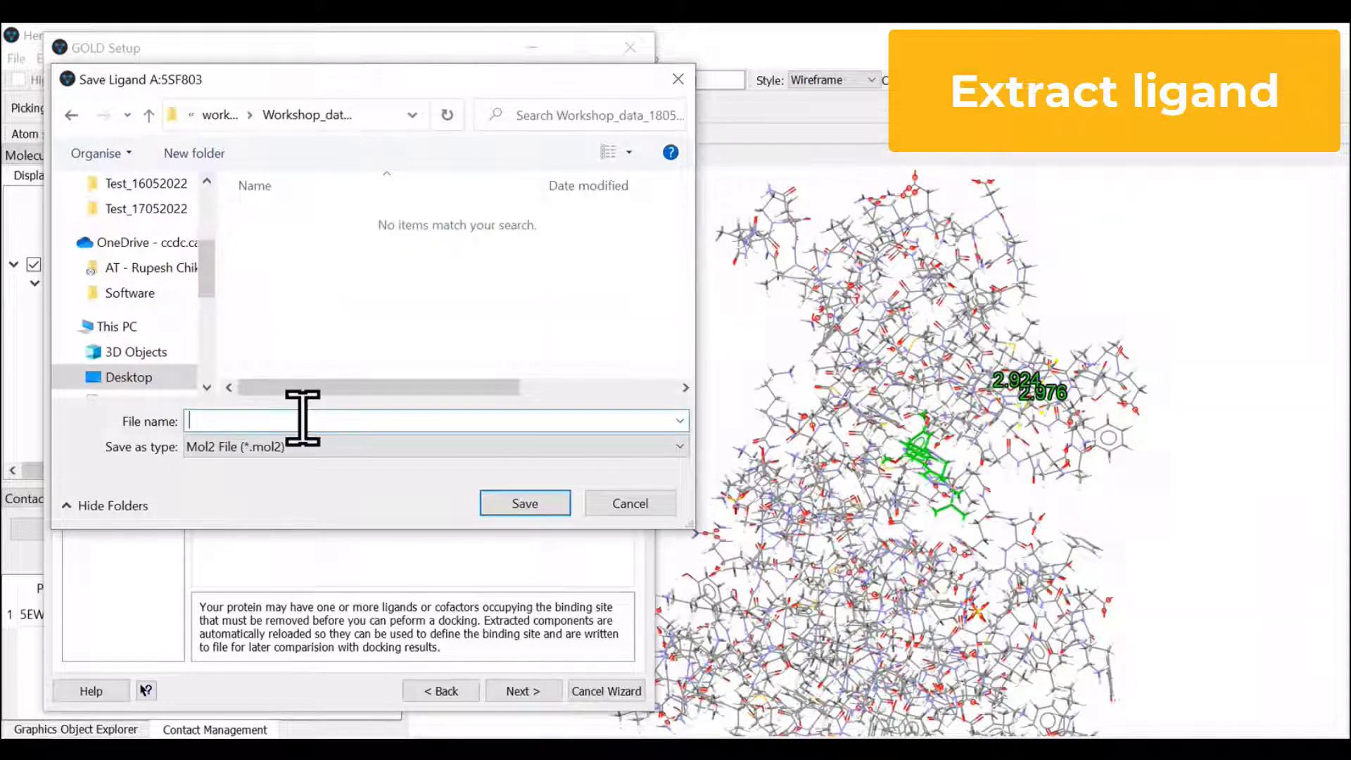
{"action": "type", "text": "ligand"}
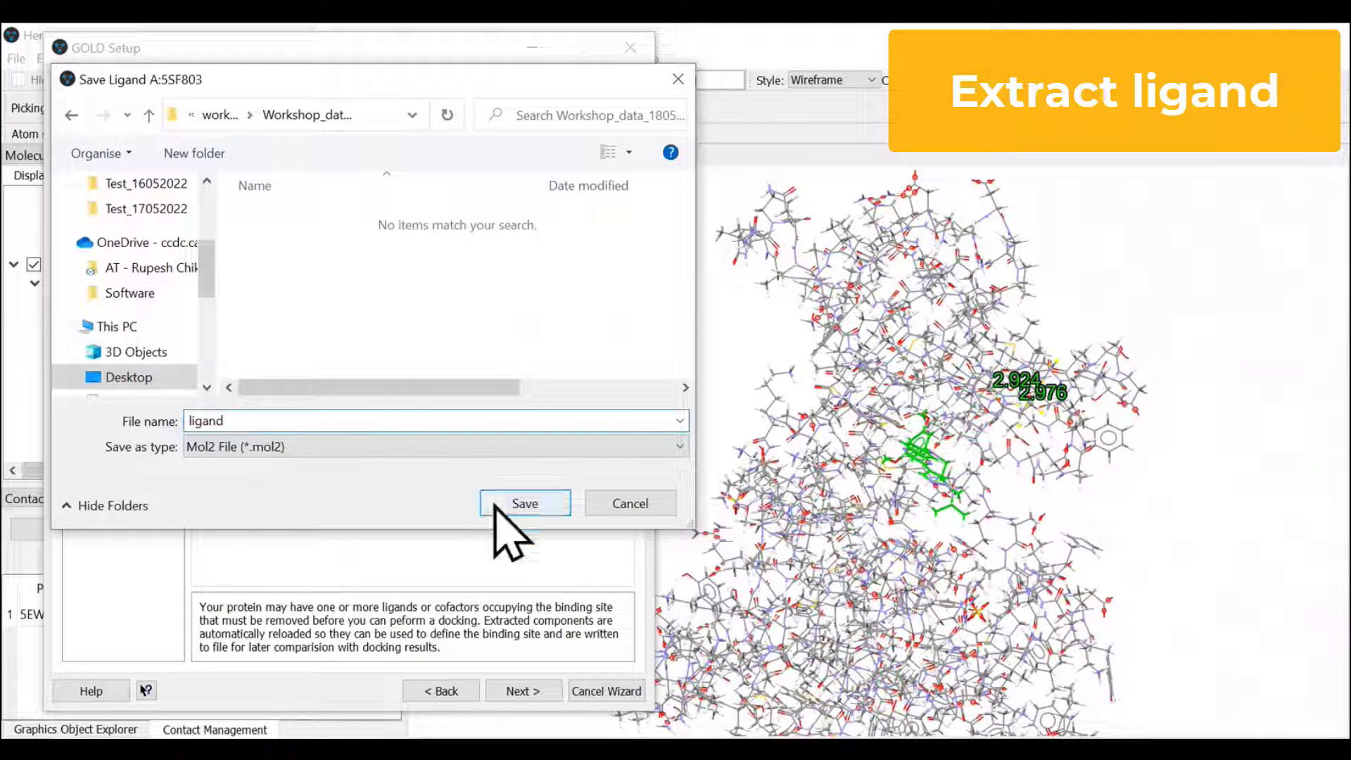
{"action": "left_click", "coordinate": [523, 504]}
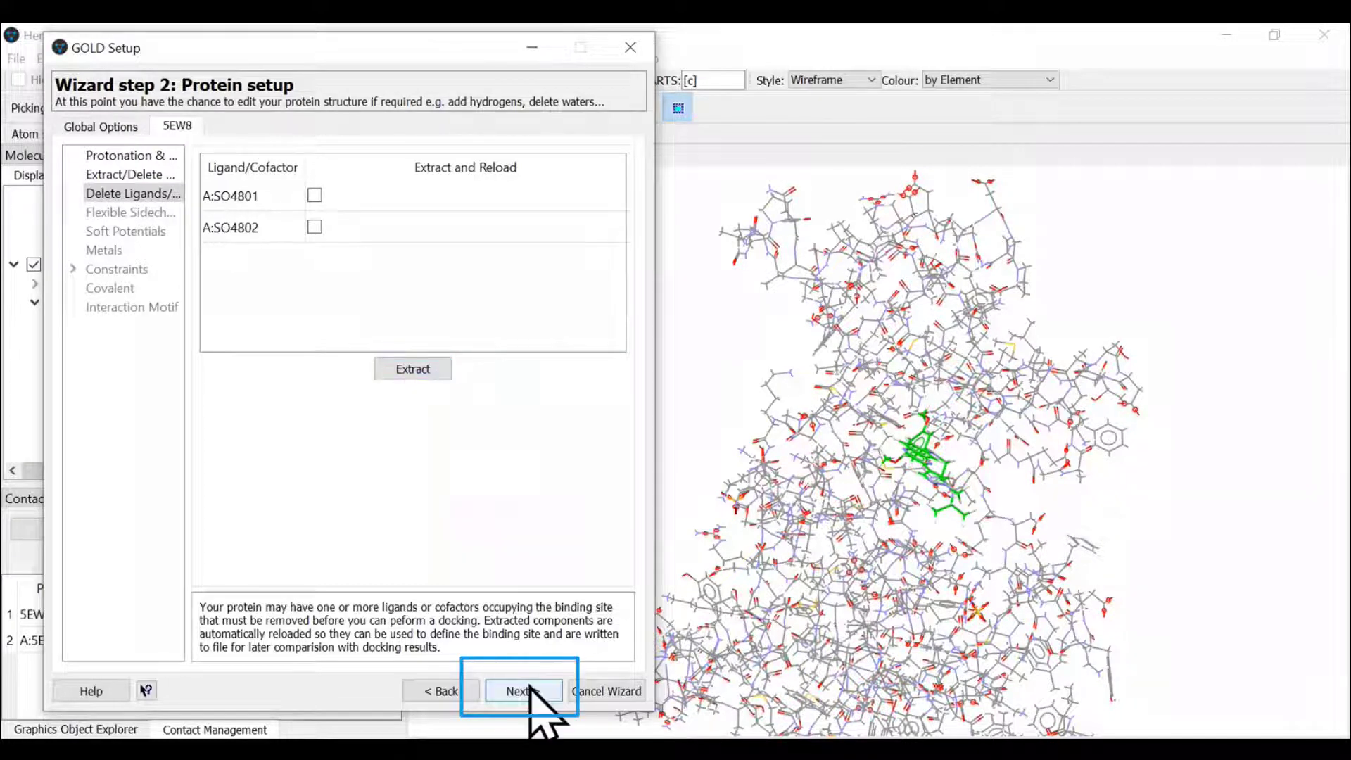
Step: Define the binding site from ligand A:5SF803 within 6 Å and advance to configuration templates
{"action": "left_click", "coordinate": [519, 690]}
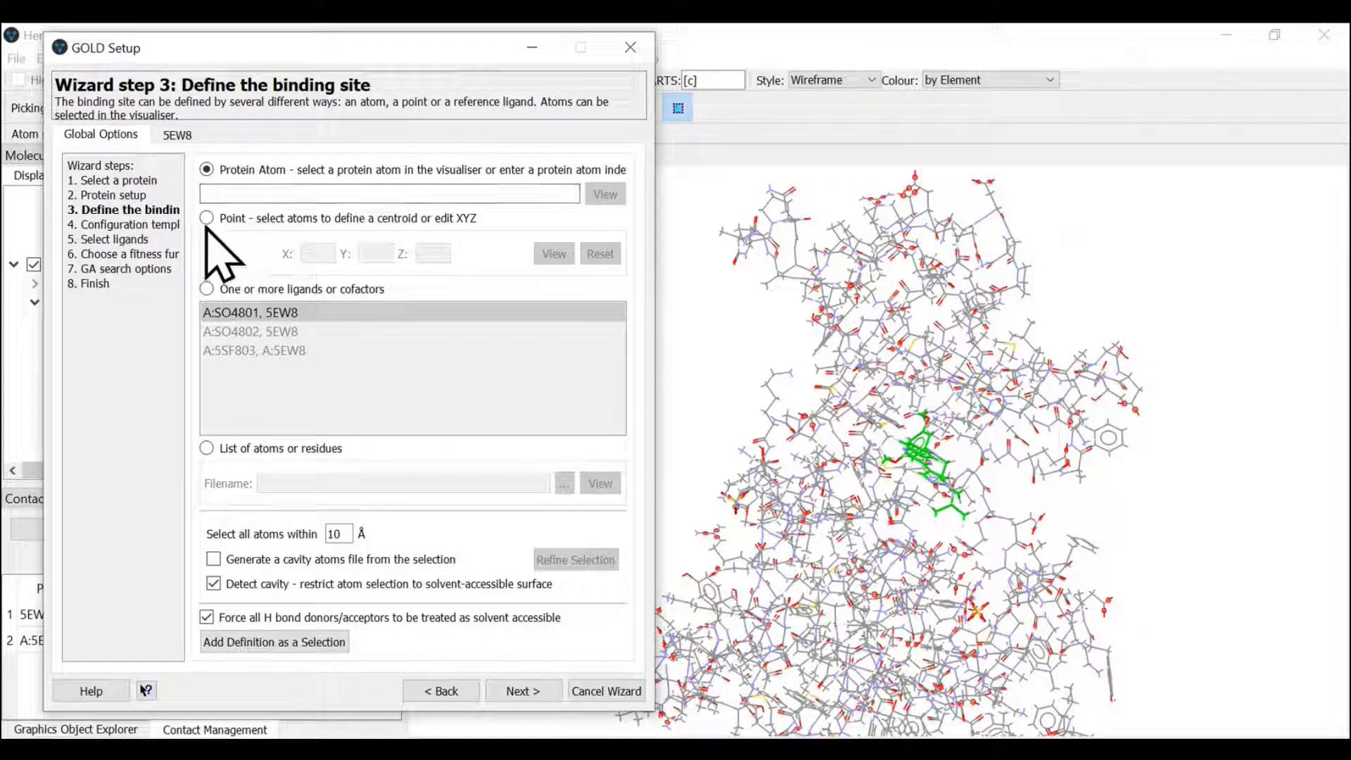
{"action": "left_click", "coordinate": [207, 216]}
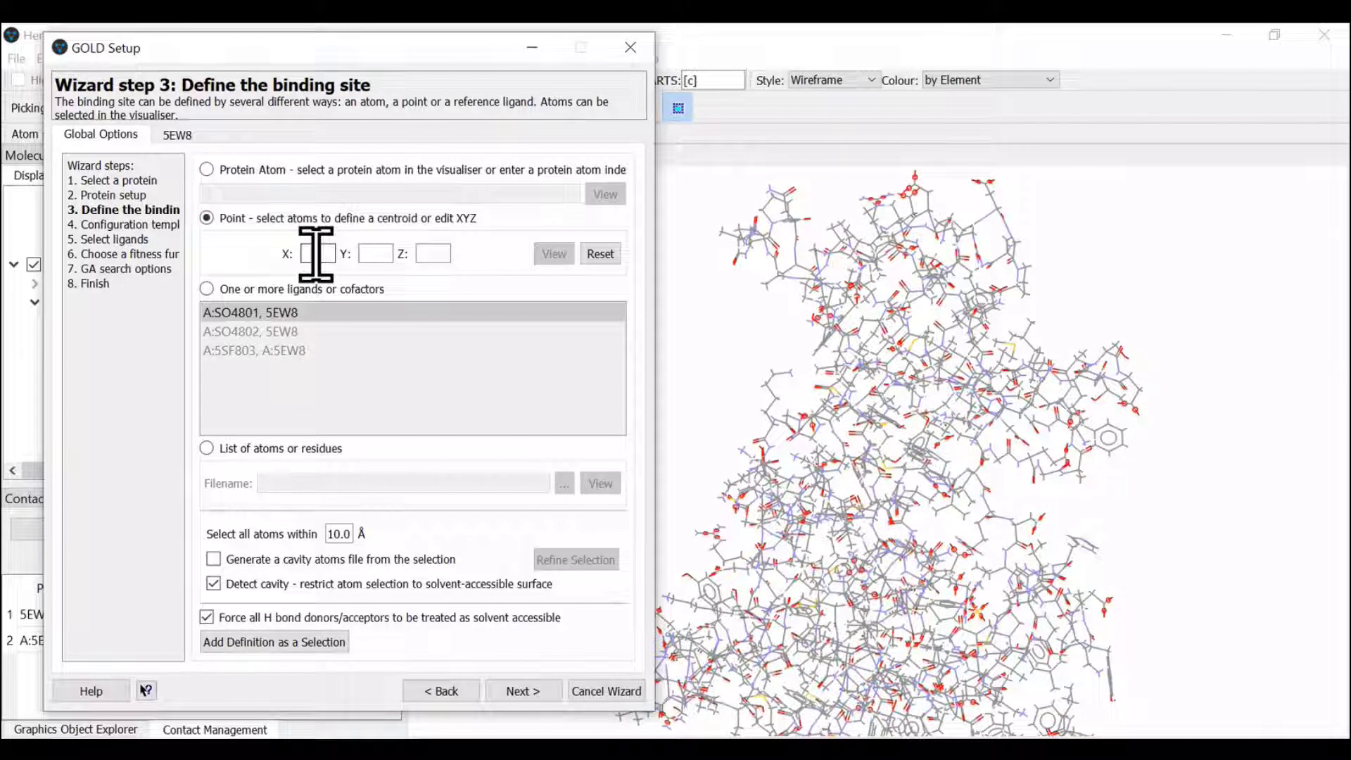
{"action": "left_click", "coordinate": [250, 312]}
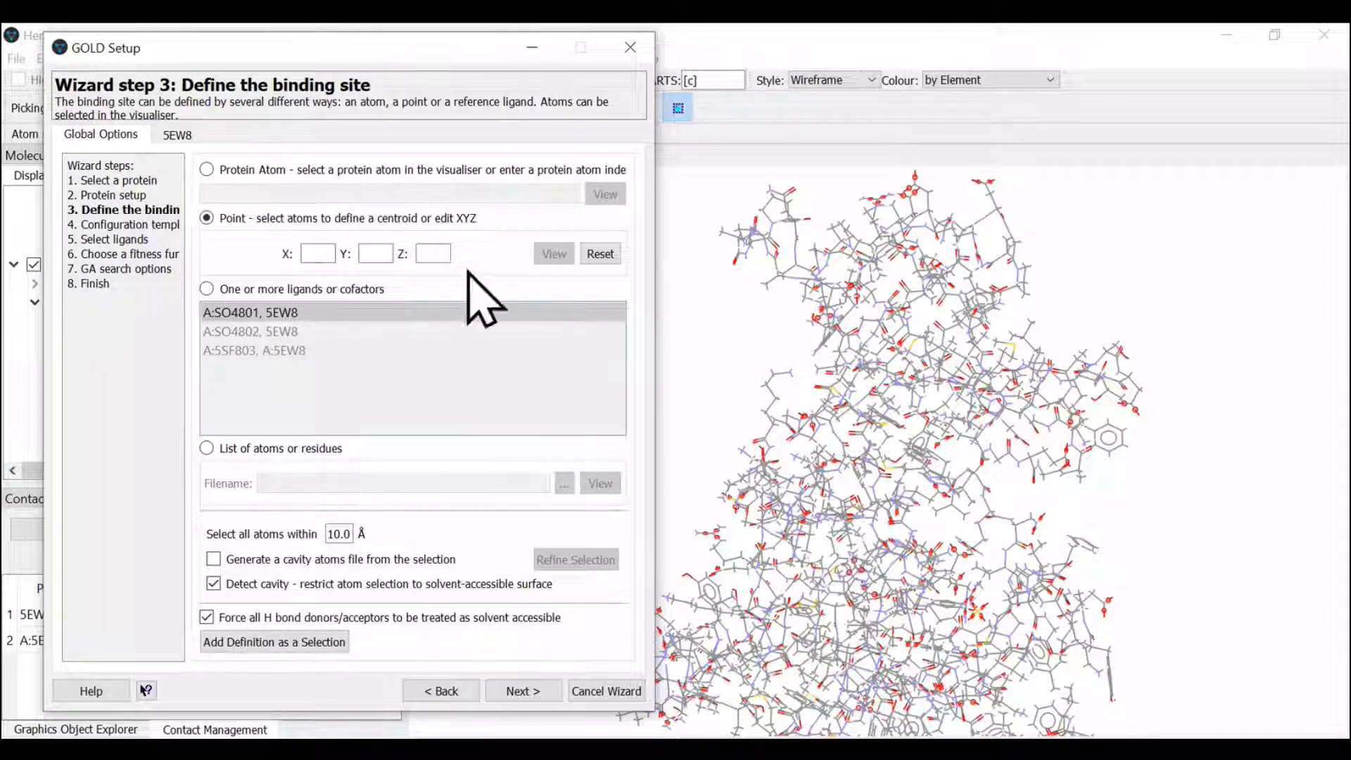
{"action": "left_click", "coordinate": [207, 289]}
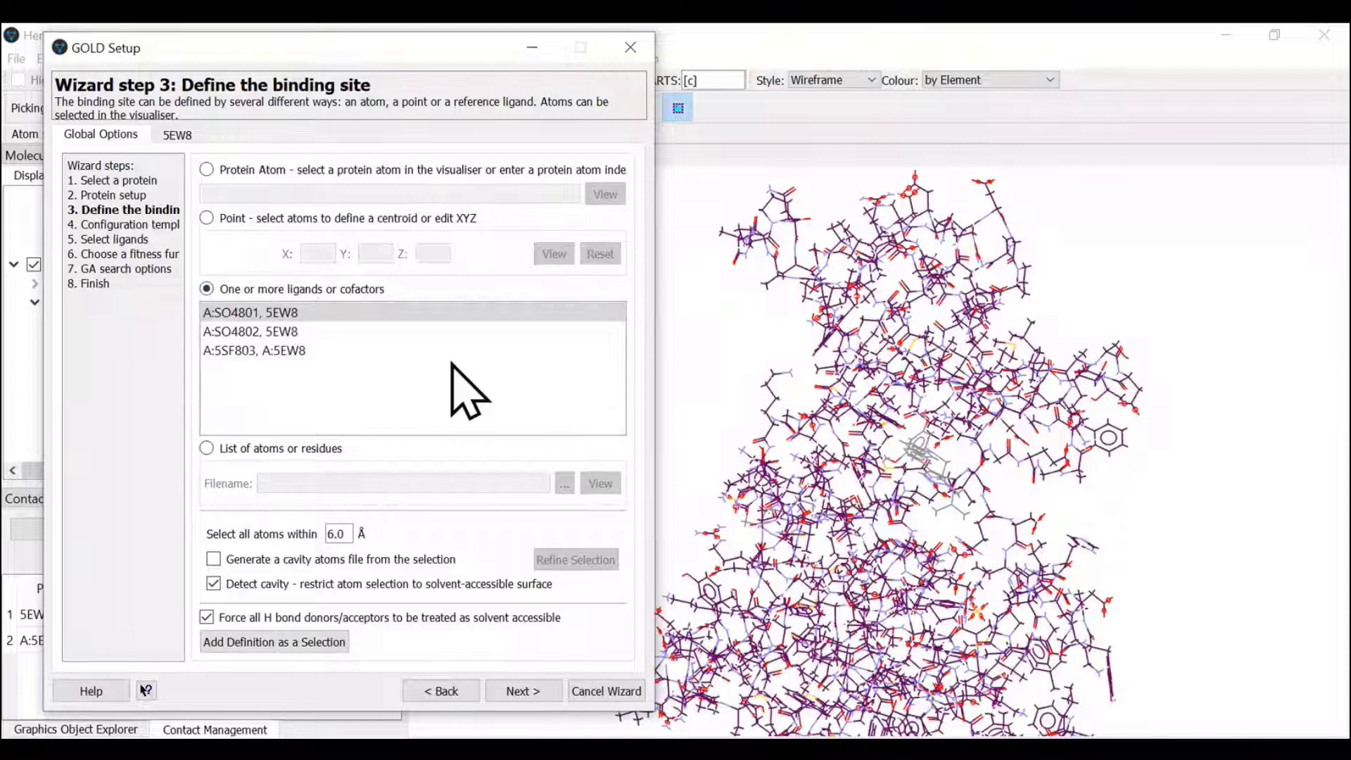
{"action": "left_click", "coordinate": [255, 350]}
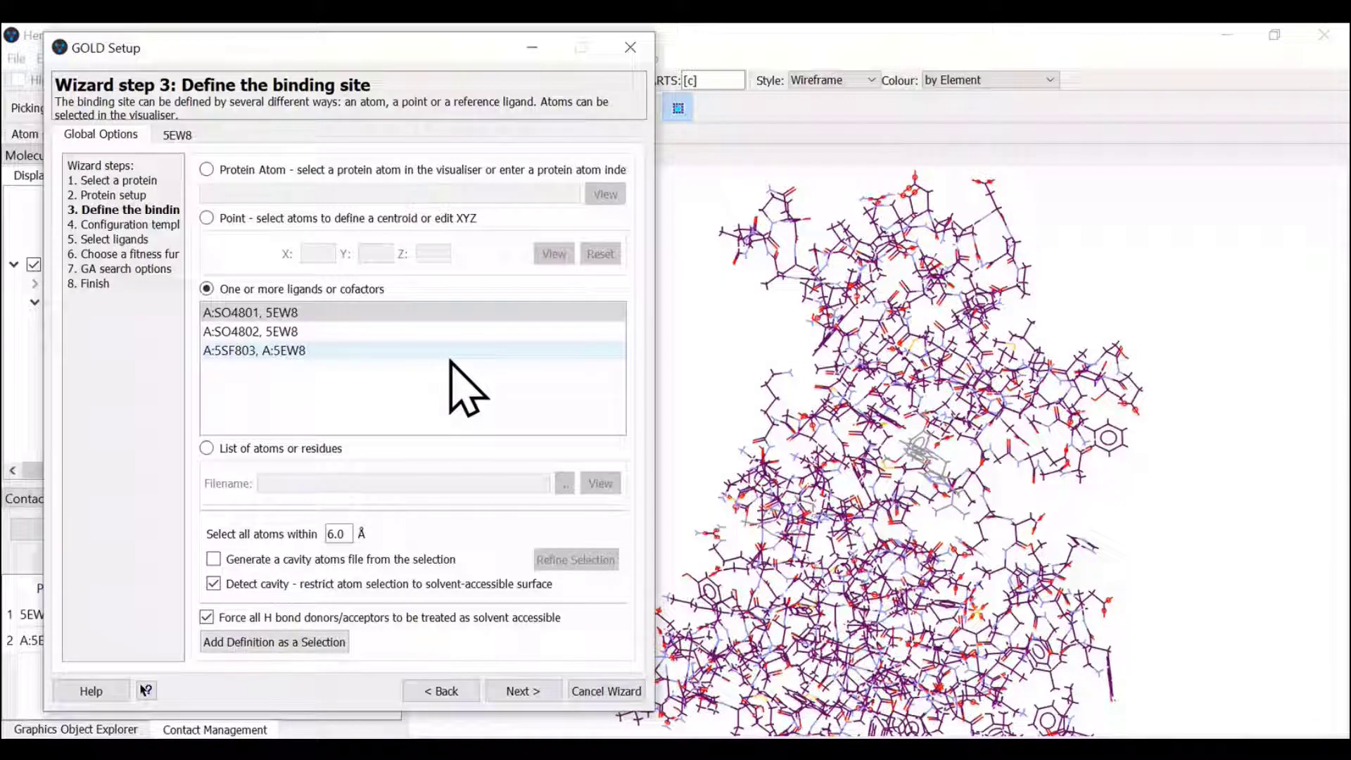
{"action": "left_click", "coordinate": [253, 350]}
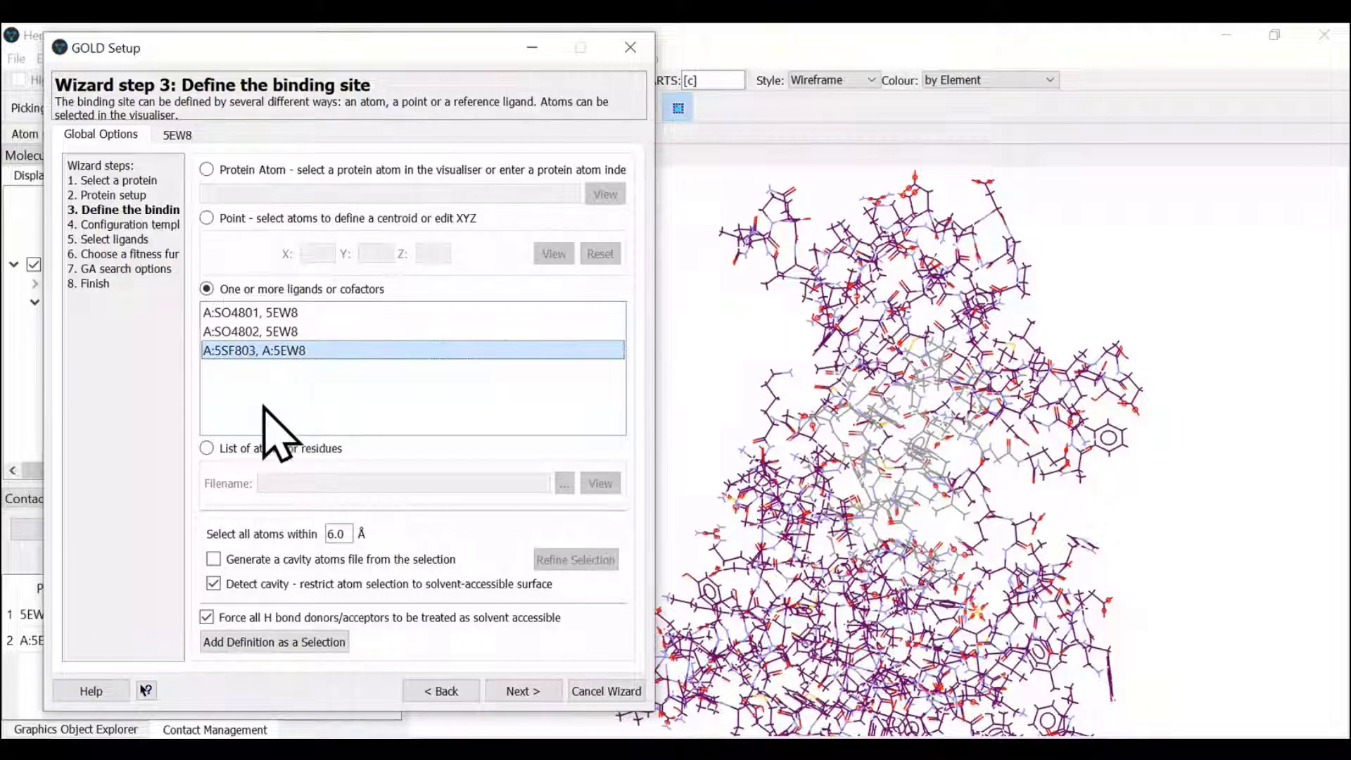
{"action": "left_click", "coordinate": [207, 448]}
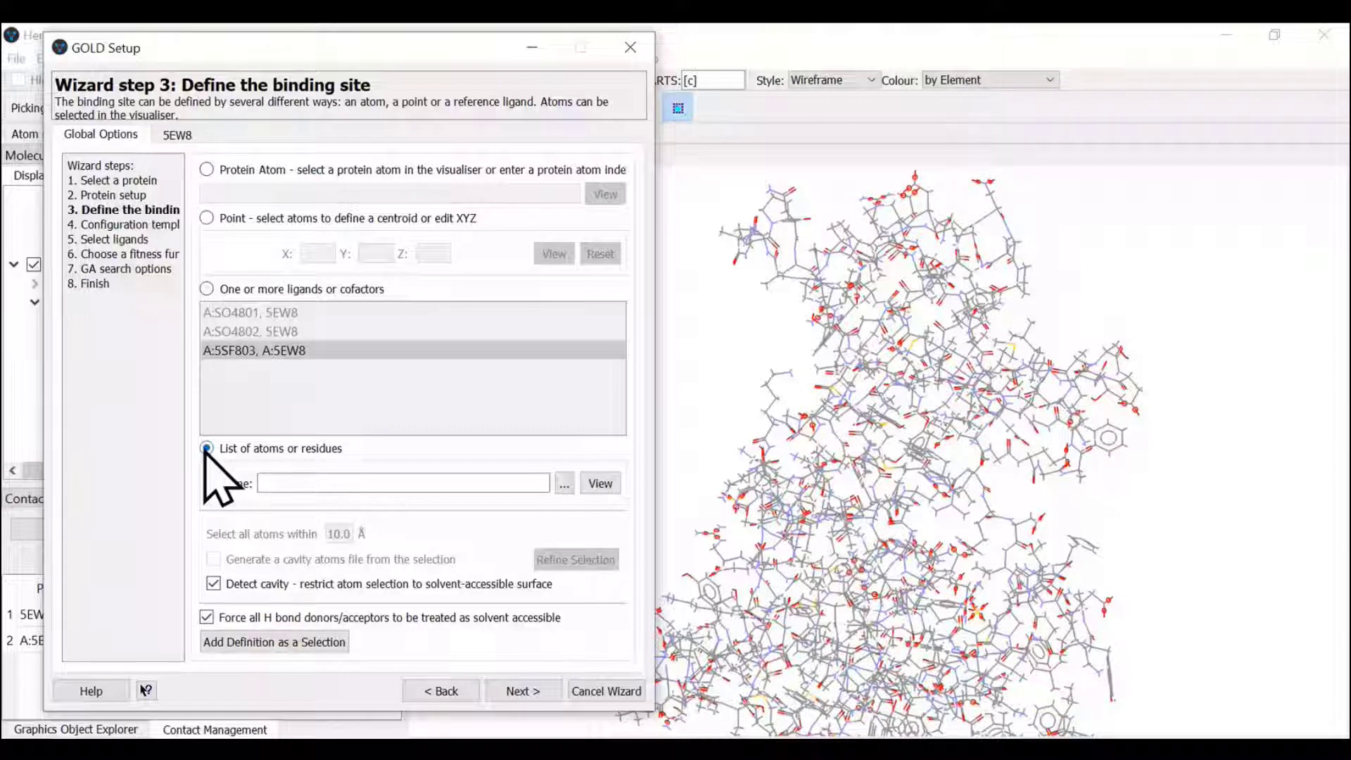
{"action": "left_click", "coordinate": [206, 289]}
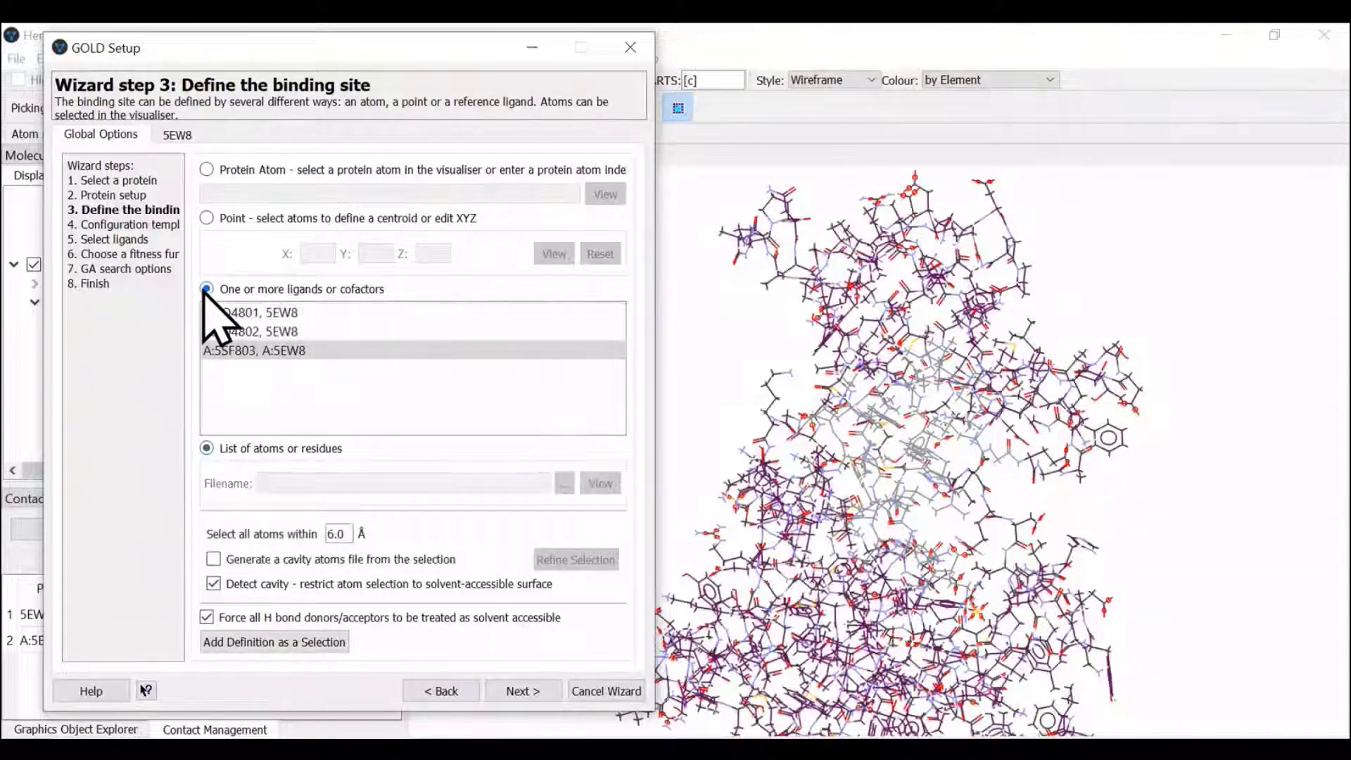
{"action": "left_click", "coordinate": [252, 351]}
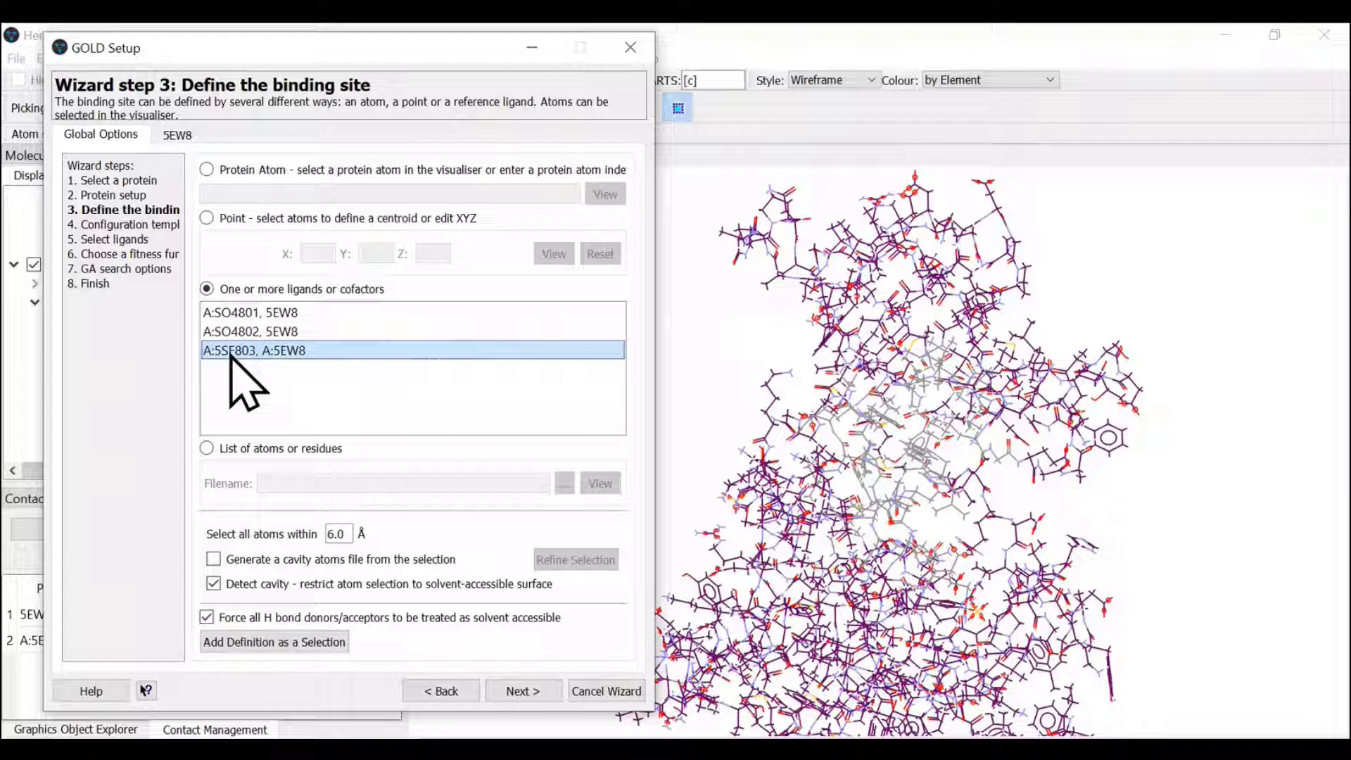
{"action": "left_click", "coordinate": [522, 690]}
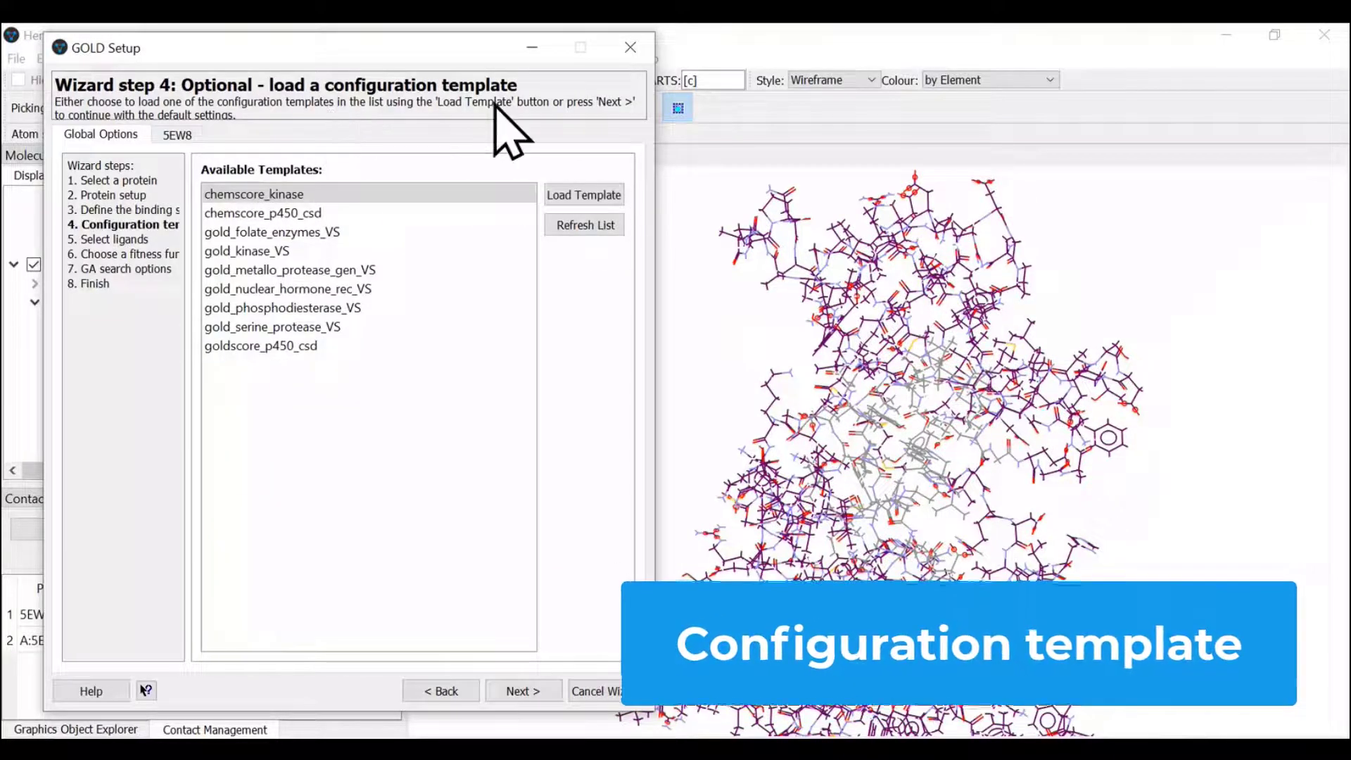
{"action": "left_click", "coordinate": [287, 289]}
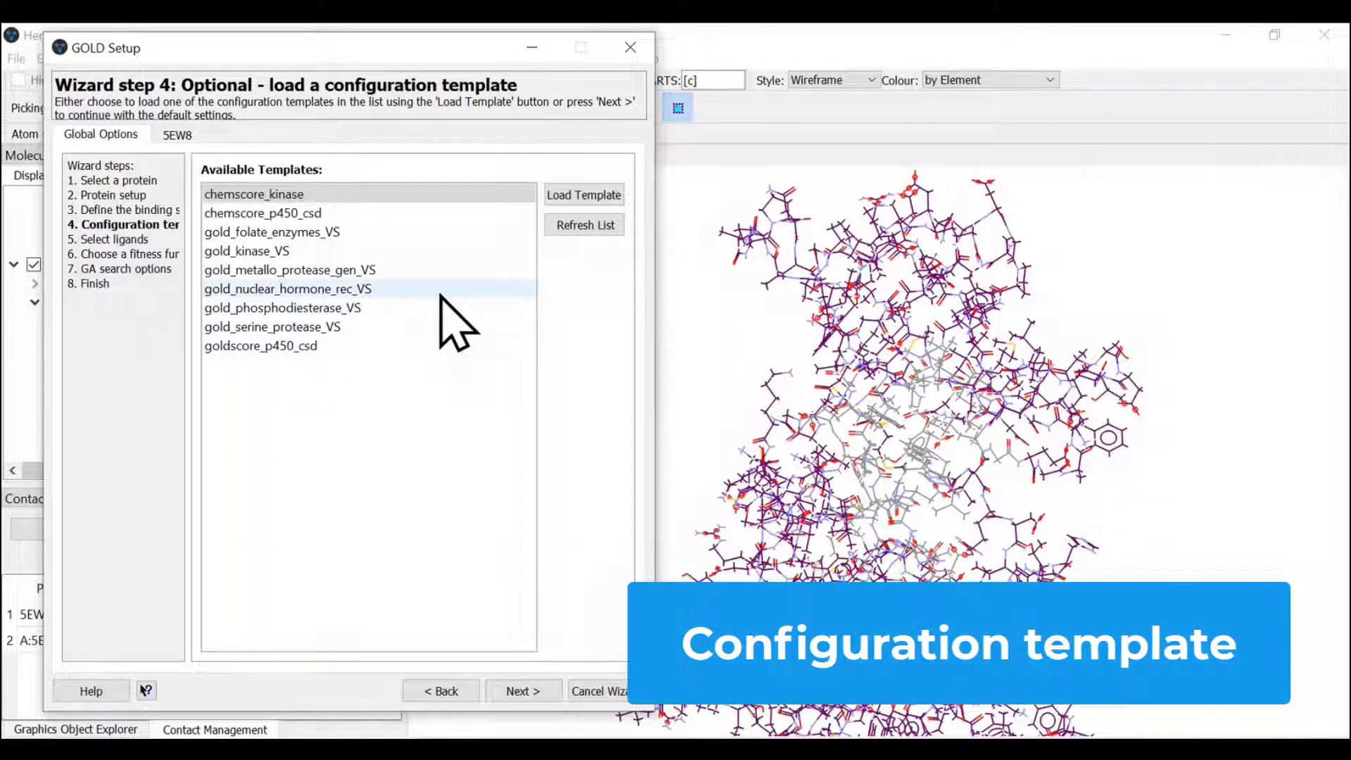
{"action": "left_click", "coordinate": [263, 213]}
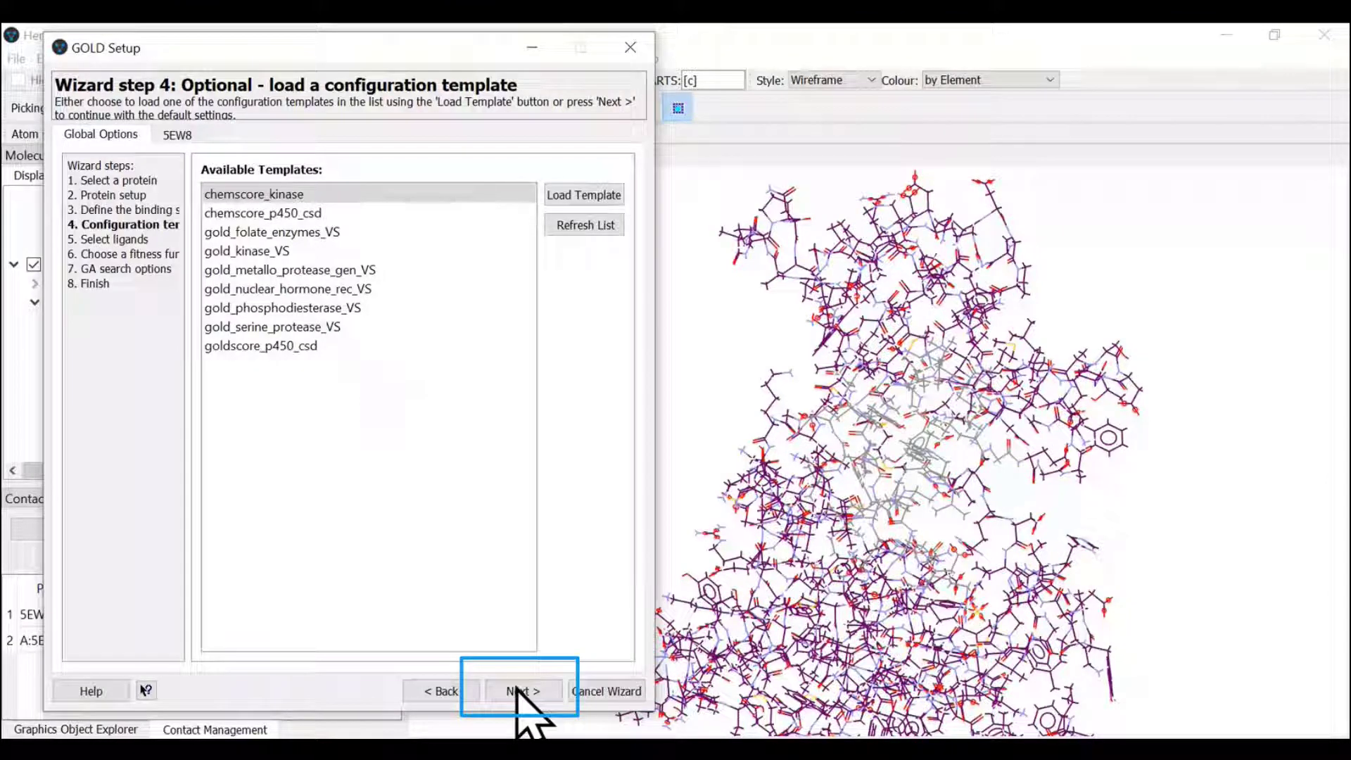
{"action": "left_click", "coordinate": [520, 690]}
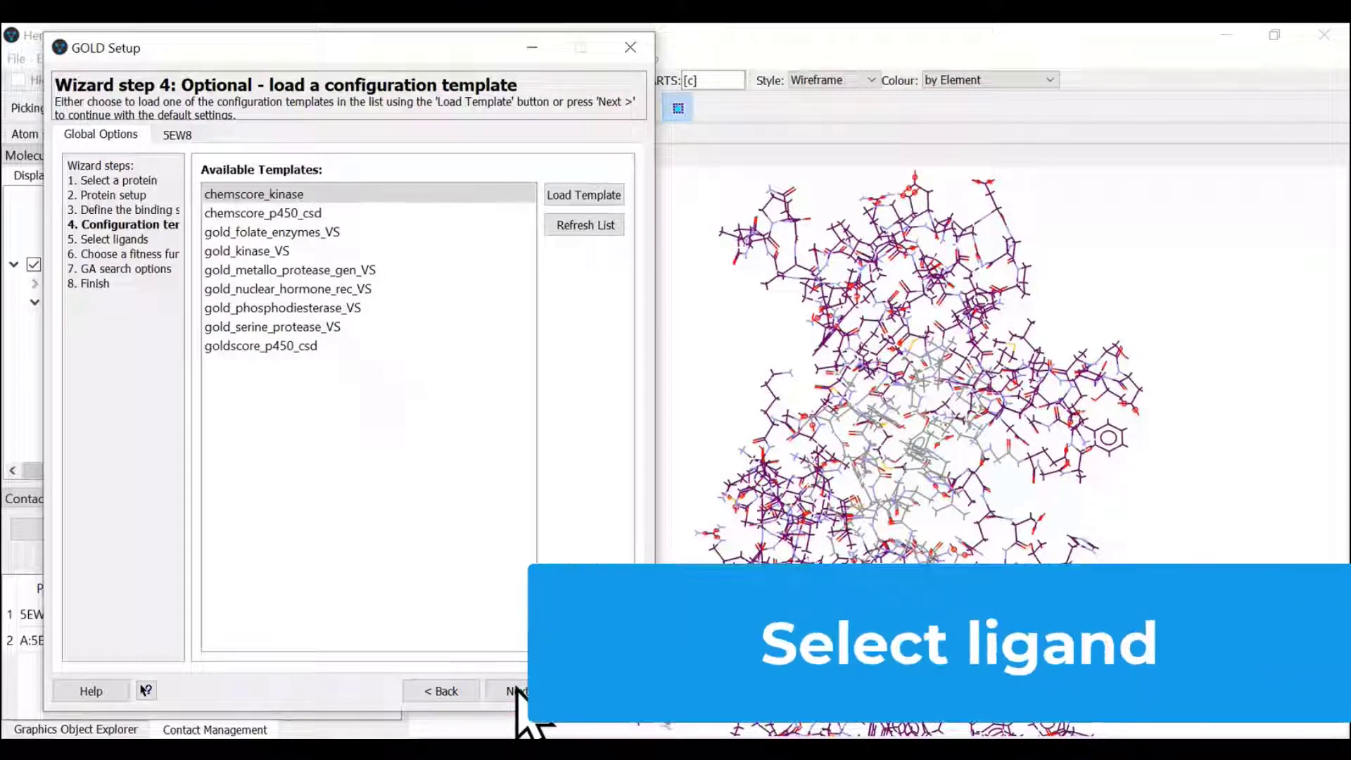
Step: Add 5SF_ideal.sdf as the ligand to dock with 10 GA runs
{"action": "left_click", "coordinate": [515, 689]}
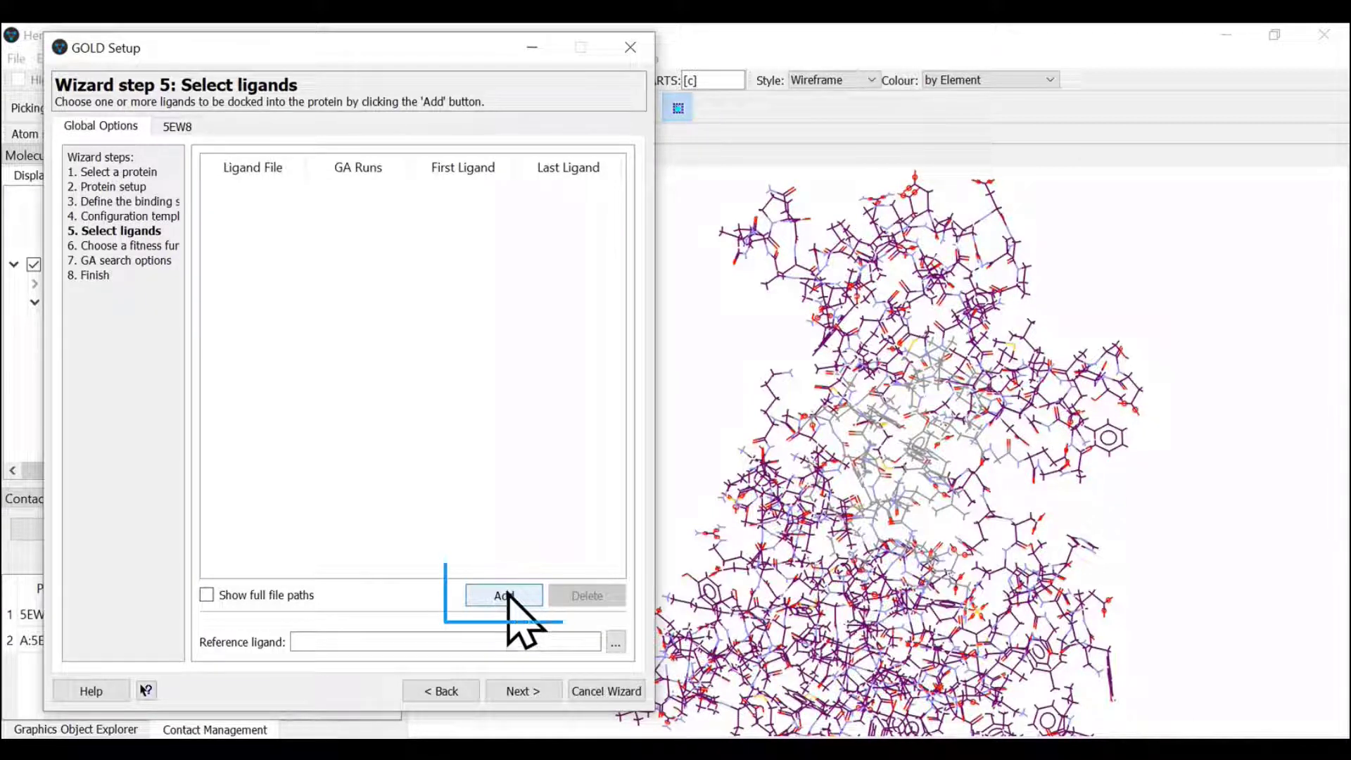
{"action": "left_click", "coordinate": [504, 595]}
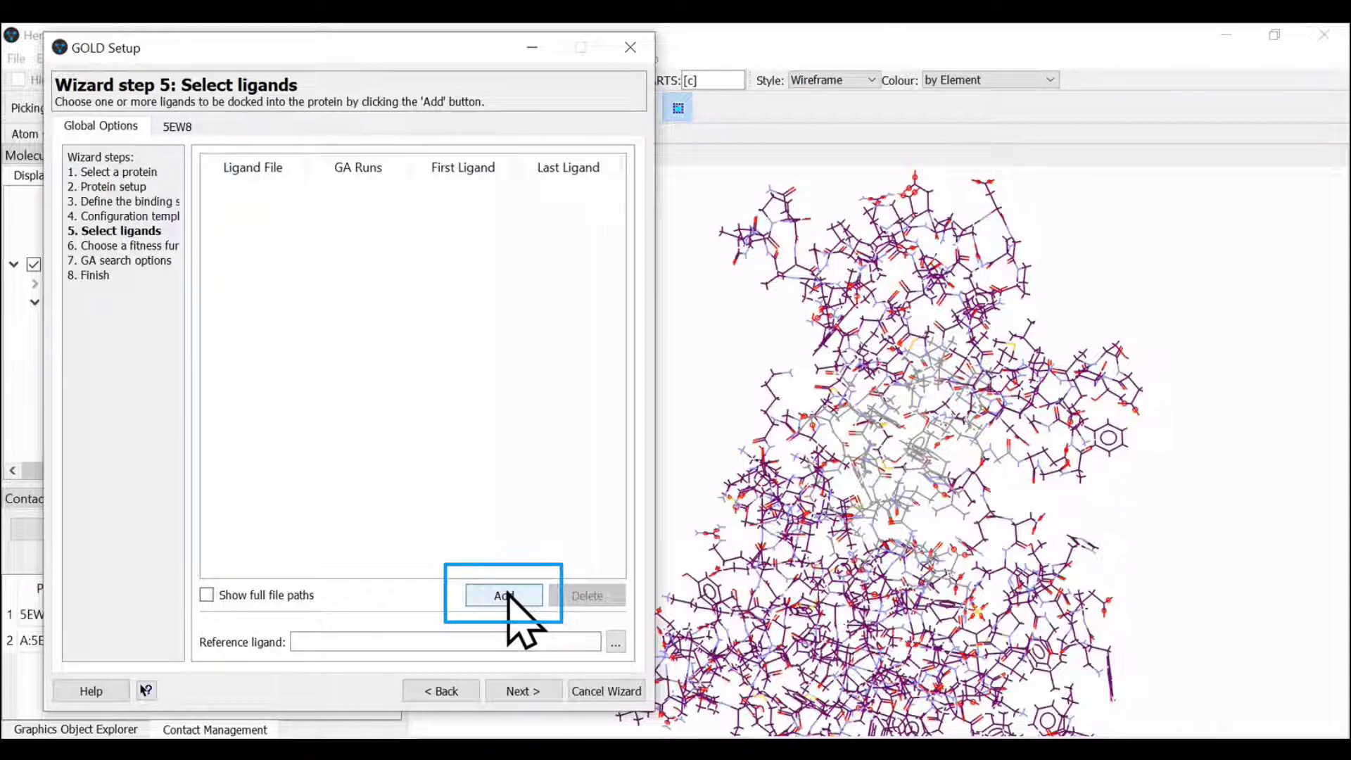
{"action": "left_click", "coordinate": [504, 595]}
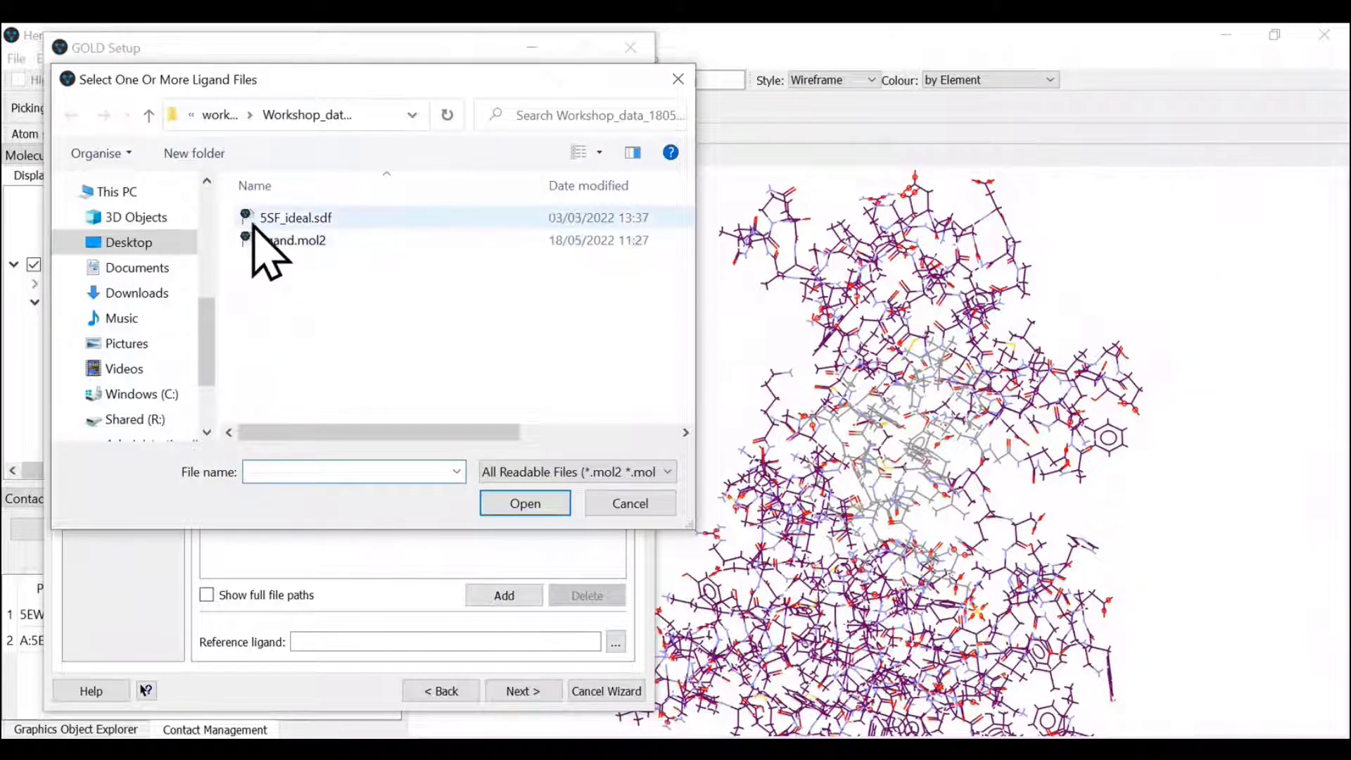
{"action": "left_click", "coordinate": [296, 217]}
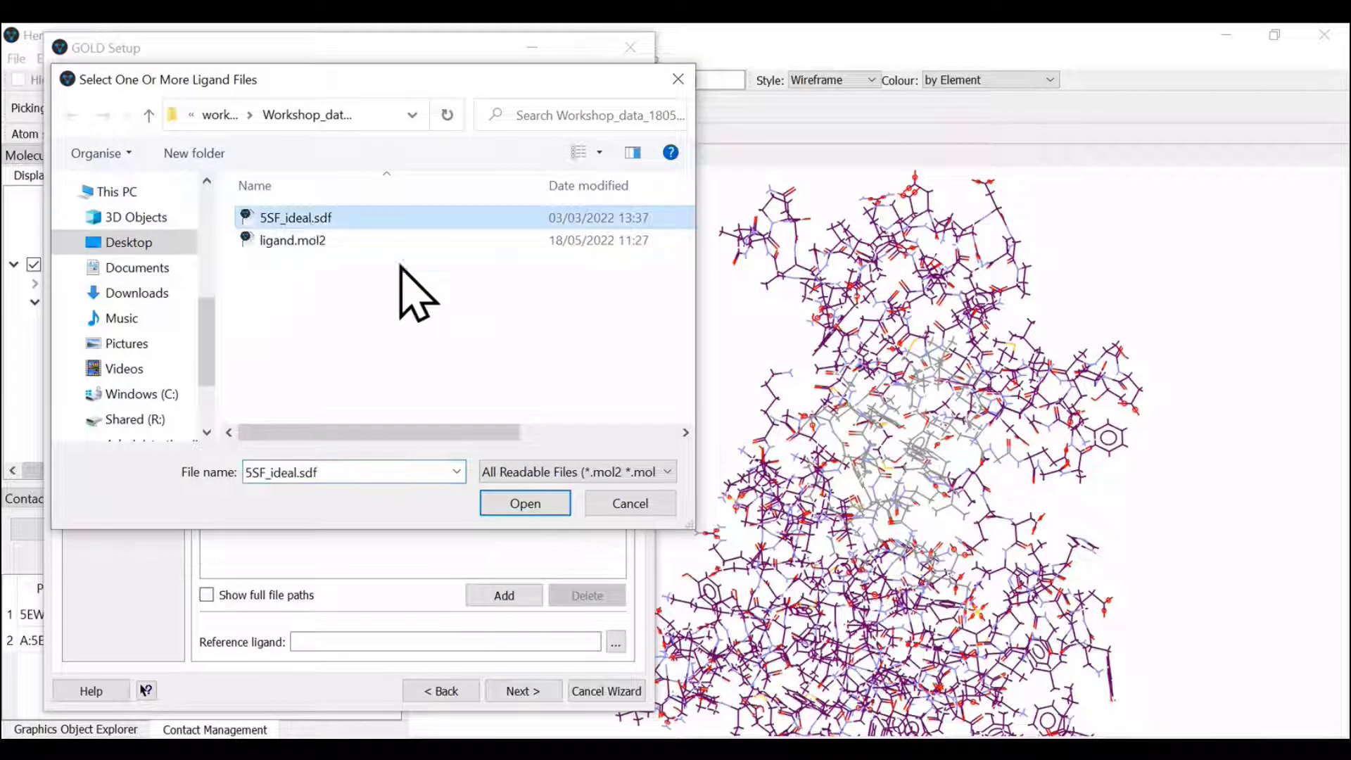
{"action": "left_click", "coordinate": [525, 504]}
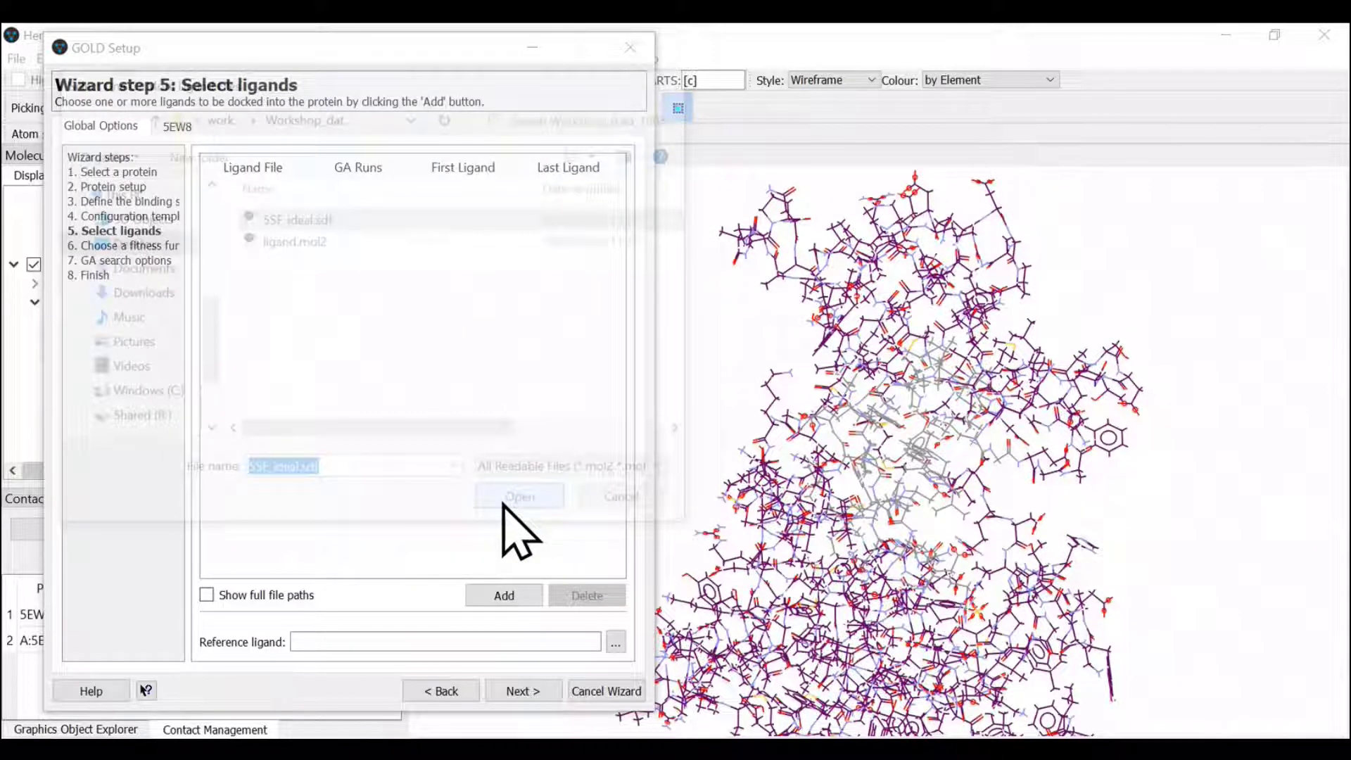
{"action": "left_click", "coordinate": [519, 495]}
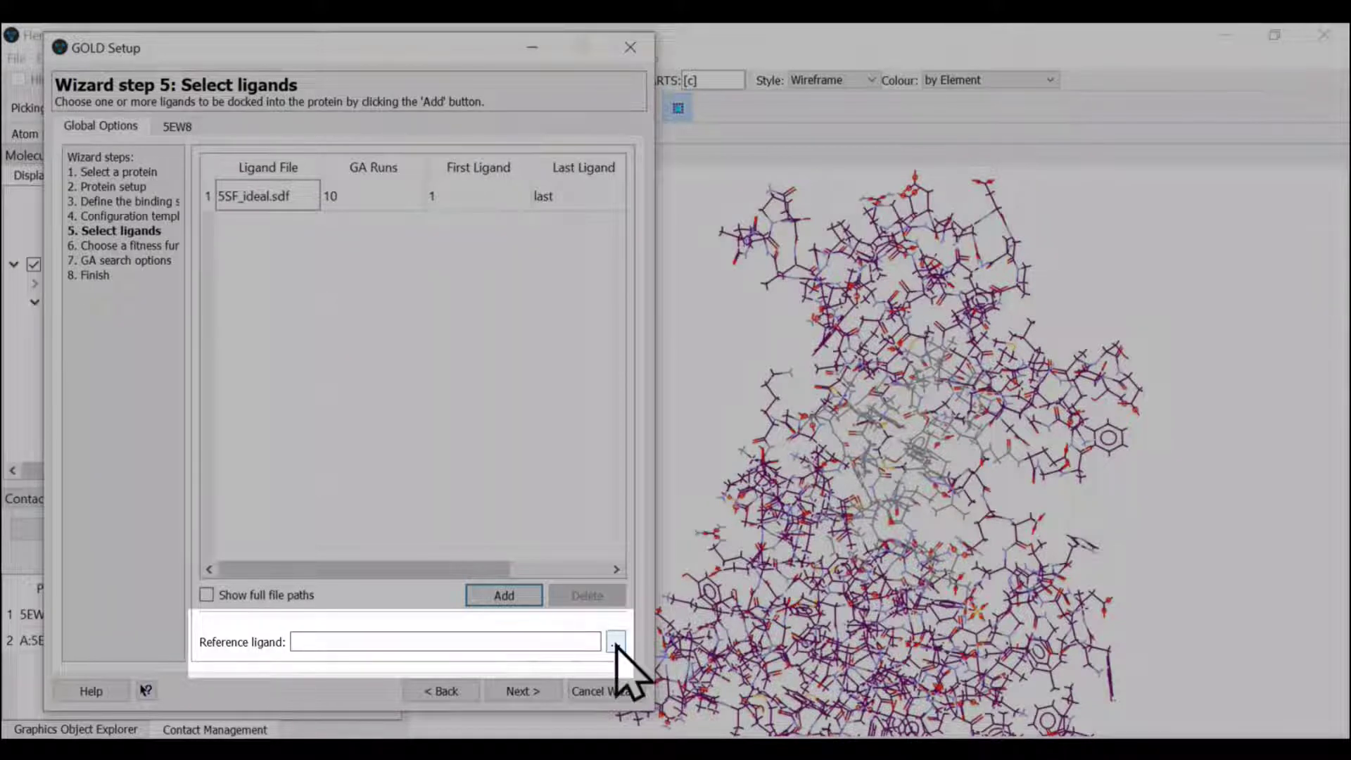
Step: Set ligand.mol2 as the reference ligand
{"action": "left_click", "coordinate": [615, 642]}
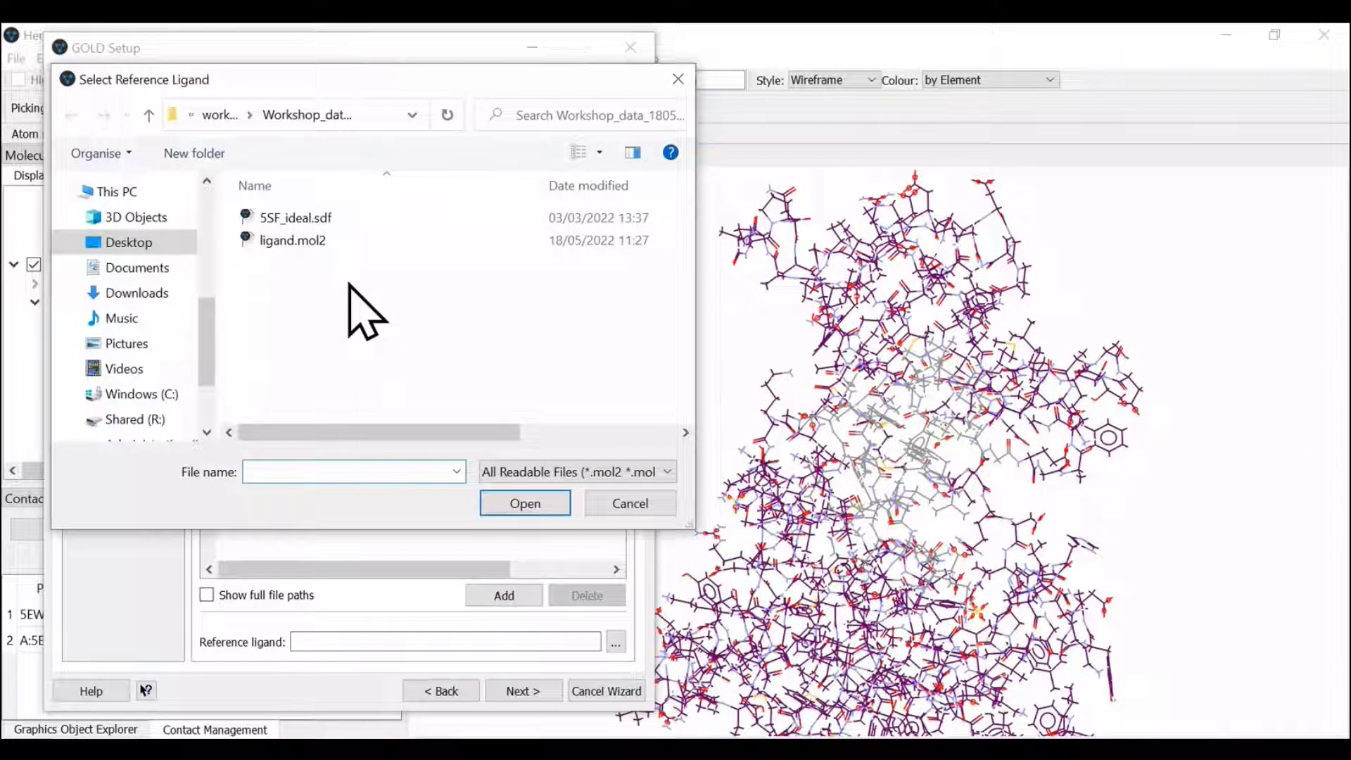
{"action": "left_click", "coordinate": [293, 240]}
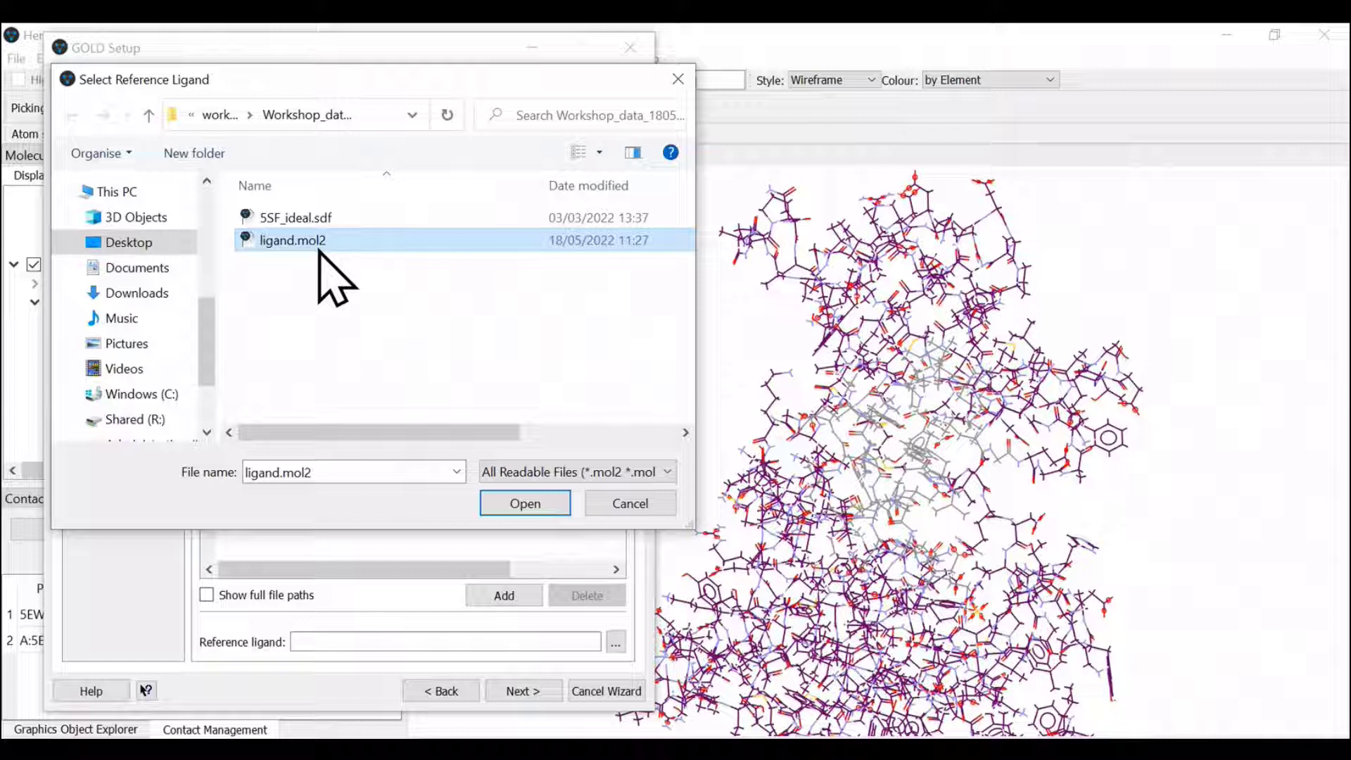
{"action": "left_click", "coordinate": [523, 503]}
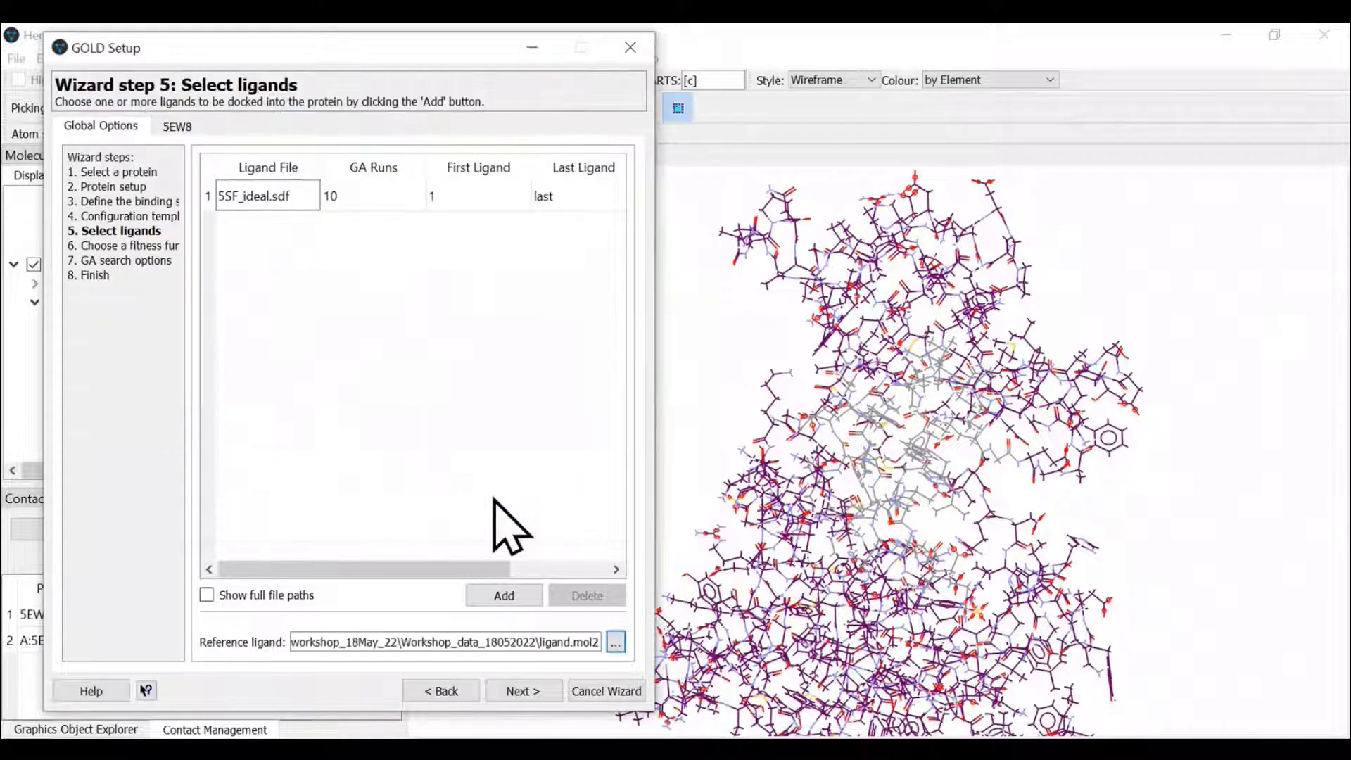
{"action": "mouse_move", "coordinate": [491, 461]}
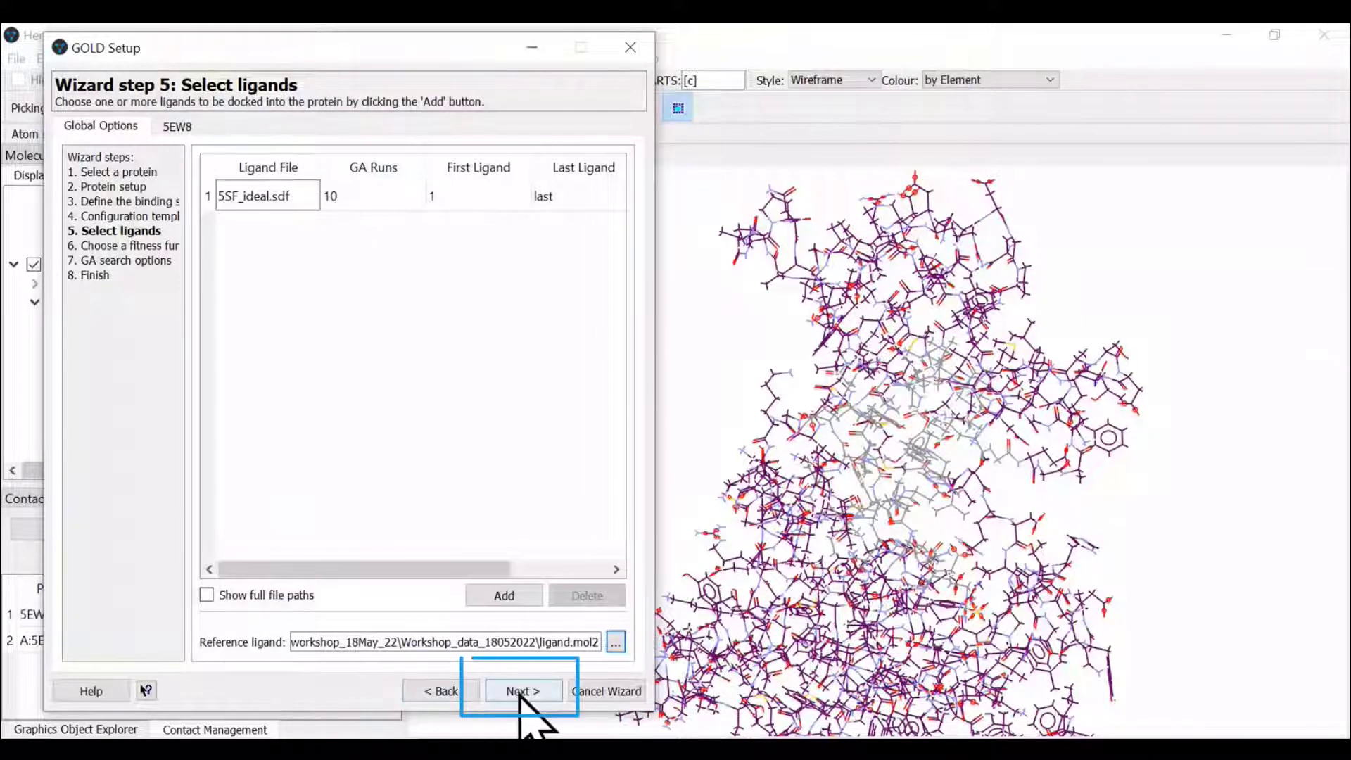
Step: Keep CHEMPLP as the scoring function and continue to the GA search options
{"action": "left_click", "coordinate": [522, 690]}
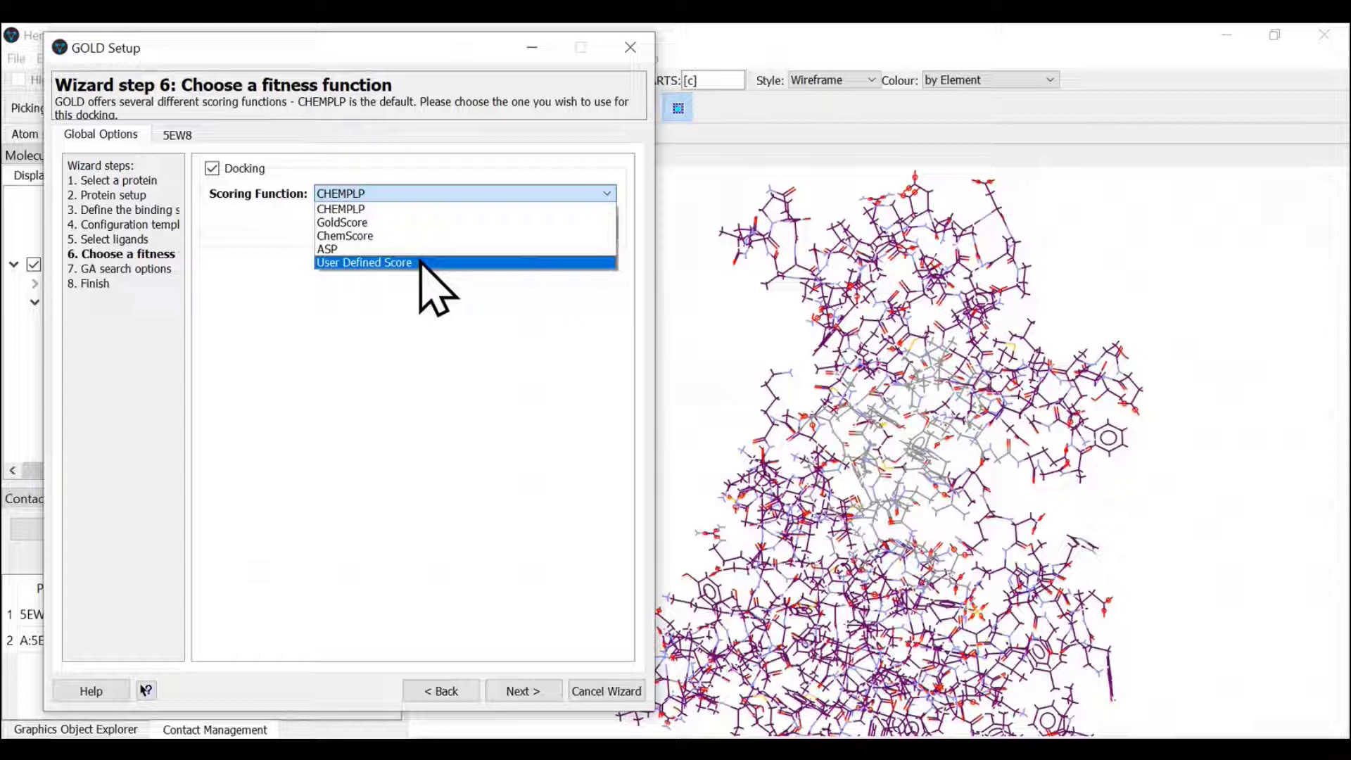
{"action": "mouse_move", "coordinate": [370, 209]}
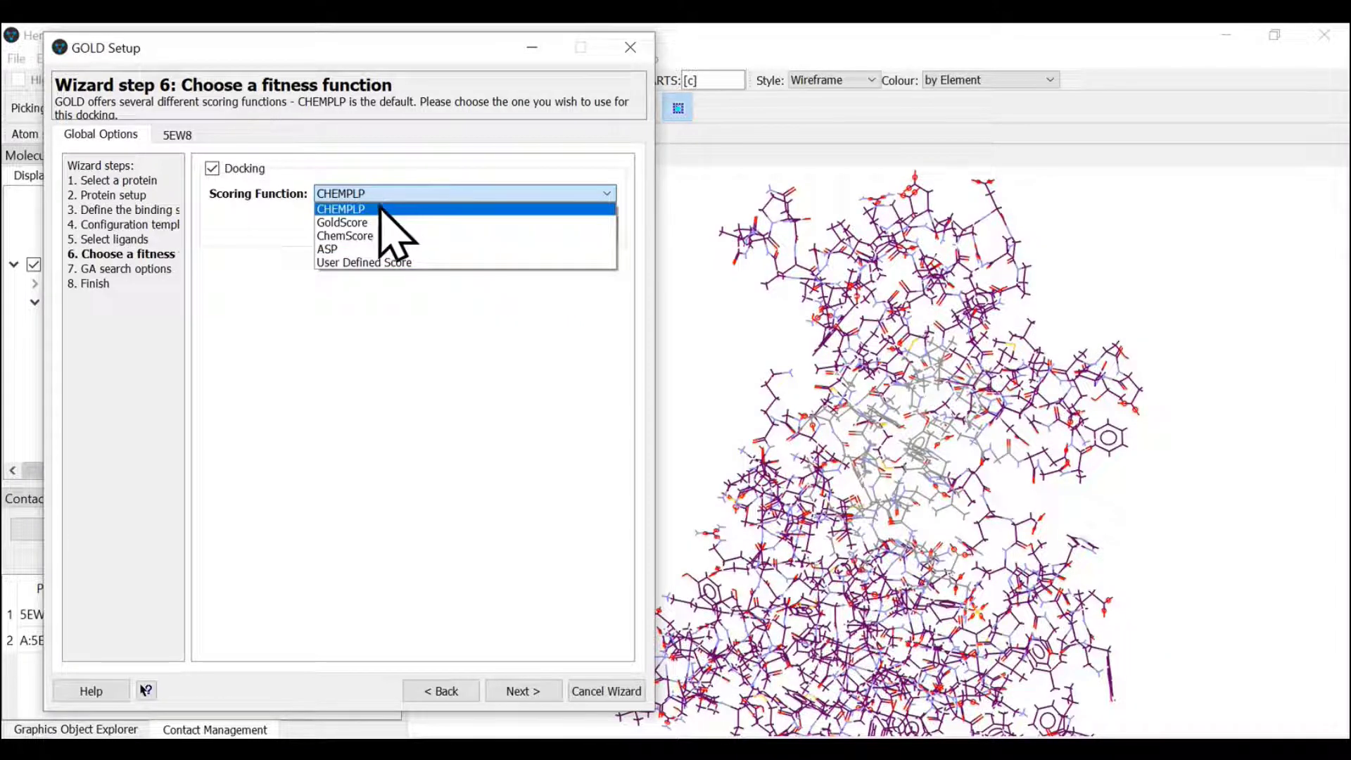
{"action": "mouse_move", "coordinate": [406, 215]}
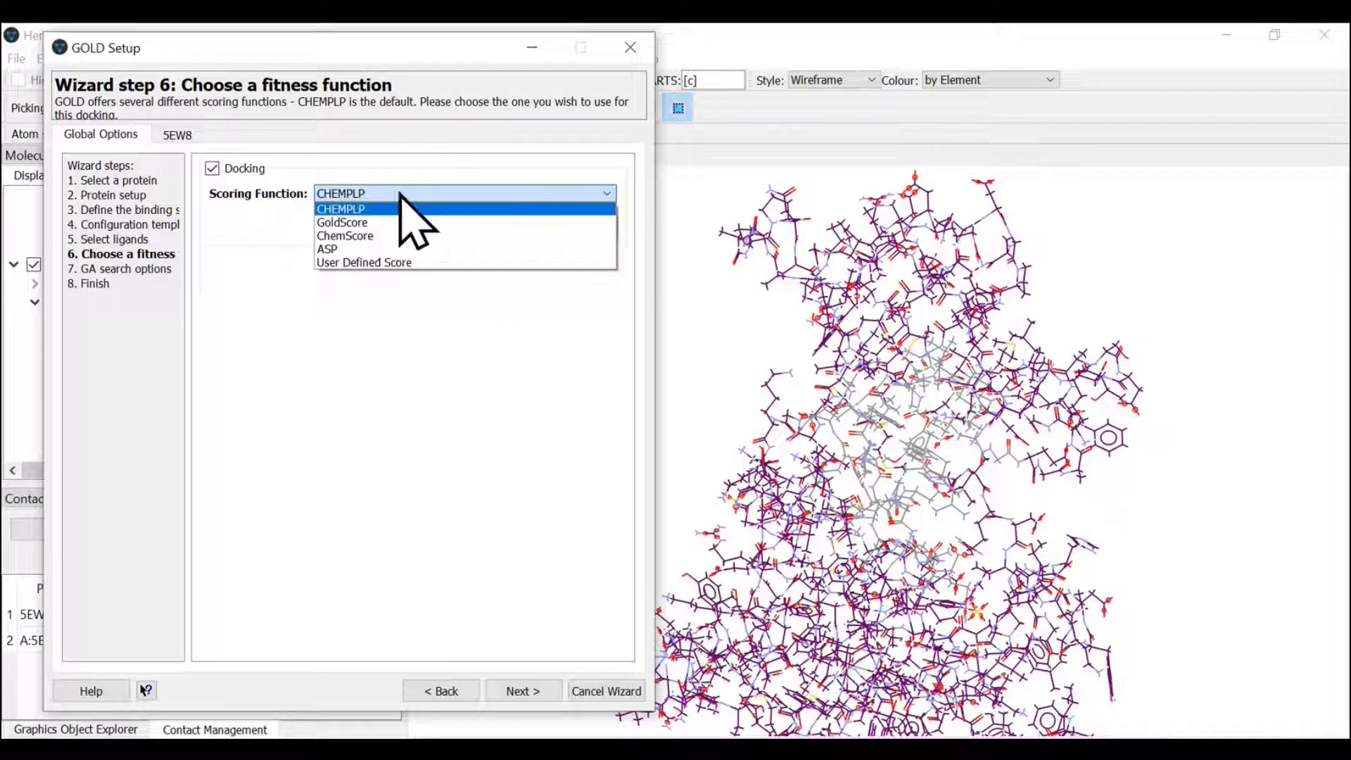
{"action": "left_click", "coordinate": [341, 208]}
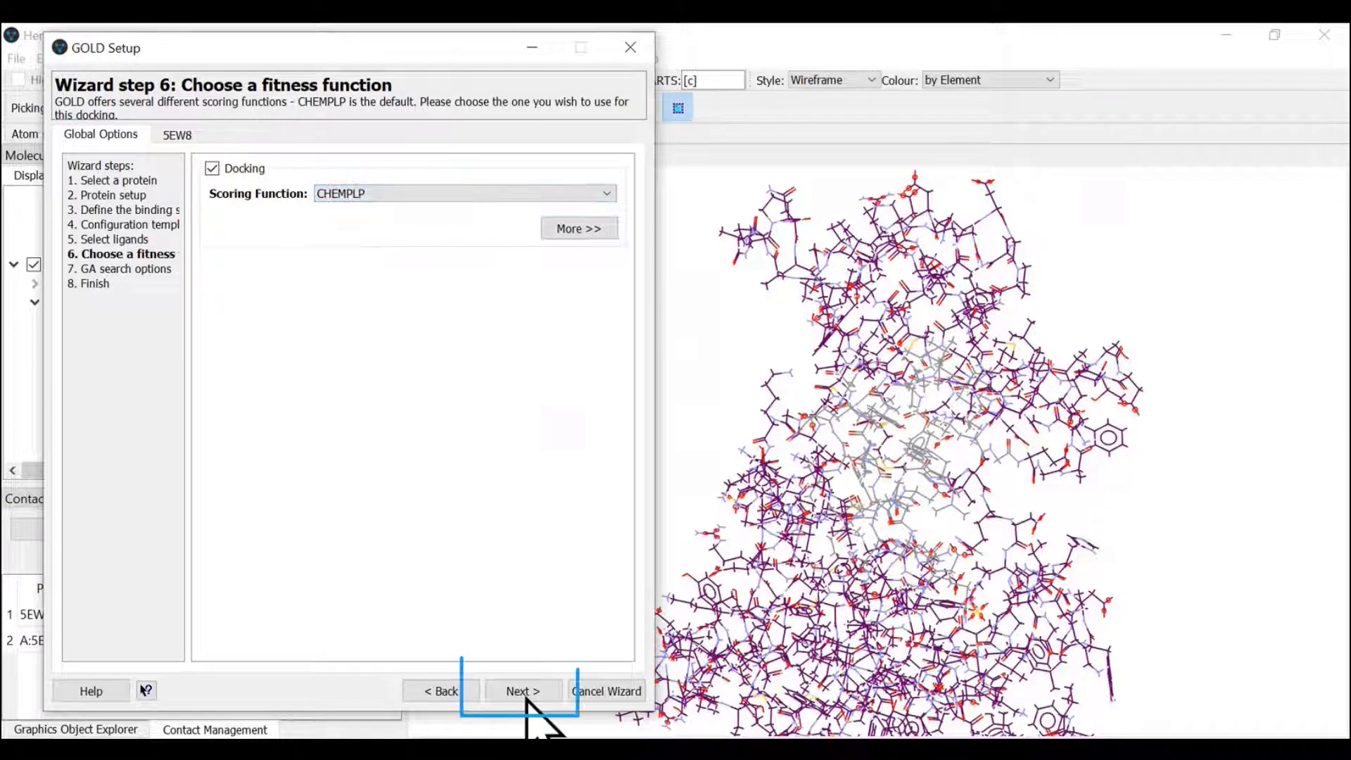
{"action": "left_click", "coordinate": [522, 689]}
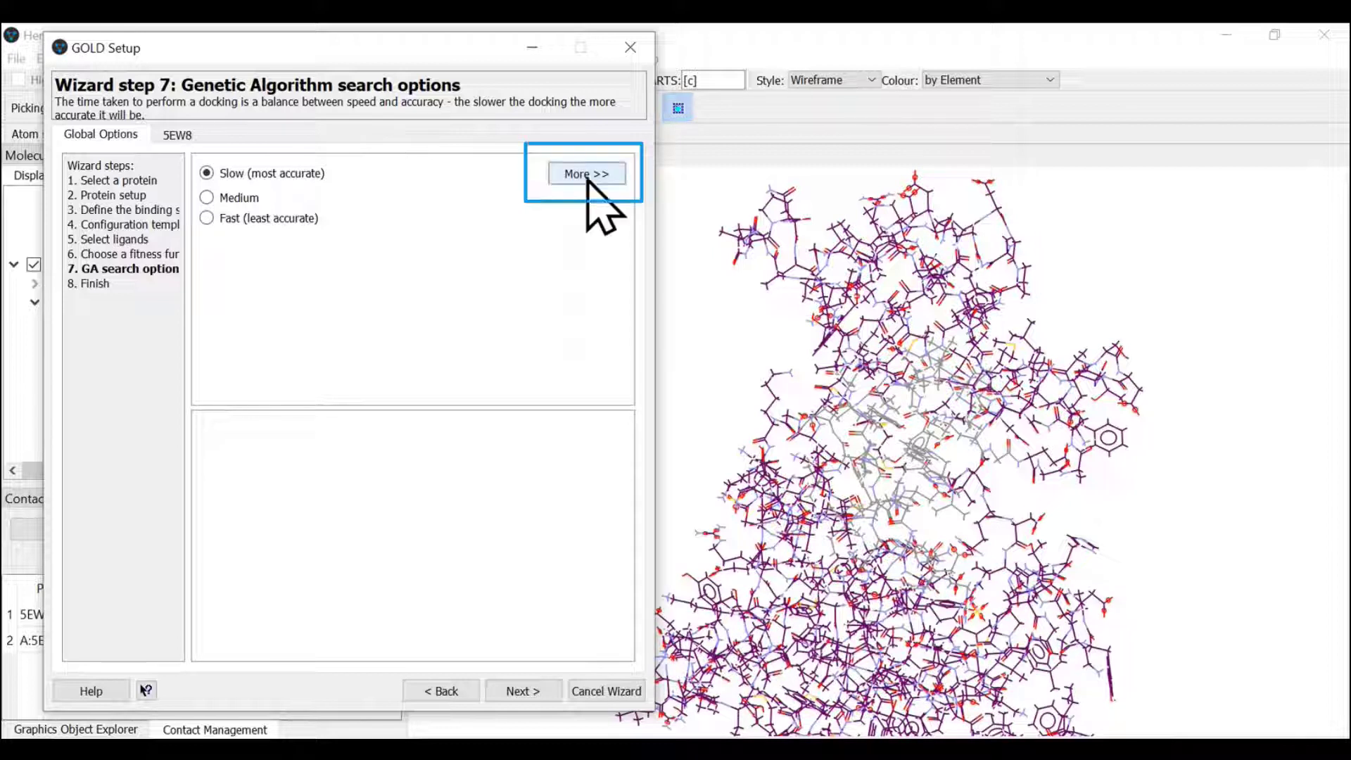
Step: Try the Library Screening and Virtual Screening presets, then restore the default 100% search efficiency and continue
{"action": "left_click", "coordinate": [585, 173]}
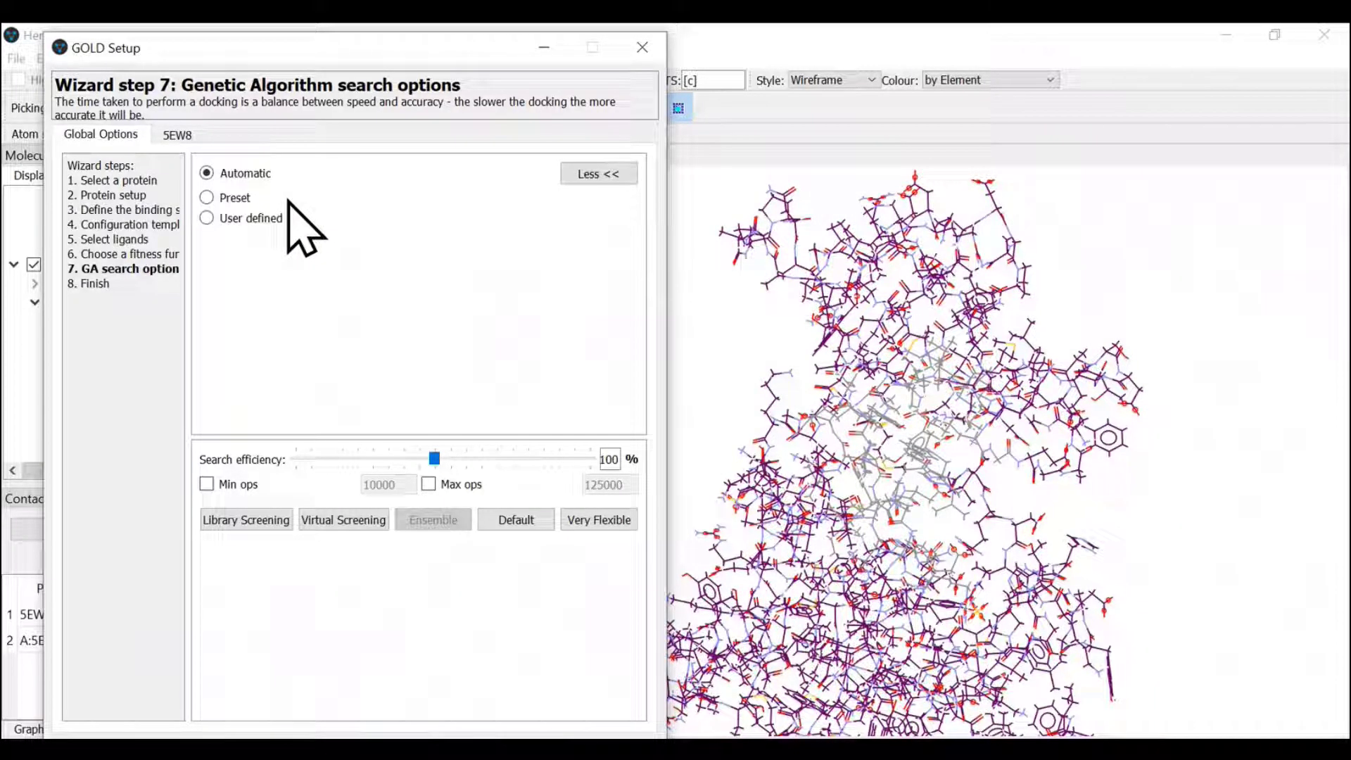
{"action": "left_click", "coordinate": [245, 519]}
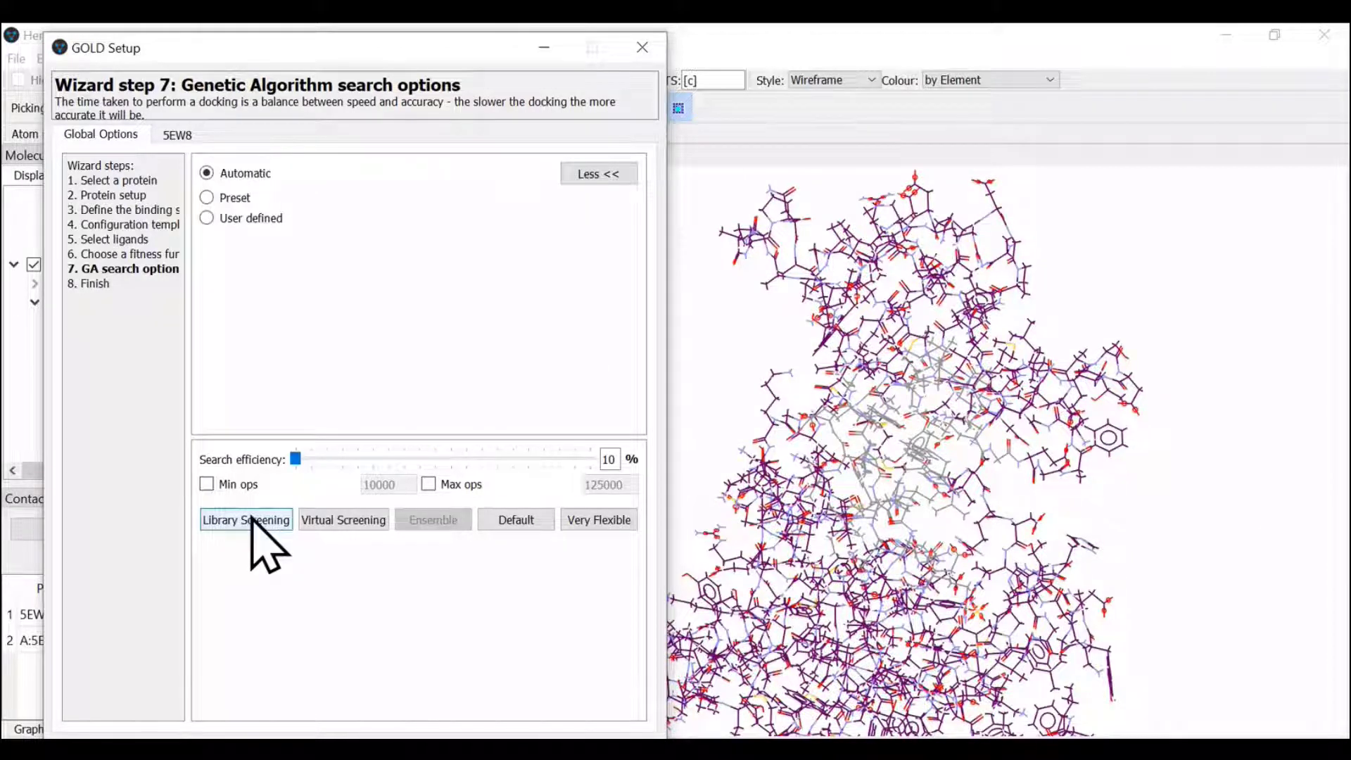
{"action": "left_click", "coordinate": [343, 519]}
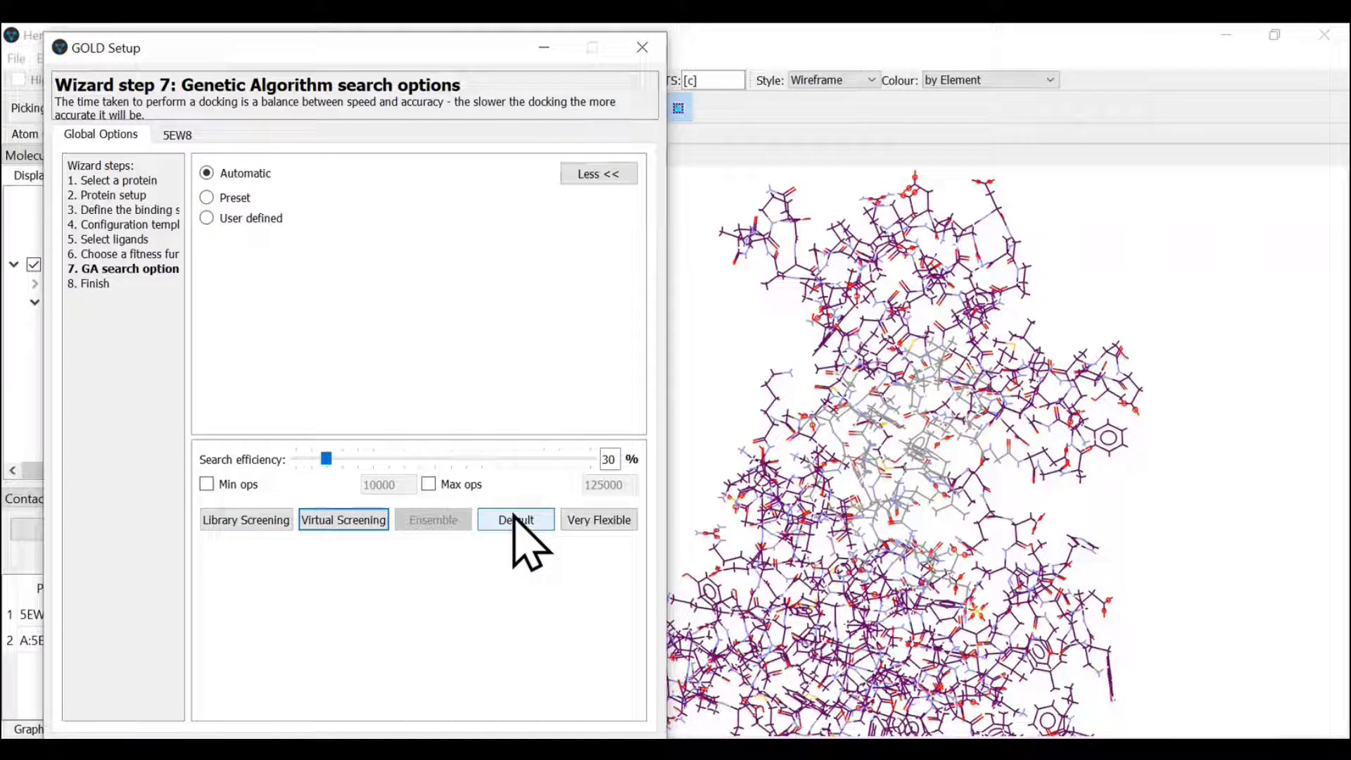
{"action": "left_click", "coordinate": [598, 519]}
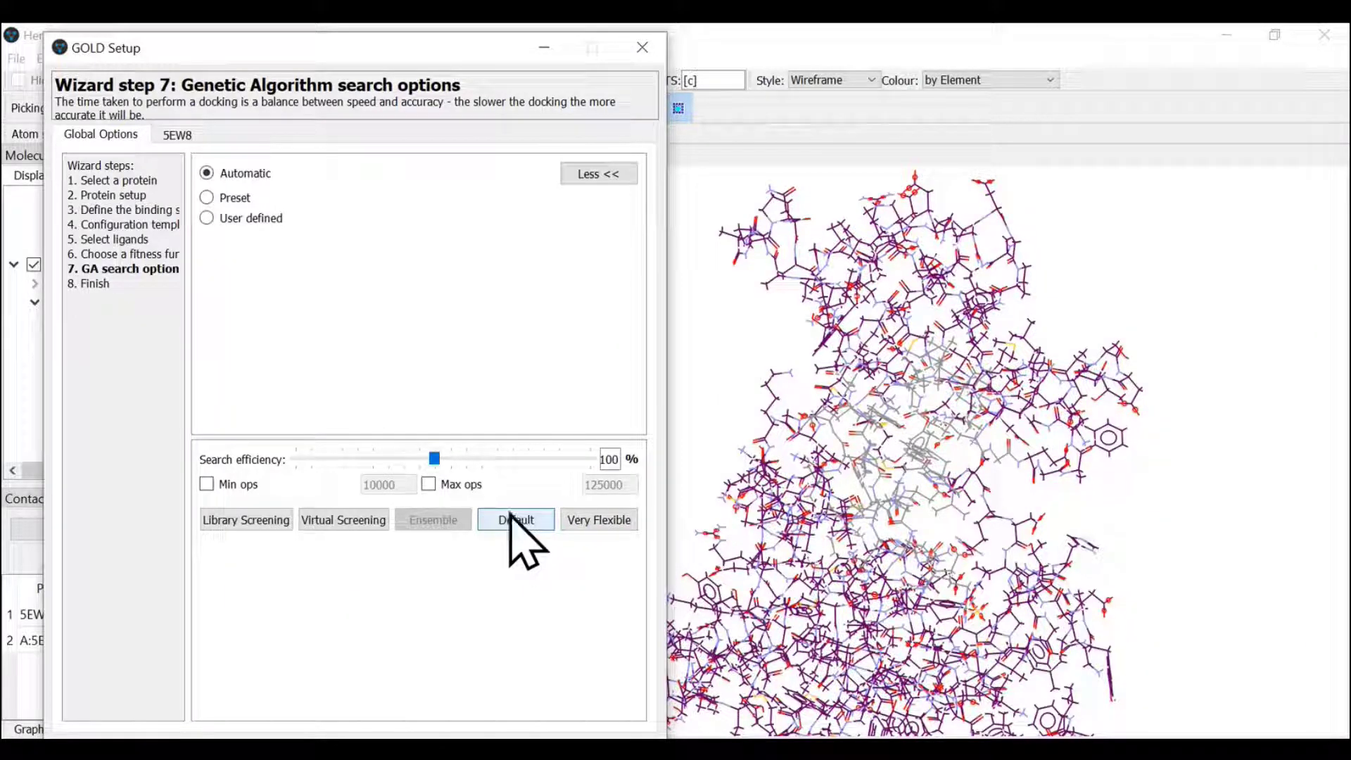
{"action": "left_click", "coordinate": [515, 519]}
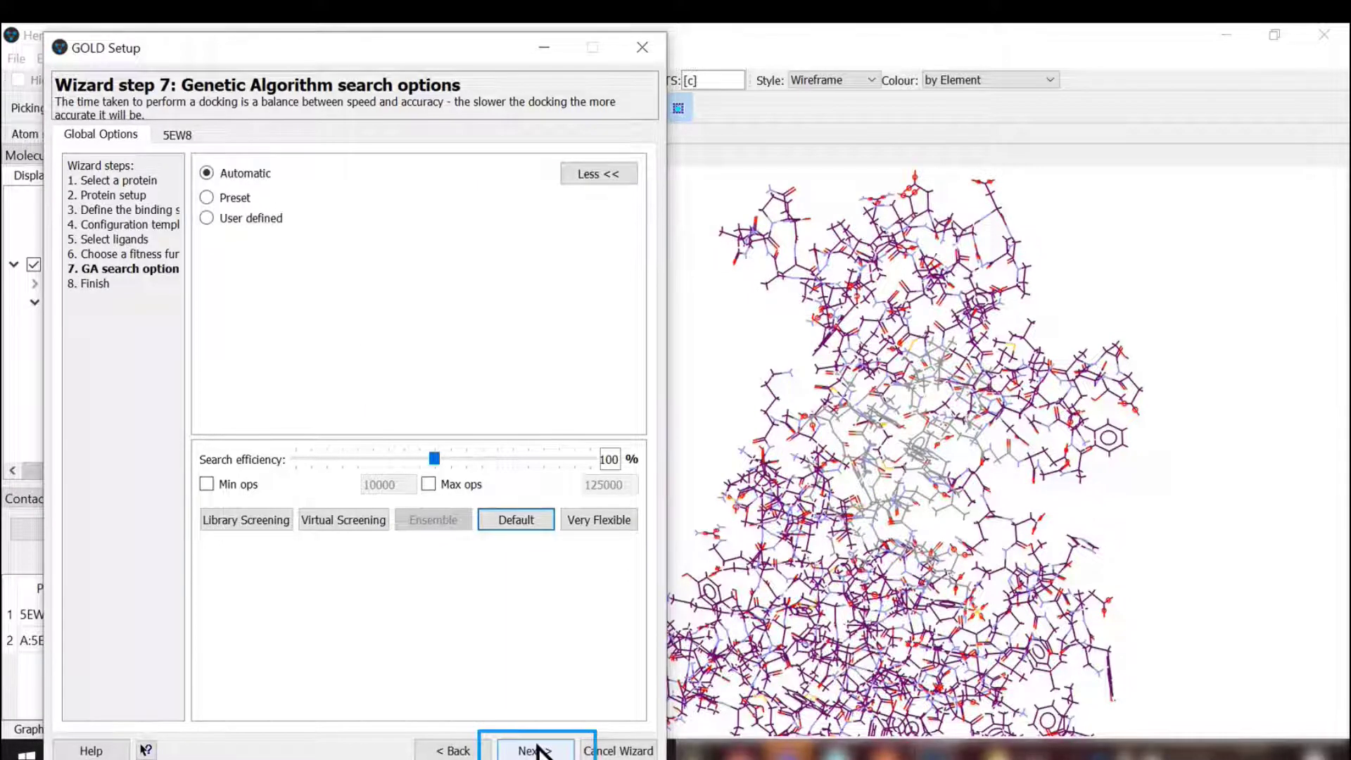
{"action": "left_click", "coordinate": [535, 749]}
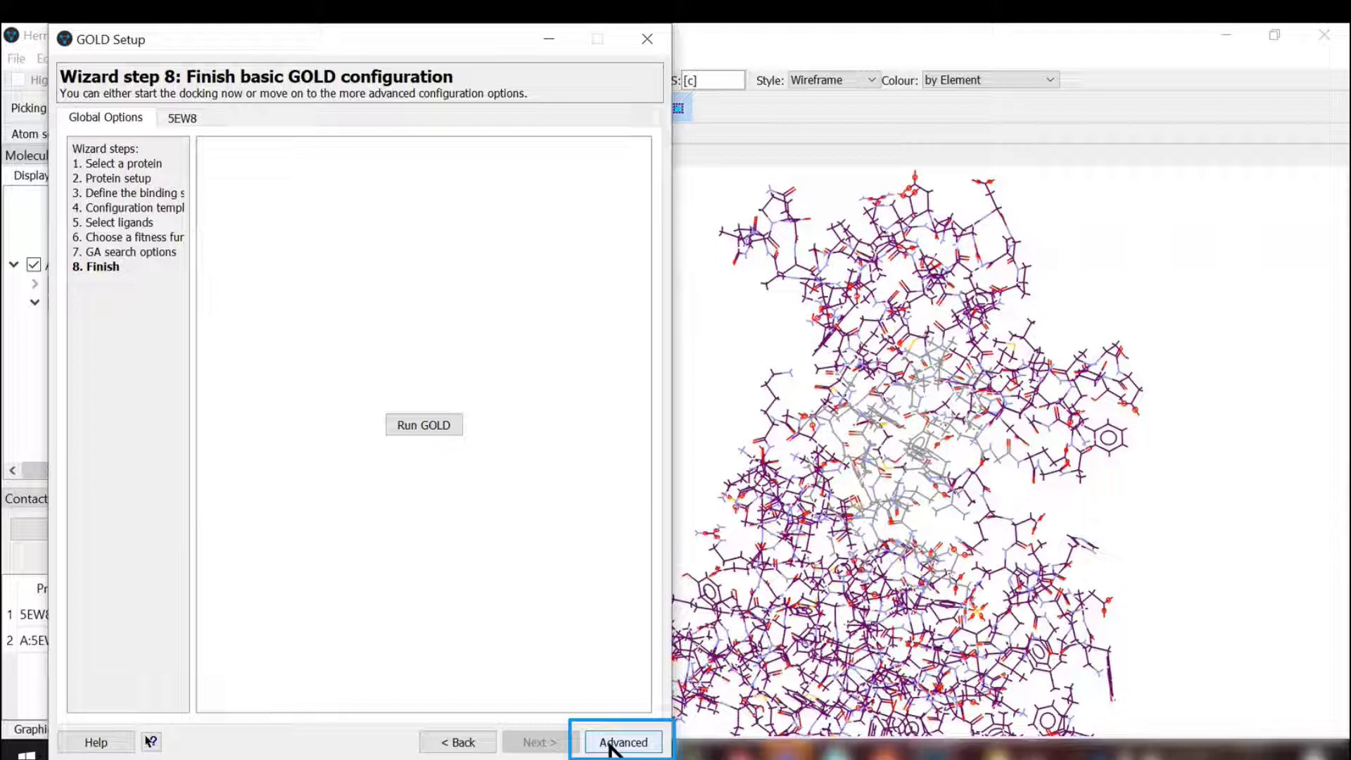
Step: Review the Proteins, Select Ligands and Configure Waters pages of the advanced GOLD configuration
{"action": "left_click", "coordinate": [622, 742]}
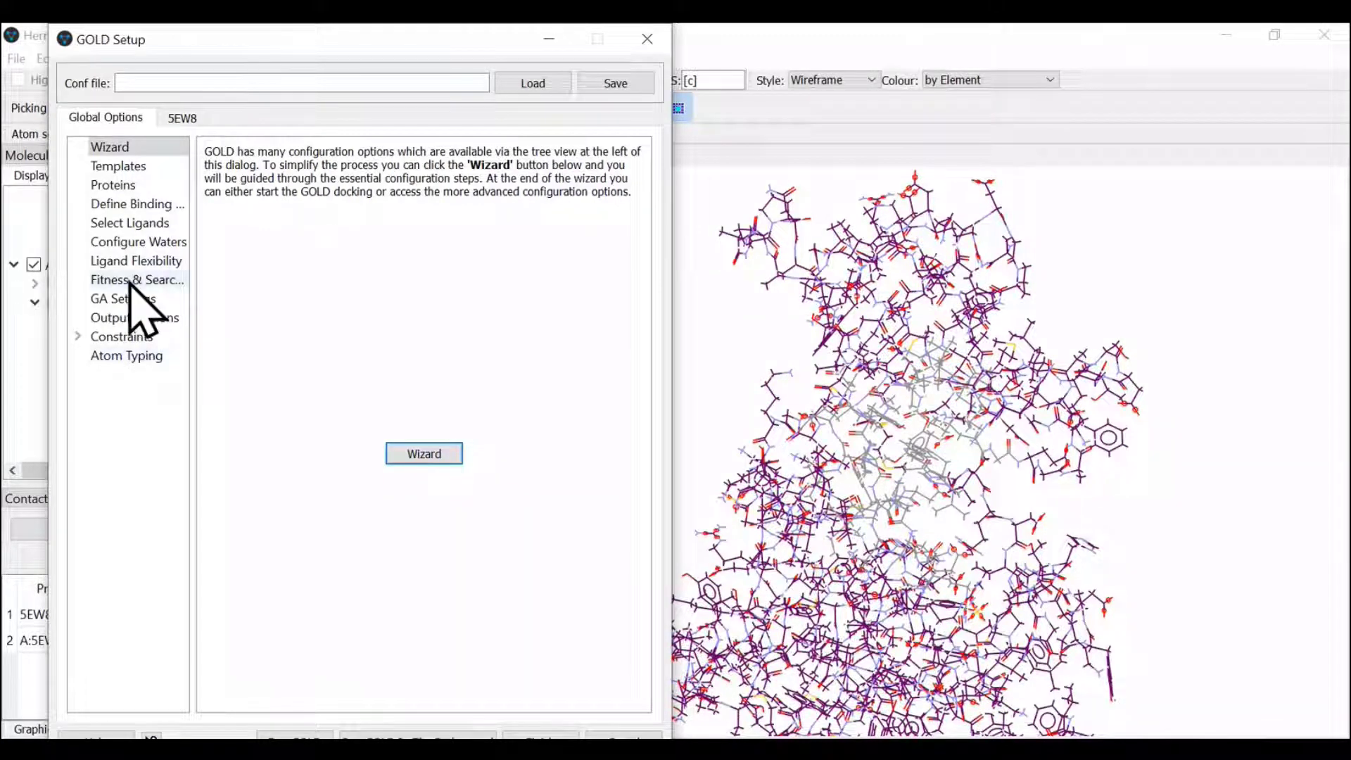
{"action": "left_click", "coordinate": [129, 223]}
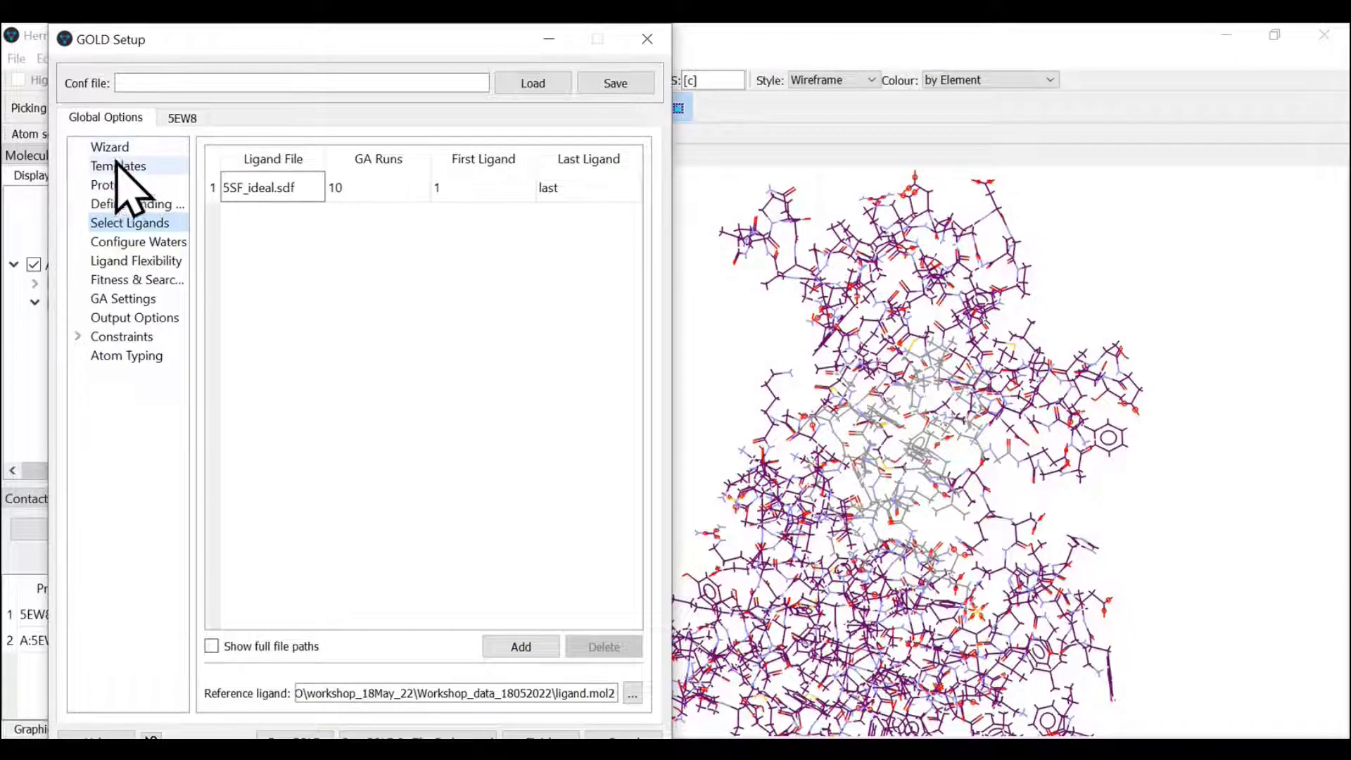
{"action": "left_click", "coordinate": [112, 184]}
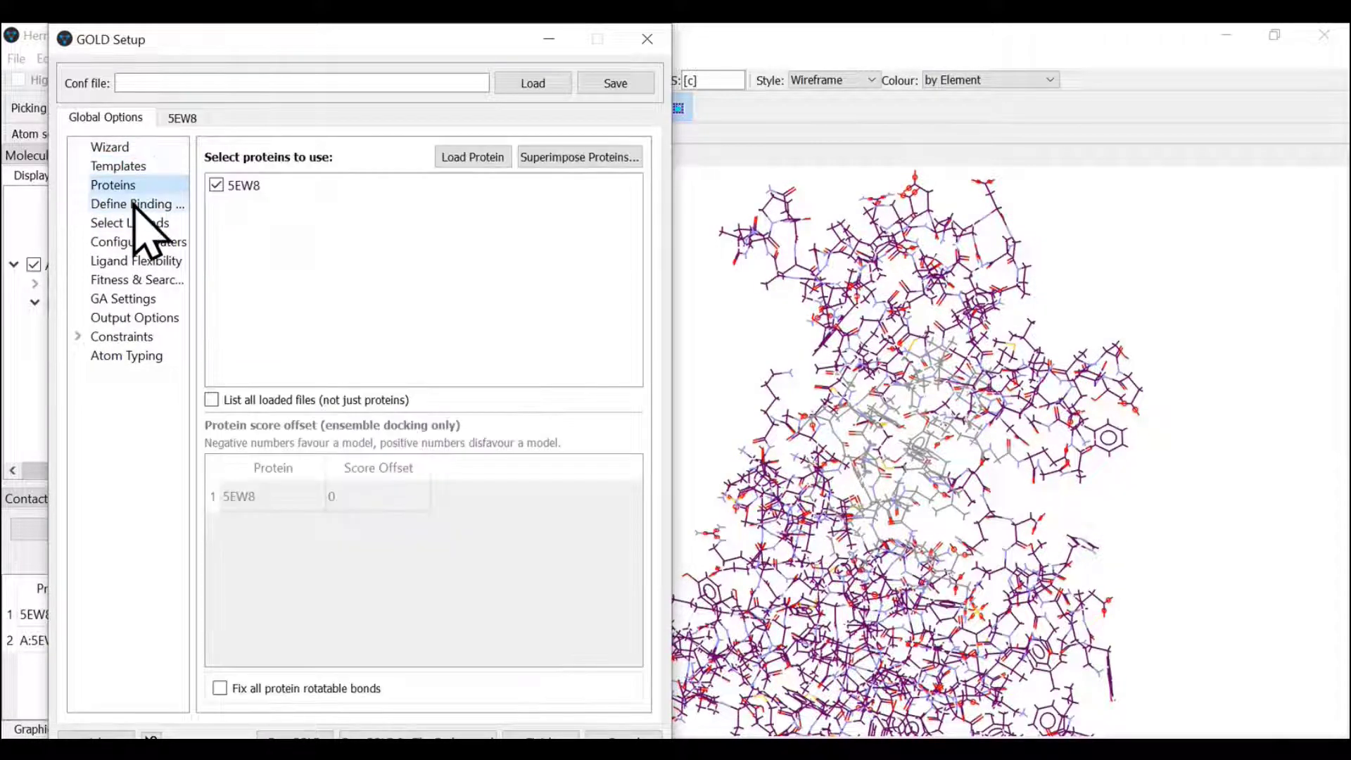
{"action": "left_click", "coordinate": [129, 222]}
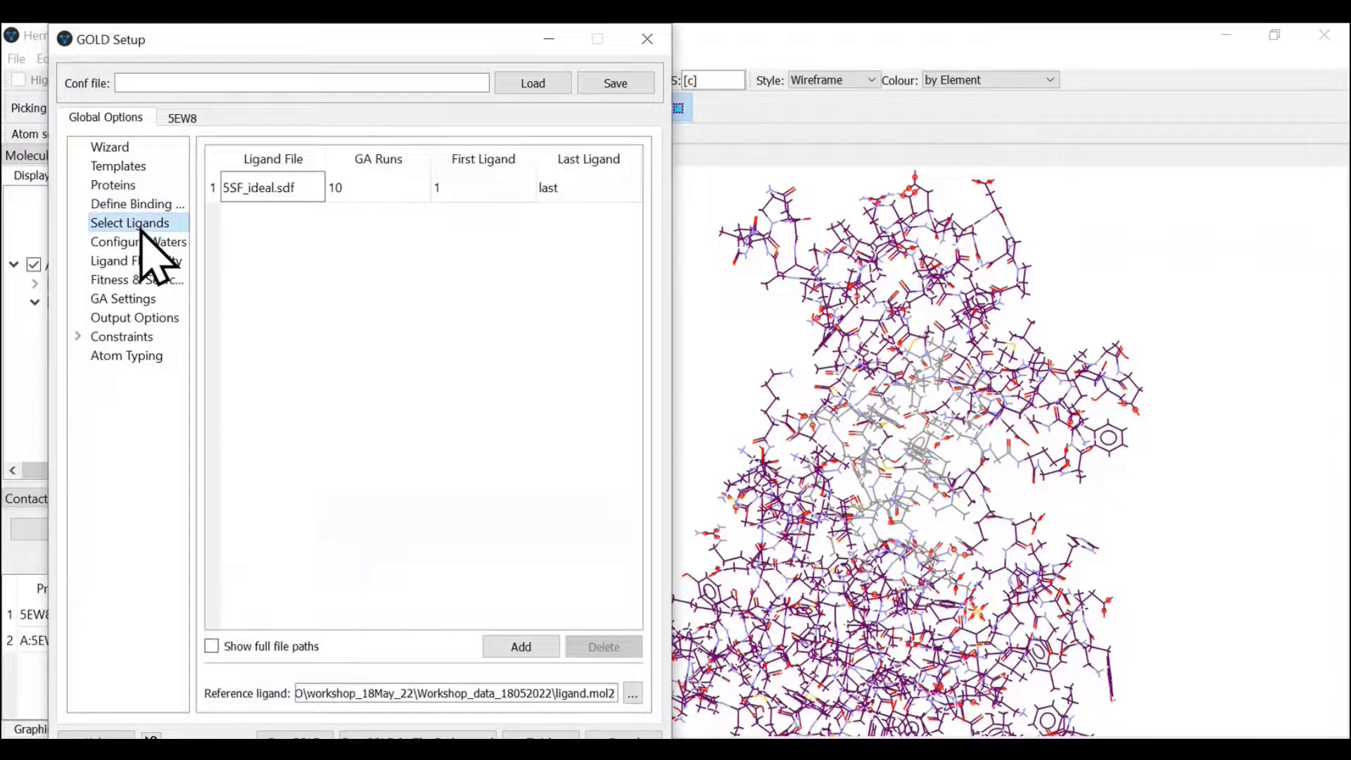
{"action": "left_click", "coordinate": [138, 240]}
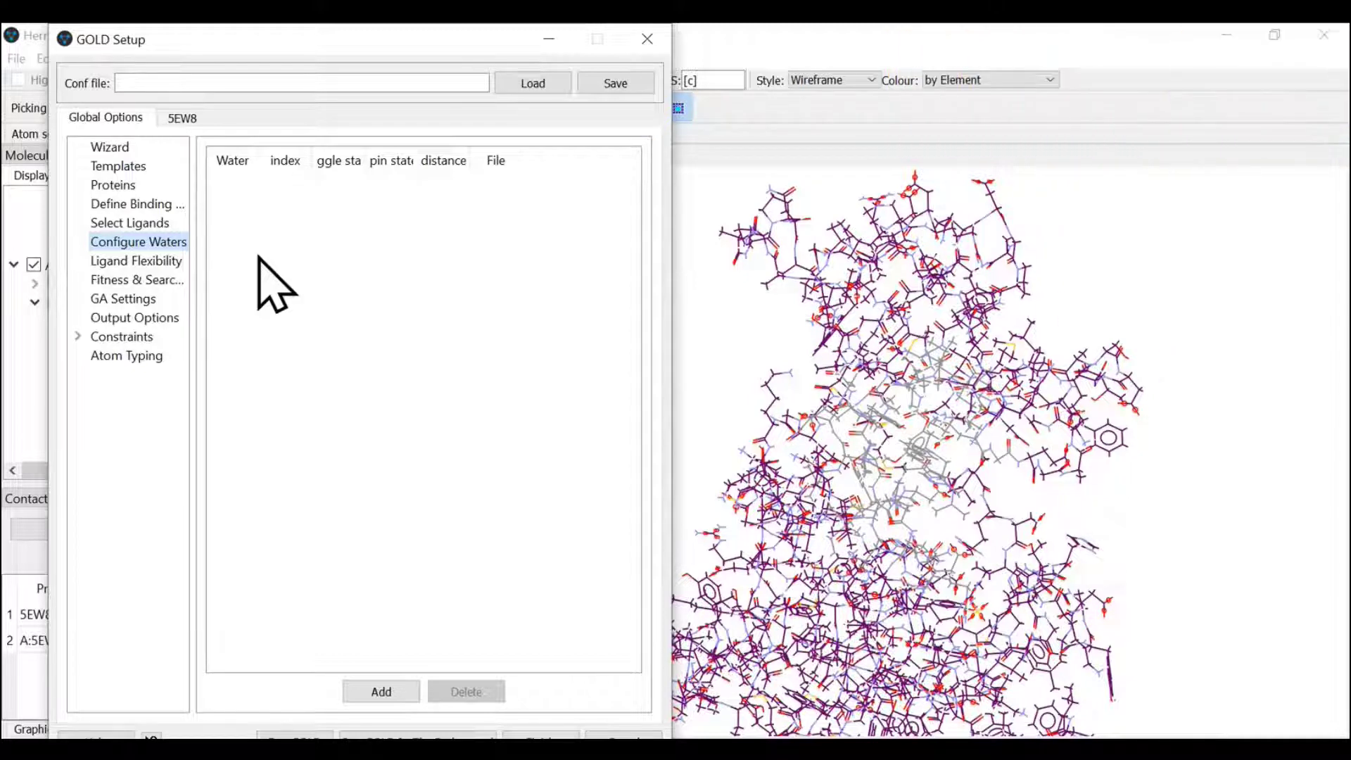
Step: On Ligand Flexibility, toggle Fix Ligand Rotatable Bonds on and back off, leaving bonds flexible
{"action": "left_click", "coordinate": [136, 260]}
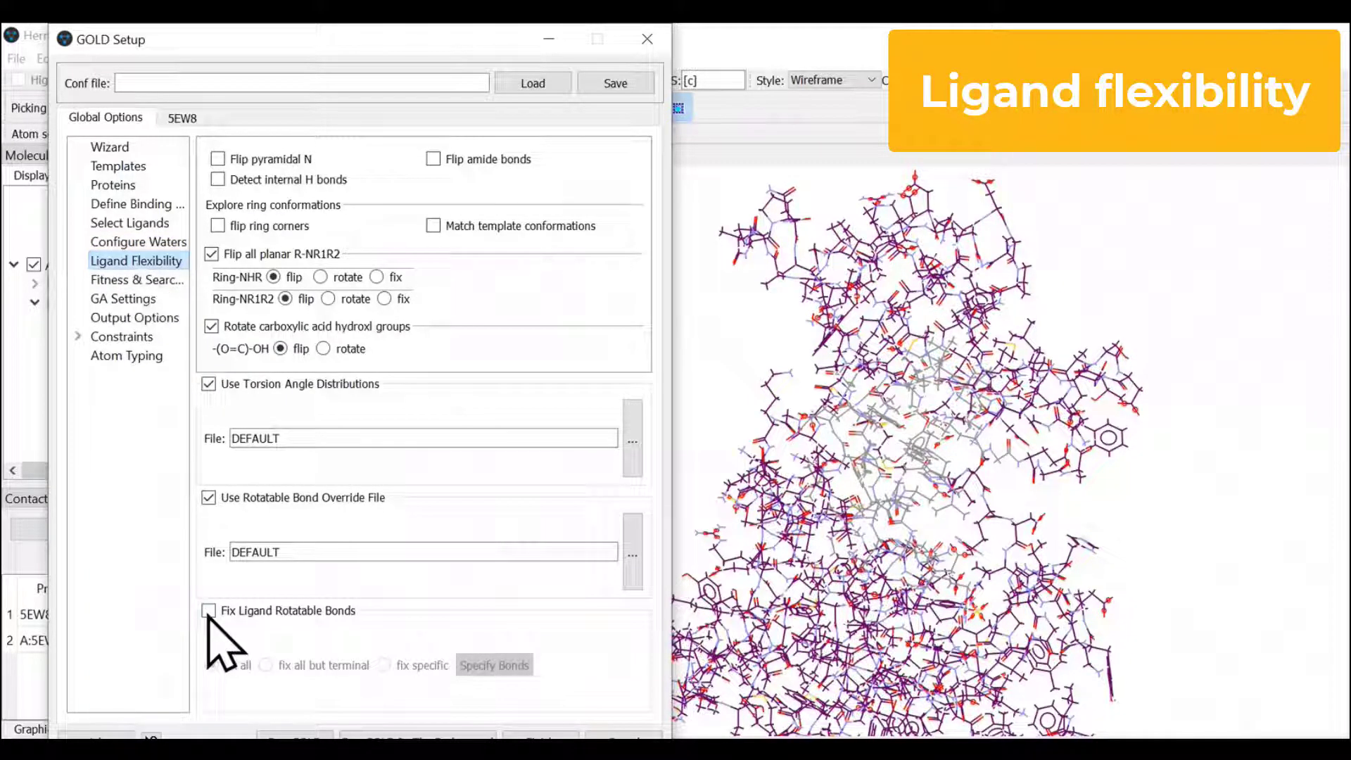
{"action": "left_click", "coordinate": [207, 610]}
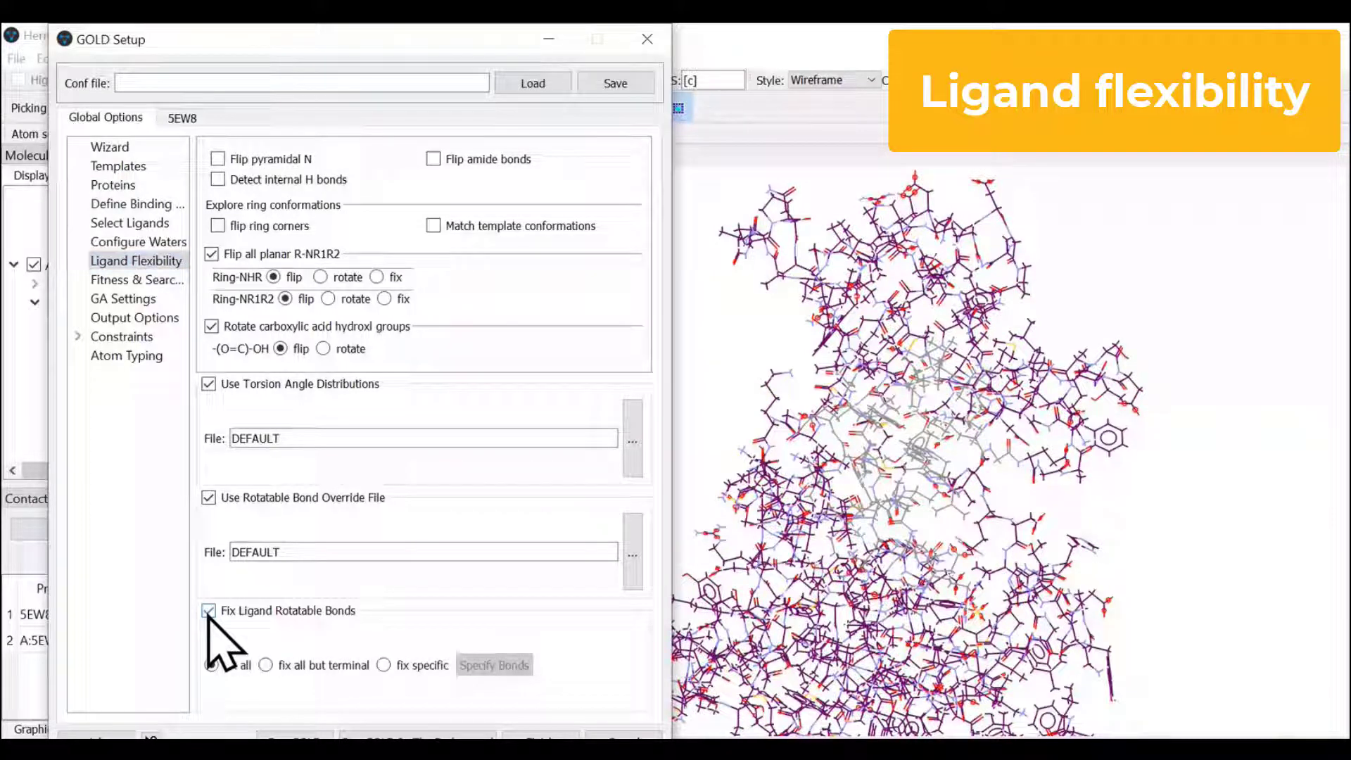
{"action": "left_click", "coordinate": [208, 610]}
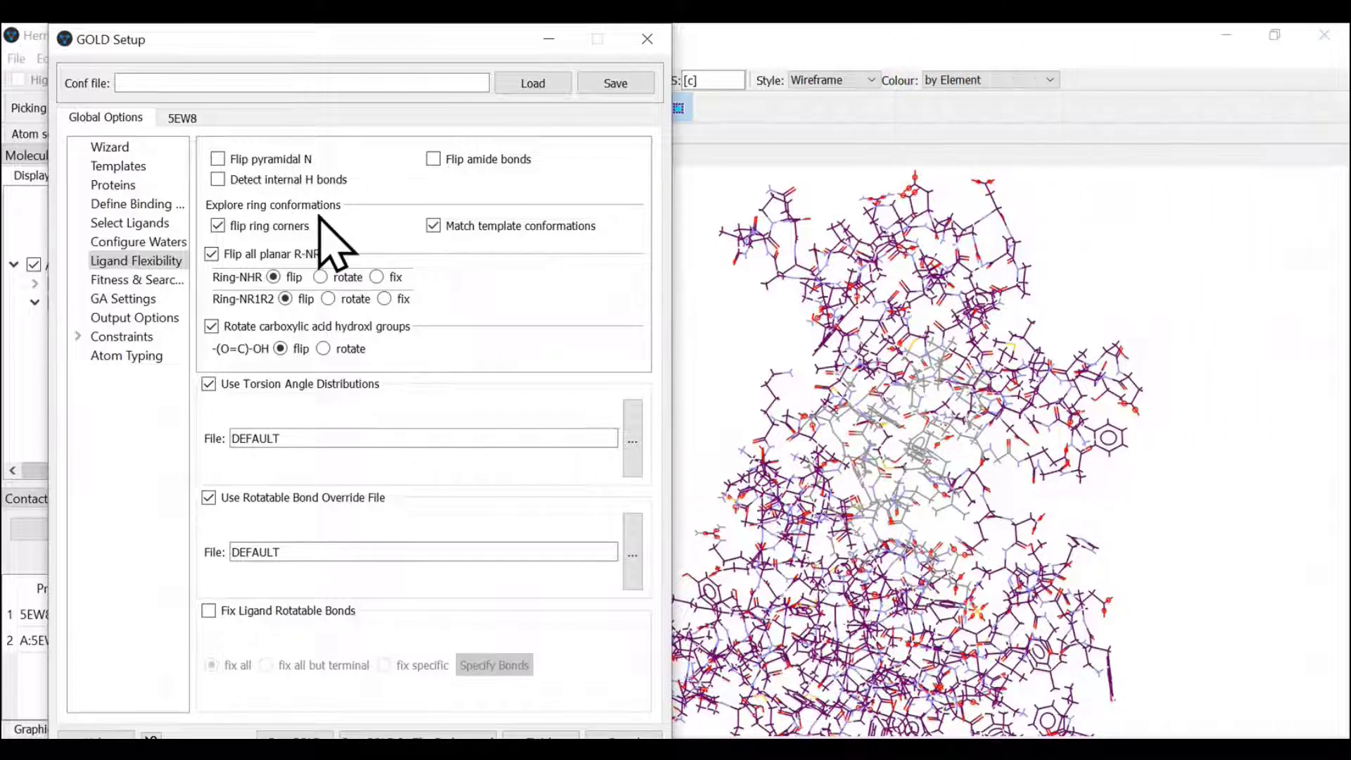
{"action": "left_click", "coordinate": [136, 279]}
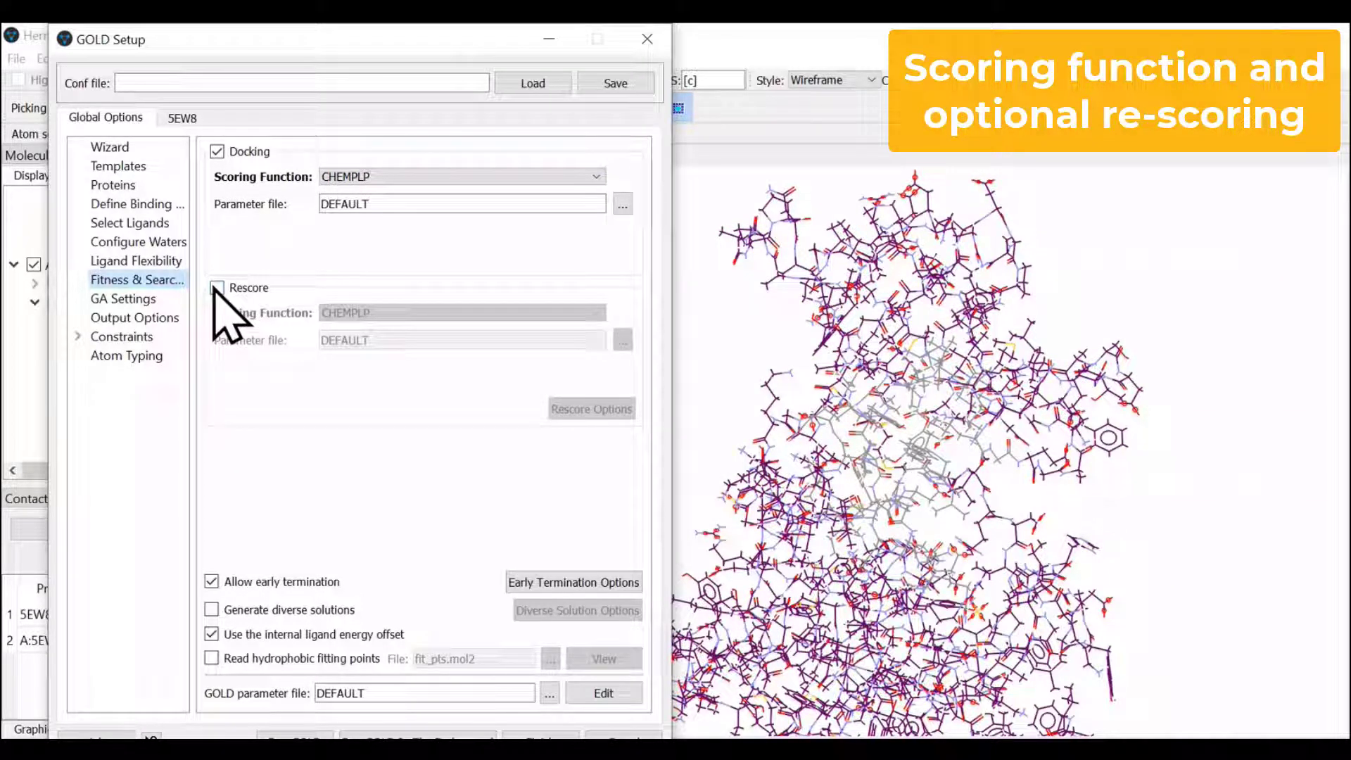
Step: Leave rescoring off and switch off early termination of the CHEMPLP docking
{"action": "left_click", "coordinate": [217, 287]}
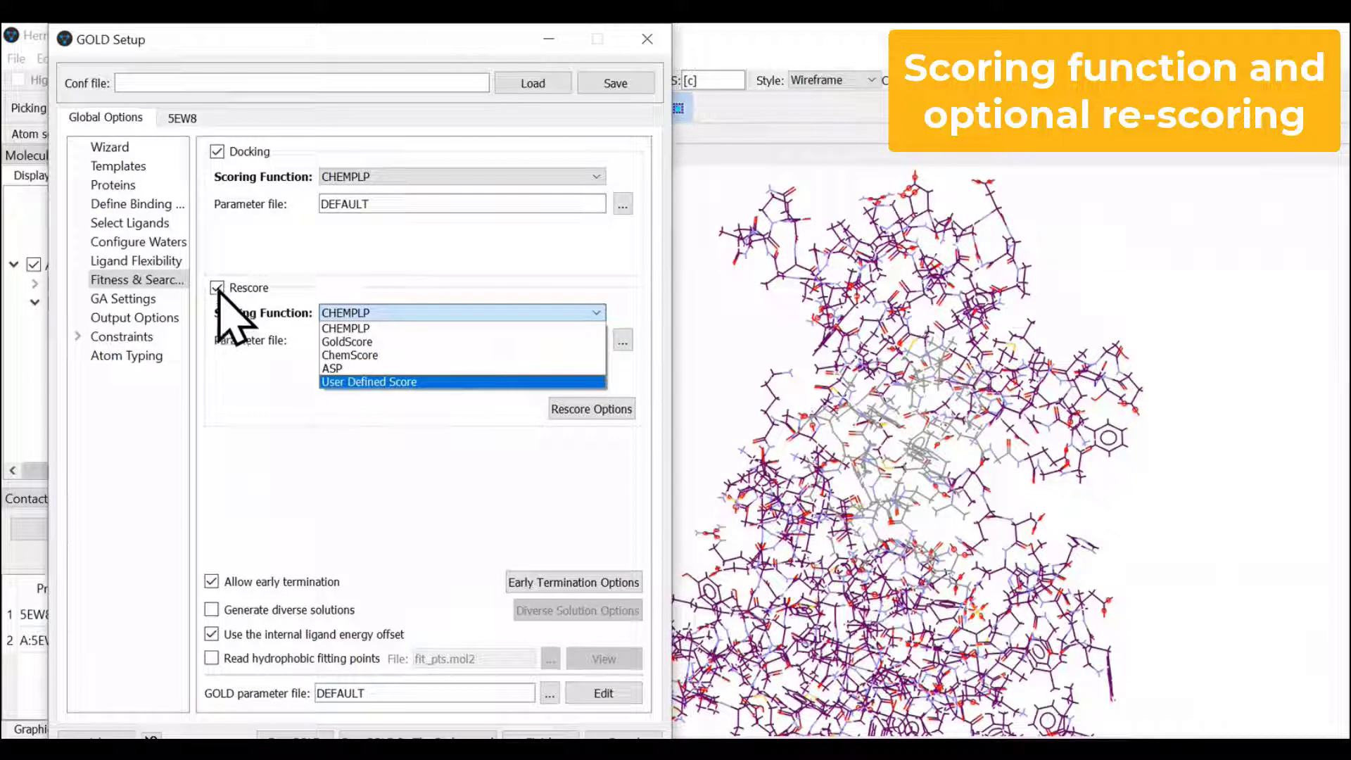
{"action": "left_click", "coordinate": [217, 287]}
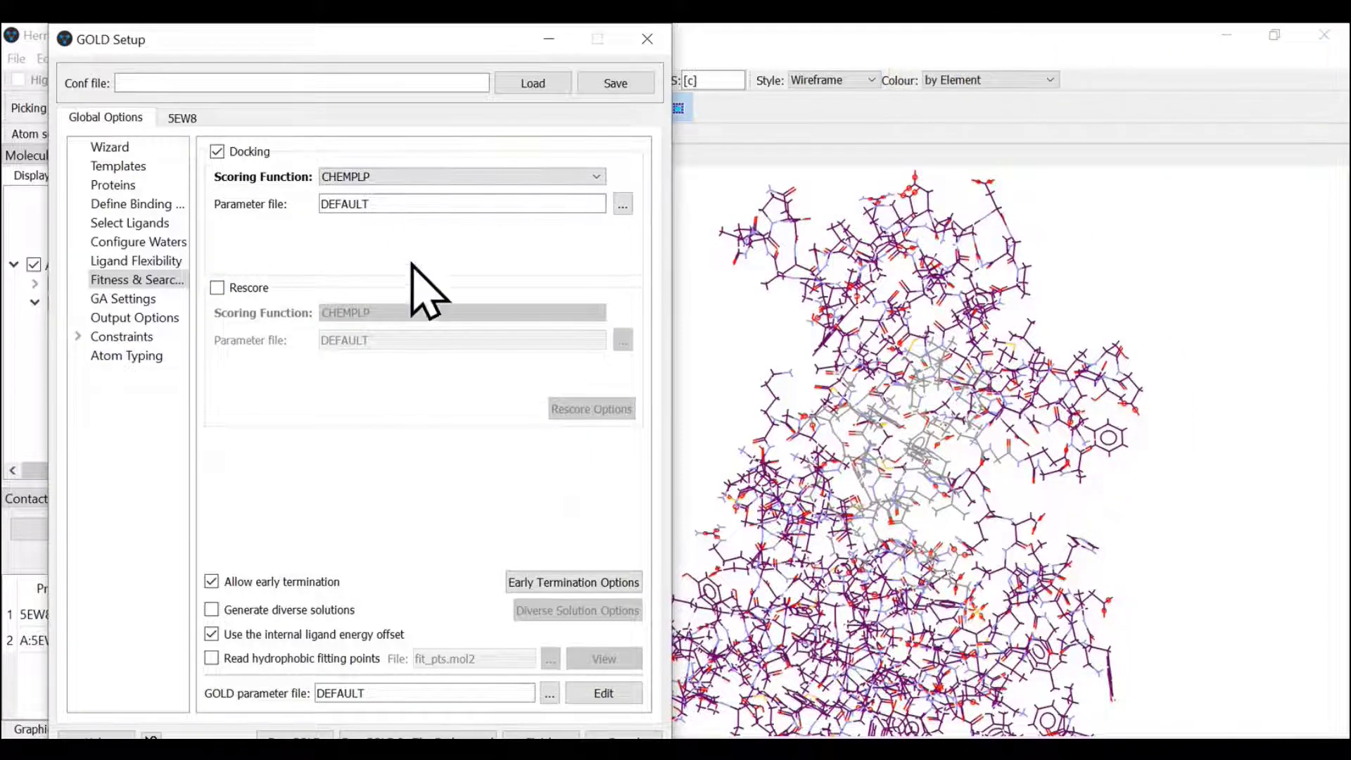
{"action": "left_click", "coordinate": [211, 581]}
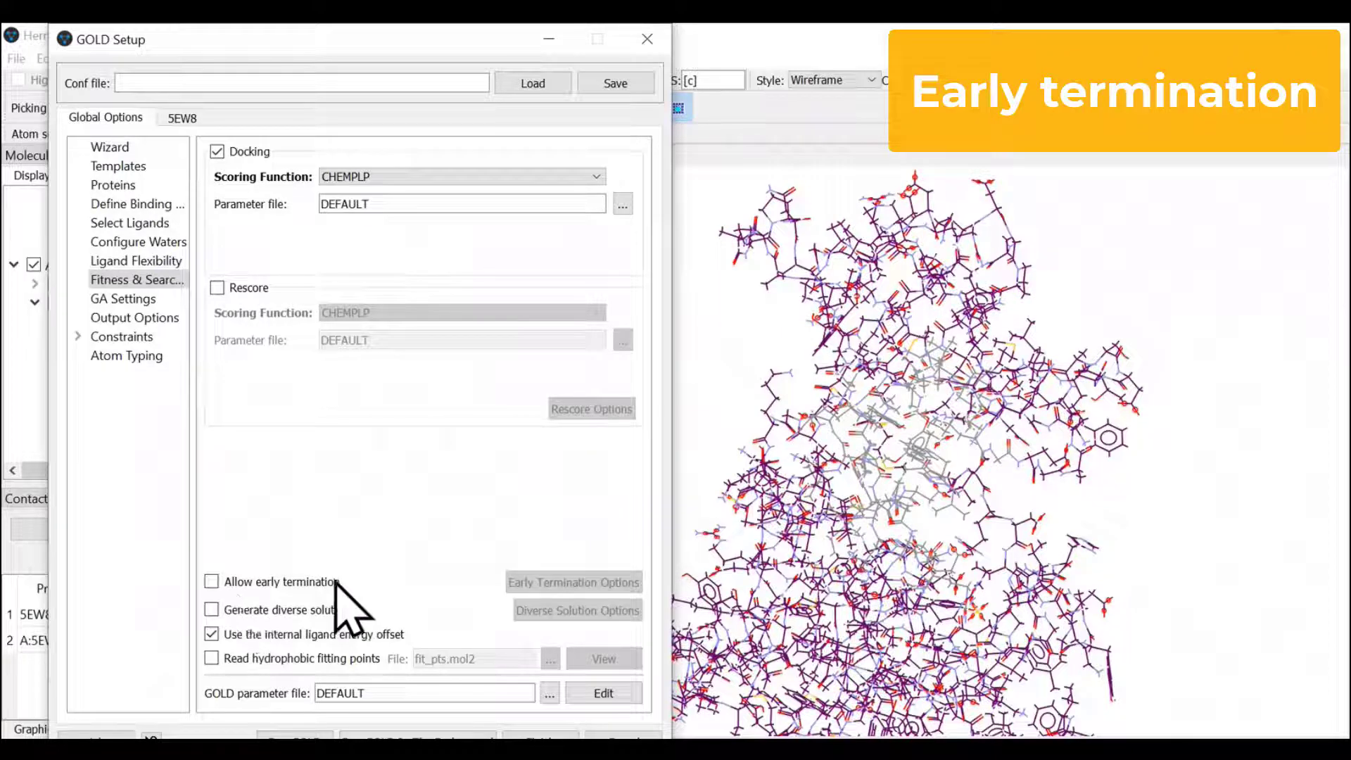
{"action": "mouse_move", "coordinate": [356, 478]}
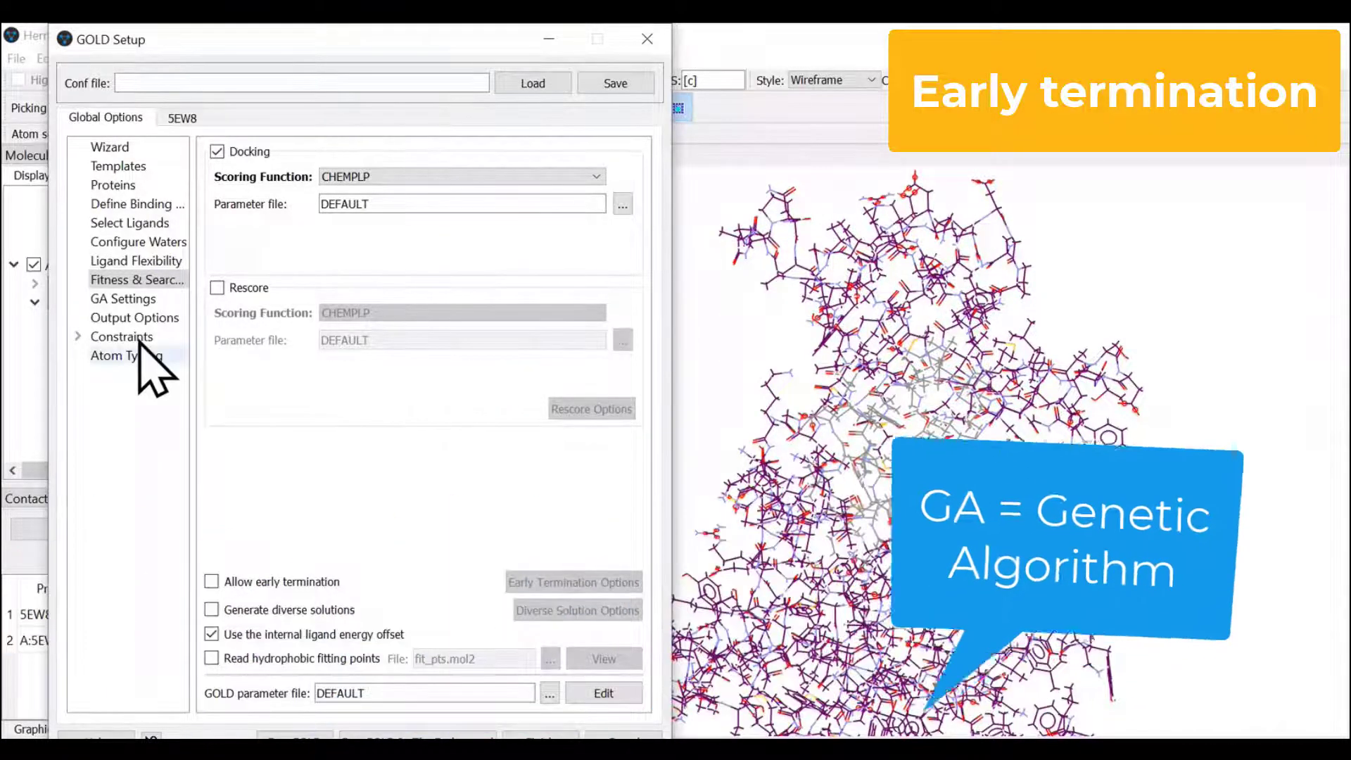
{"action": "left_click", "coordinate": [123, 298]}
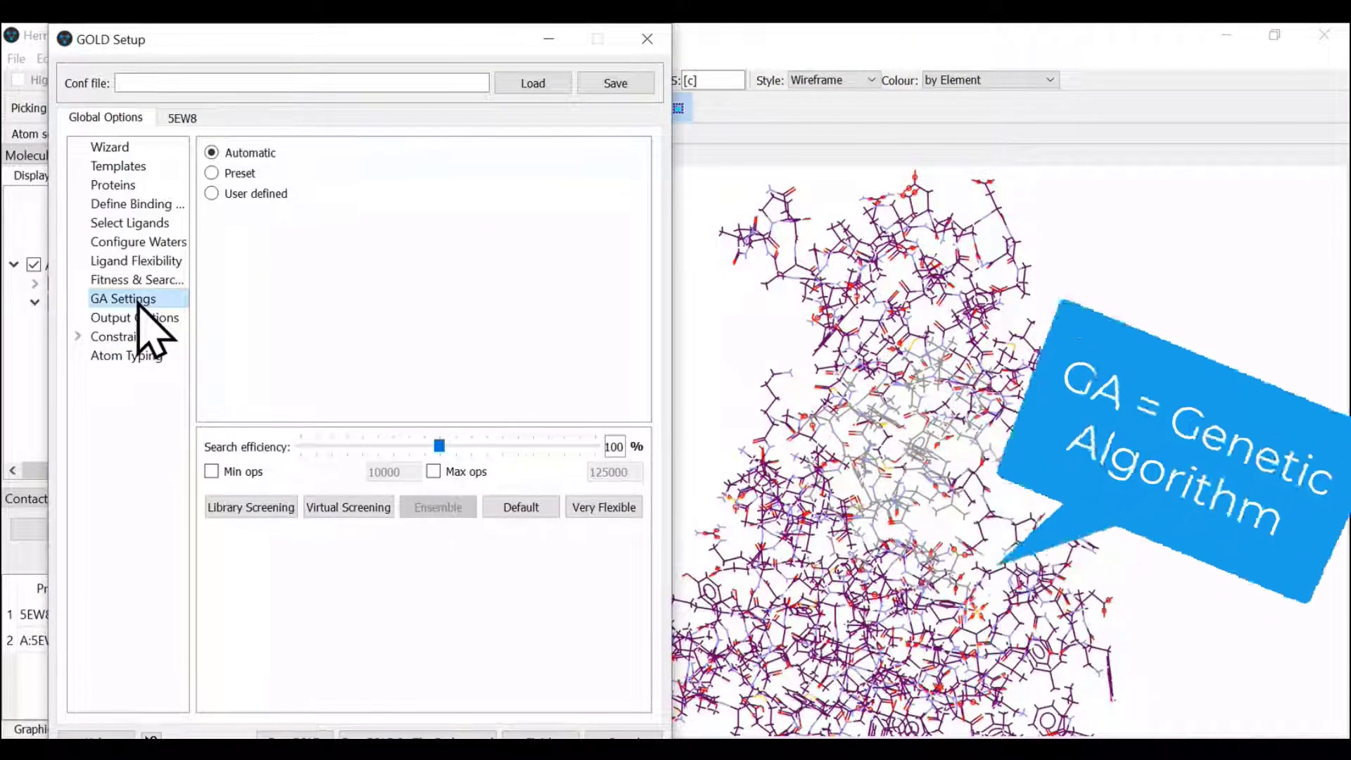
Step: Set the output directory to a newly created 'results' folder in the workshop data folder
{"action": "left_click", "coordinate": [135, 317]}
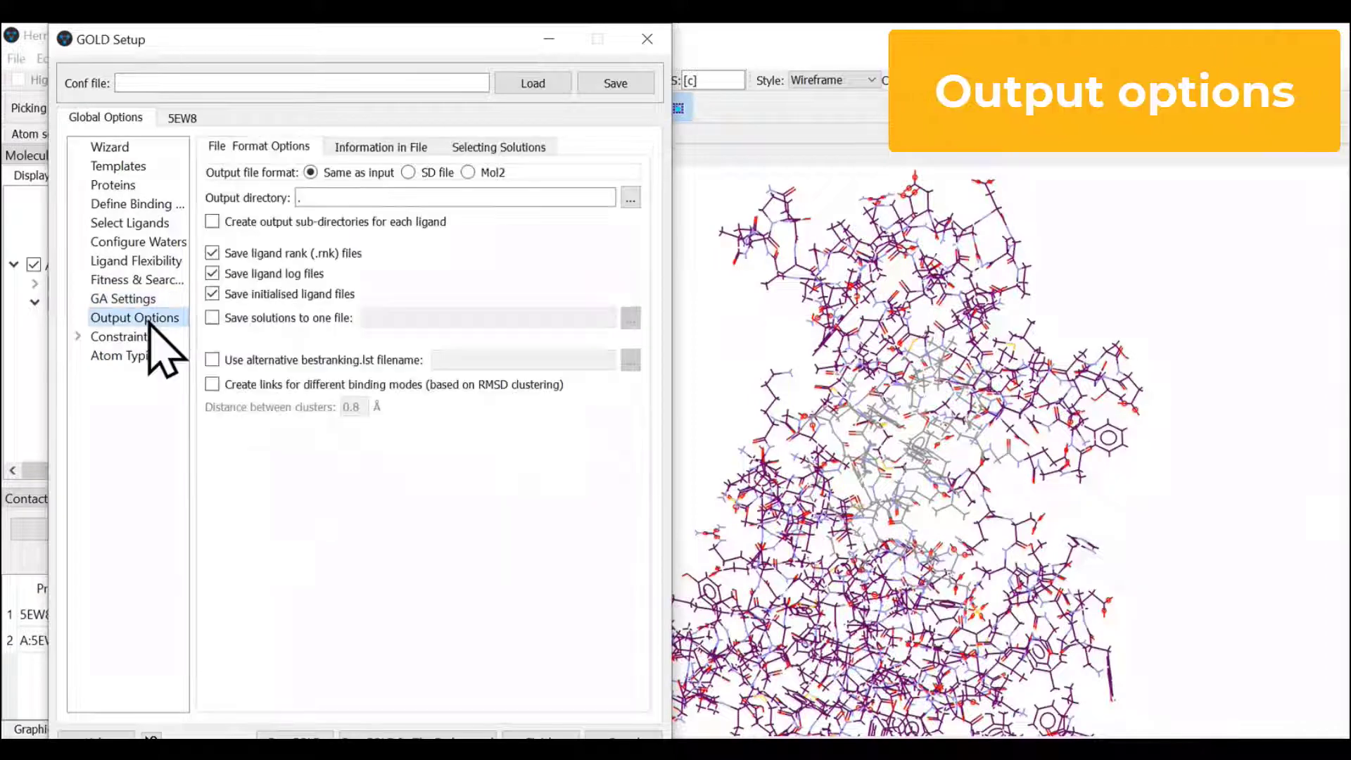
{"action": "mouse_move", "coordinate": [525, 590]}
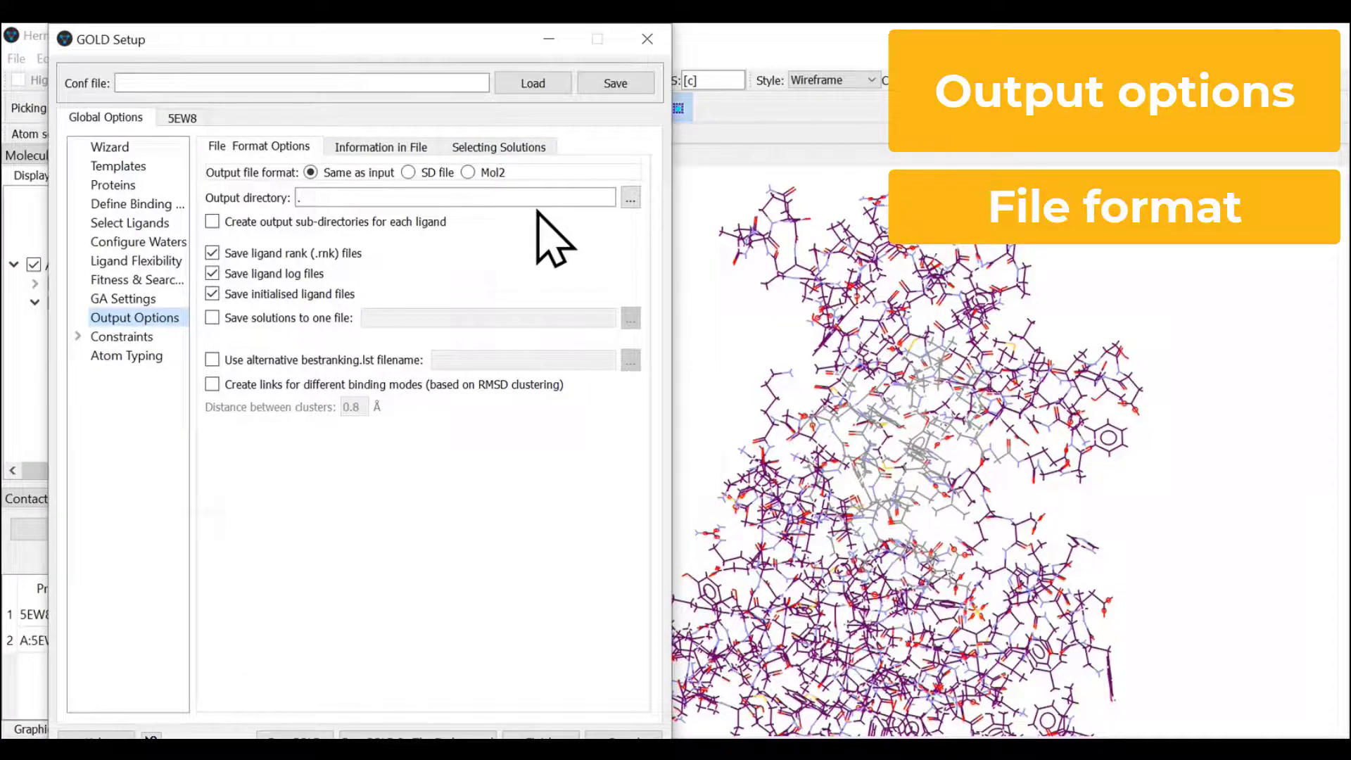
{"action": "left_click", "coordinate": [630, 197]}
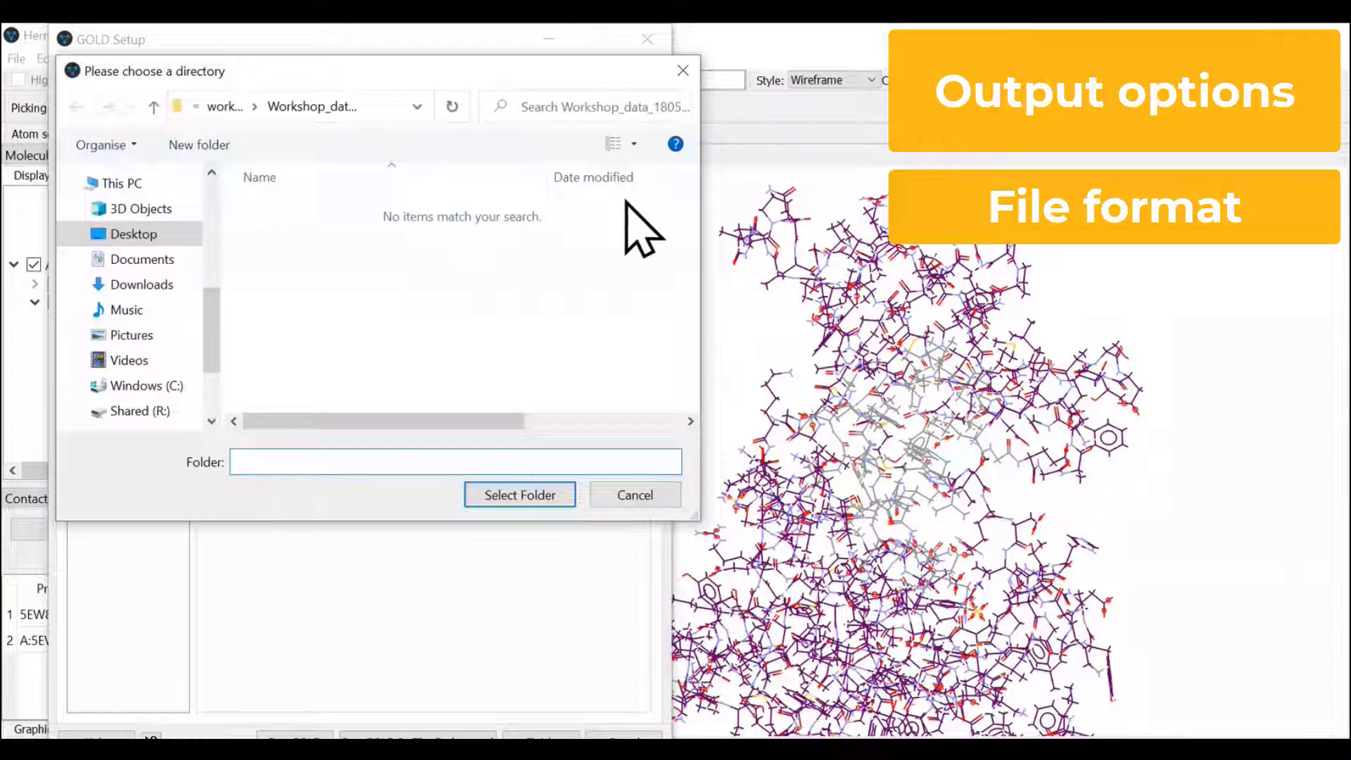
{"action": "left_click", "coordinate": [199, 144]}
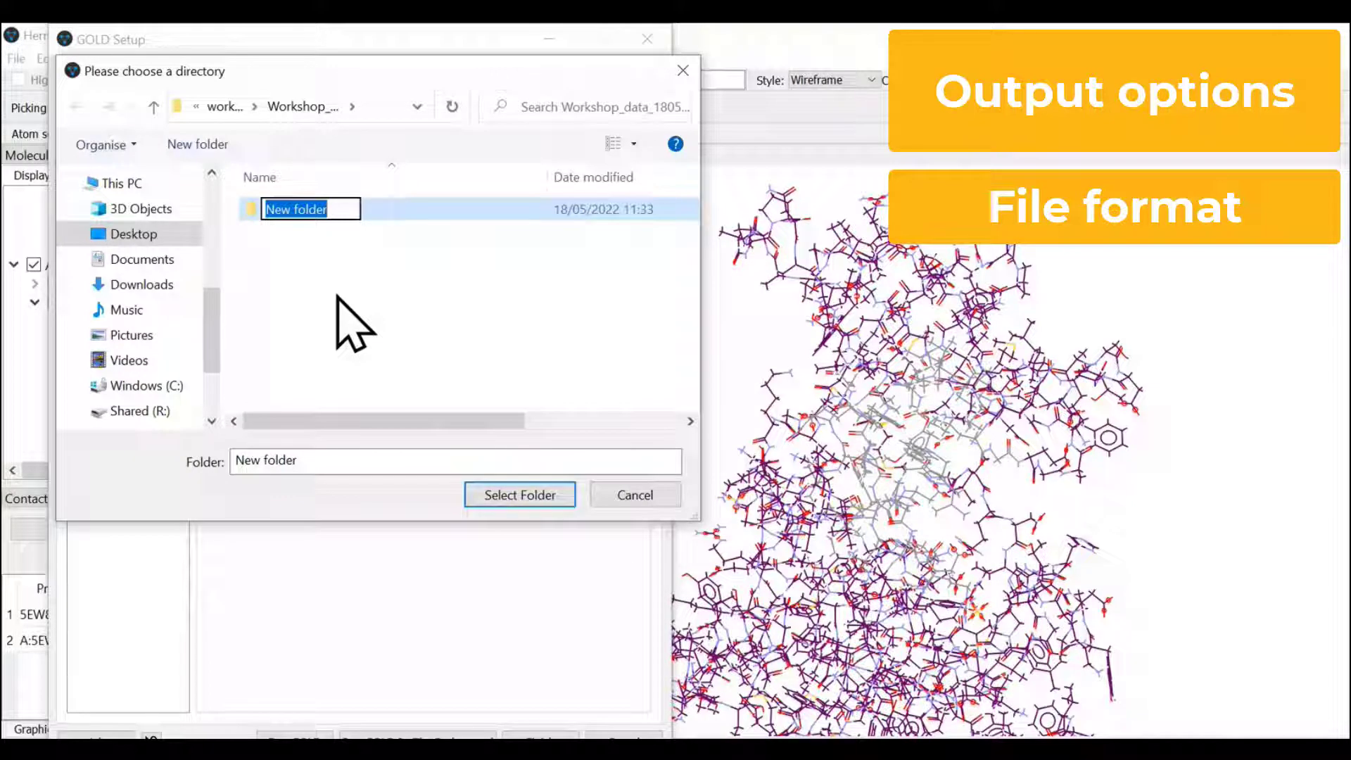
{"action": "type", "text": "results"}
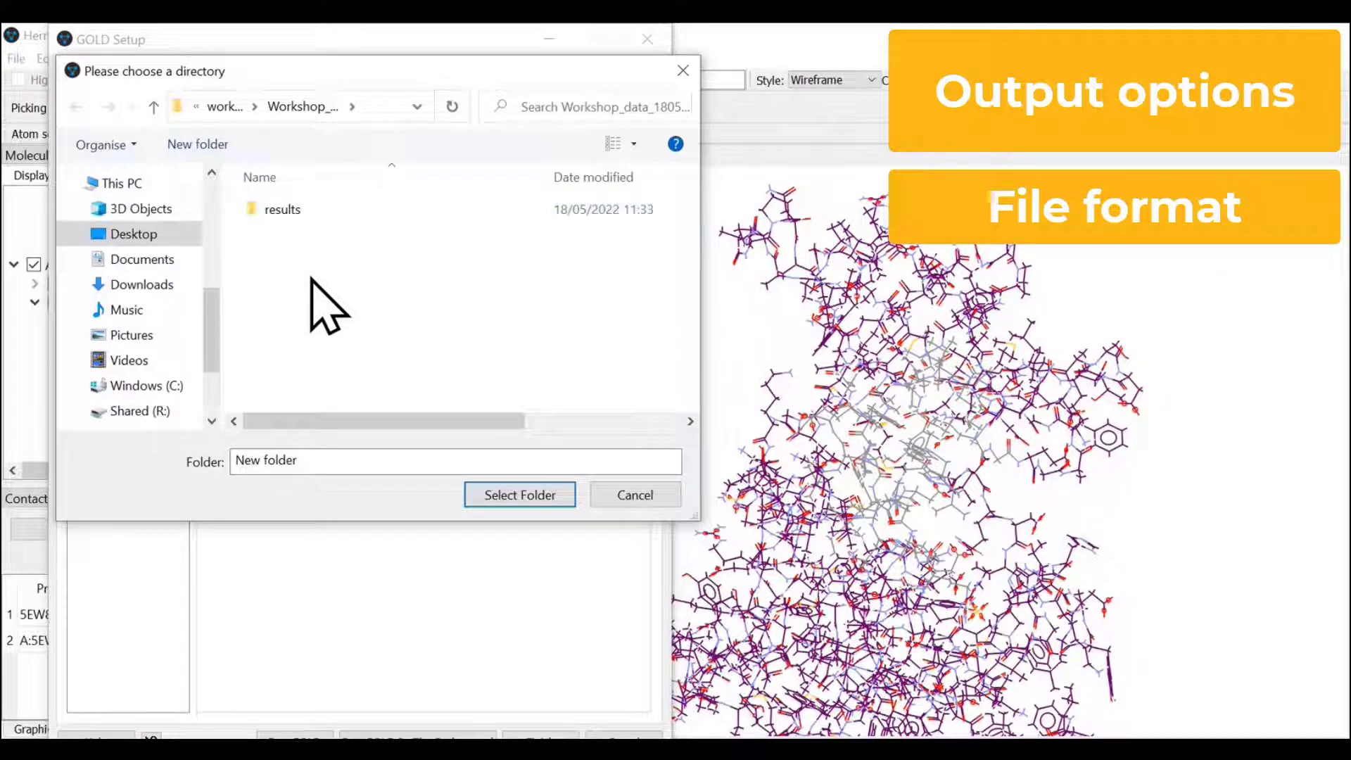
{"action": "left_click", "coordinate": [281, 209]}
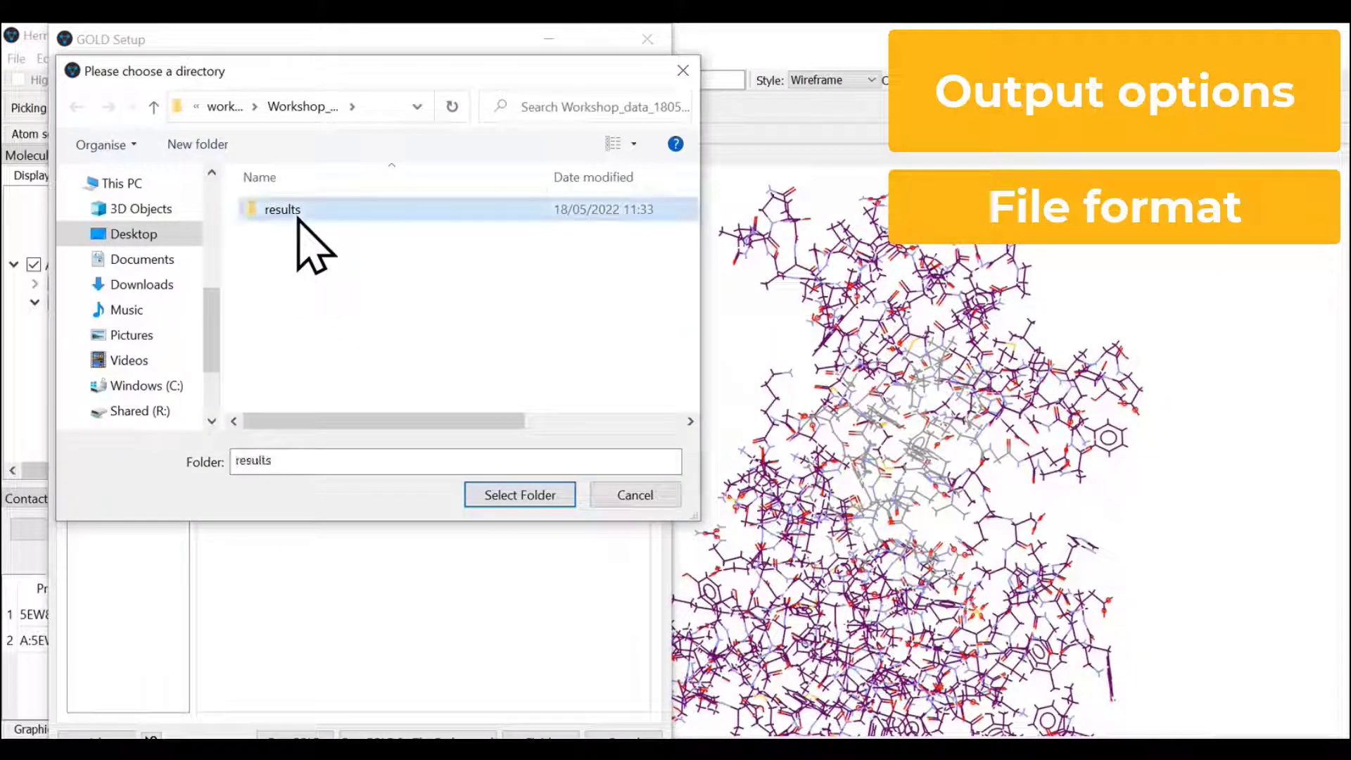
{"action": "left_click", "coordinate": [519, 494]}
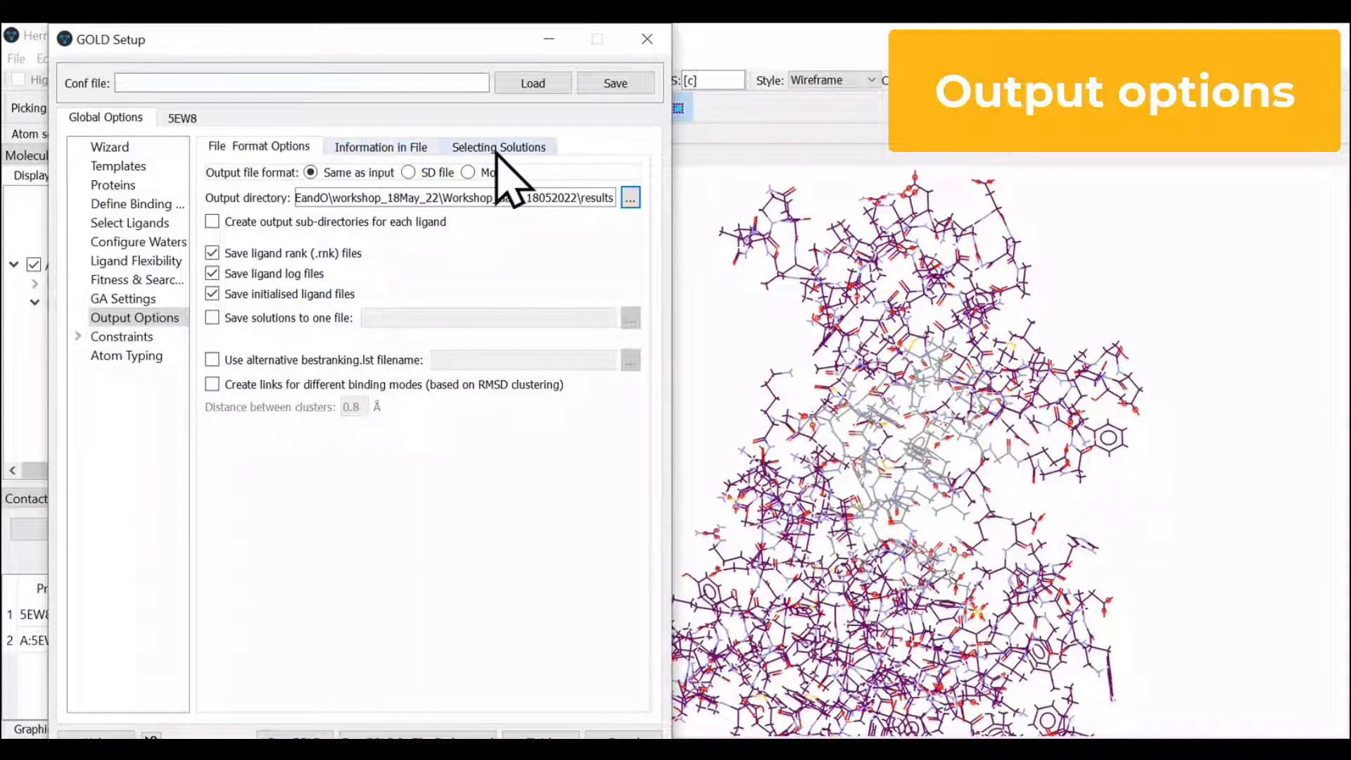
Step: Review Information in File and Selecting Solutions, trying best-3 and top-100 options, ending with Keep all solutions
{"action": "left_click", "coordinate": [381, 146]}
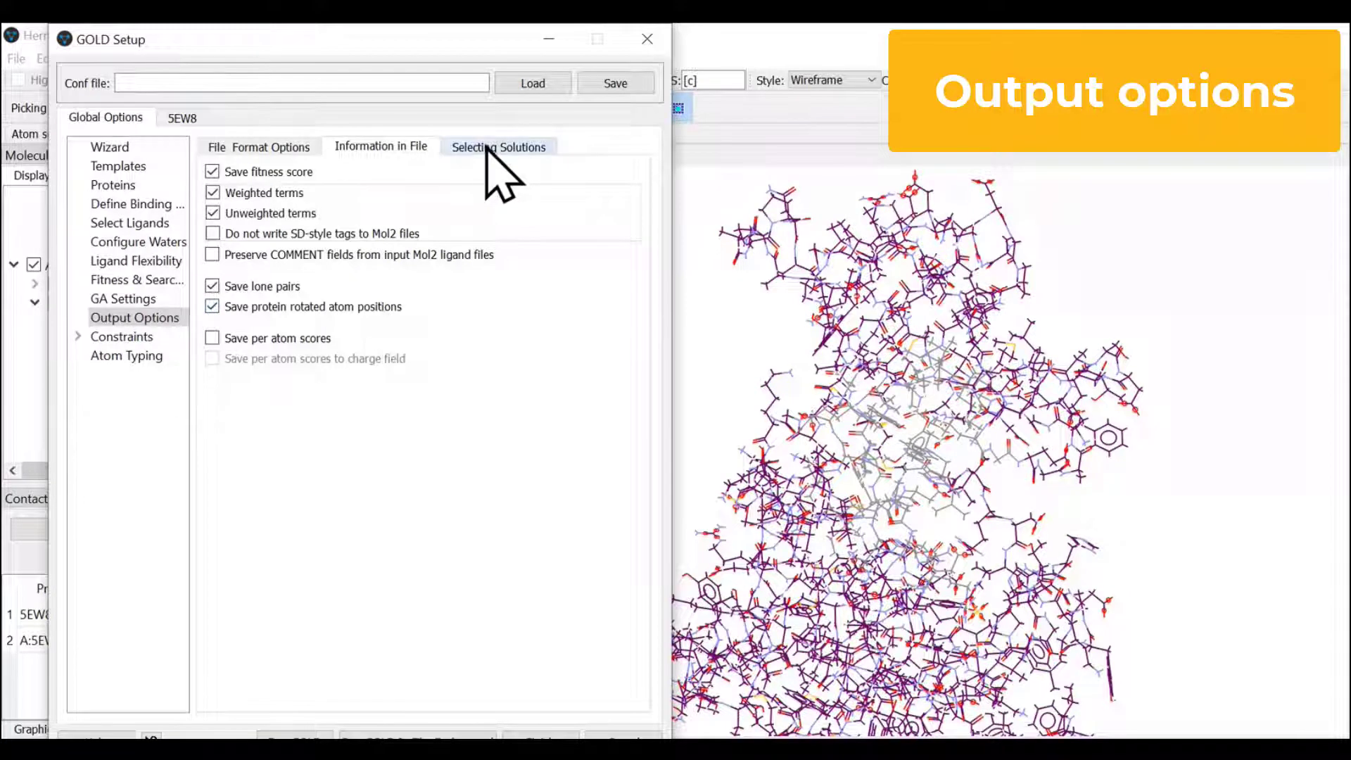
{"action": "left_click", "coordinate": [498, 147]}
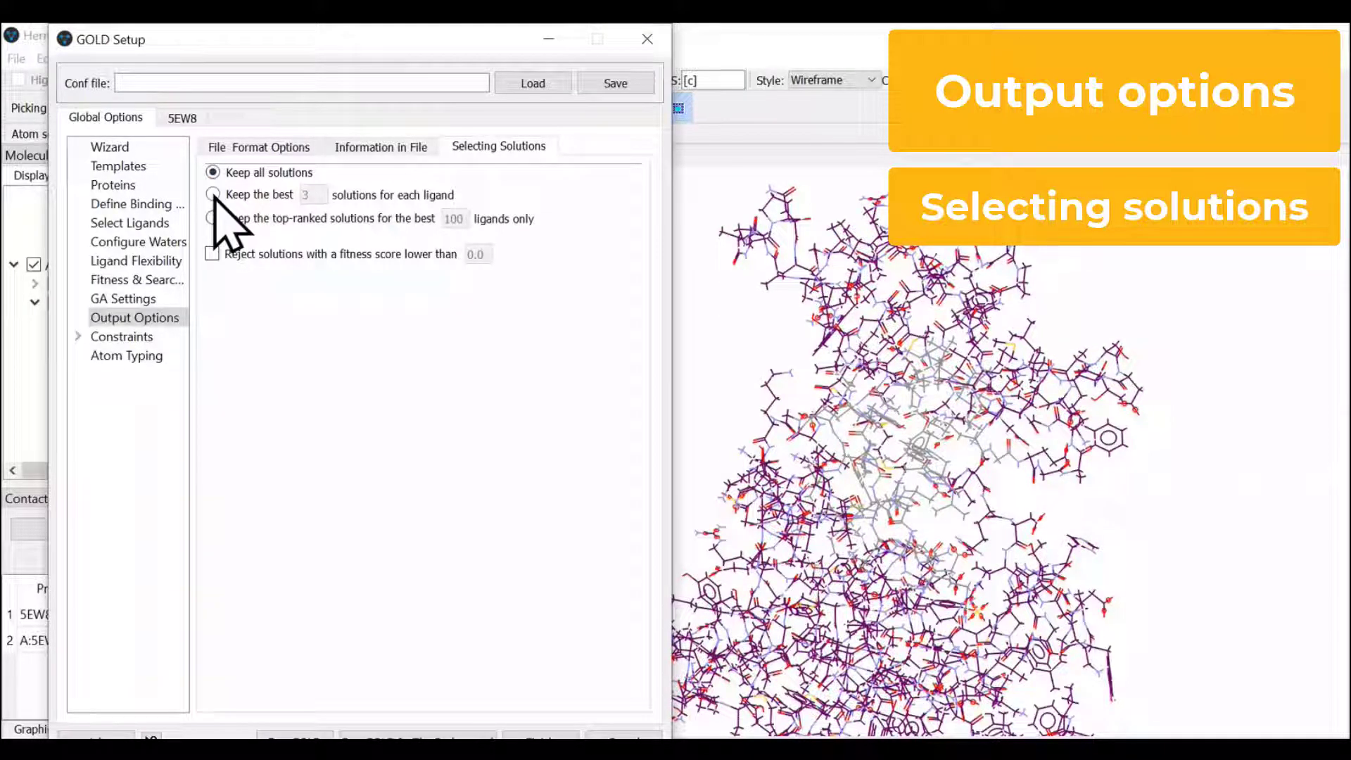
{"action": "left_click", "coordinate": [213, 194]}
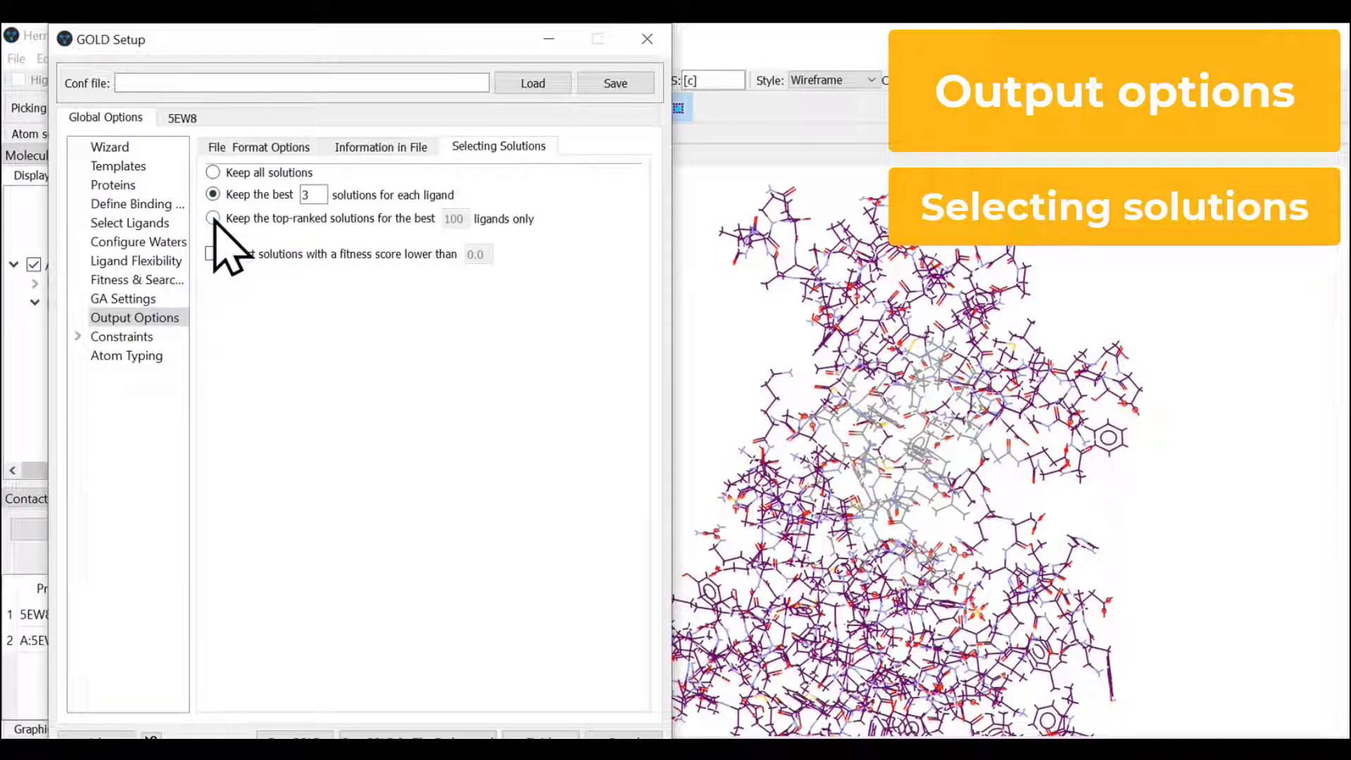
{"action": "left_click", "coordinate": [212, 218]}
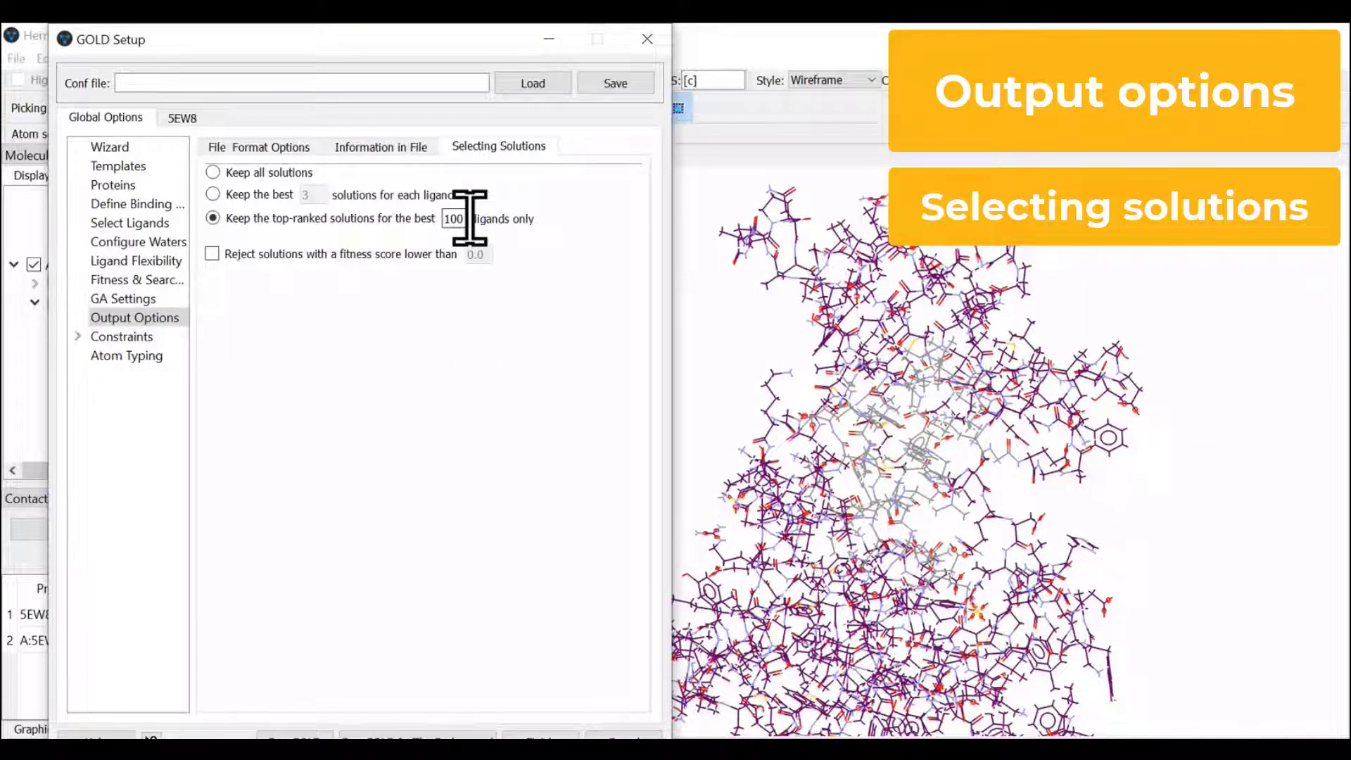
{"action": "left_click", "coordinate": [213, 171]}
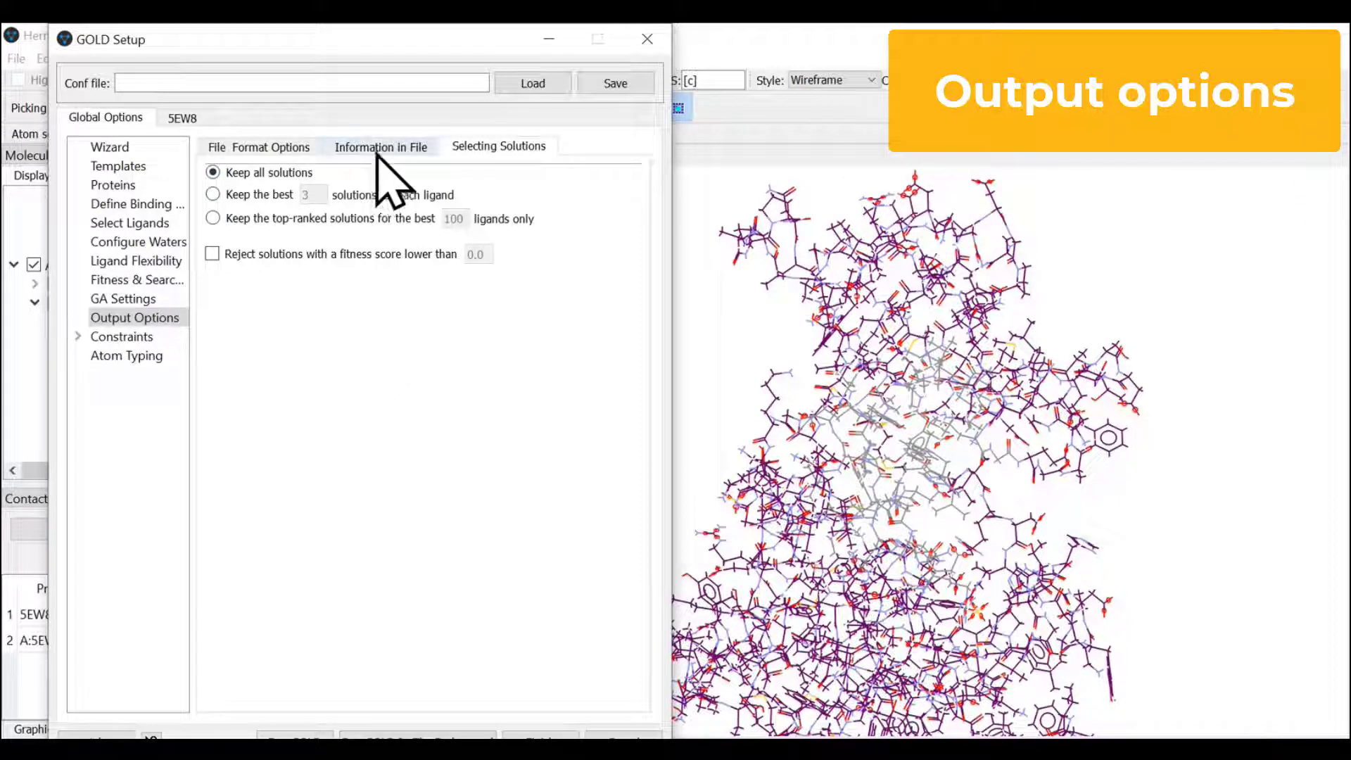
{"action": "left_click", "coordinate": [259, 147]}
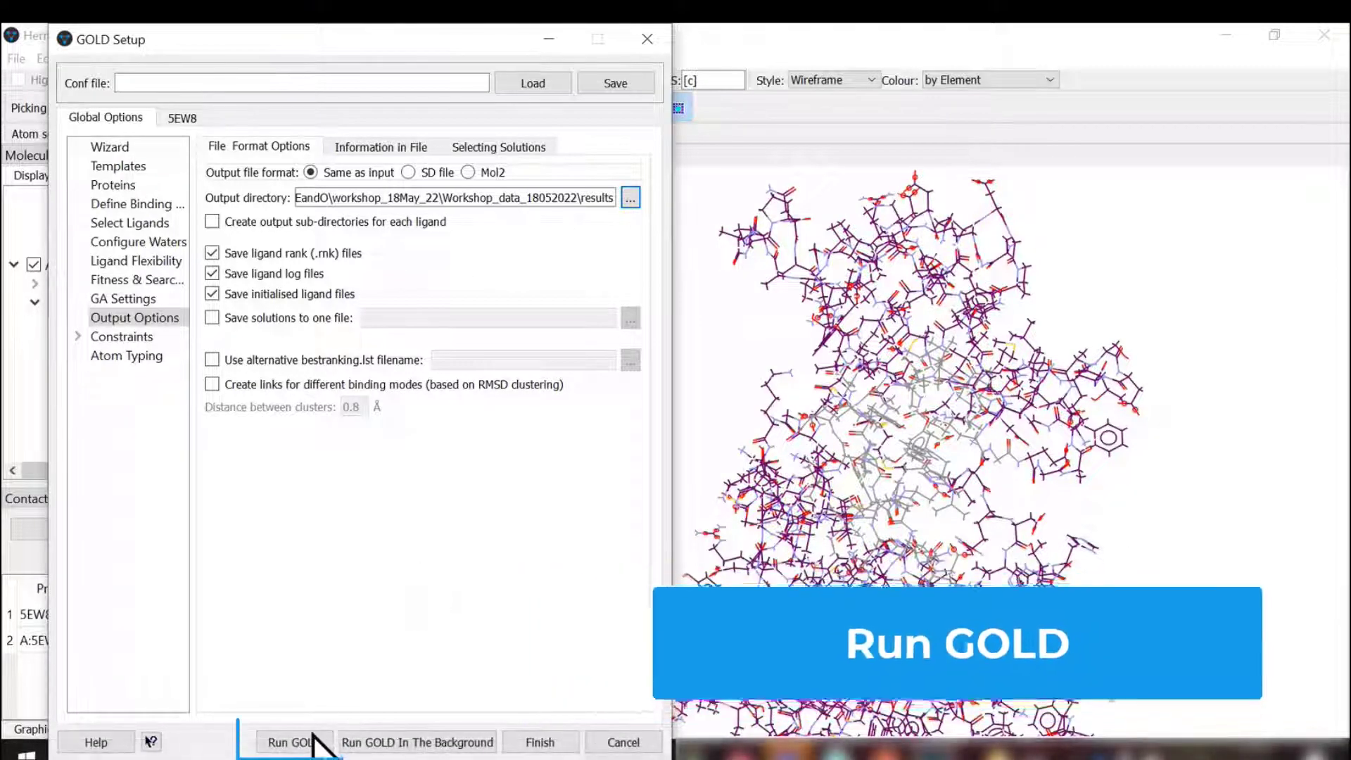
Step: Run GOLD and point the configuration-file directory to the results folder inside Workshop_data_18052022
{"action": "left_click", "coordinate": [292, 741]}
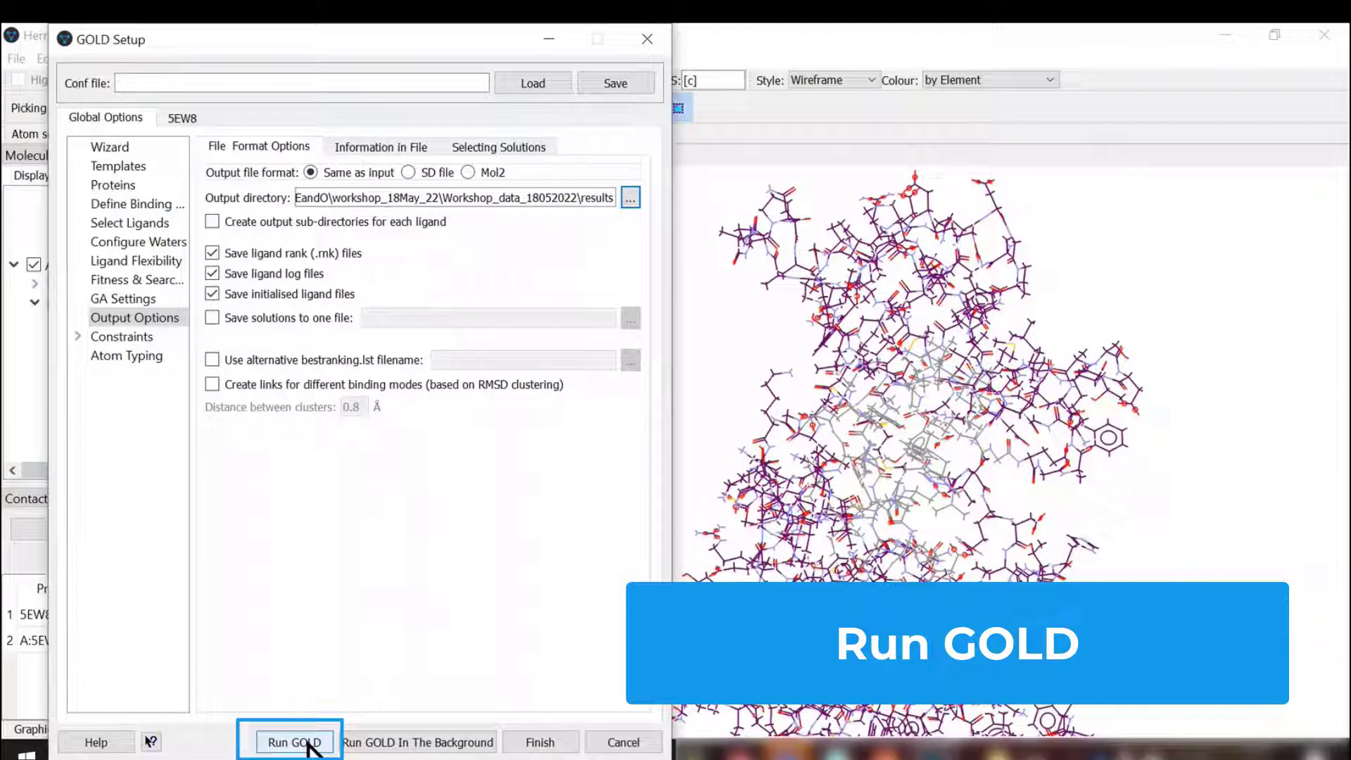
{"action": "left_click", "coordinate": [293, 741]}
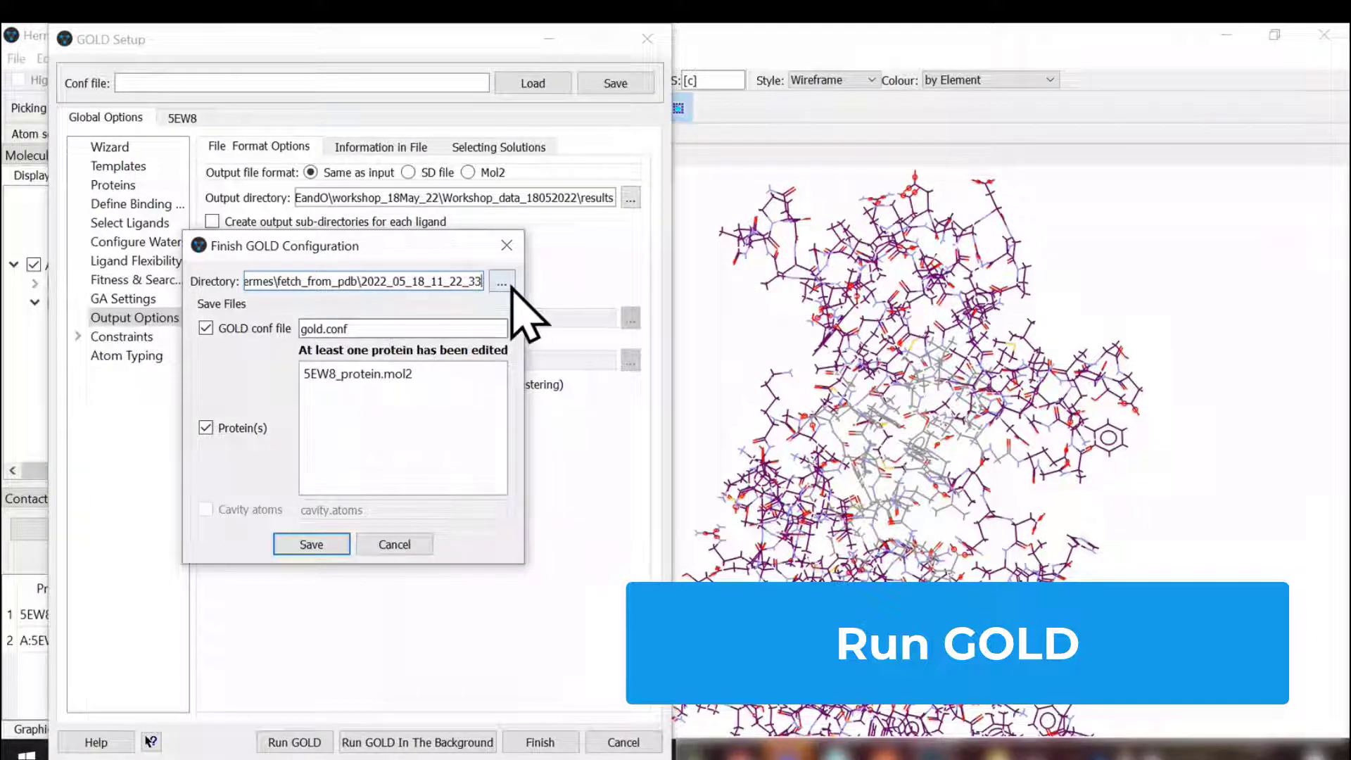
{"action": "left_click", "coordinate": [310, 543]}
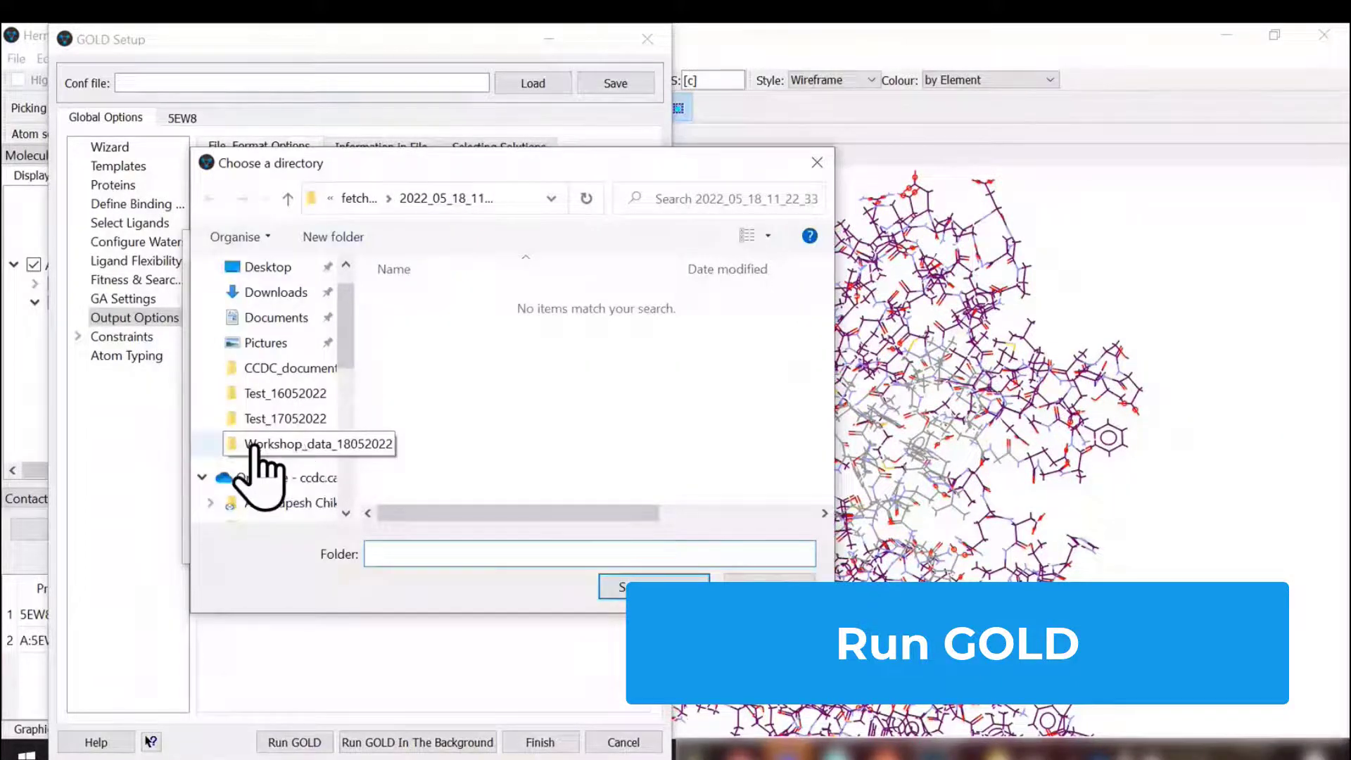
{"action": "double_click", "coordinate": [316, 443]}
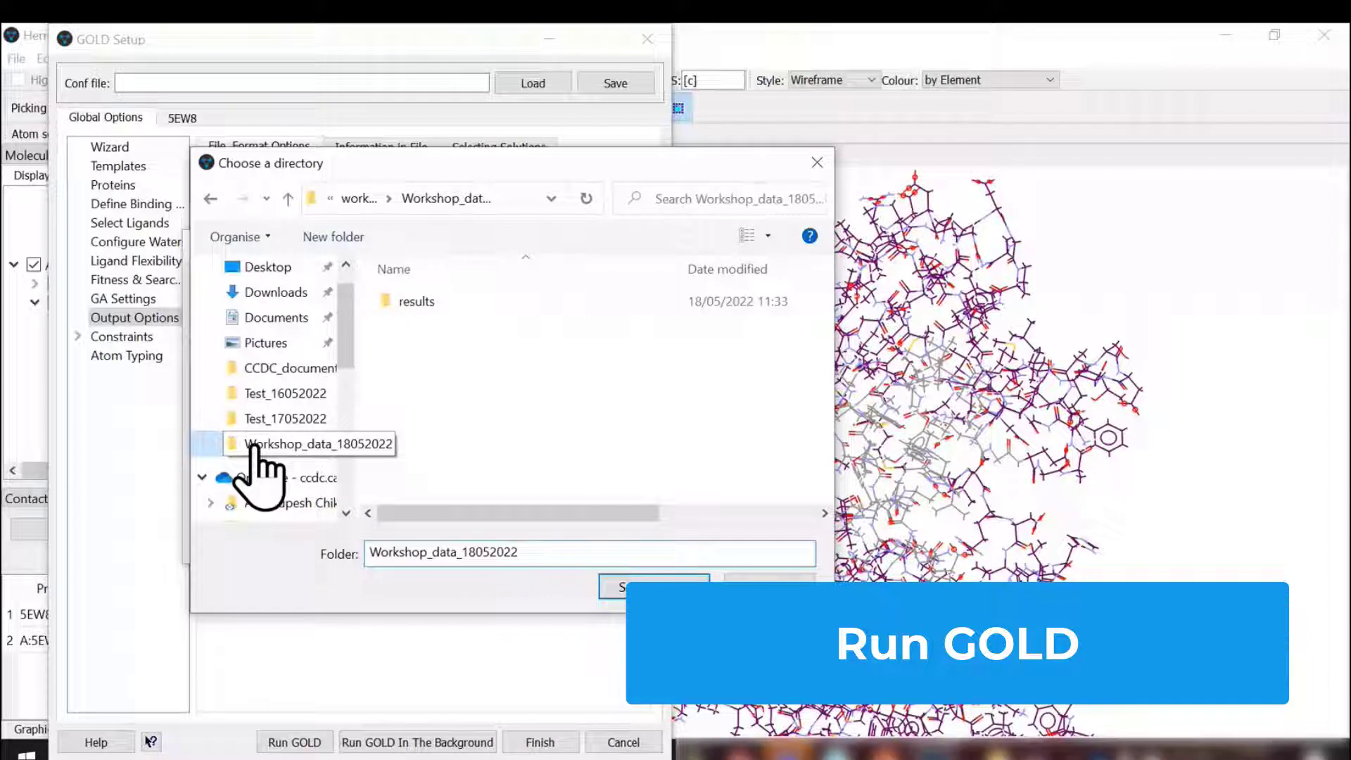
{"action": "double_click", "coordinate": [417, 301]}
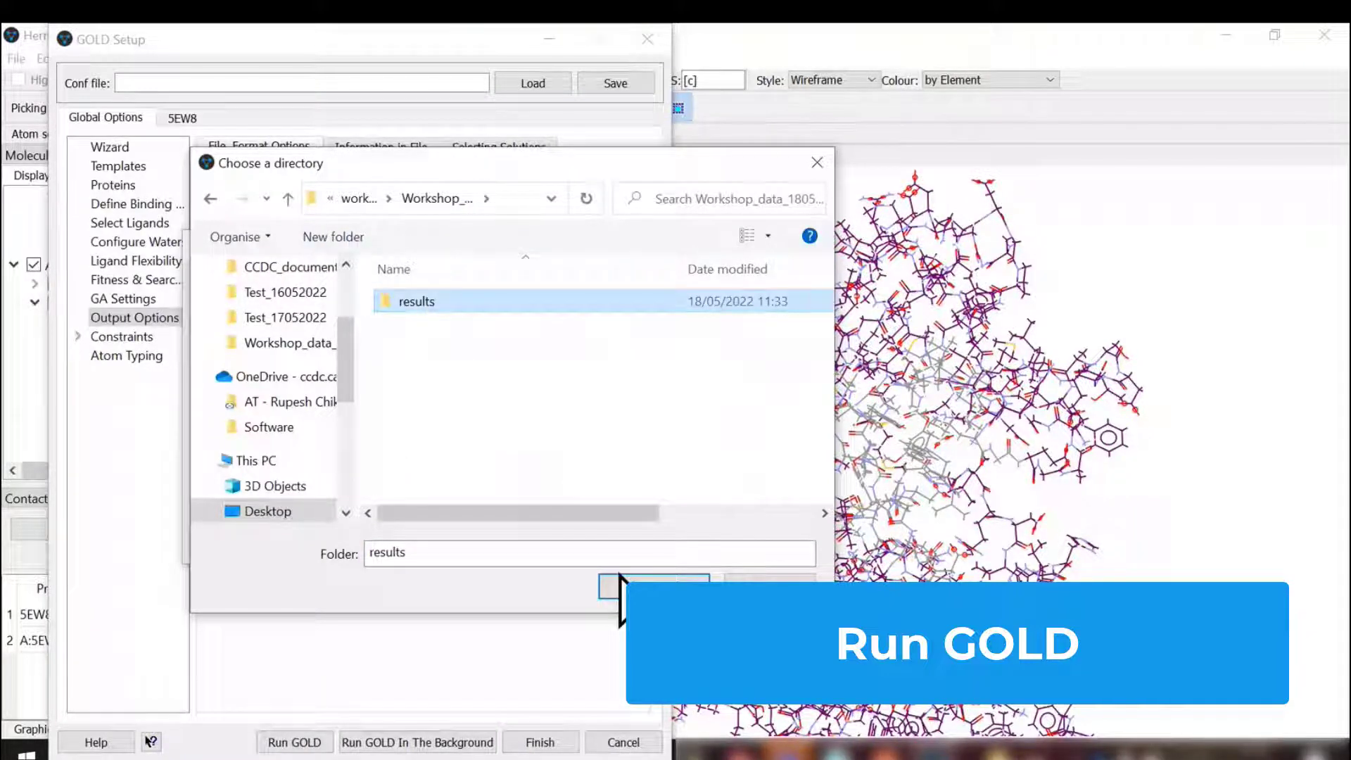
{"action": "left_click", "coordinate": [654, 585]}
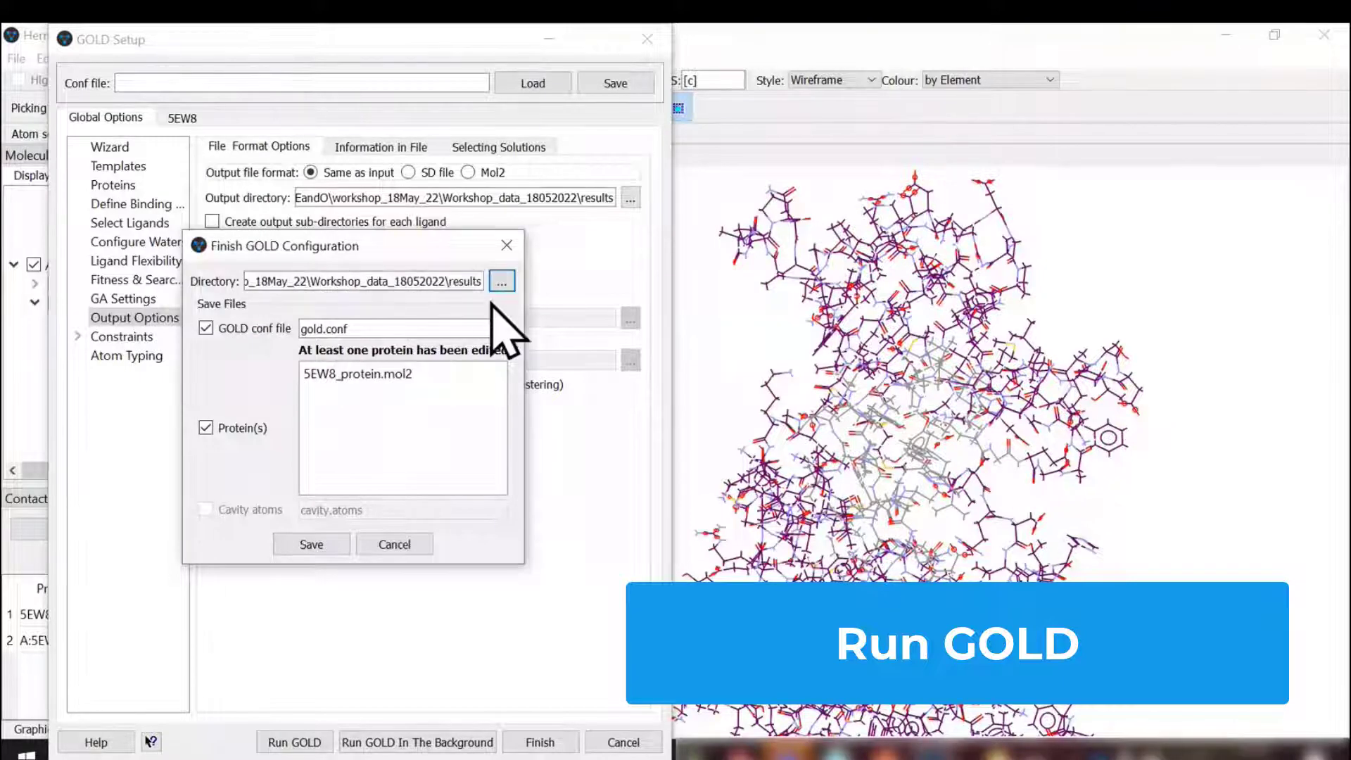
{"action": "left_click", "coordinate": [356, 375]}
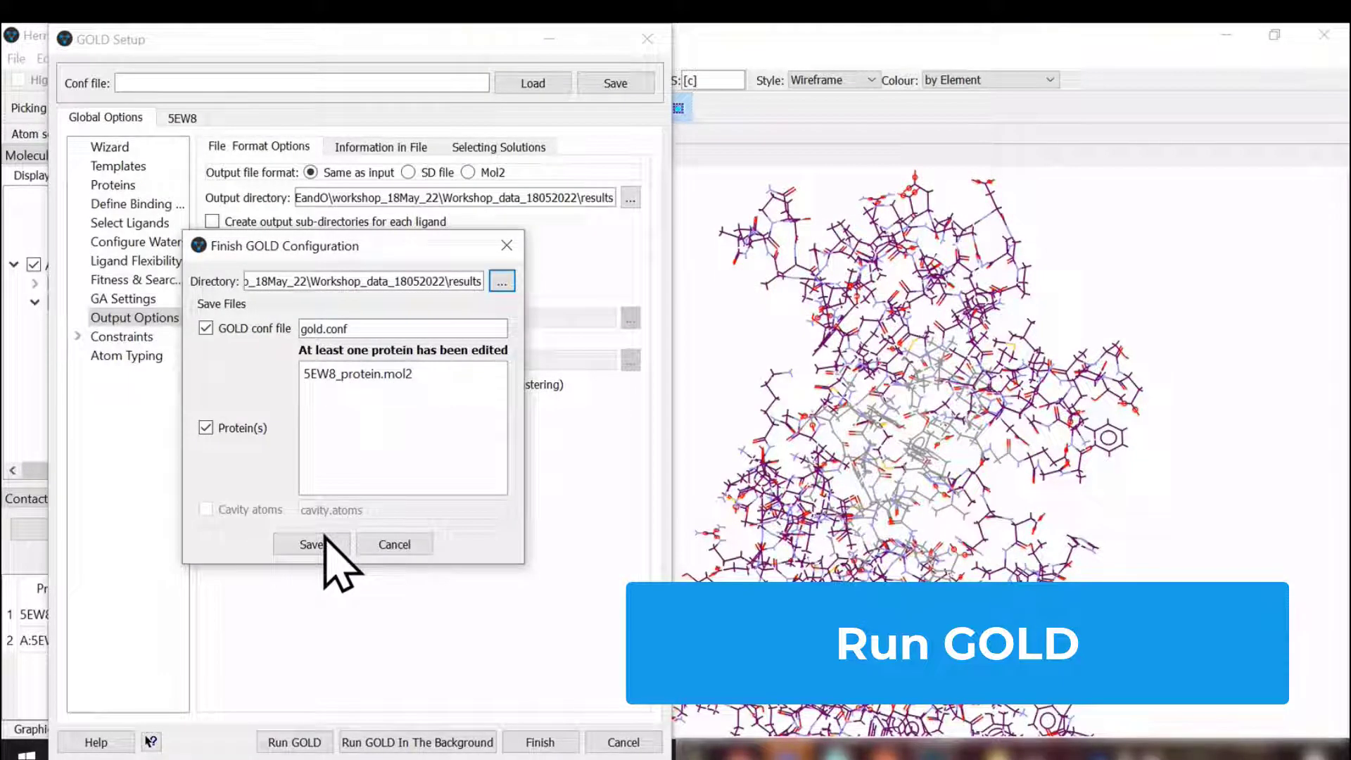
Step: Launch the docking and check gold.log, gold.err and Messages reporting the run finished
{"action": "left_click", "coordinate": [311, 543]}
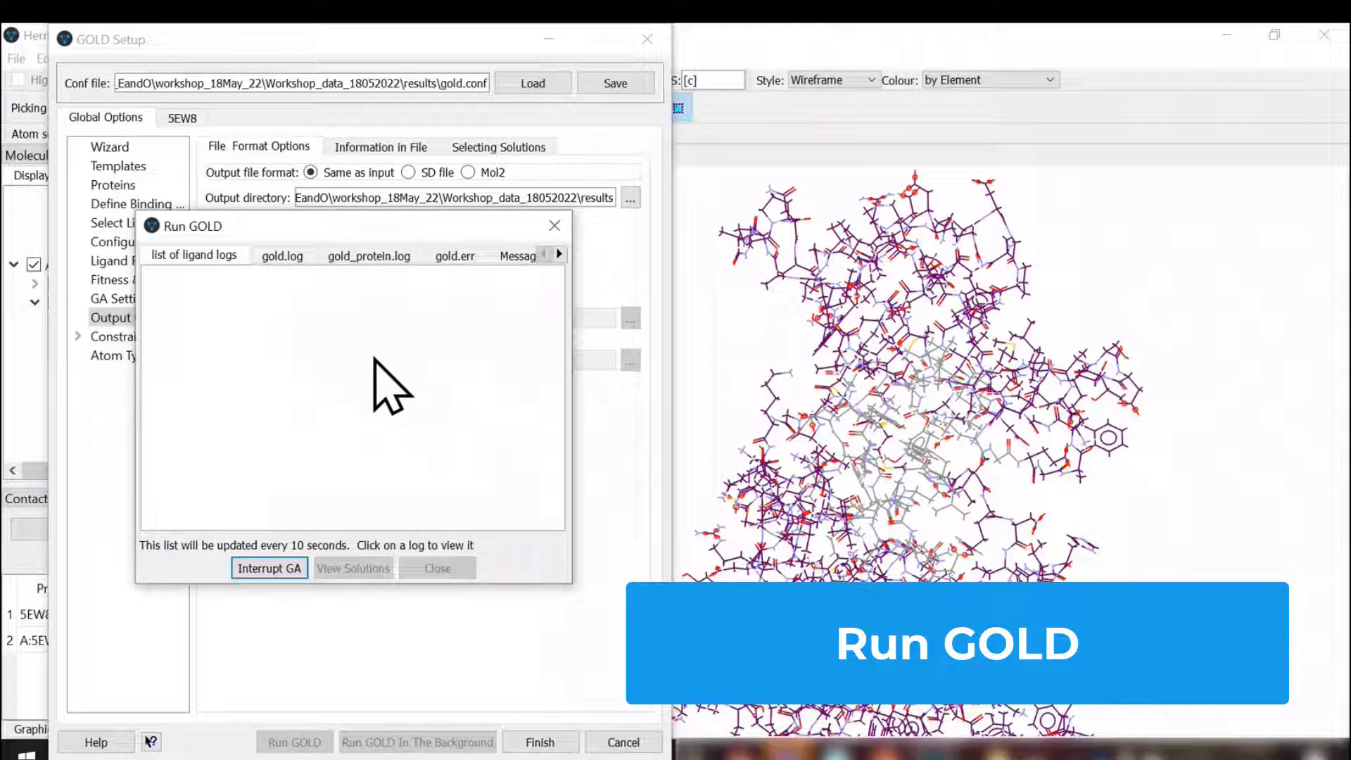
{"action": "left_click", "coordinate": [281, 254]}
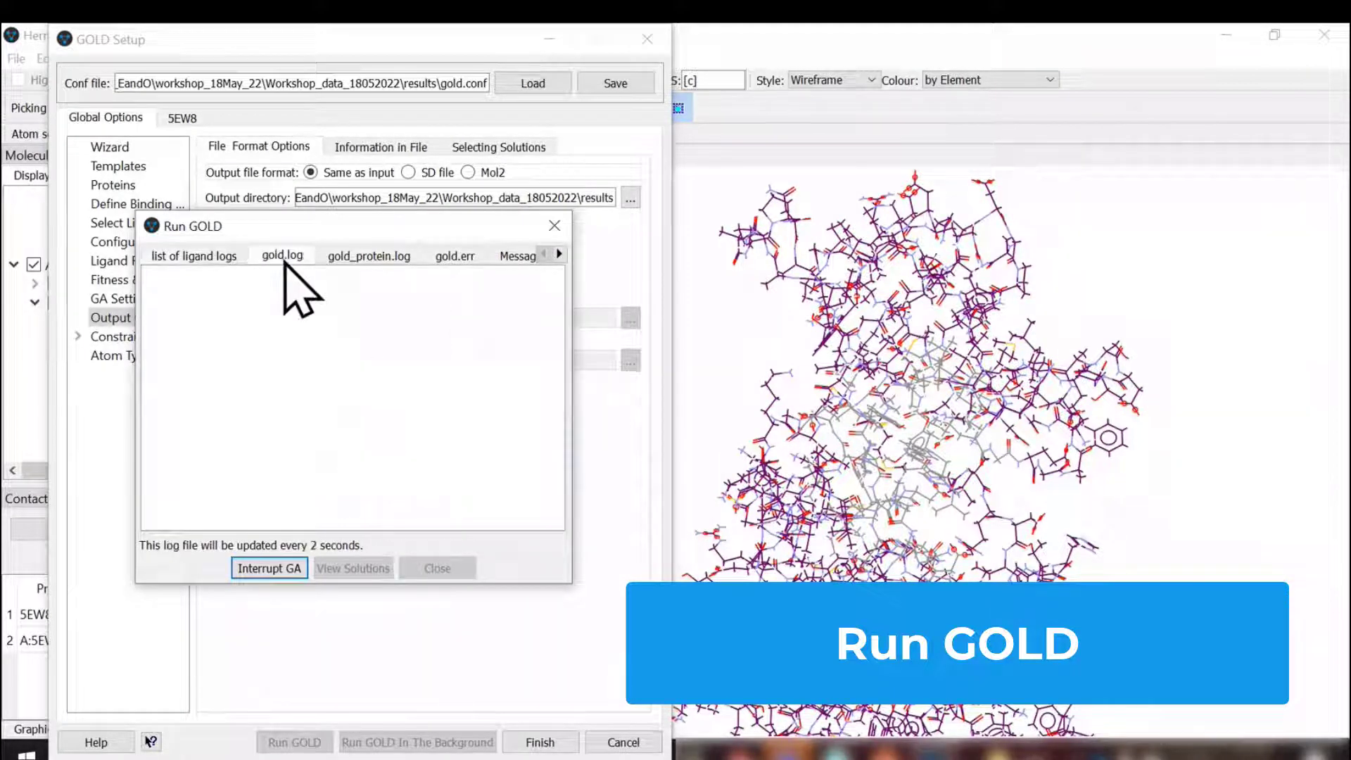
{"action": "left_click", "coordinate": [454, 255]}
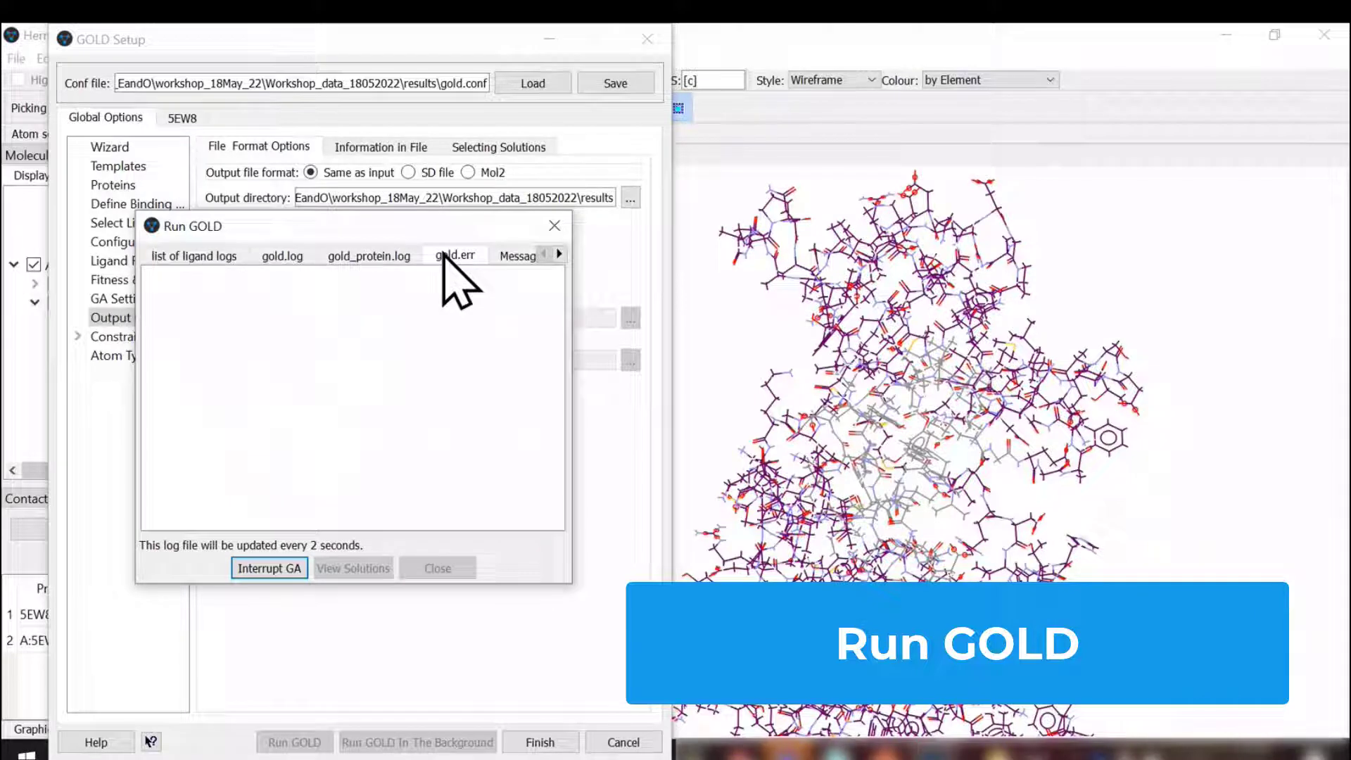
{"action": "left_click", "coordinate": [517, 255]}
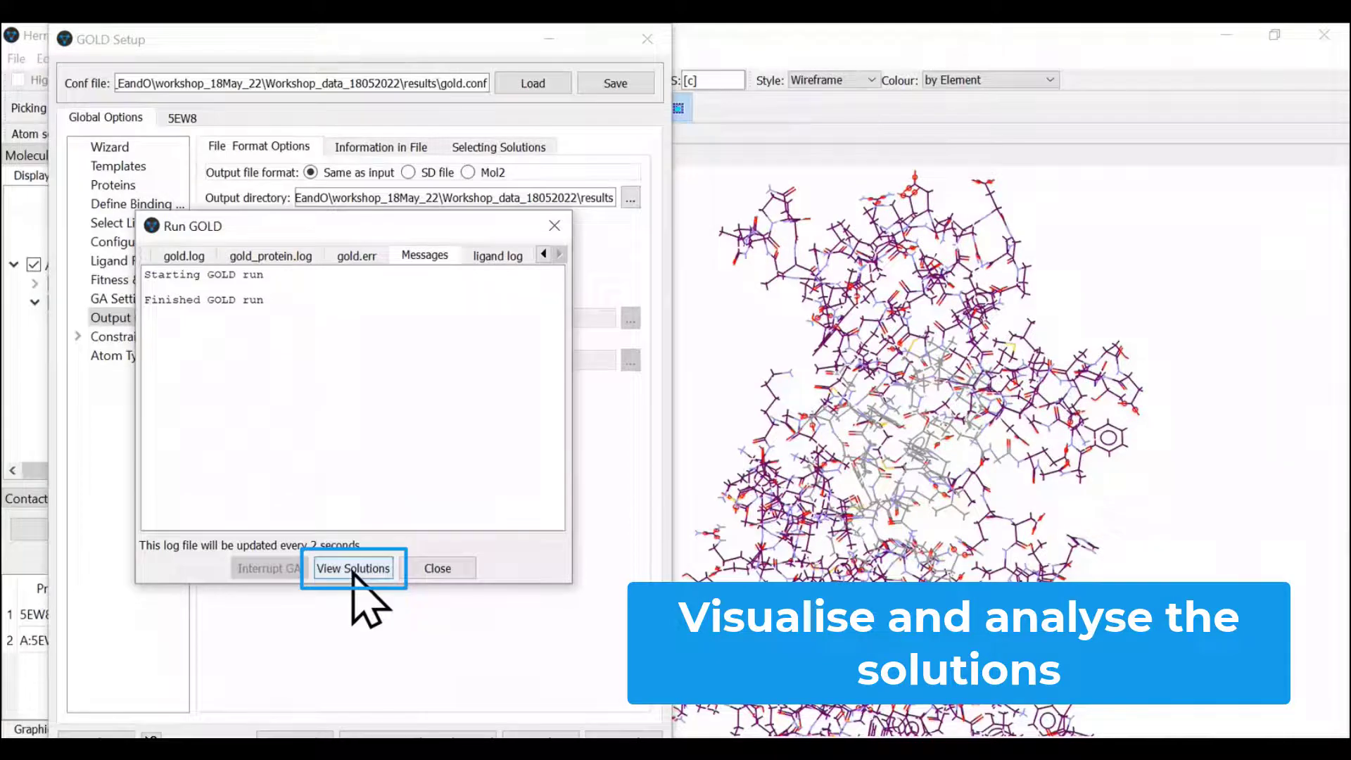
Step: View the docked solutions for 5SF in the Molecule Explorer's Docking Solutions list with PLP fitness scores
{"action": "left_click", "coordinate": [352, 567]}
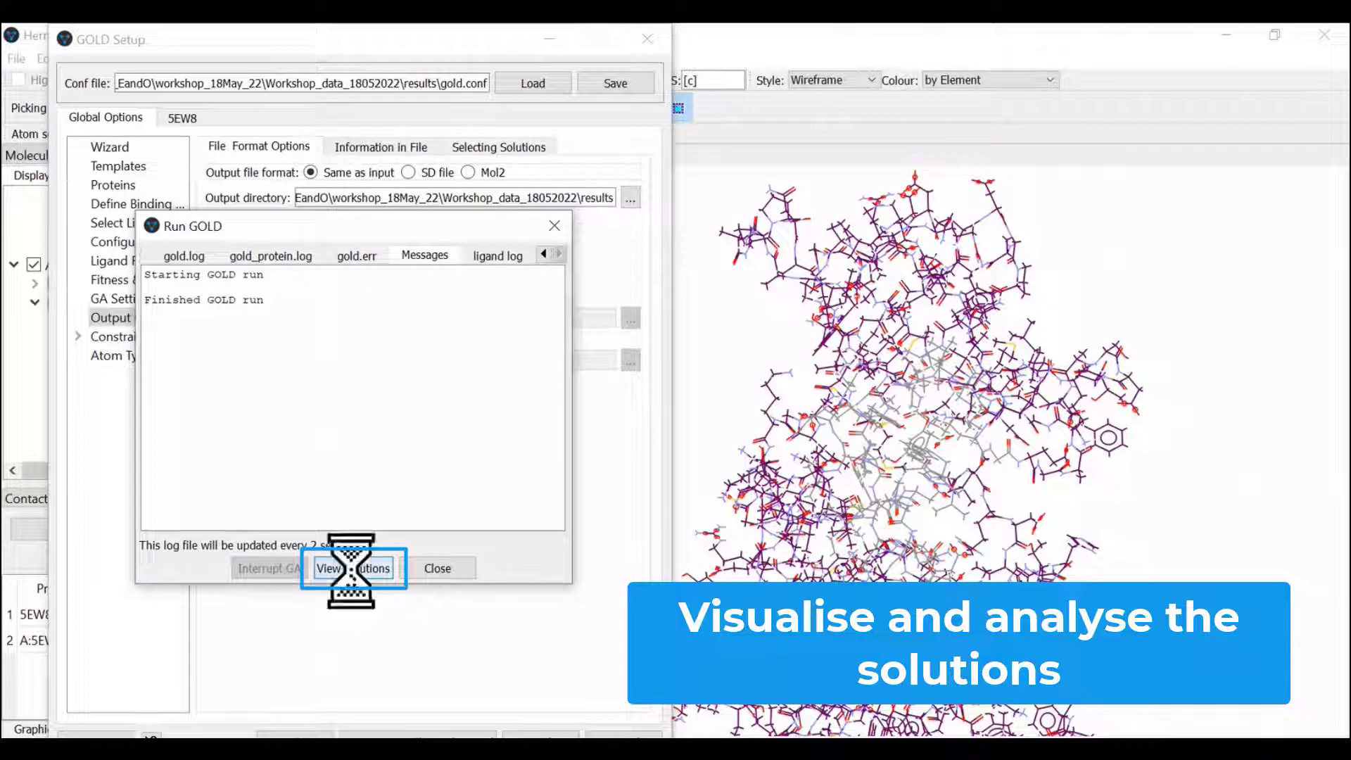
{"action": "left_click", "coordinate": [352, 567]}
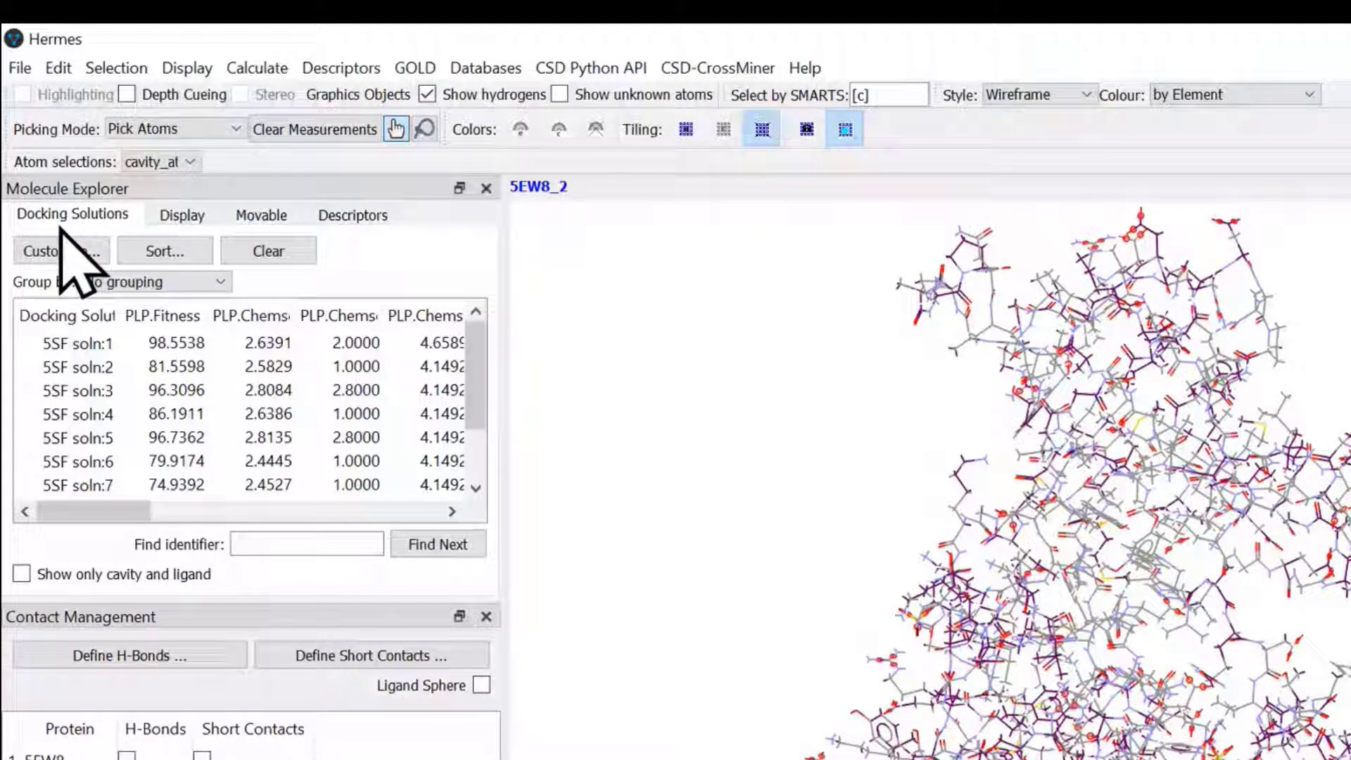
{"action": "left_click", "coordinate": [78, 342]}
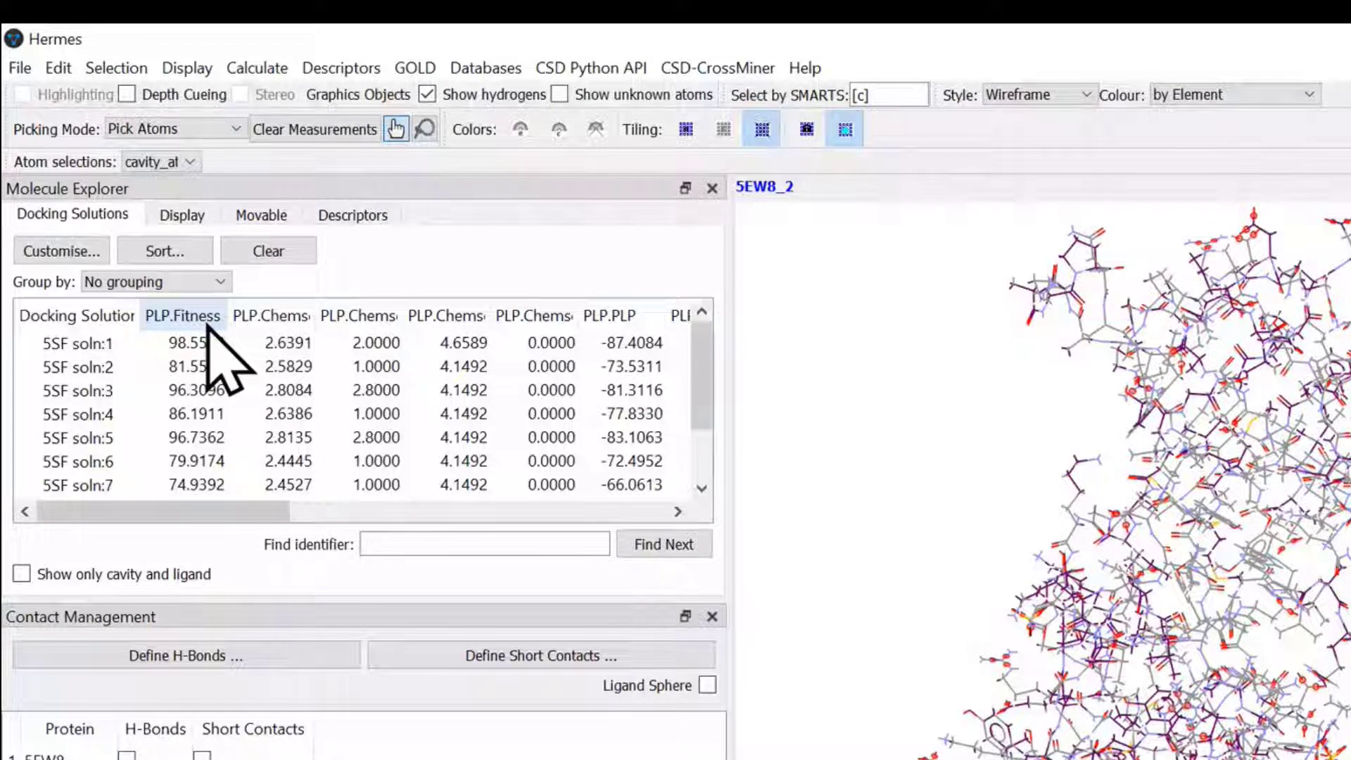
{"action": "left_click_drag", "start_coordinate": [198, 511], "coordinate": [336, 511]}
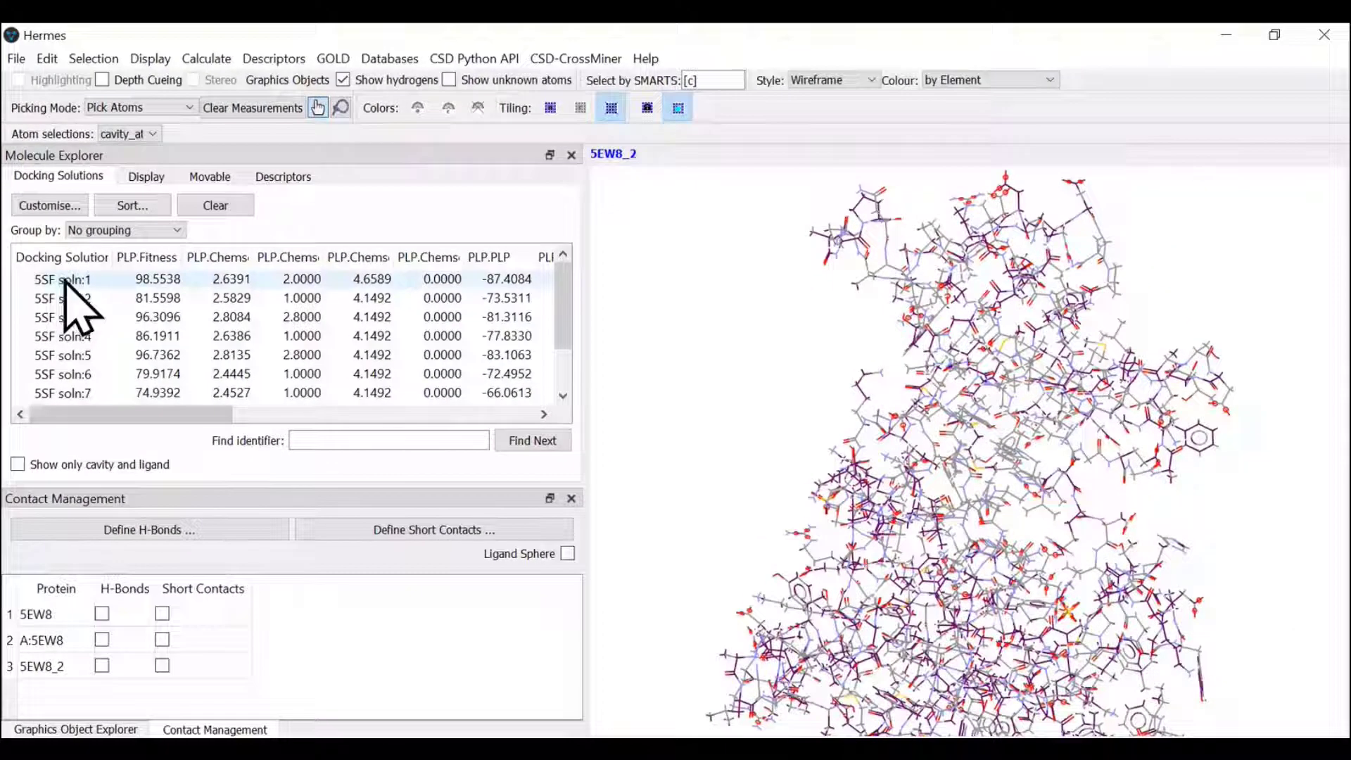
Step: Show 5SF soln:1 in a cavity-and-ligand-only view, rendered as Capped Sticks over the reference ligand
{"action": "left_click", "coordinate": [63, 279]}
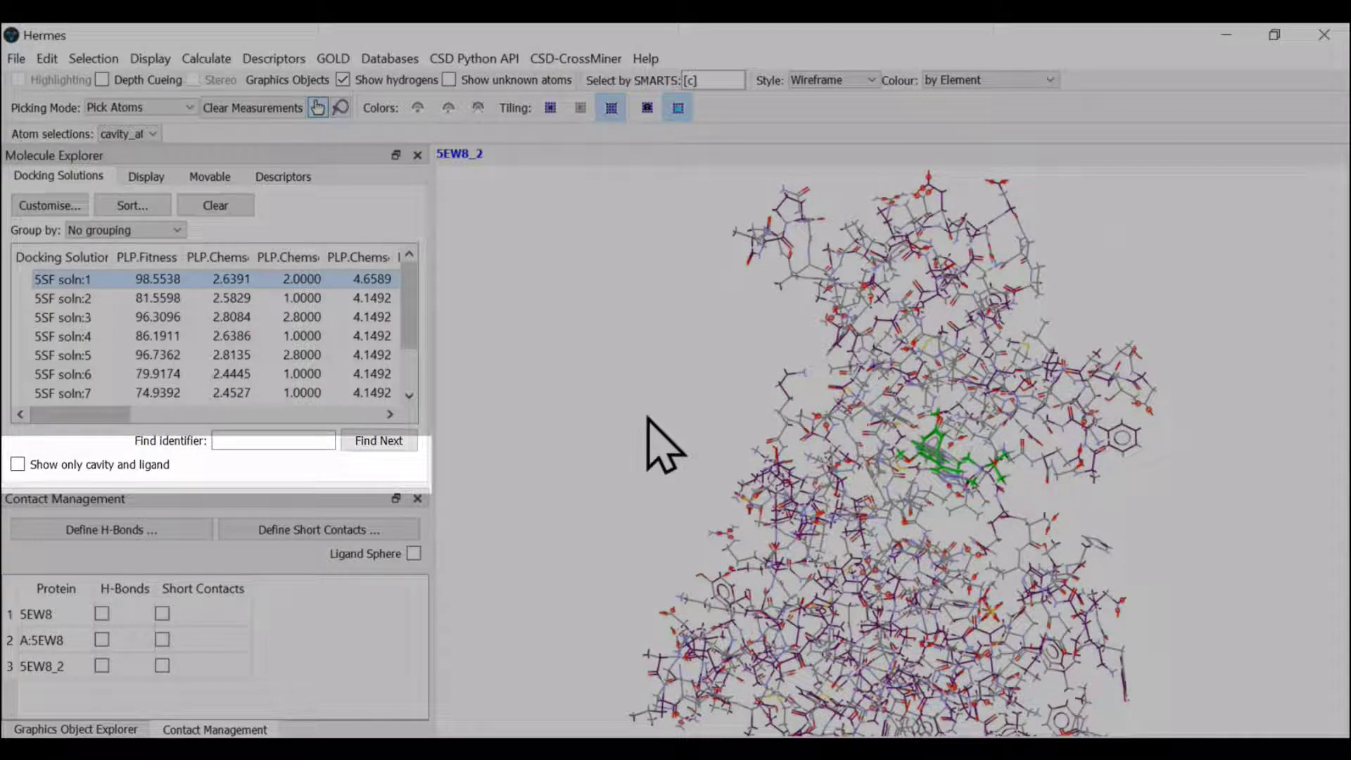
{"action": "left_click", "coordinate": [17, 464]}
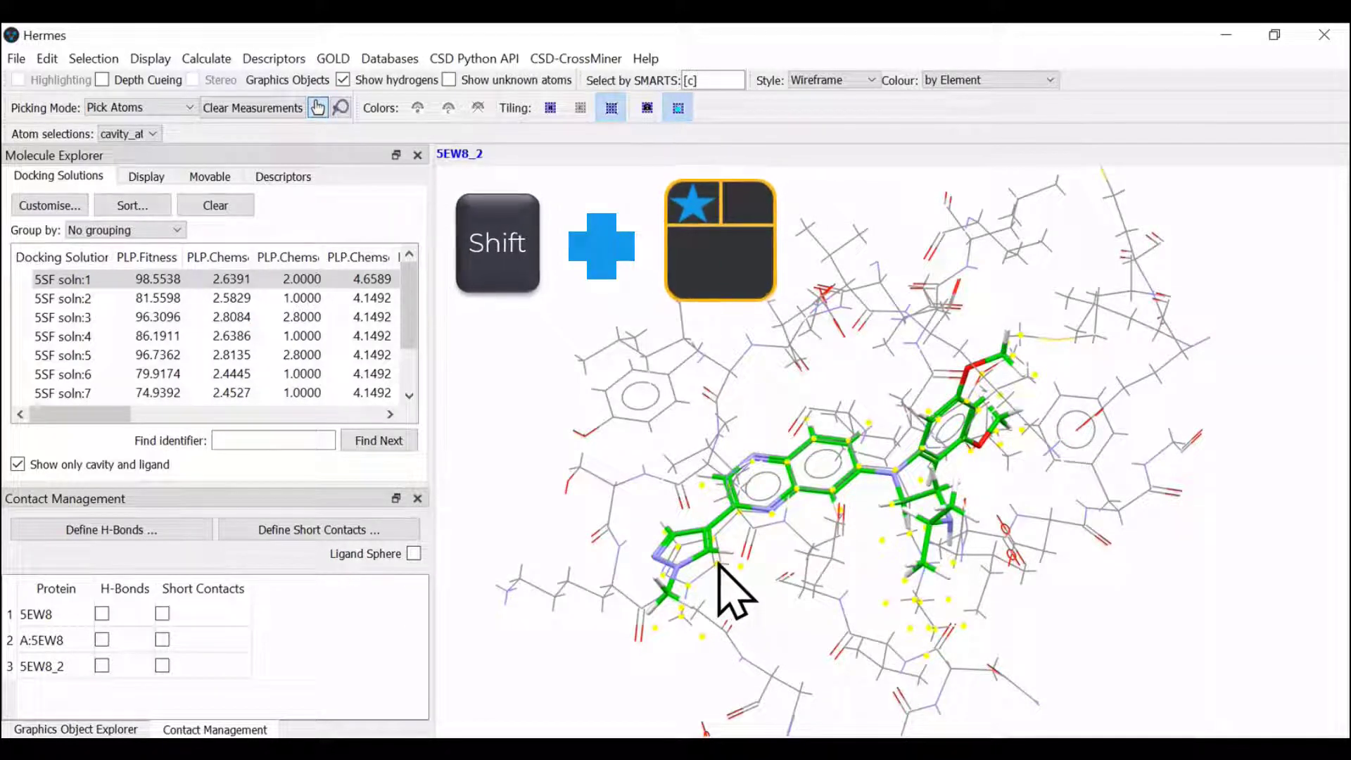
{"action": "right_click", "coordinate": [732, 586]}
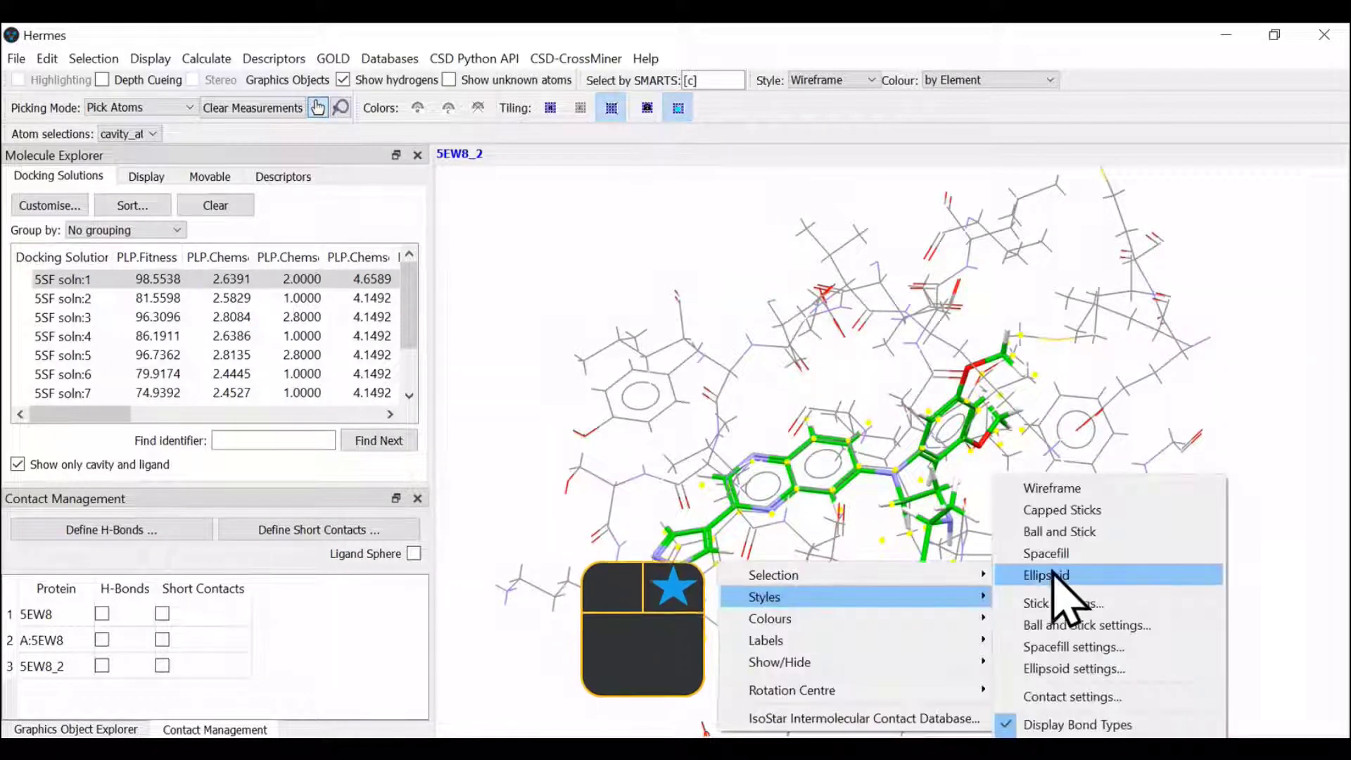
{"action": "left_click", "coordinate": [1045, 575]}
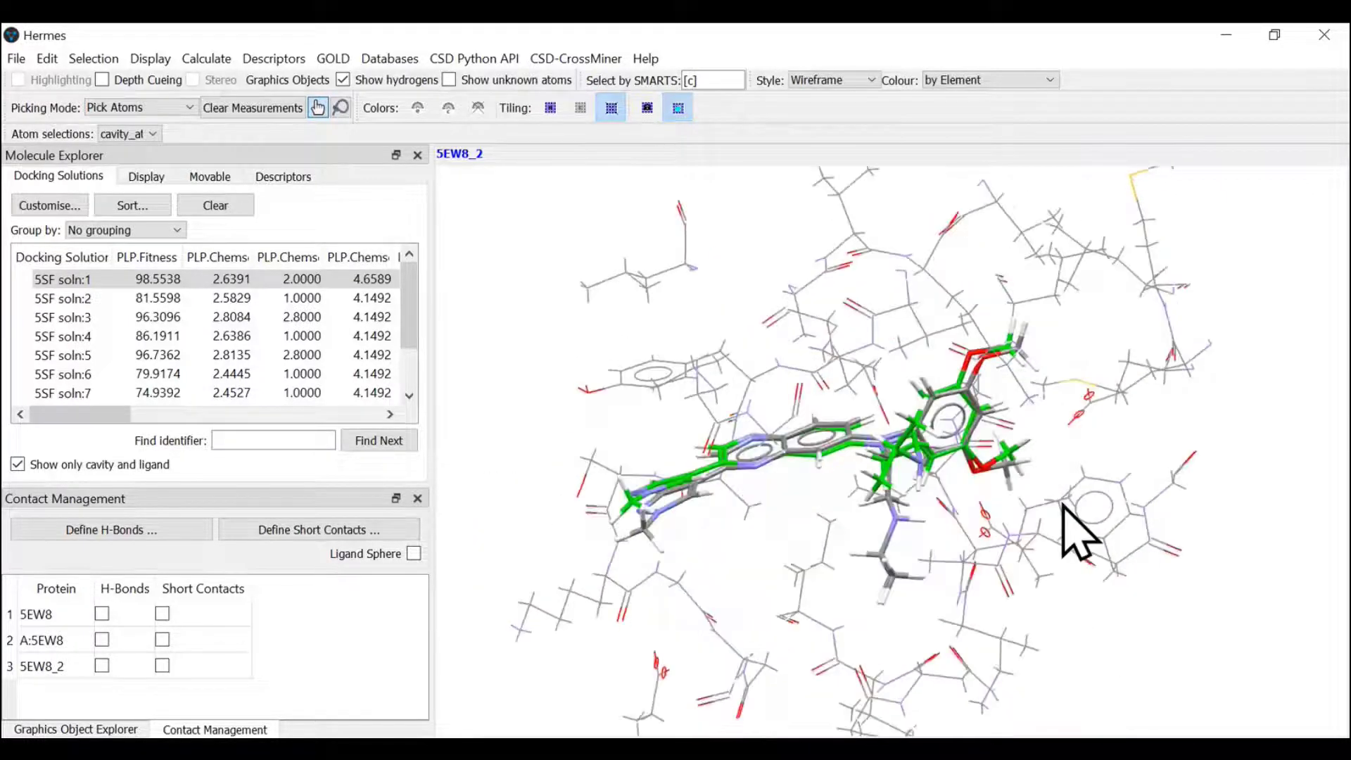
{"action": "left_click_drag", "start_coordinate": [1076, 531], "coordinate": [991, 620]}
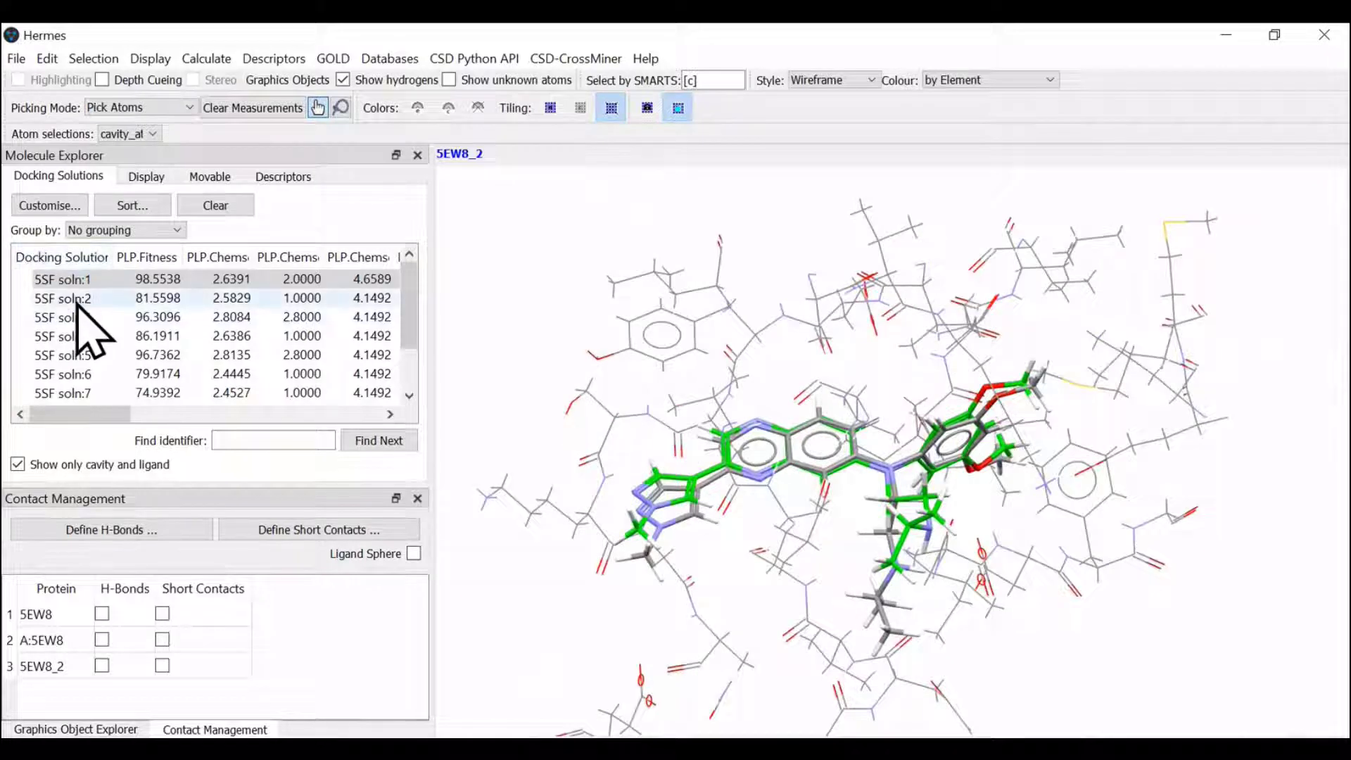
Step: Browse solutions 2, 3 and 4, then sort the table by the PLP.Fitness column
{"action": "left_click", "coordinate": [63, 298]}
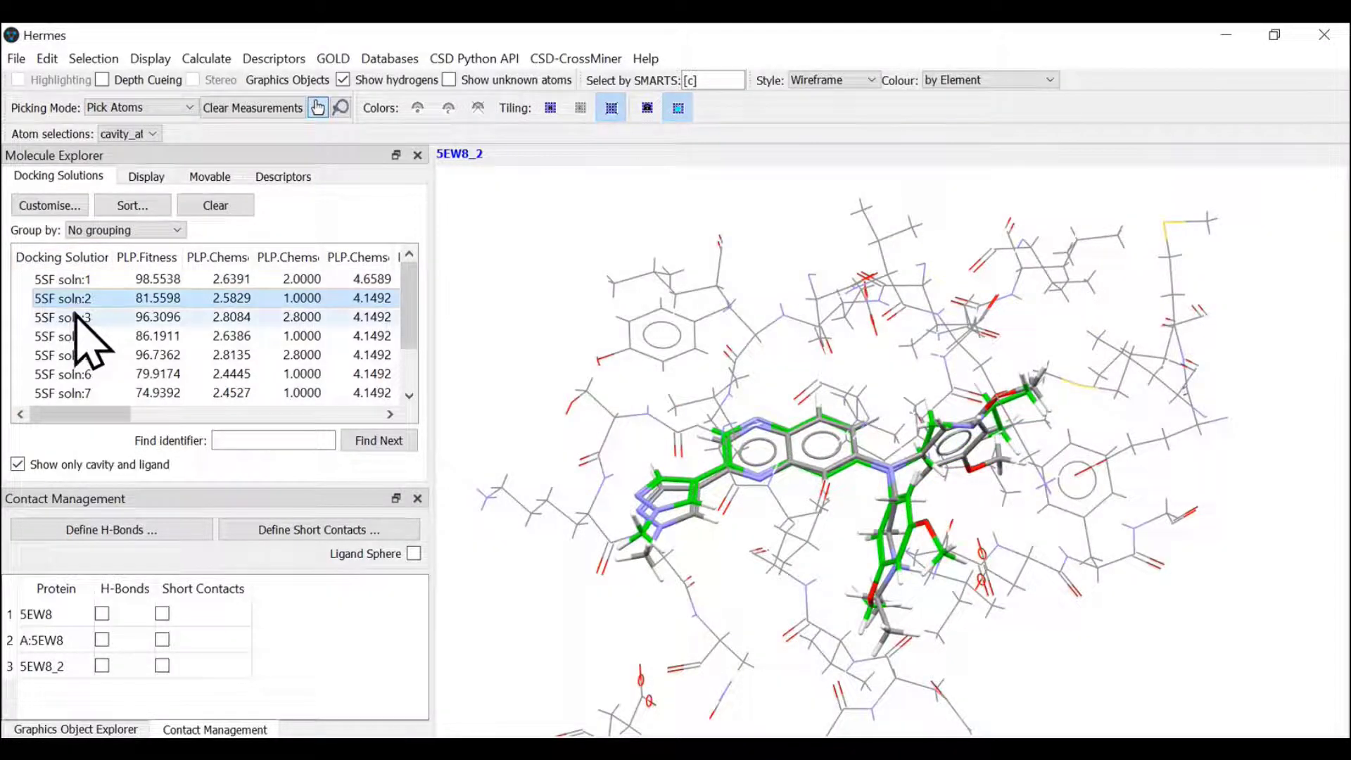
{"action": "left_click", "coordinate": [63, 316]}
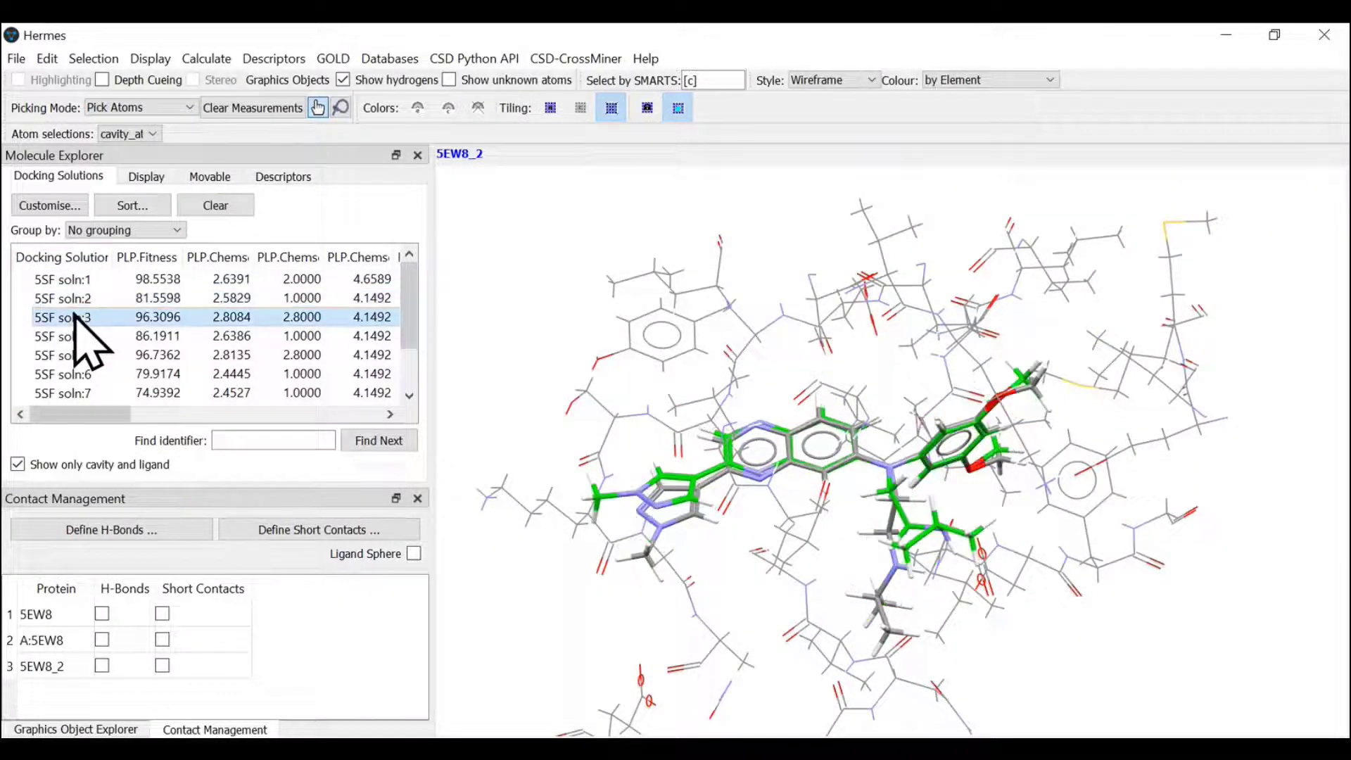
{"action": "left_click", "coordinate": [62, 335]}
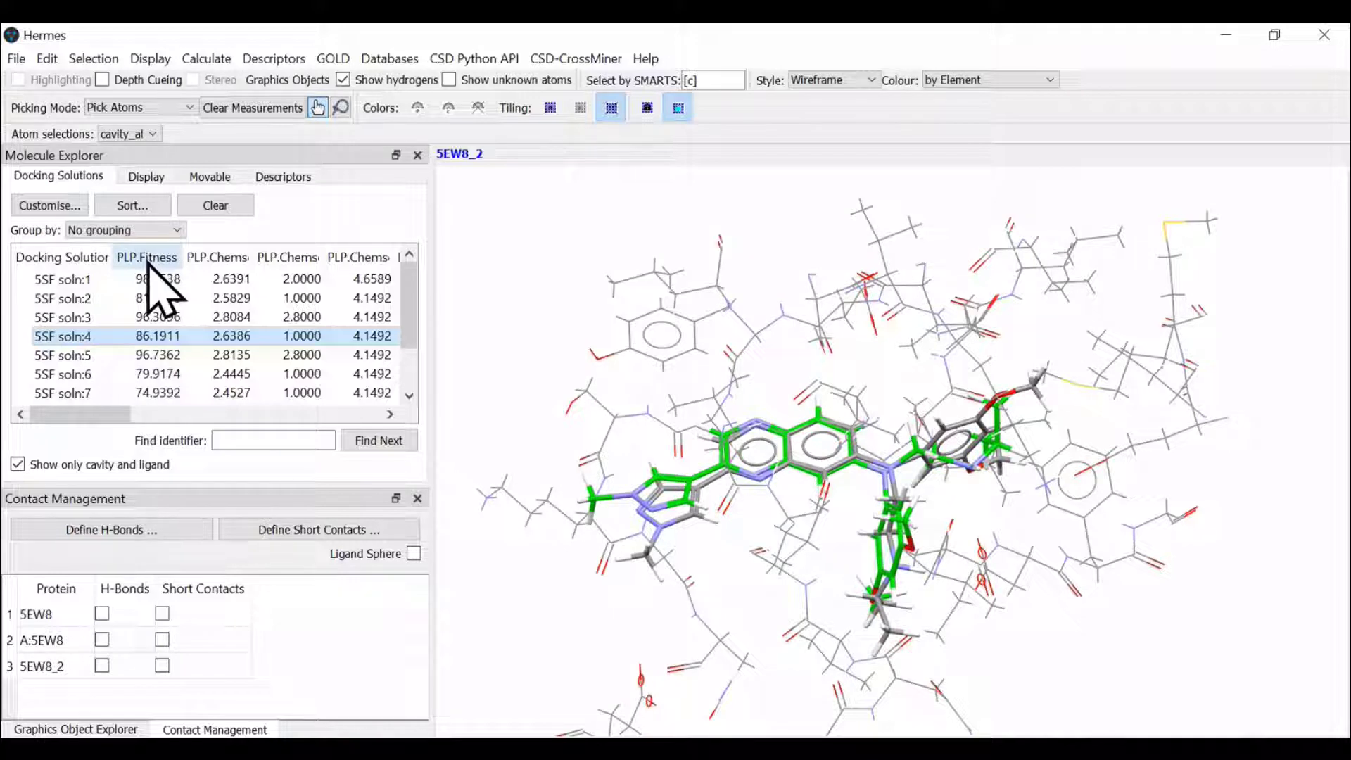
{"action": "left_click", "coordinate": [145, 257]}
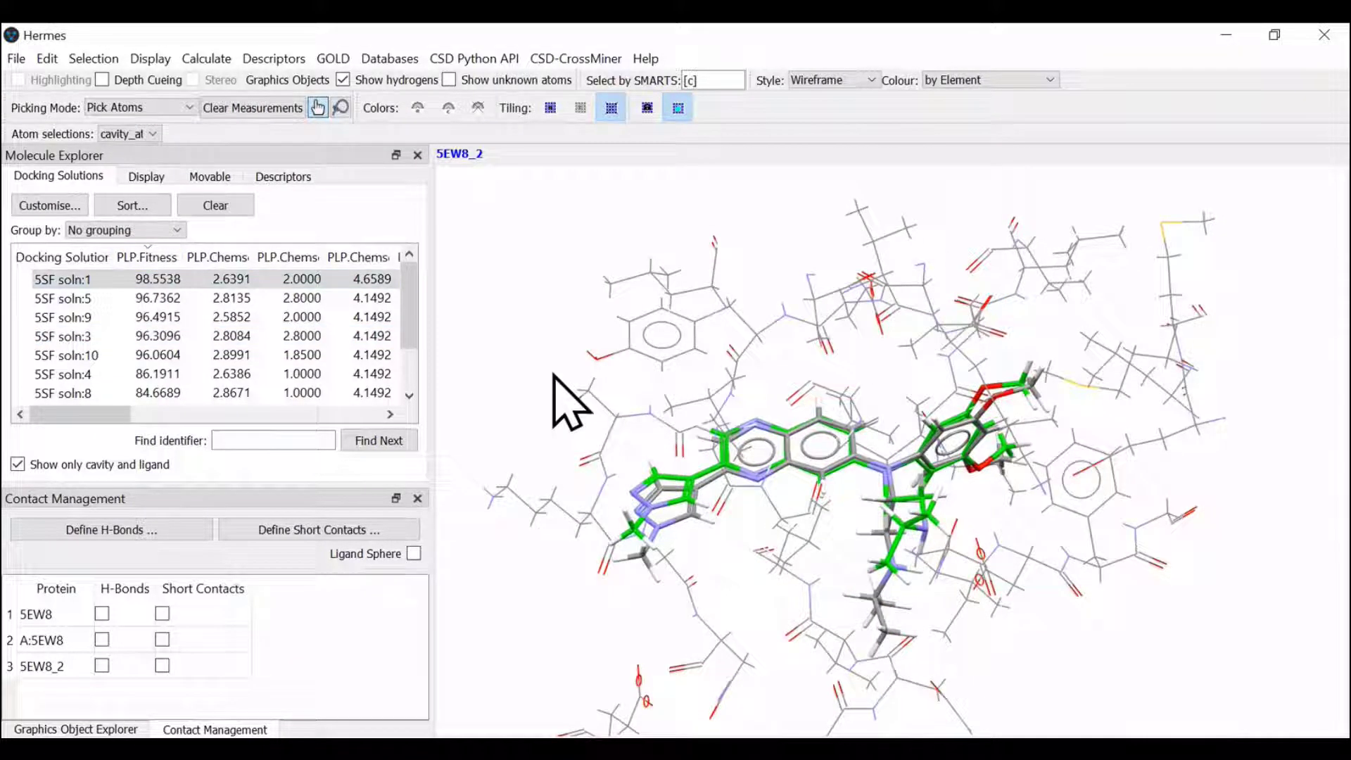
{"action": "left_click_drag", "start_coordinate": [569, 405], "coordinate": [637, 422]}
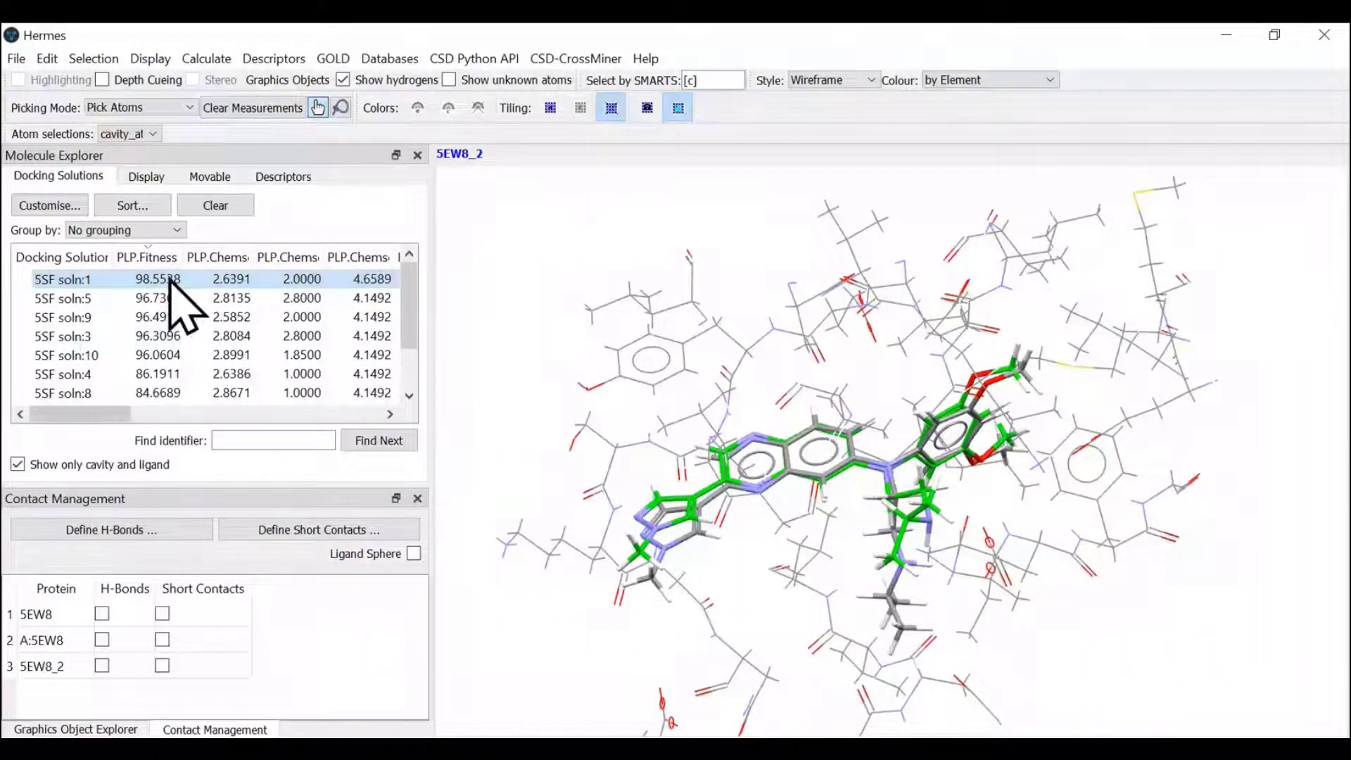
{"action": "mouse_move", "coordinate": [163, 337]}
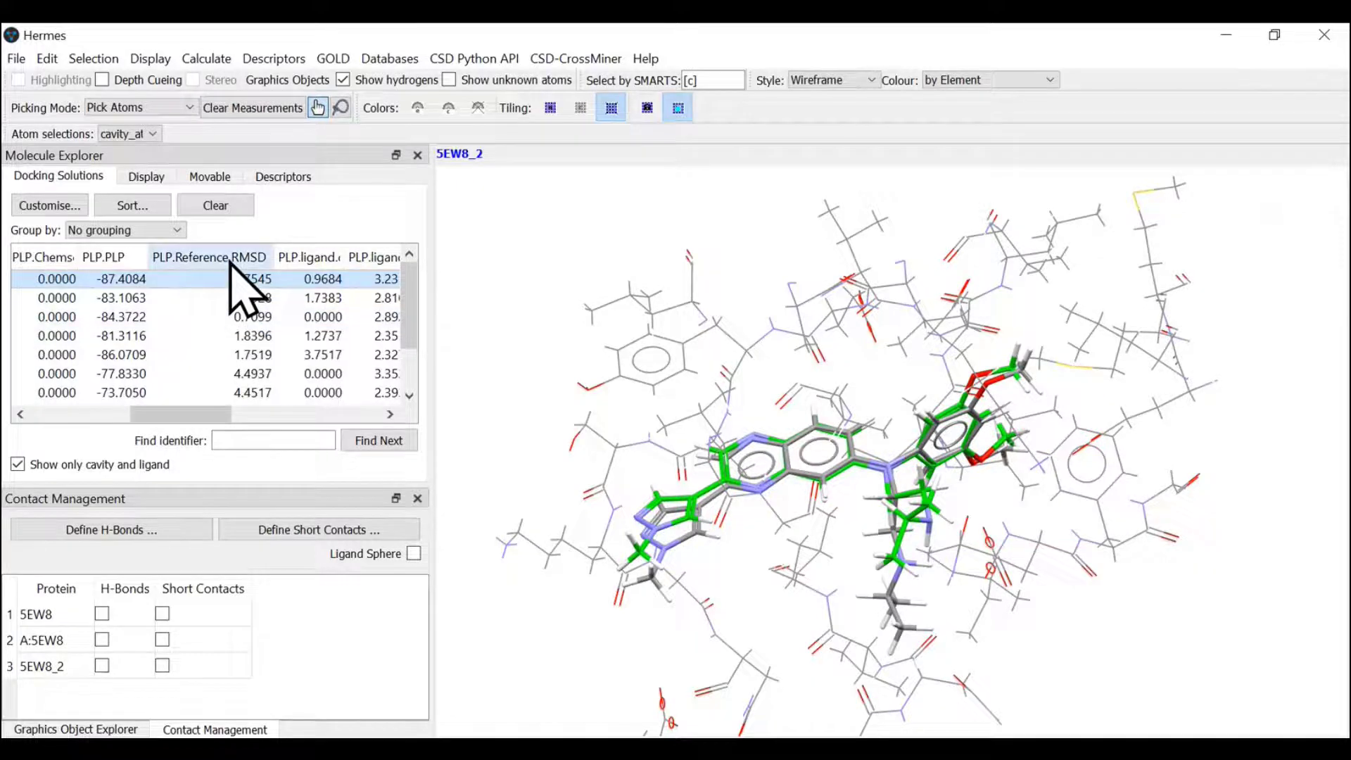
Step: Sort by PLP.Reference.RMSD and inspect the lowest-RMSD pose (0.71 Å) edge-on and face-on
{"action": "left_click", "coordinate": [208, 257]}
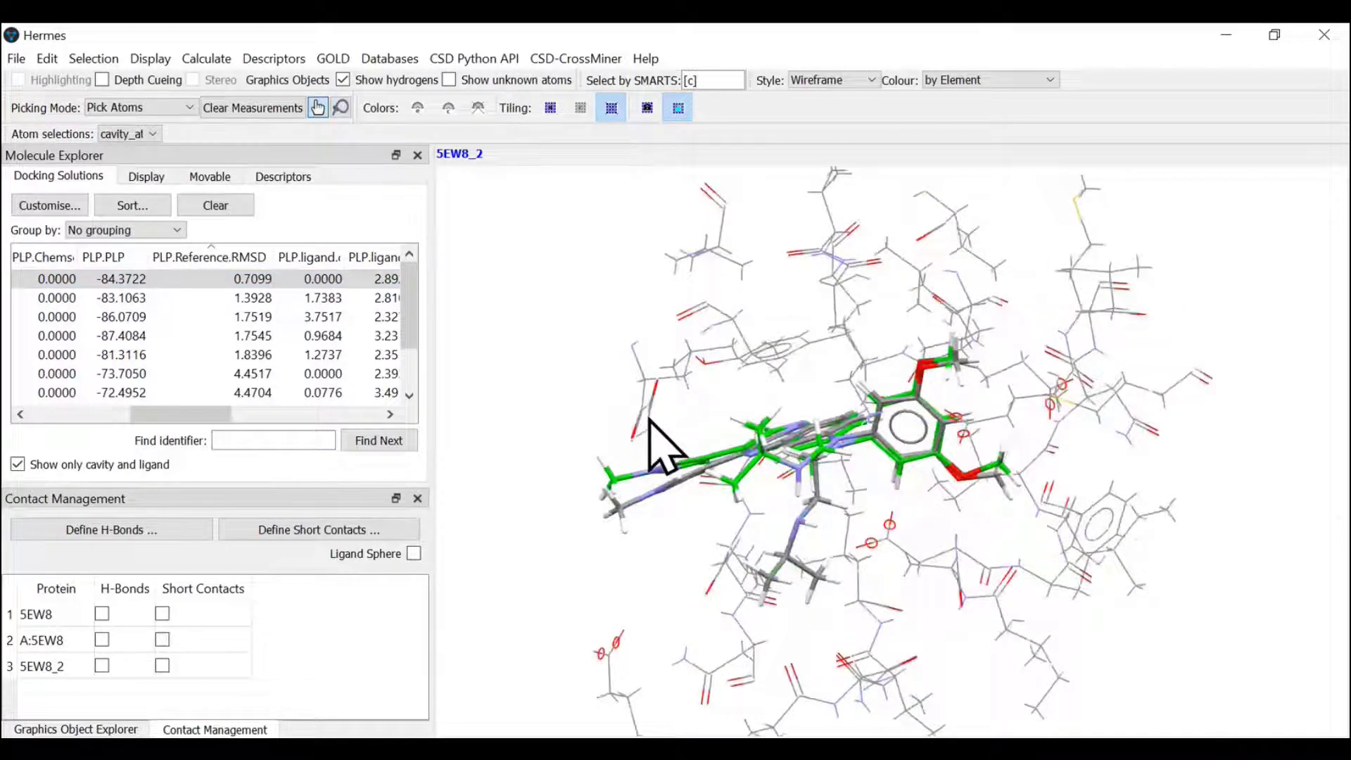
{"action": "left_click_drag", "start_coordinate": [654, 448], "coordinate": [788, 517]}
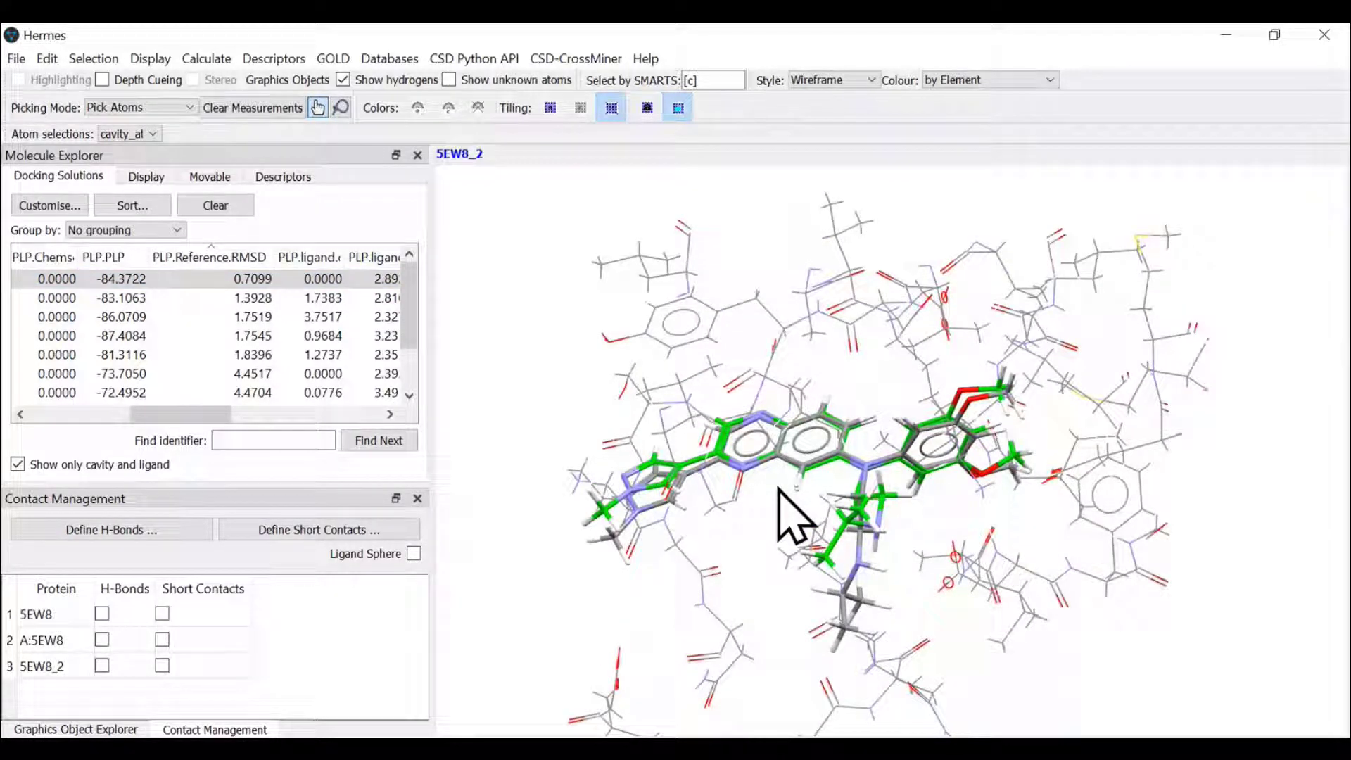
{"action": "left_click_drag", "start_coordinate": [792, 516], "coordinate": [673, 552]}
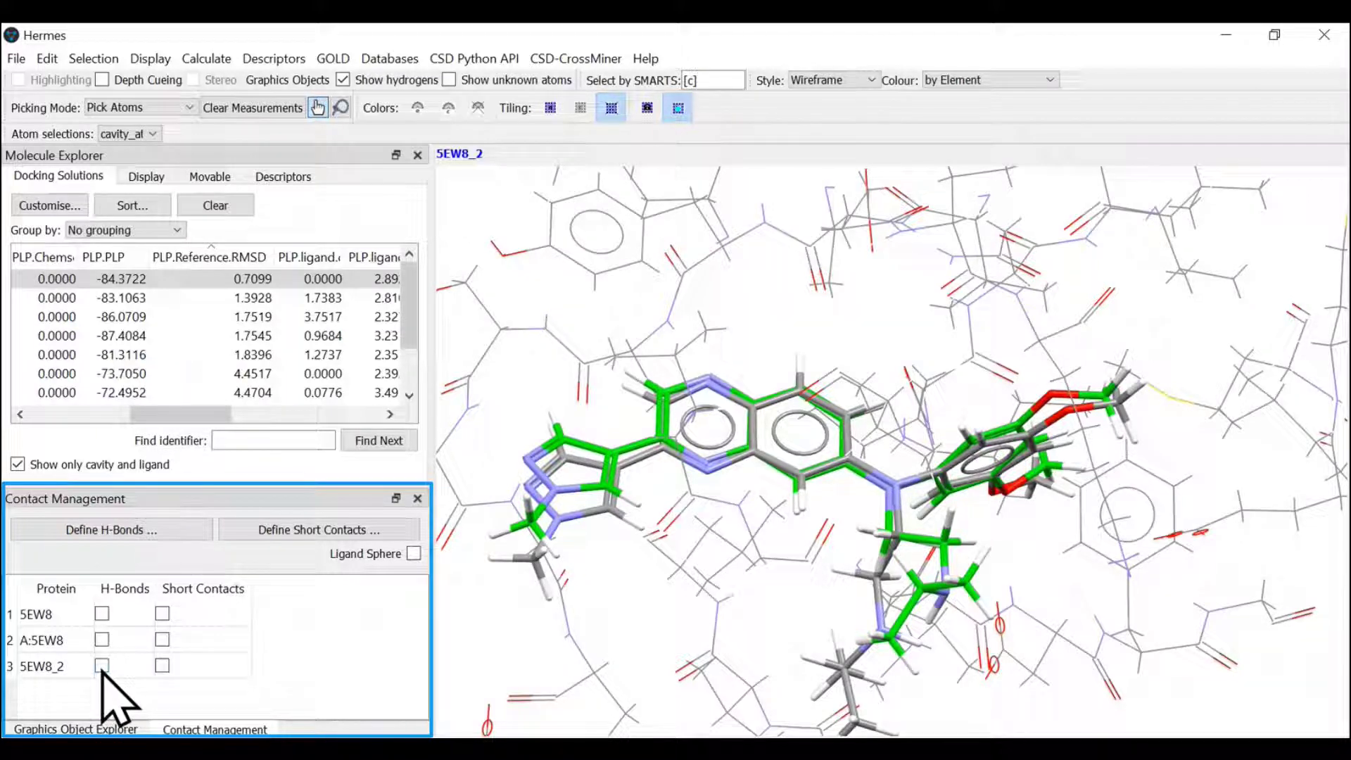
Step: Enable H-Bonds for 5EW8_2, revealing two hydrogen bonds of 2.94 and 2.93 Å
{"action": "left_click", "coordinate": [101, 665]}
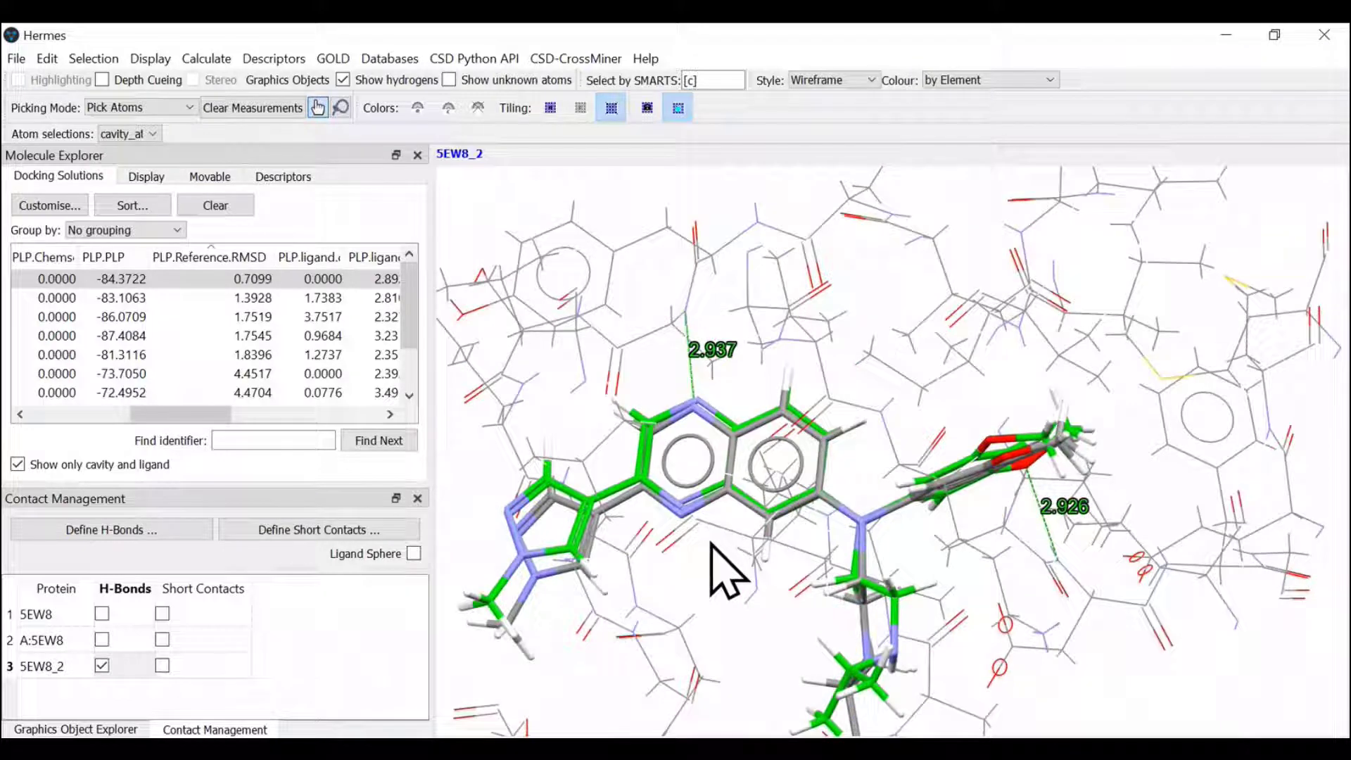
{"action": "left_click_drag", "start_coordinate": [732, 572], "coordinate": [681, 447]}
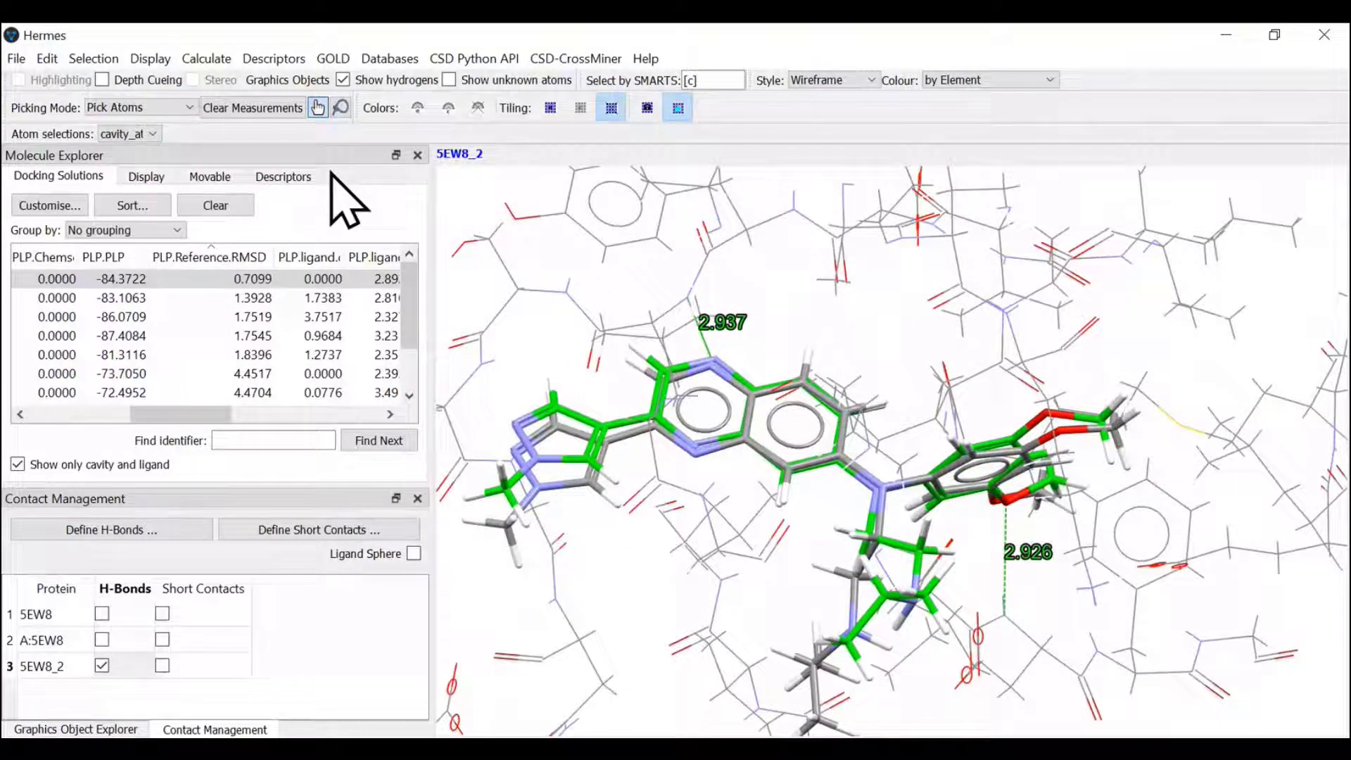
{"action": "left_click", "coordinate": [145, 178]}
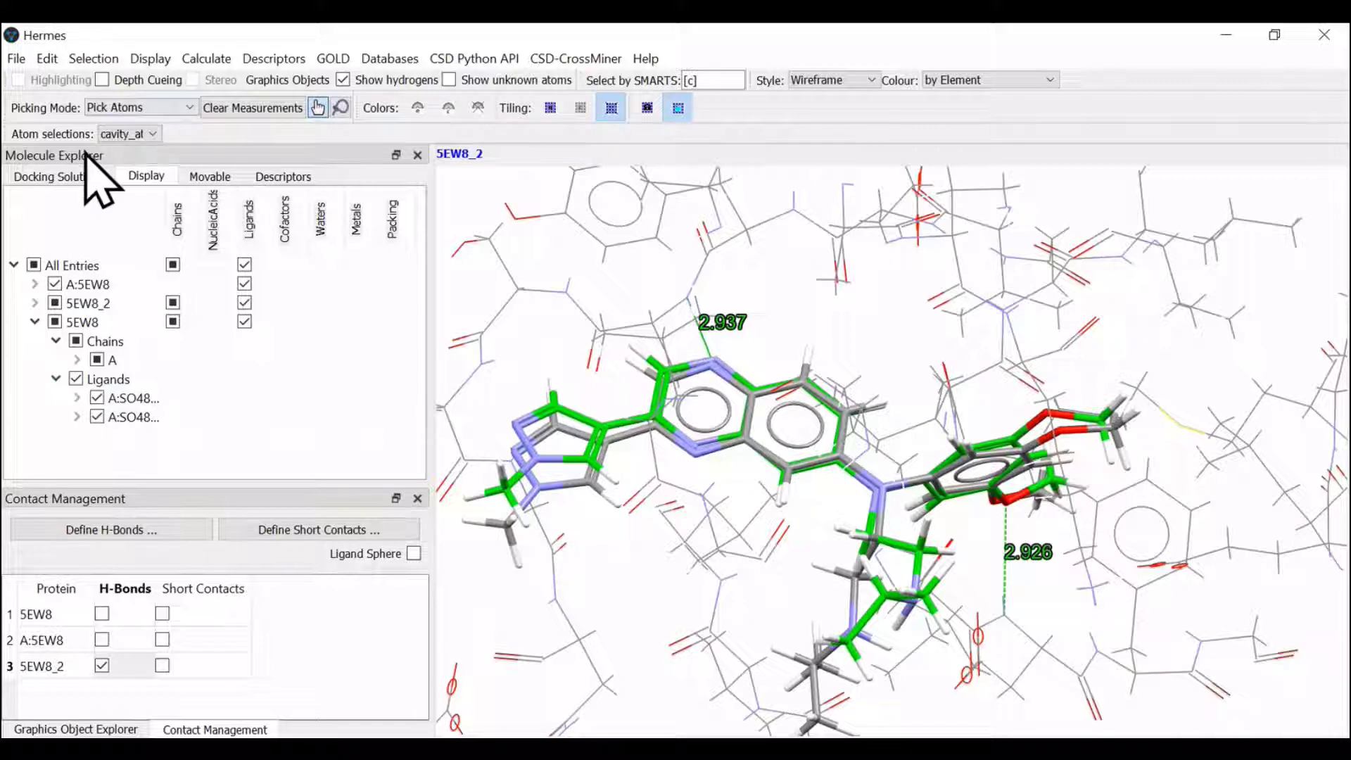
{"action": "left_click", "coordinate": [58, 176]}
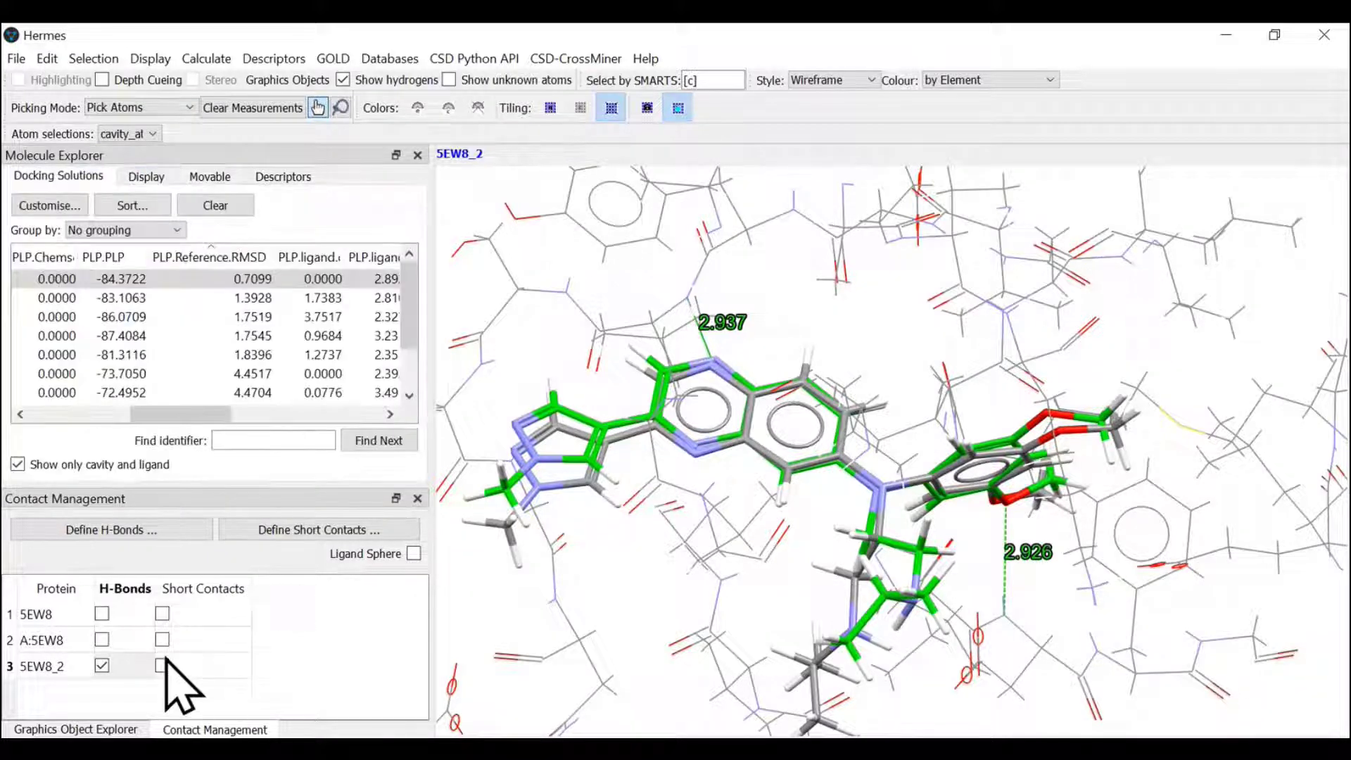
Step: Toggle Short Contacts on briefly and leave them hidden
{"action": "left_click", "coordinate": [163, 666]}
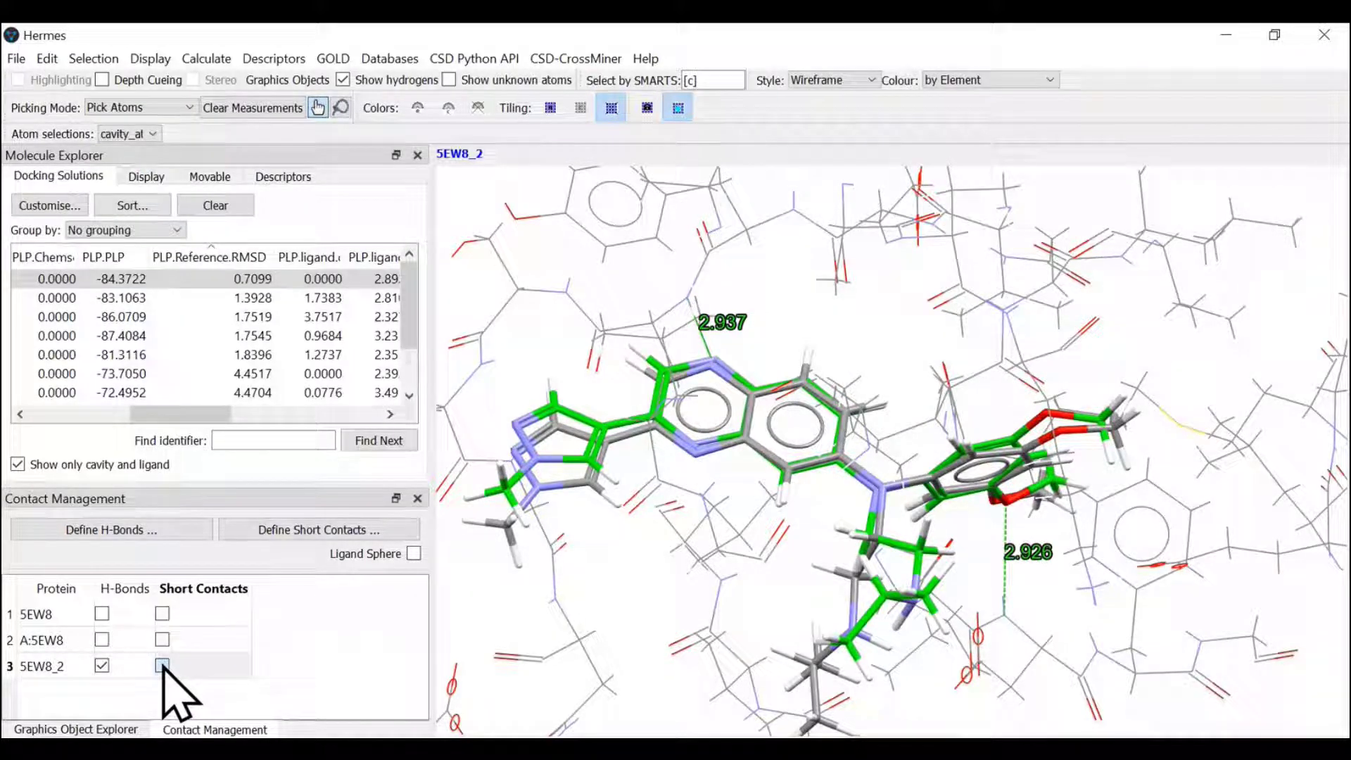
{"action": "left_click", "coordinate": [163, 666]}
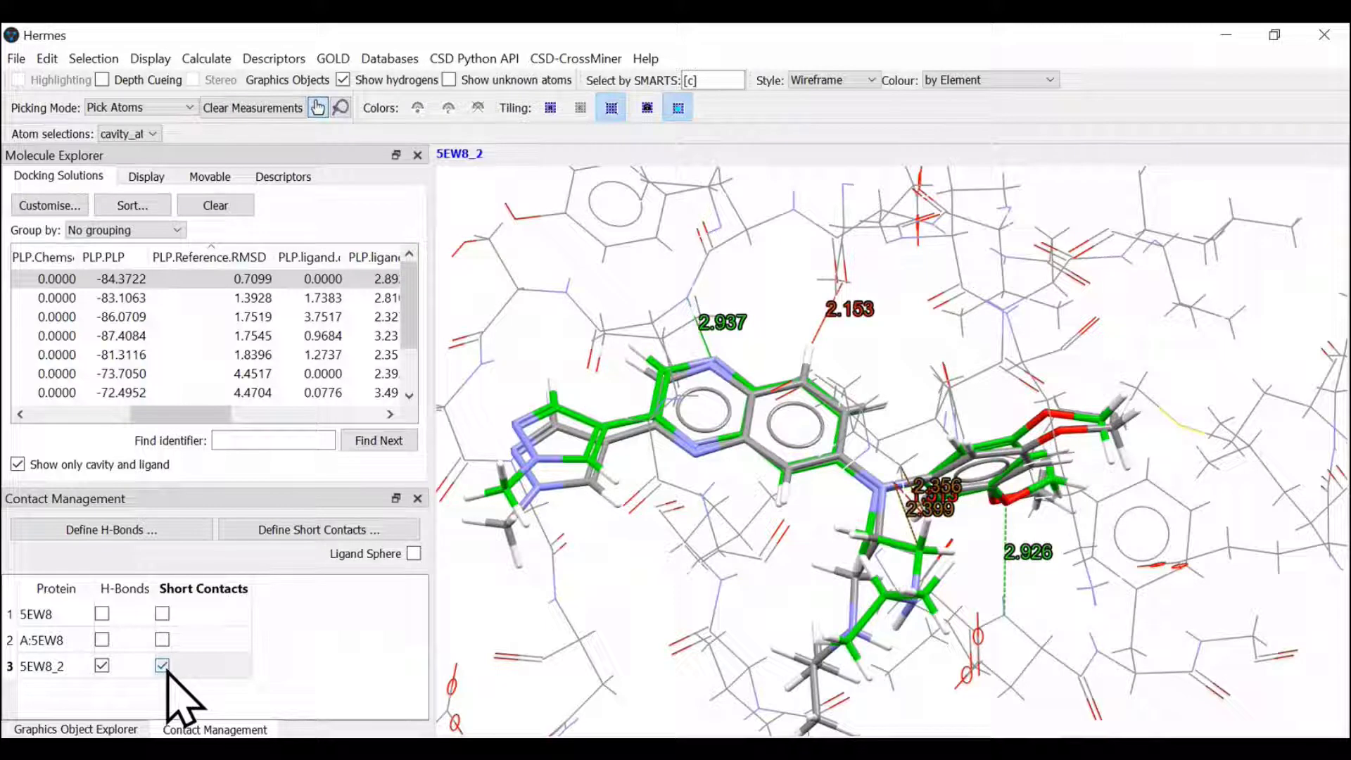
{"action": "left_click", "coordinate": [162, 665]}
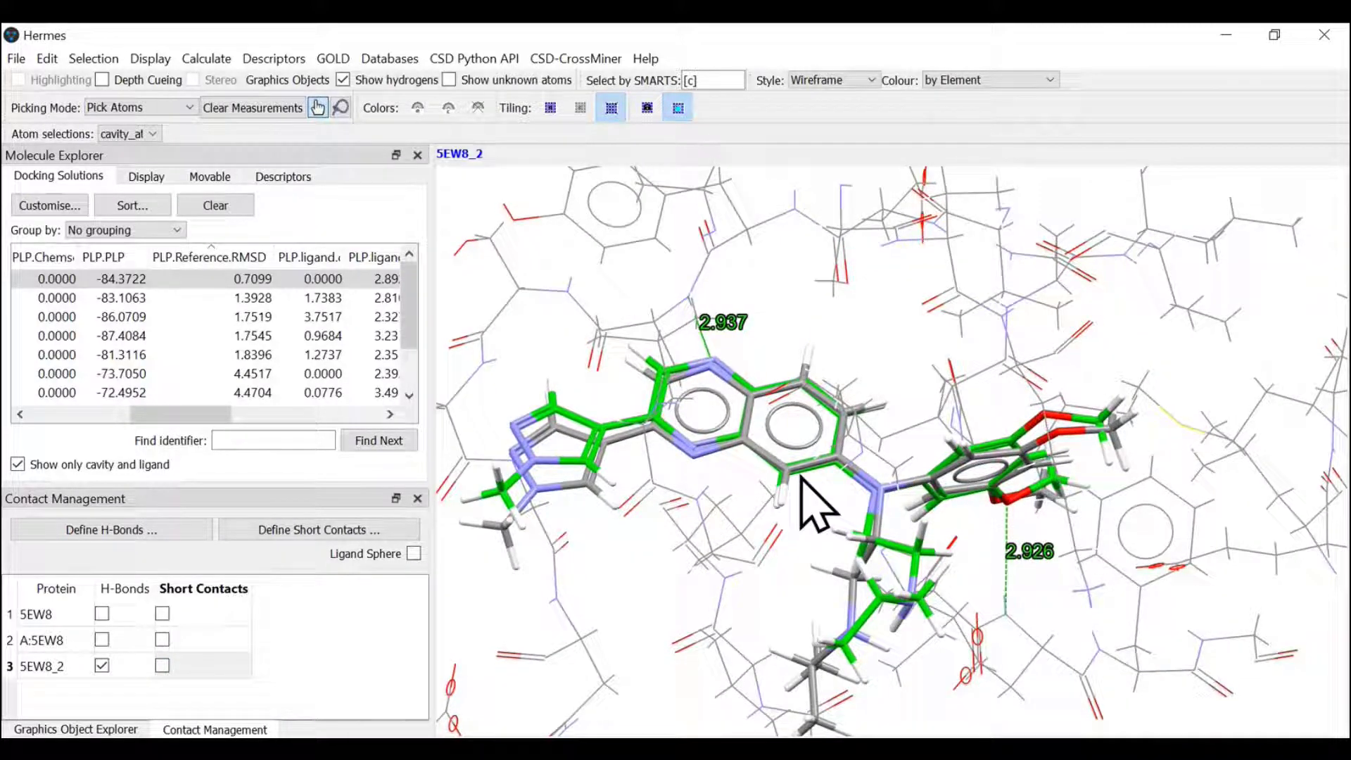